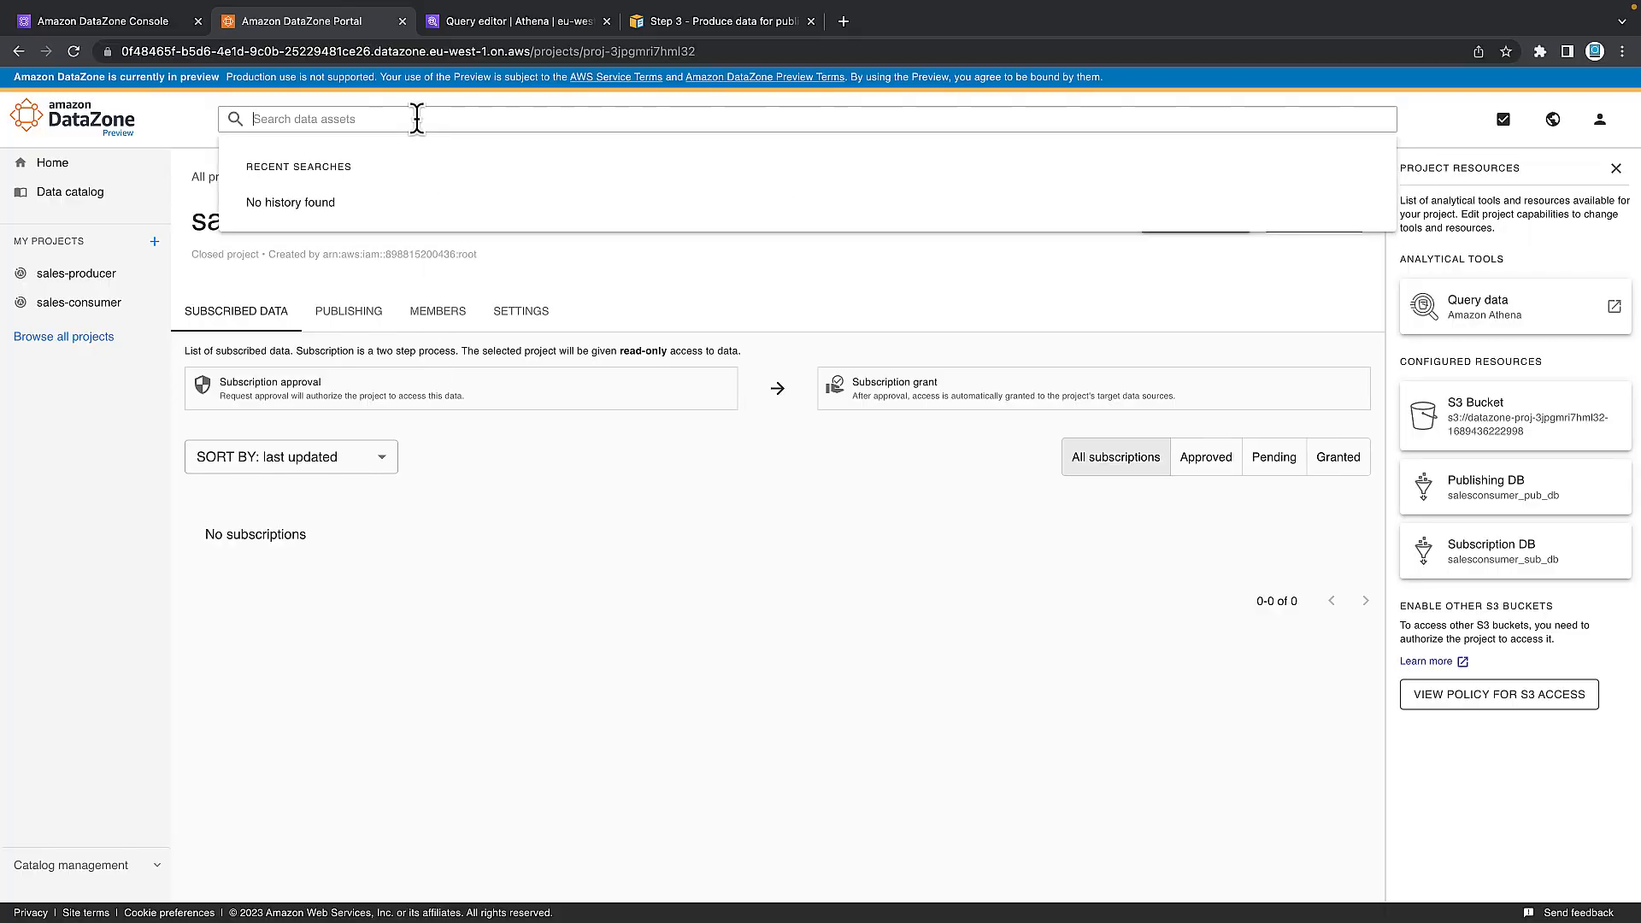
Search the catalog for 'sales catalog' and begin a subscription request to Sales Catalog of Anycompany.
{"action": "type", "text": "sales catalo"}
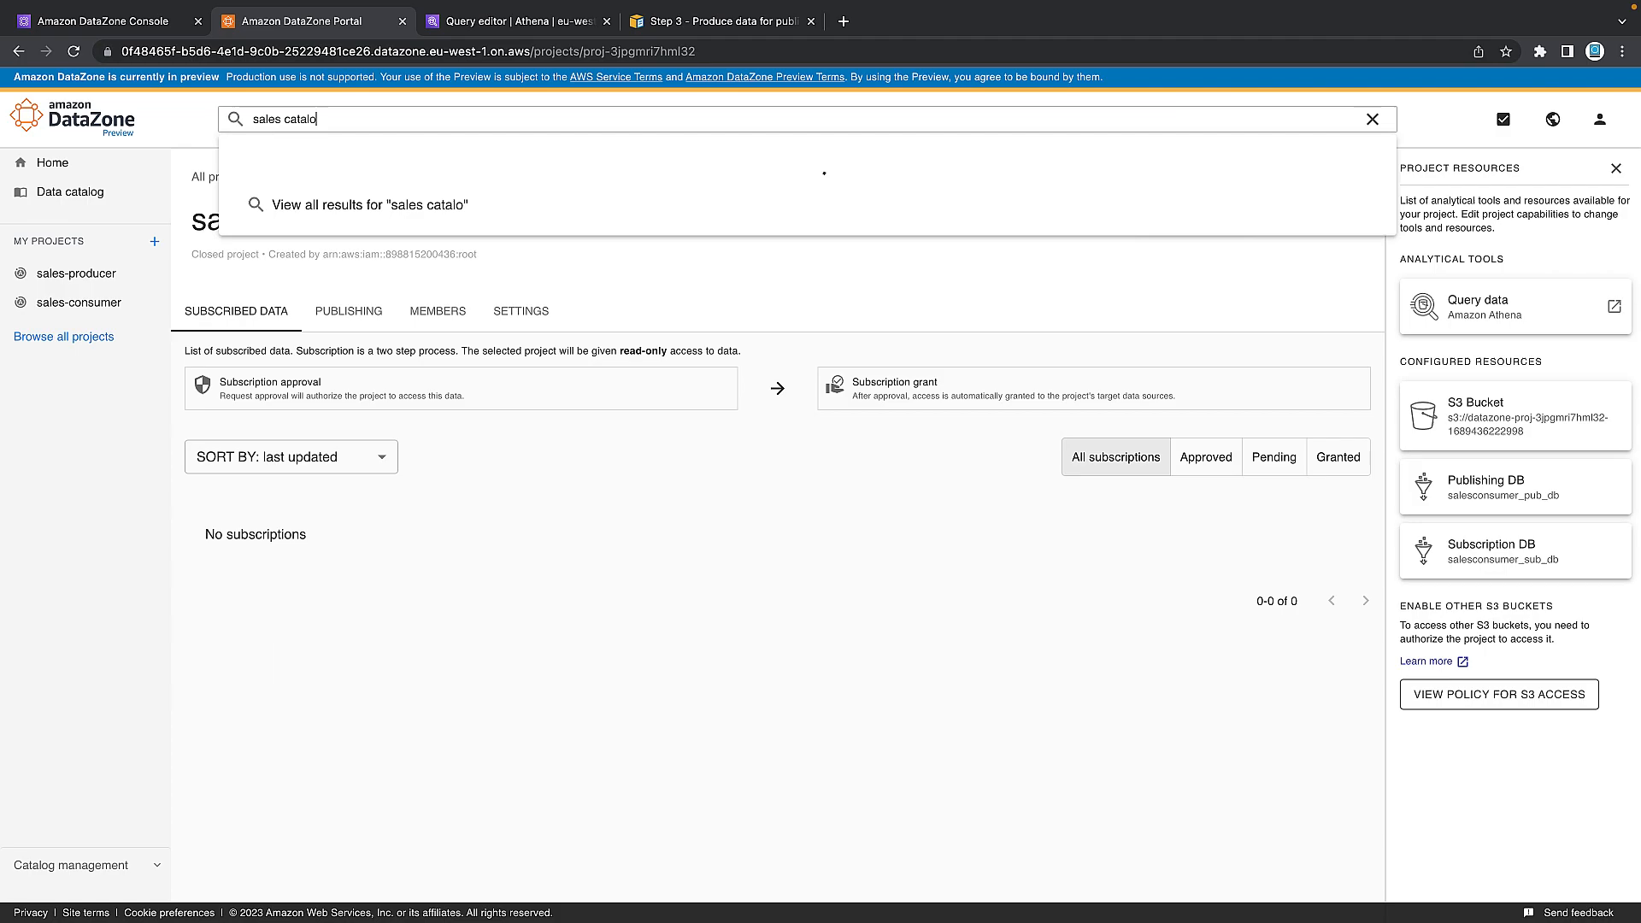
{"action": "left_click", "coordinate": [154, 241]}
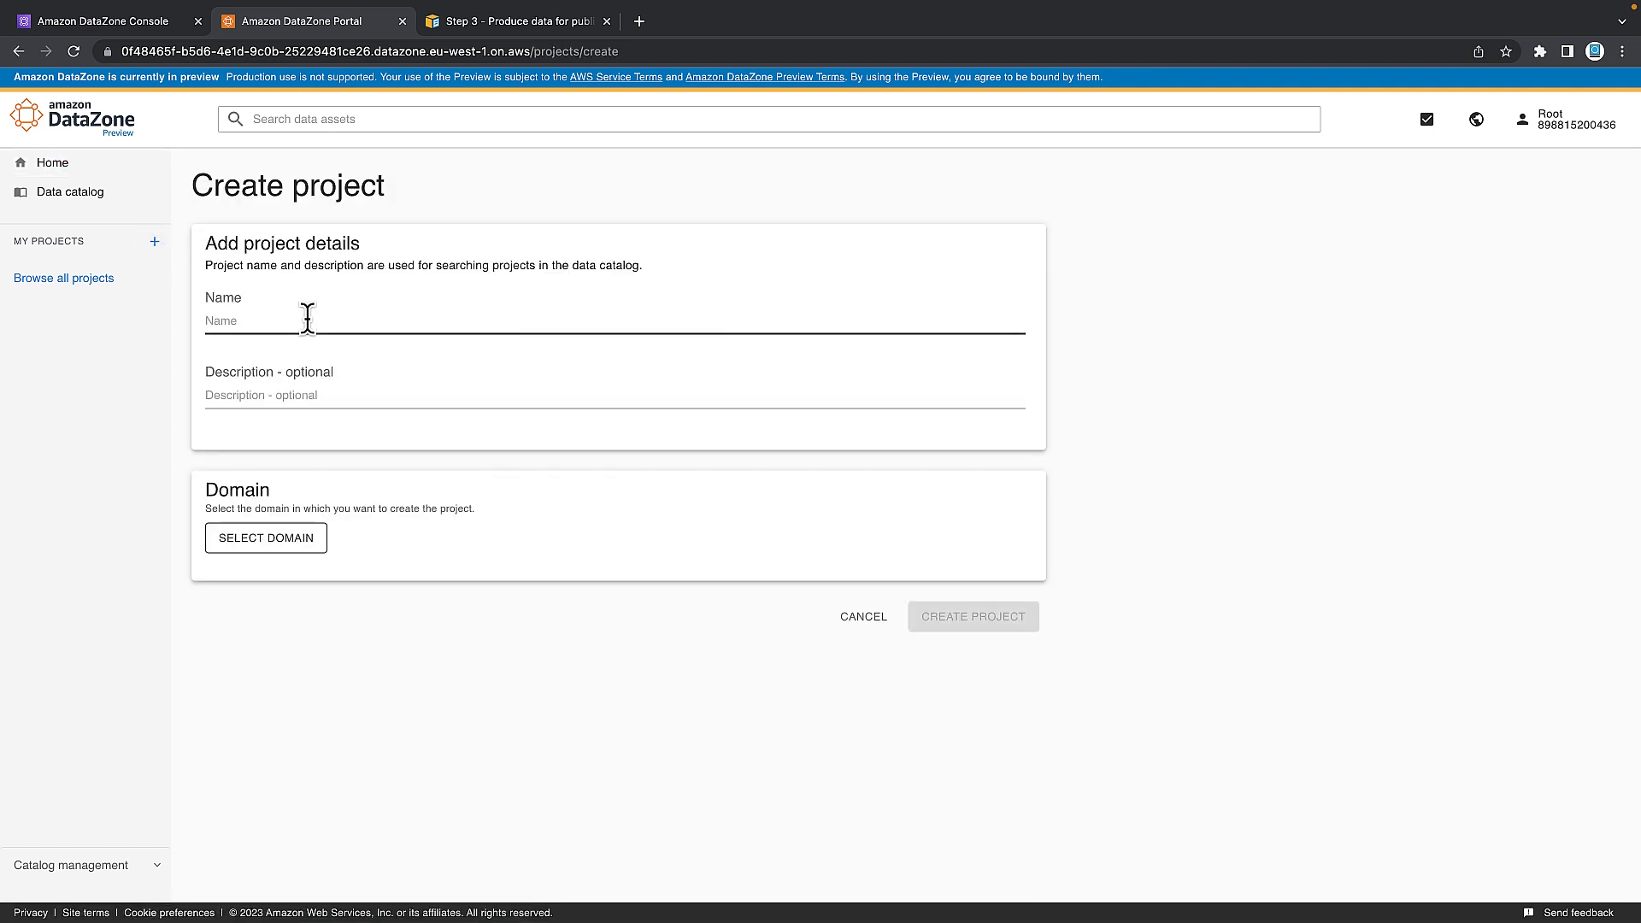
{"action": "type", "text": "sales-pro"}
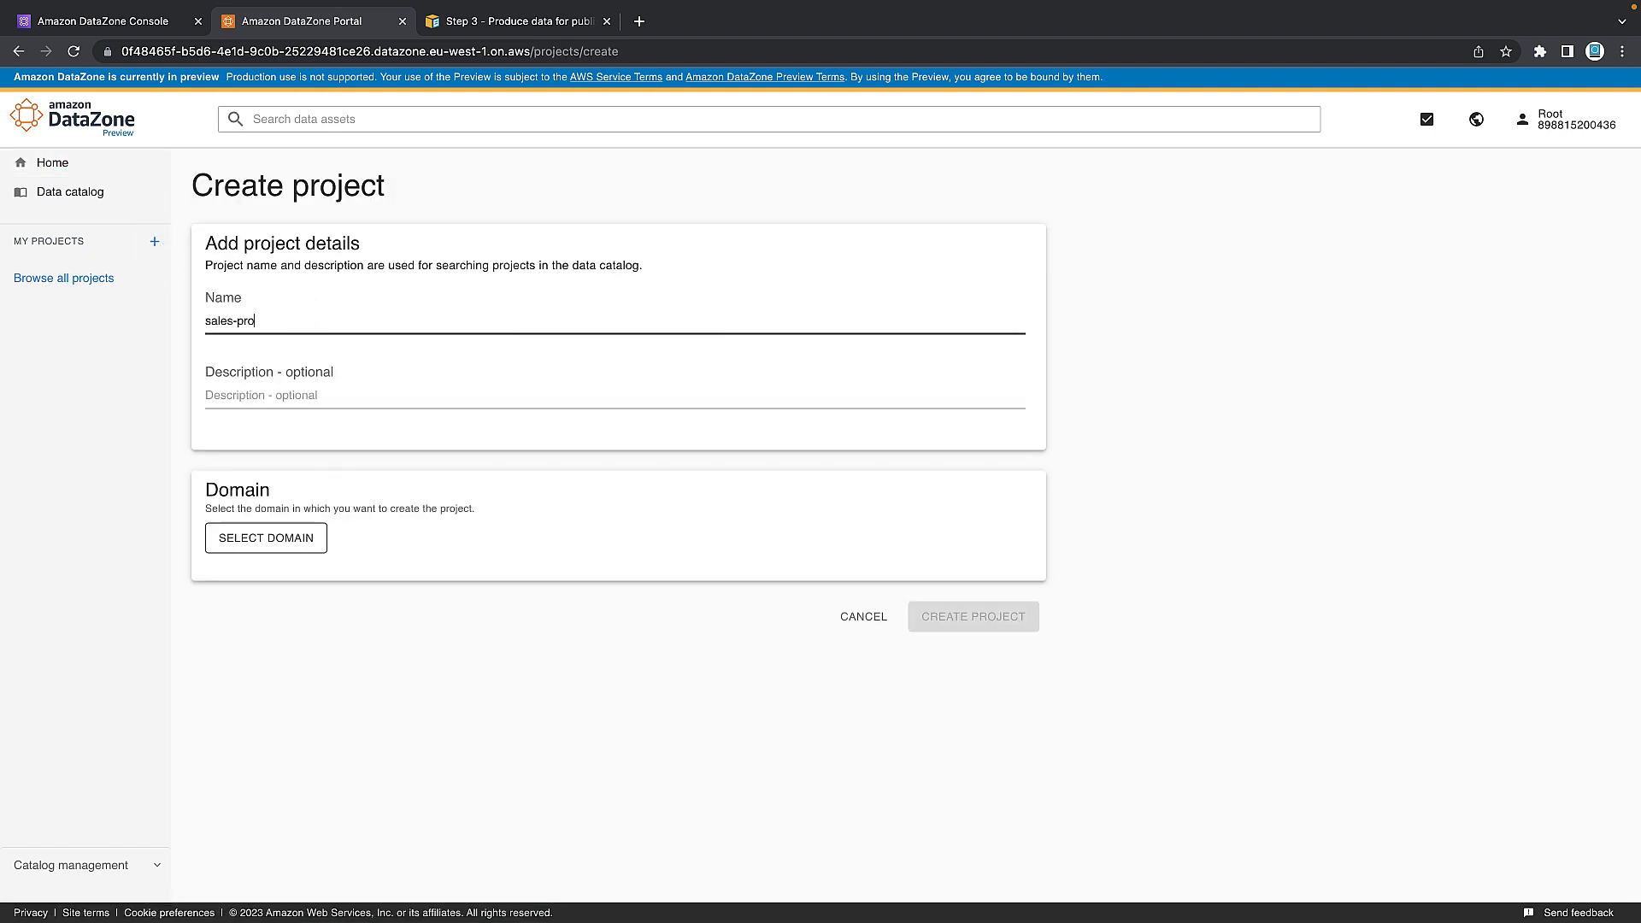
{"action": "type", "text": "duc"}
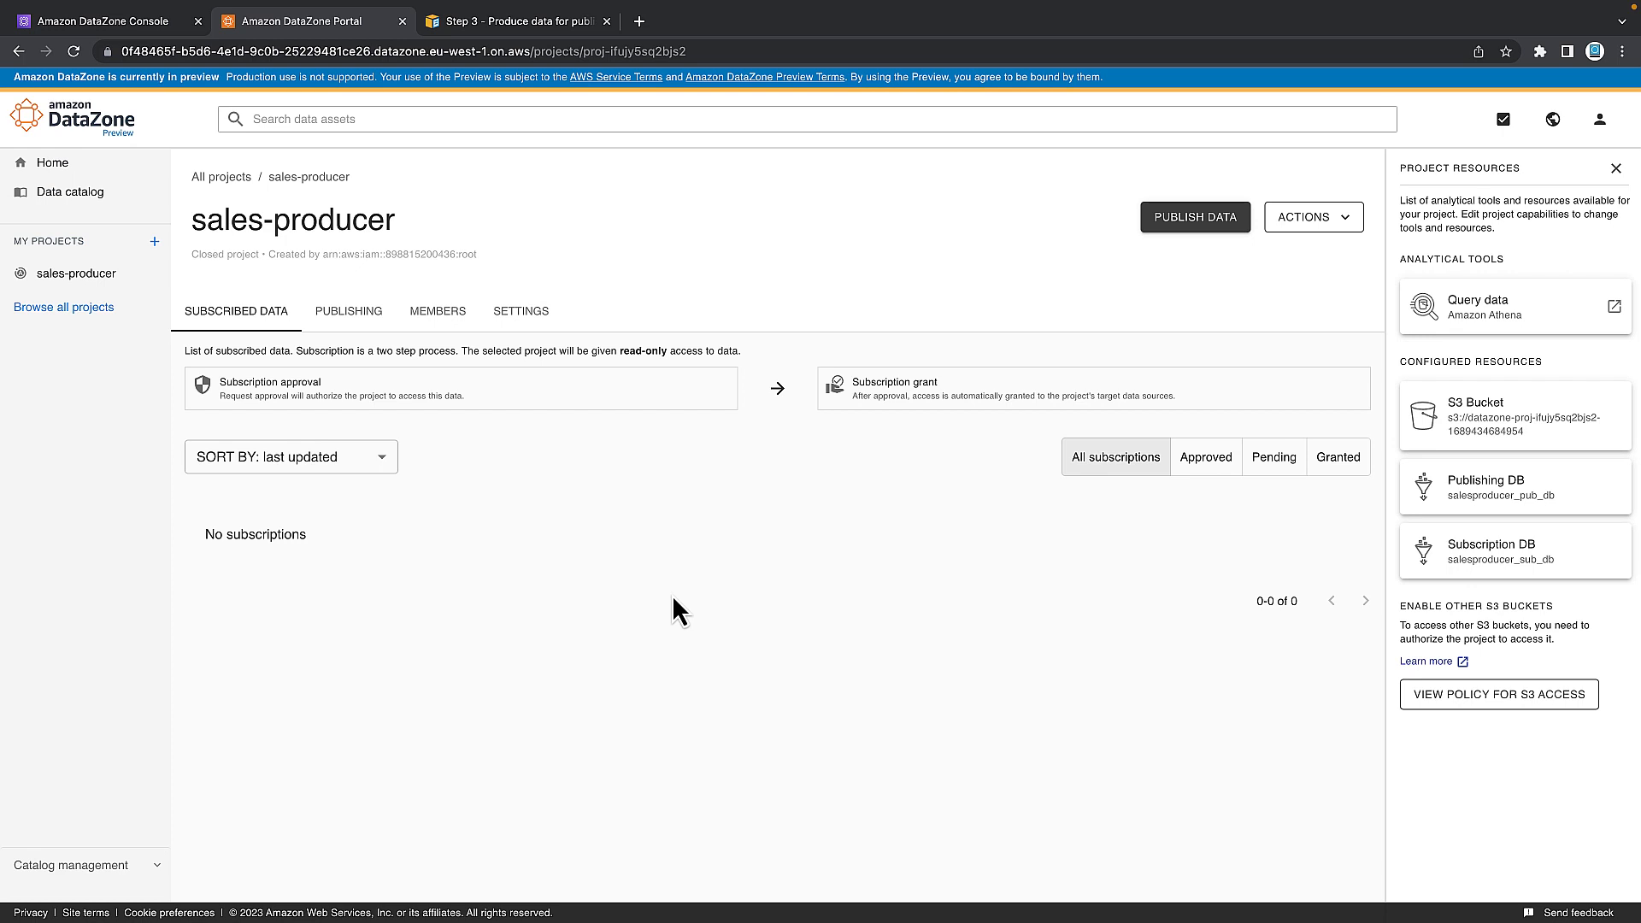
{"action": "mouse_move", "coordinate": [236, 323]}
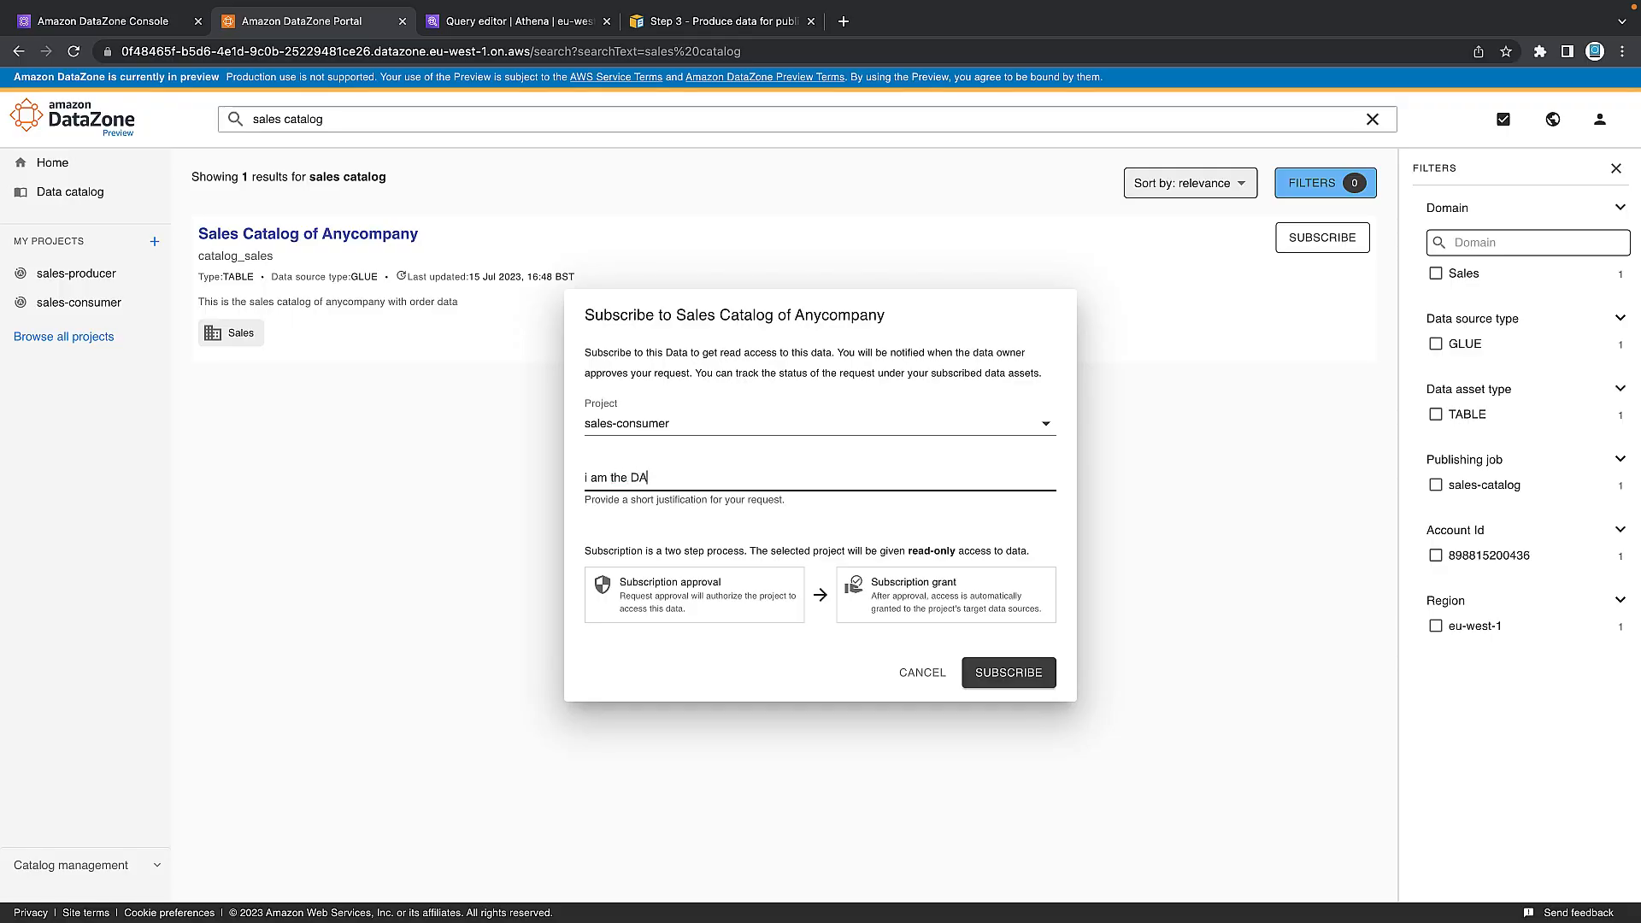
Justify the request: the analyst needs access for the monthly sales report.
{"action": "type", "text": "that needs a"}
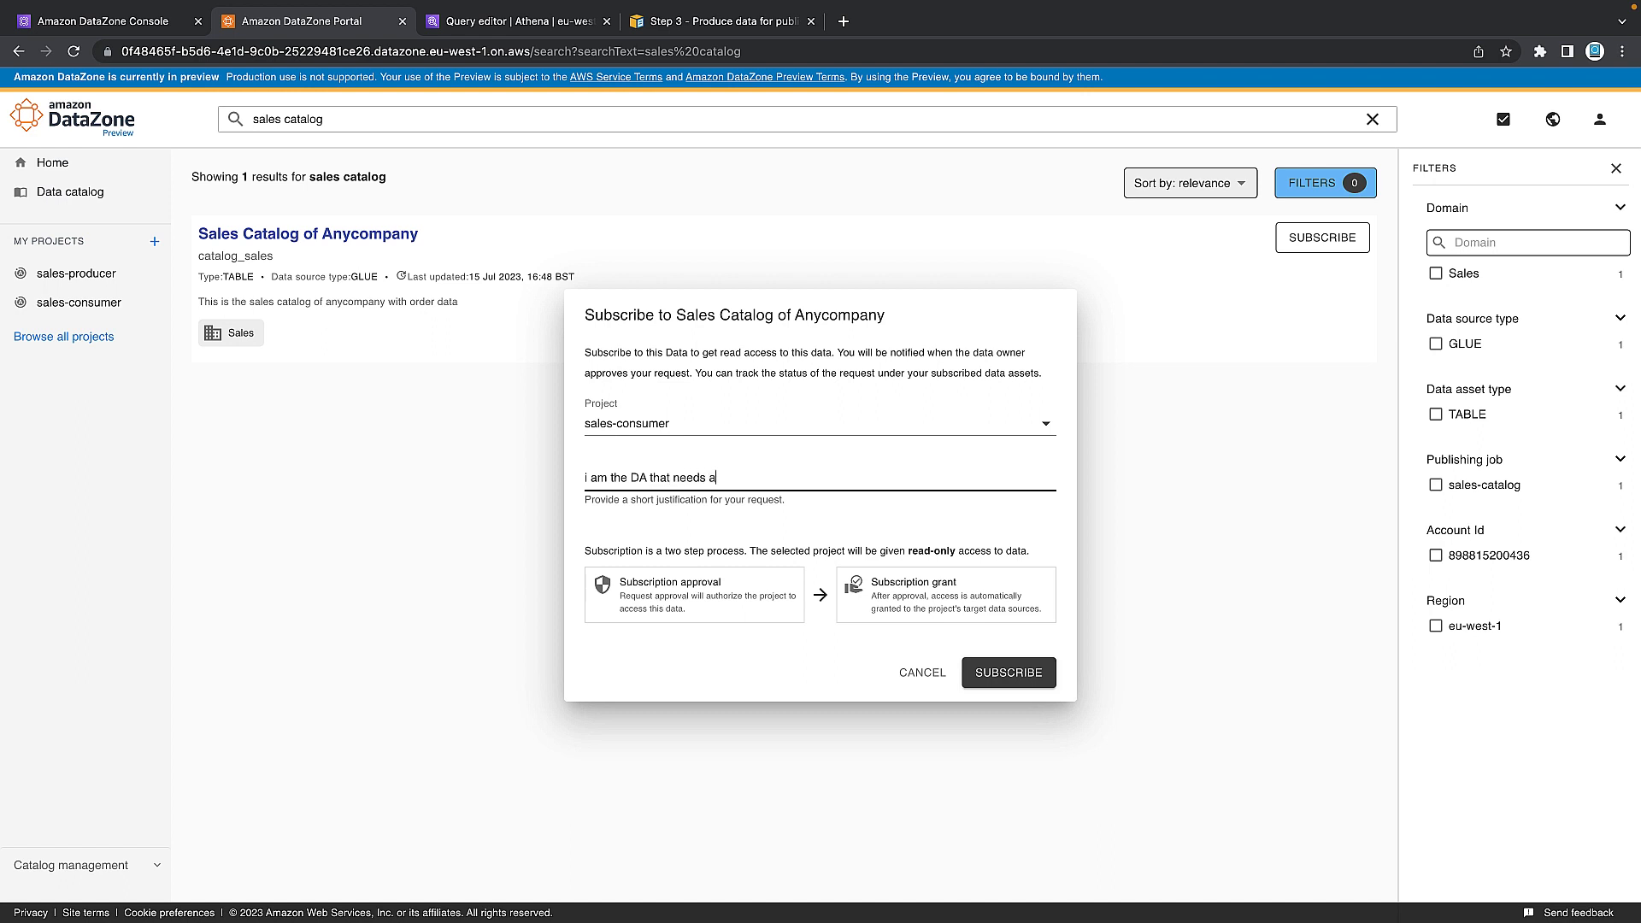
{"action": "type", "text": "ccess for the month"}
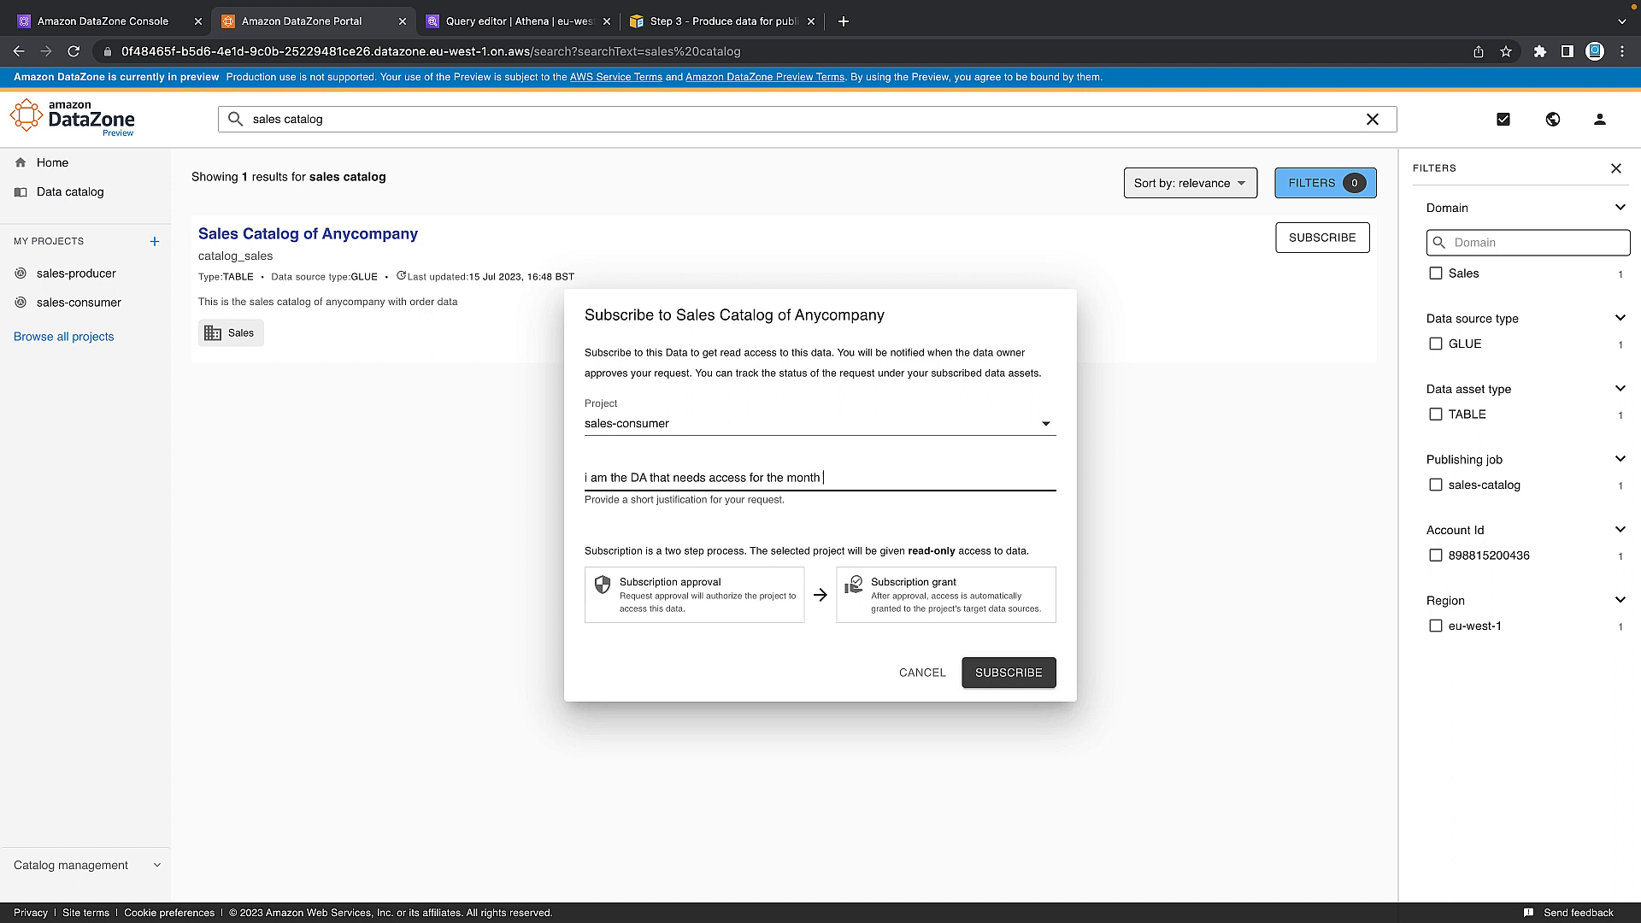
{"action": "type", "text": "ly sales r"}
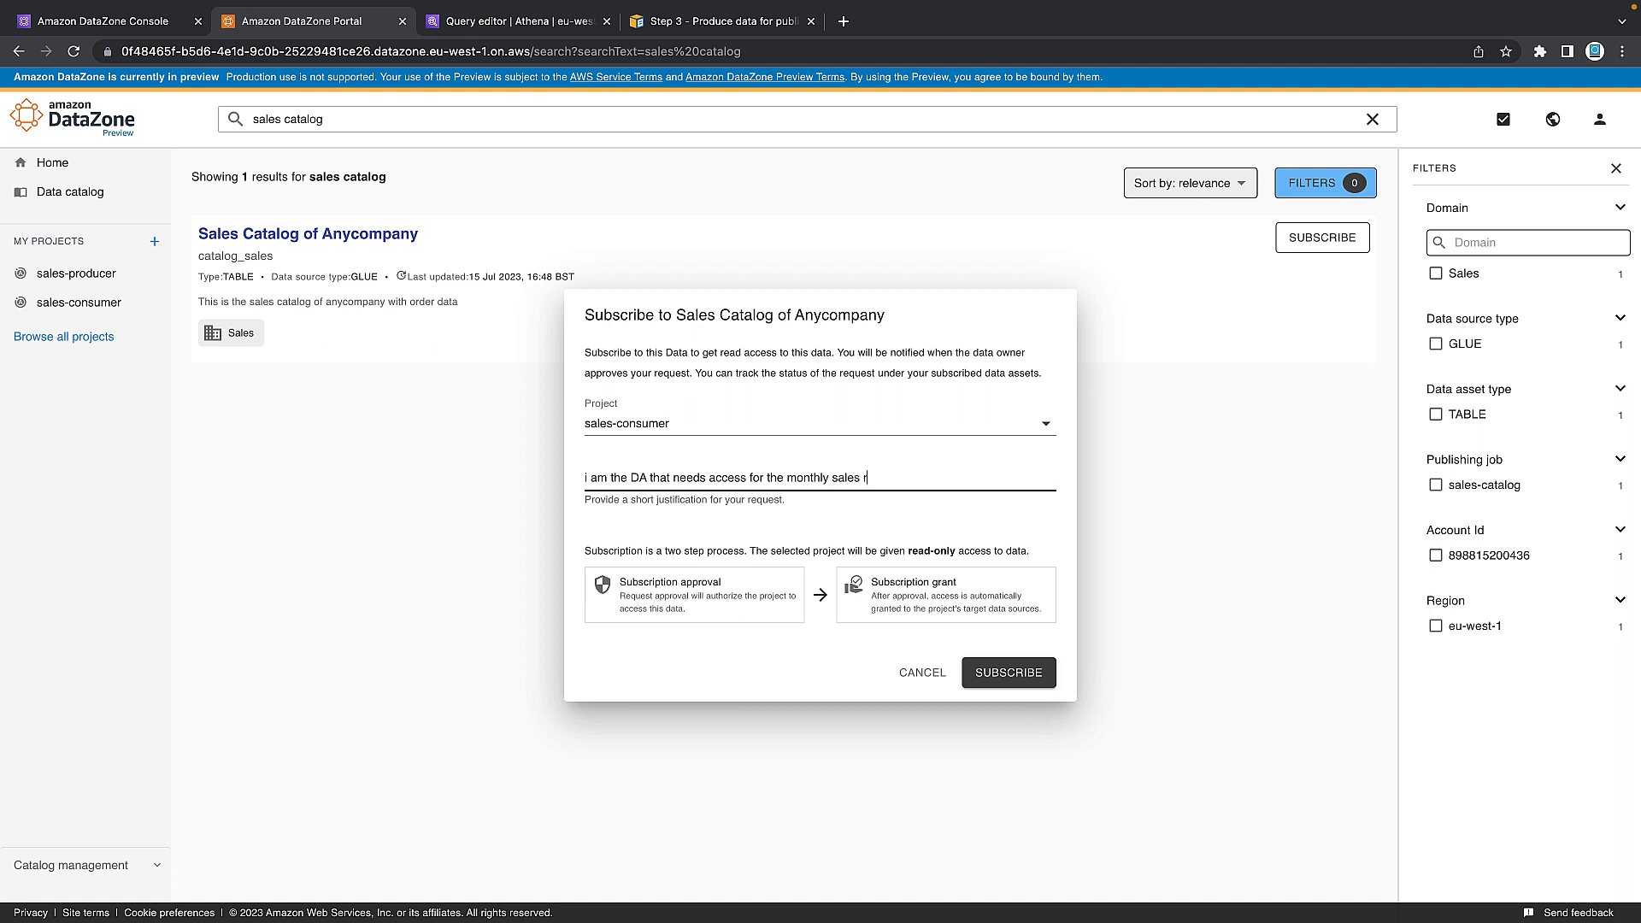
{"action": "type", "text": "eport"}
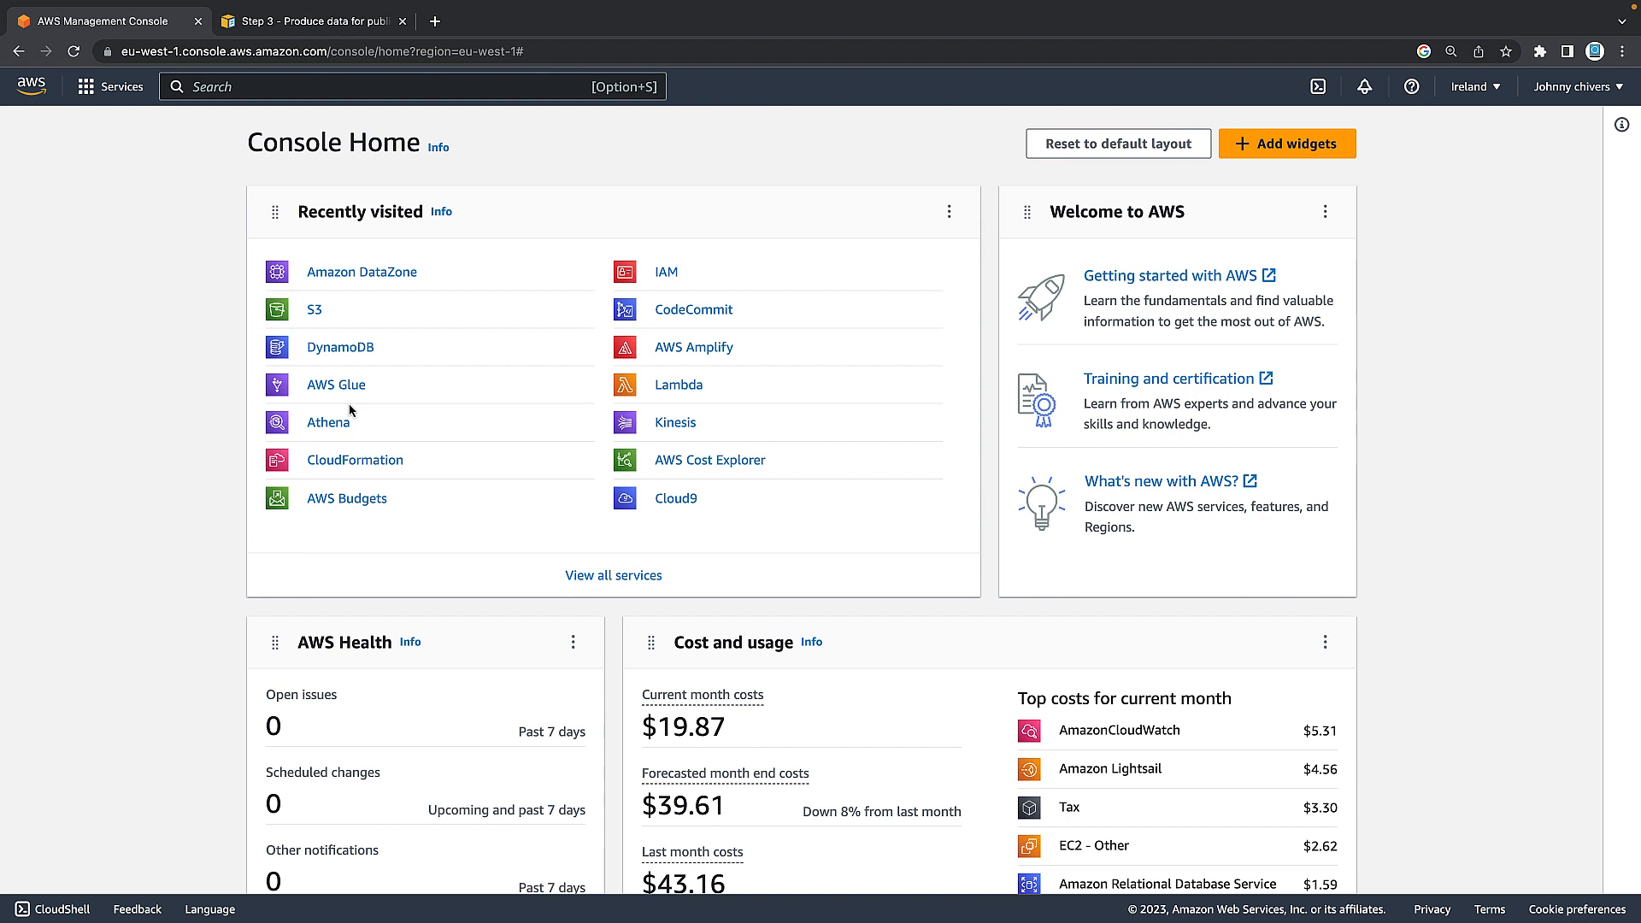
{"action": "mouse_move", "coordinate": [424, 133]}
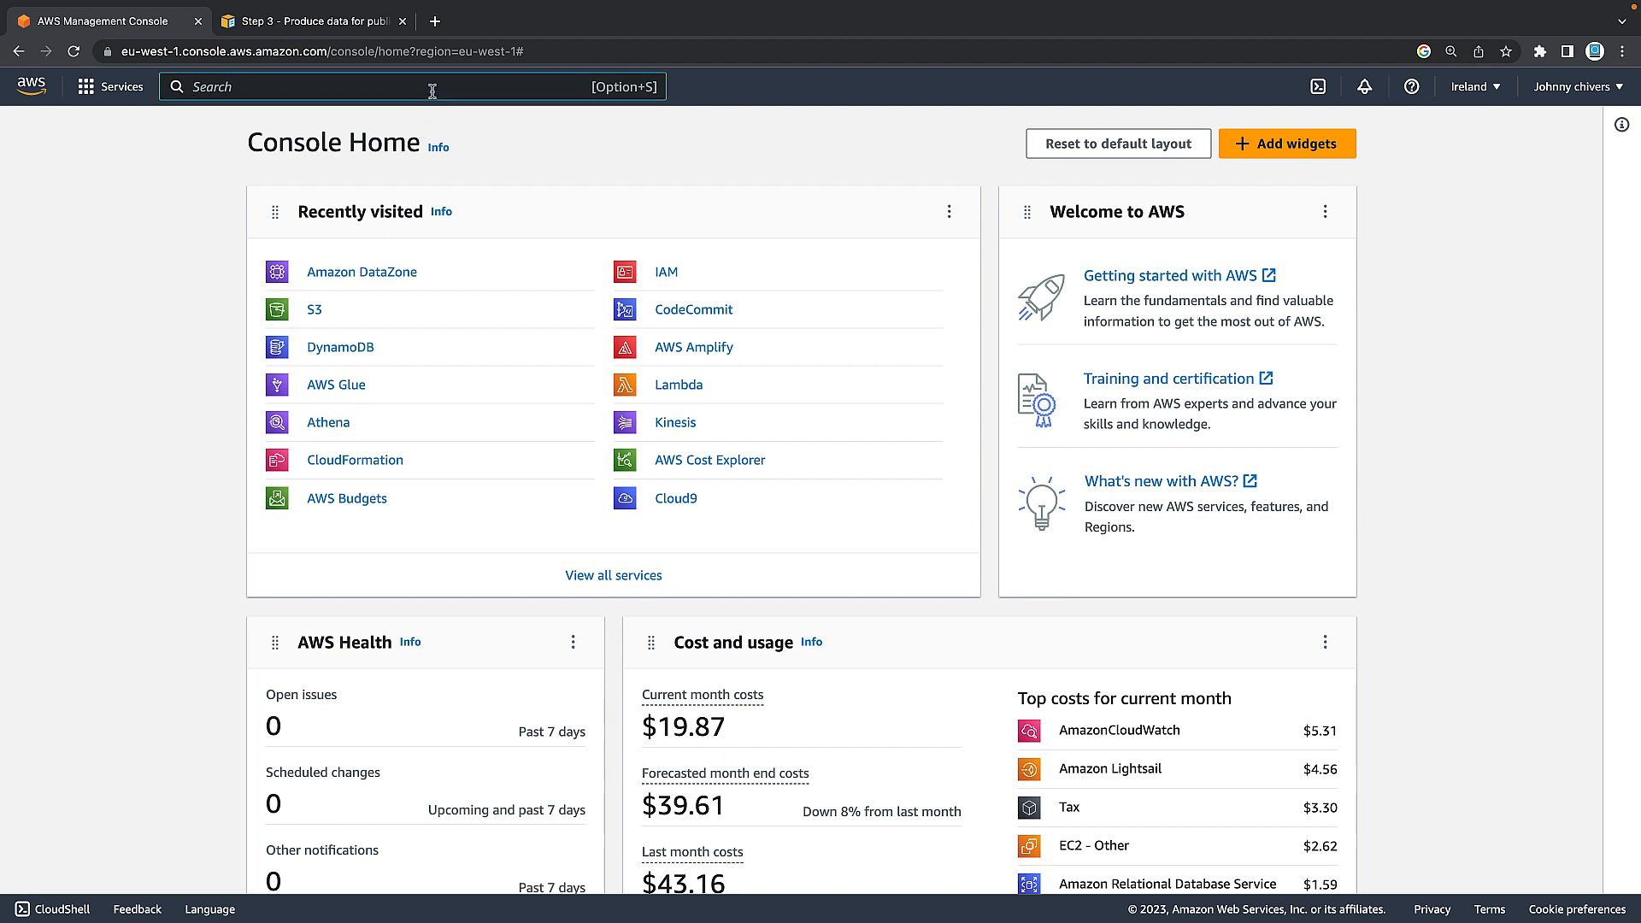
Find 'amazon DataZone' in the console search and go to the Amazon DataZone service page.
{"action": "type", "text": "amazo"}
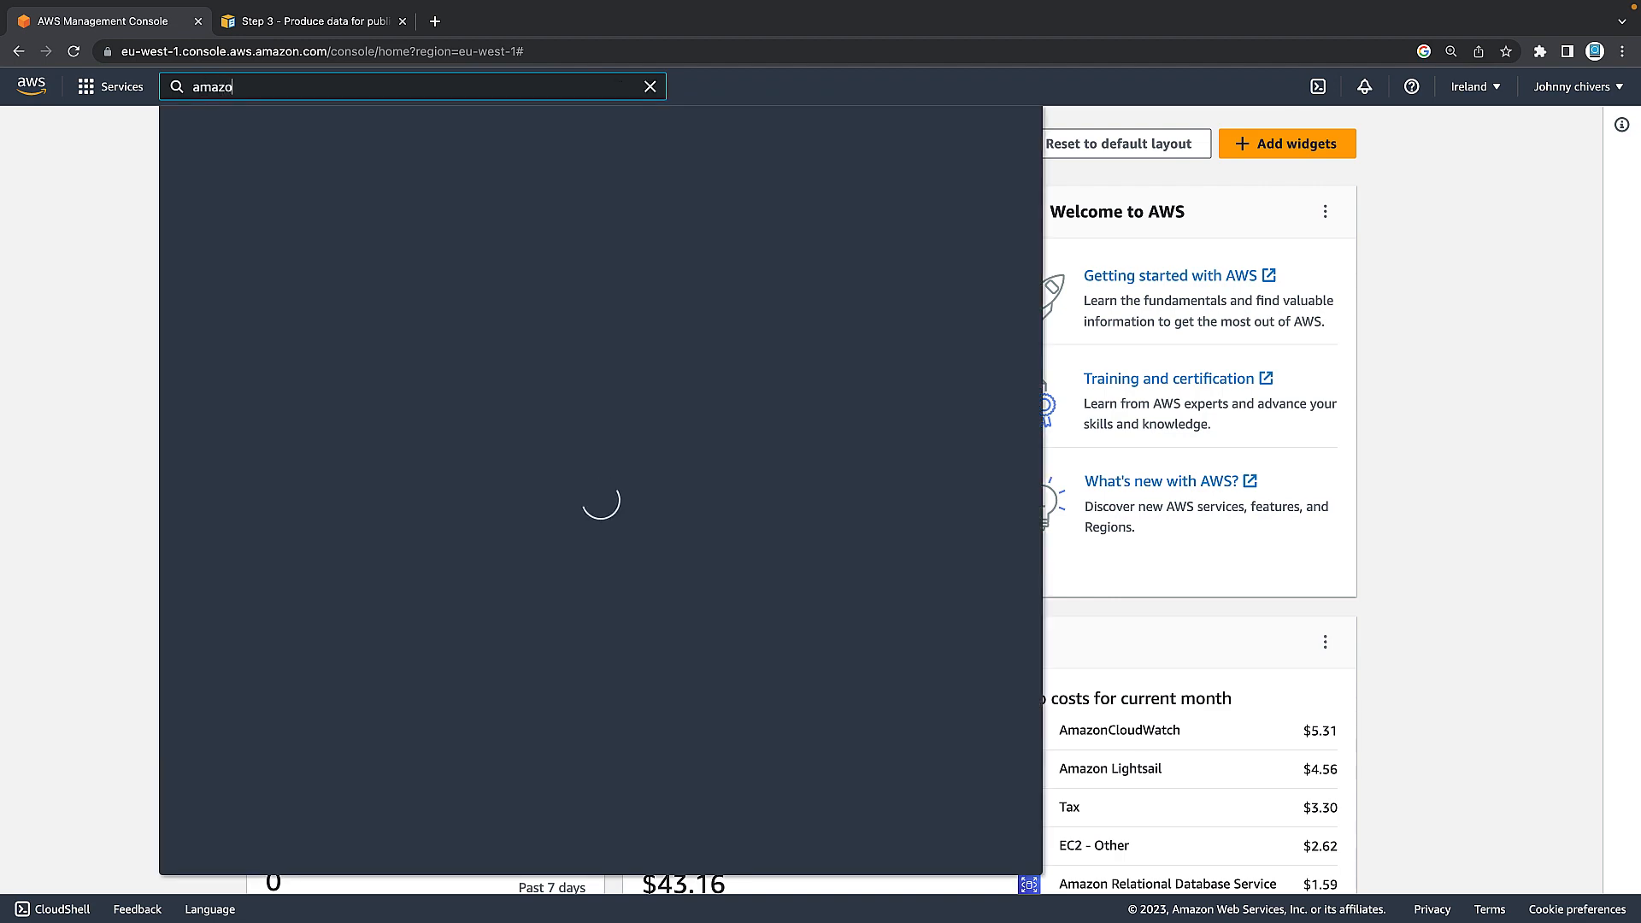
{"action": "type", "text": "n data"}
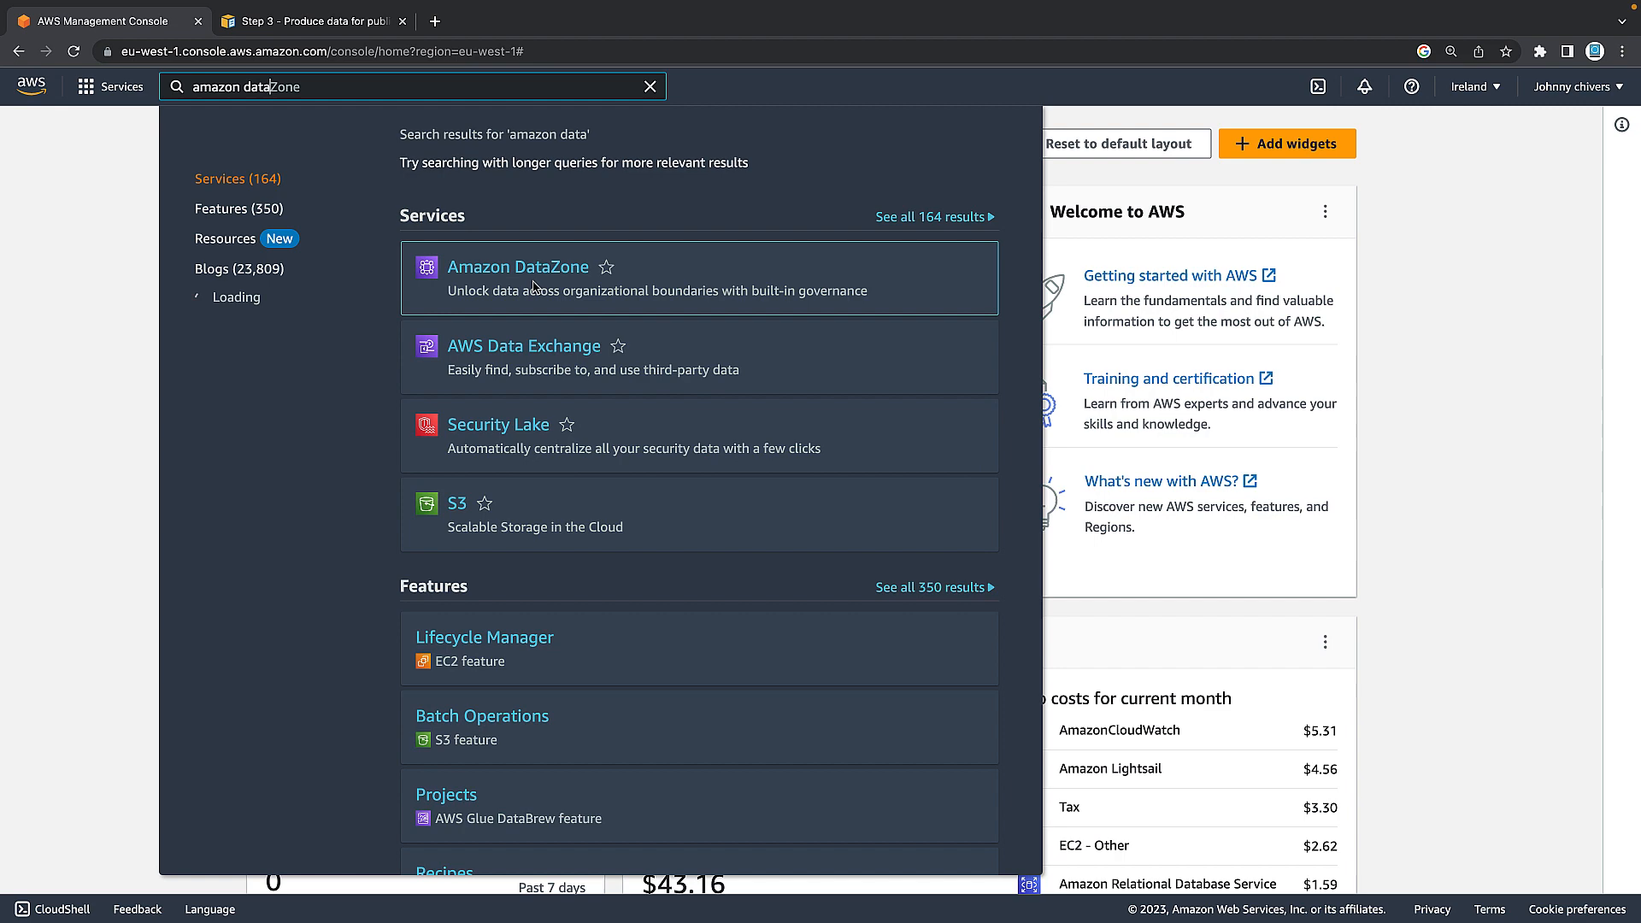
{"action": "left_click", "coordinate": [518, 266]}
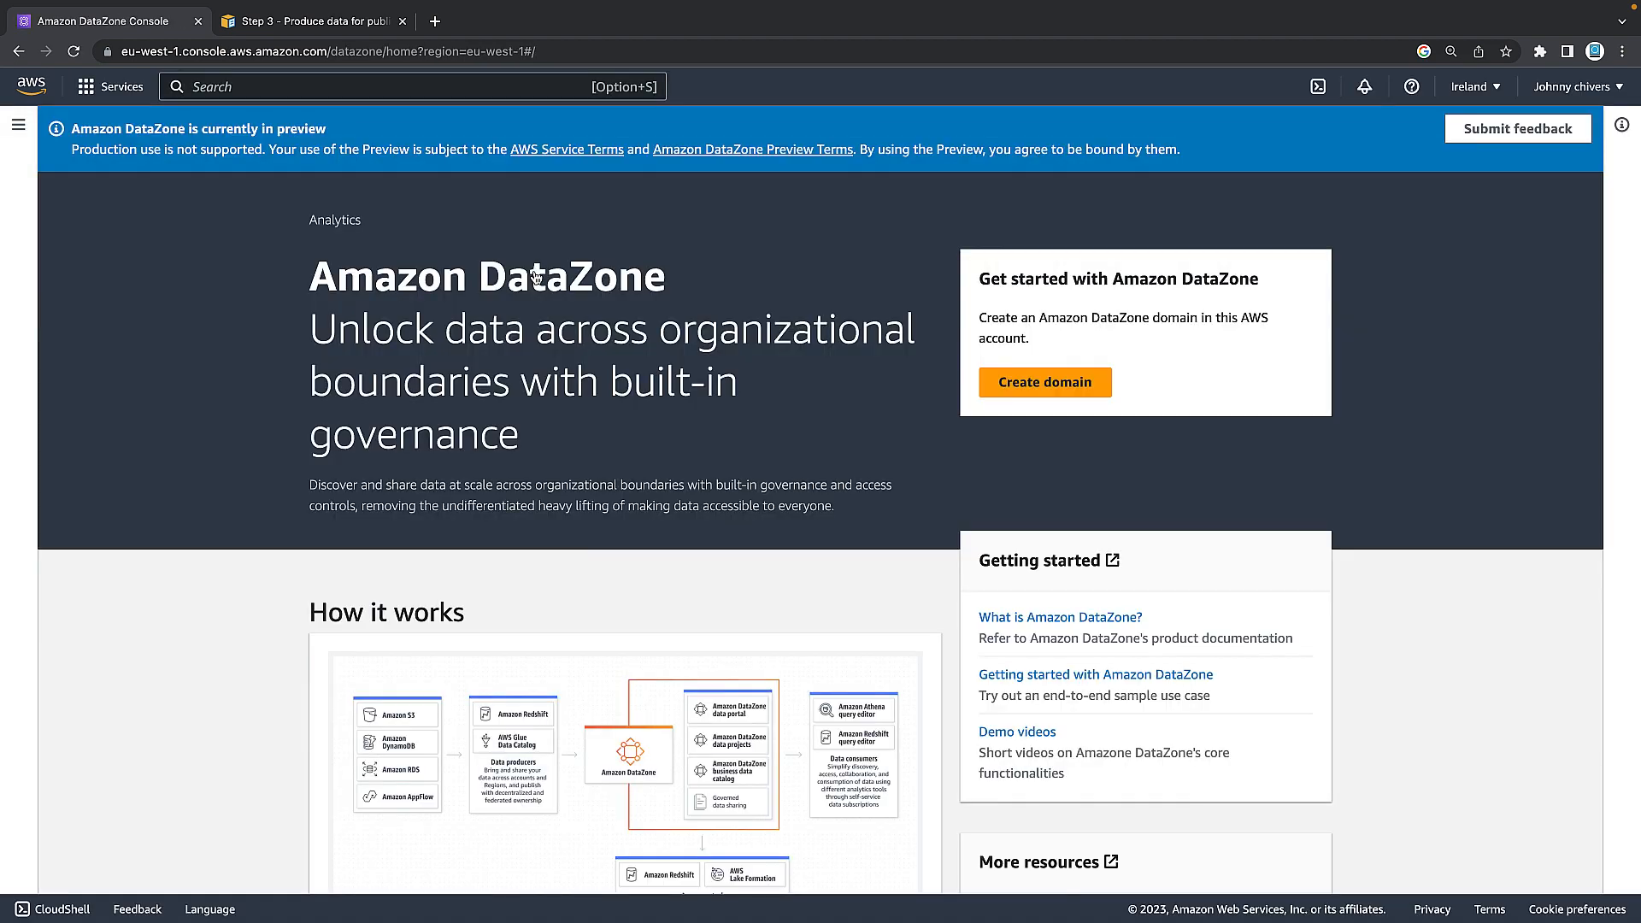
{"action": "mouse_move", "coordinate": [1402, 56]}
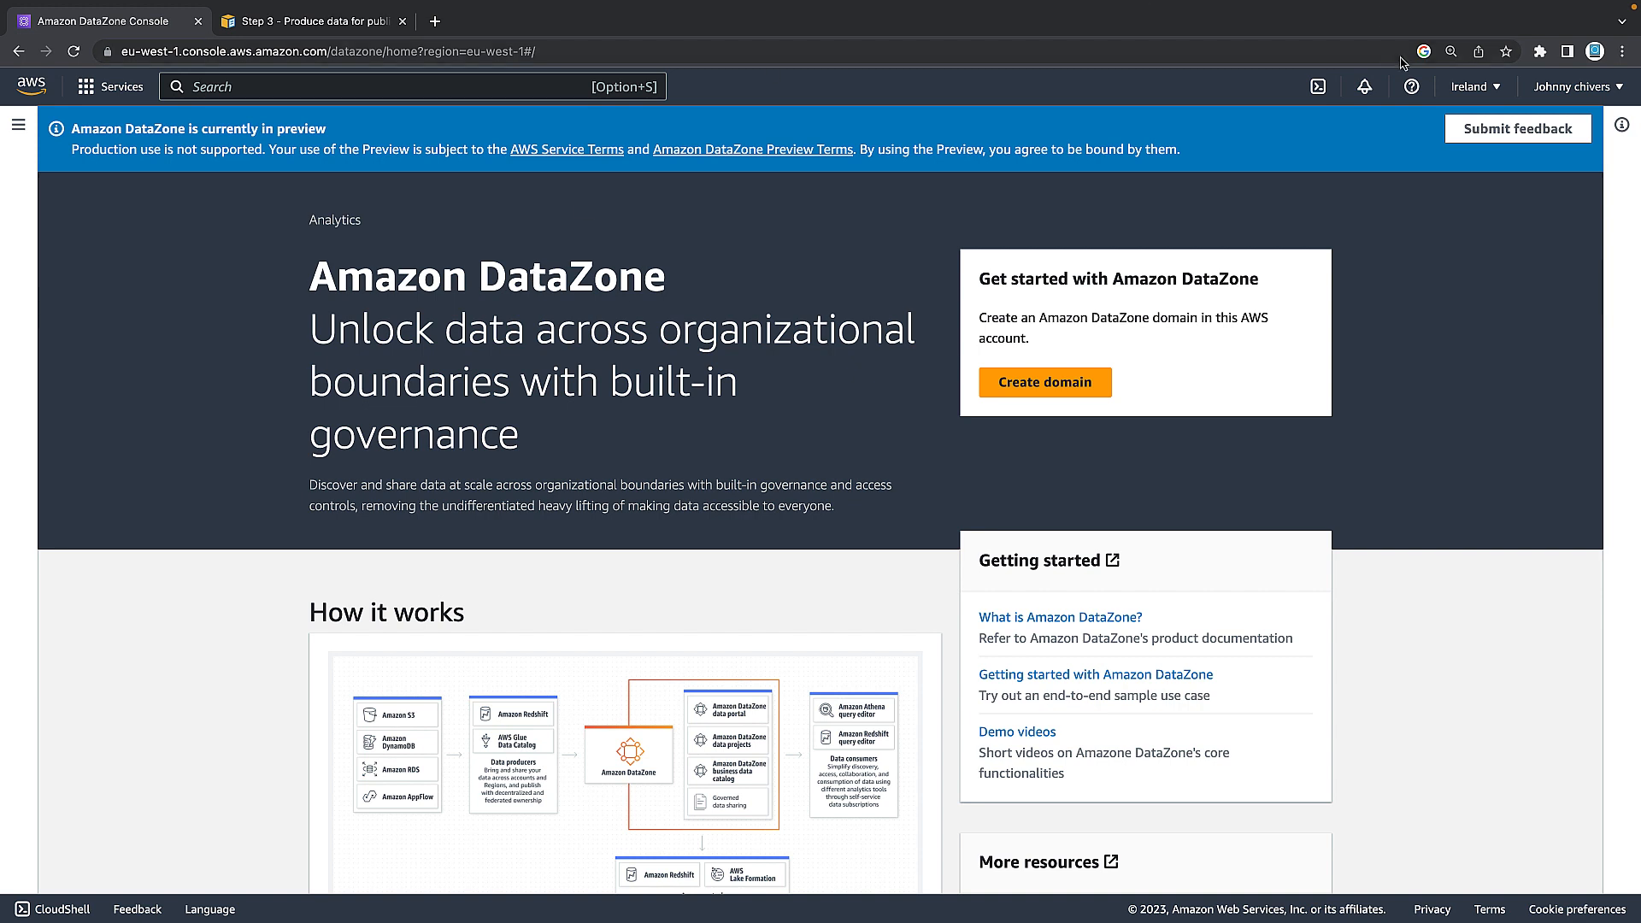
{"action": "mouse_move", "coordinate": [1478, 86]}
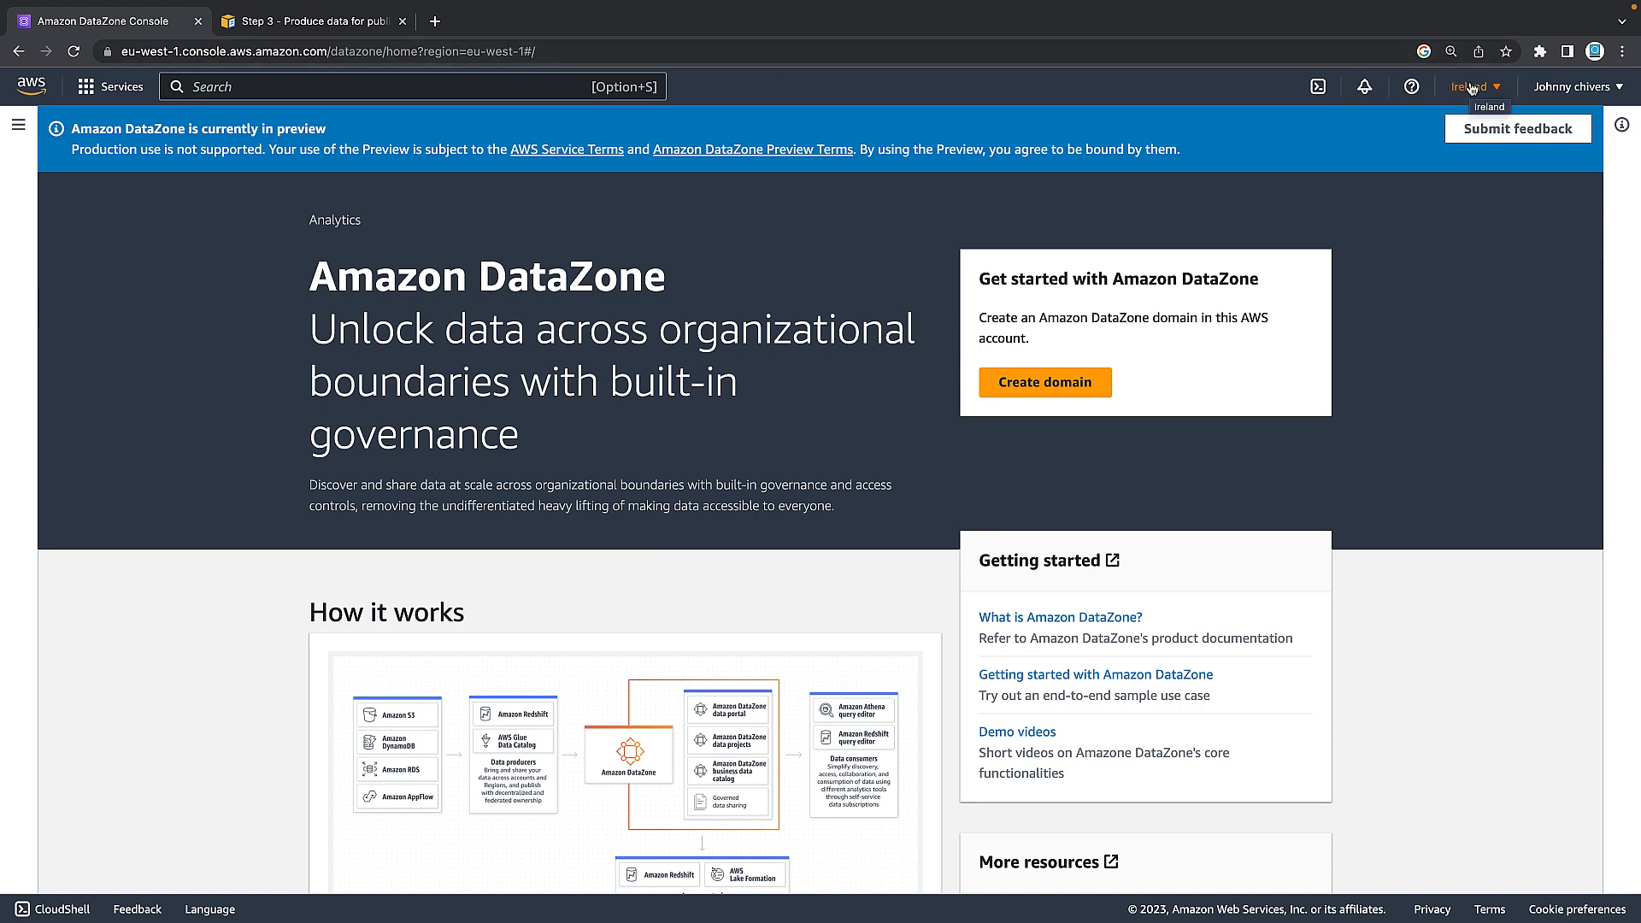
{"action": "mouse_move", "coordinate": [347, 137]}
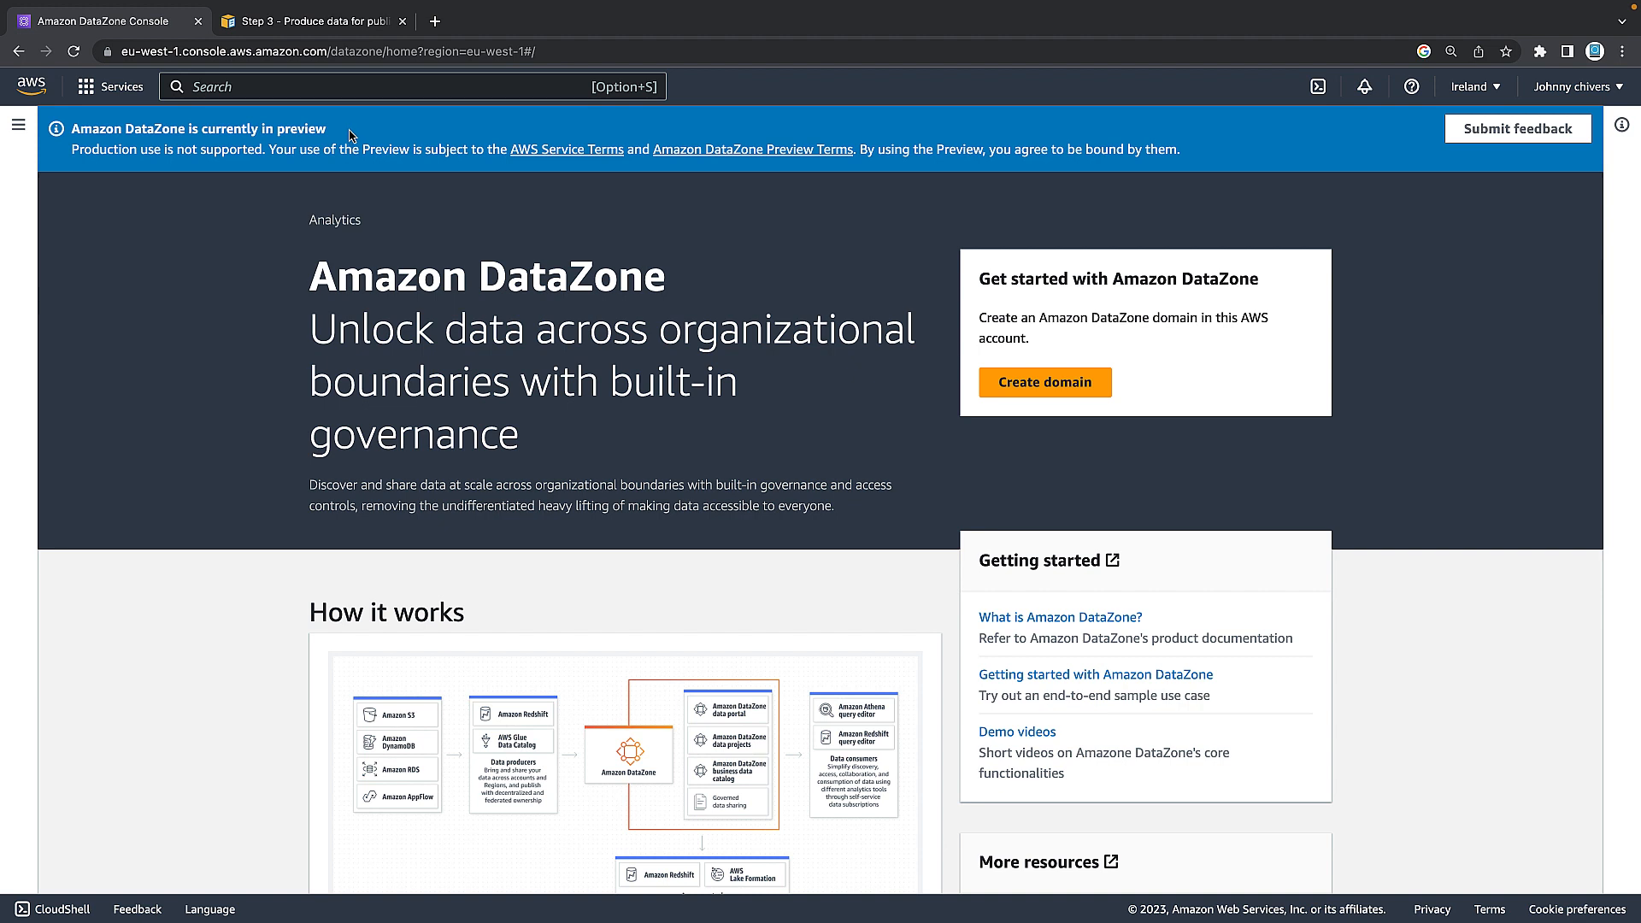
{"action": "mouse_move", "coordinate": [340, 126]}
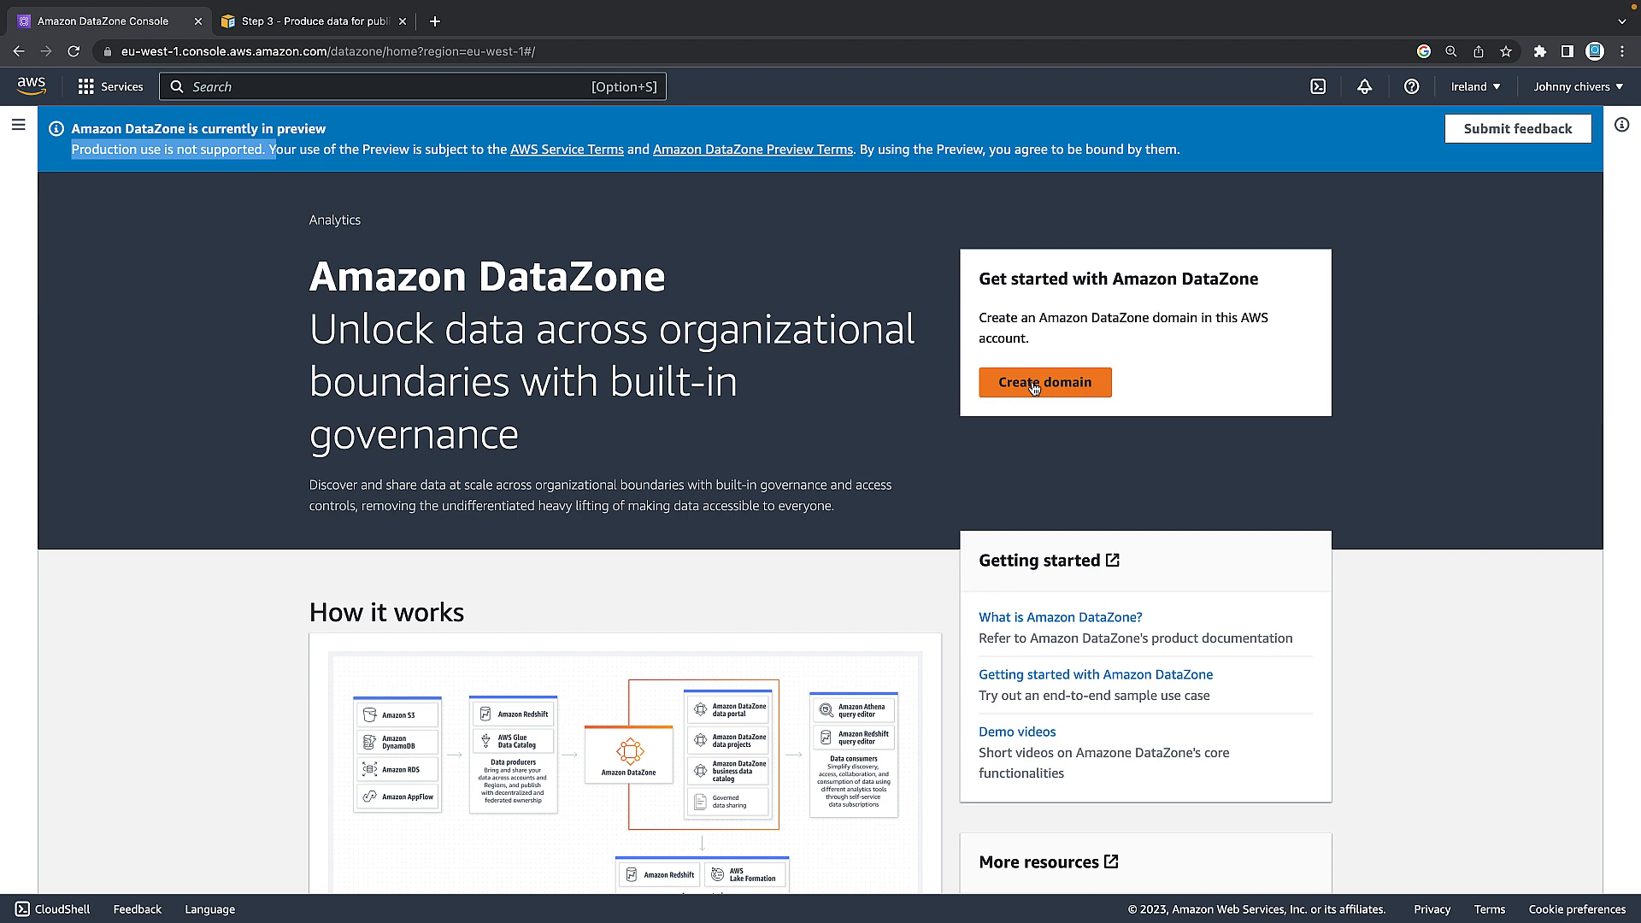
Create a new DataZone domain named Sales and submit it for creation.
{"action": "left_click", "coordinate": [1045, 383]}
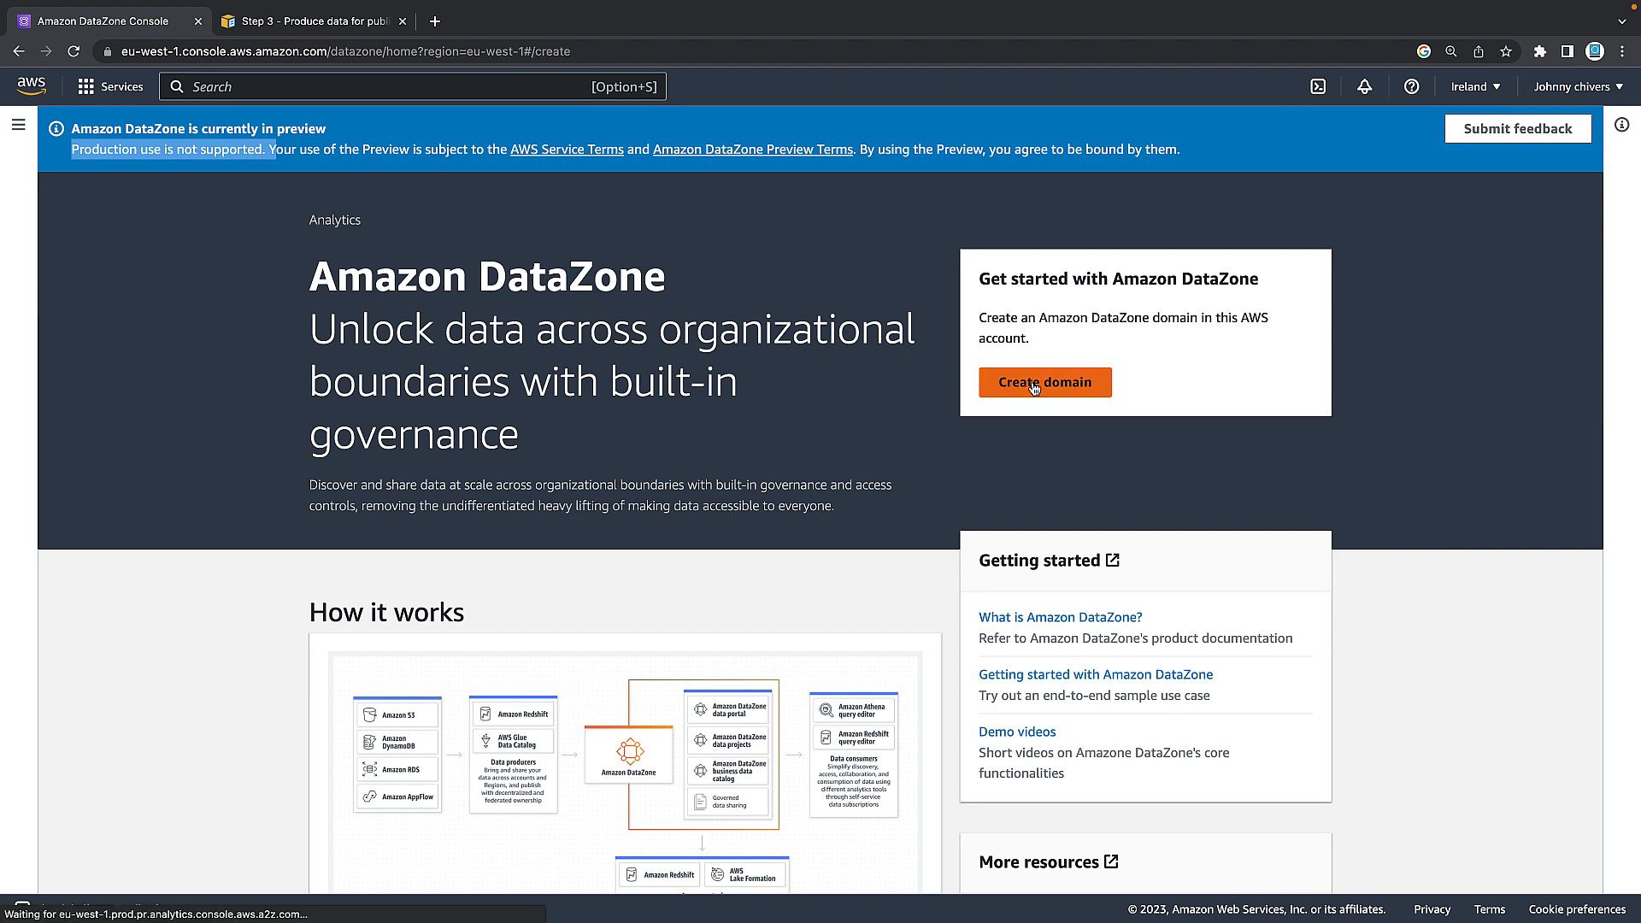
{"action": "left_click", "coordinate": [1044, 383]}
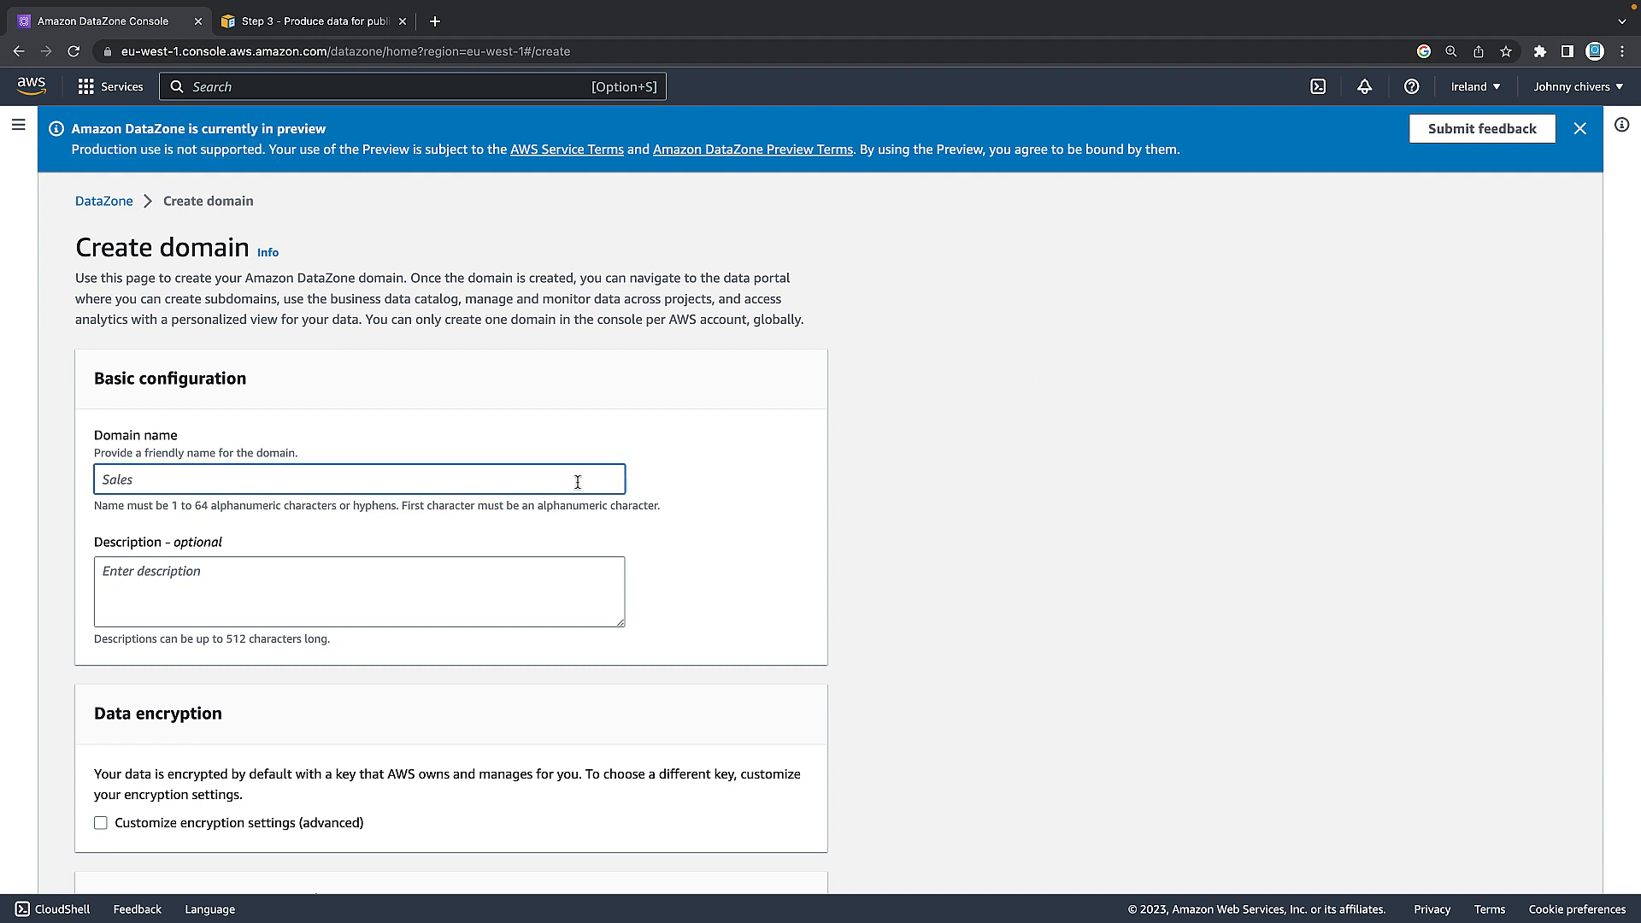
{"action": "mouse_move", "coordinate": [582, 475]}
{"action": "type", "text": "Sales"}
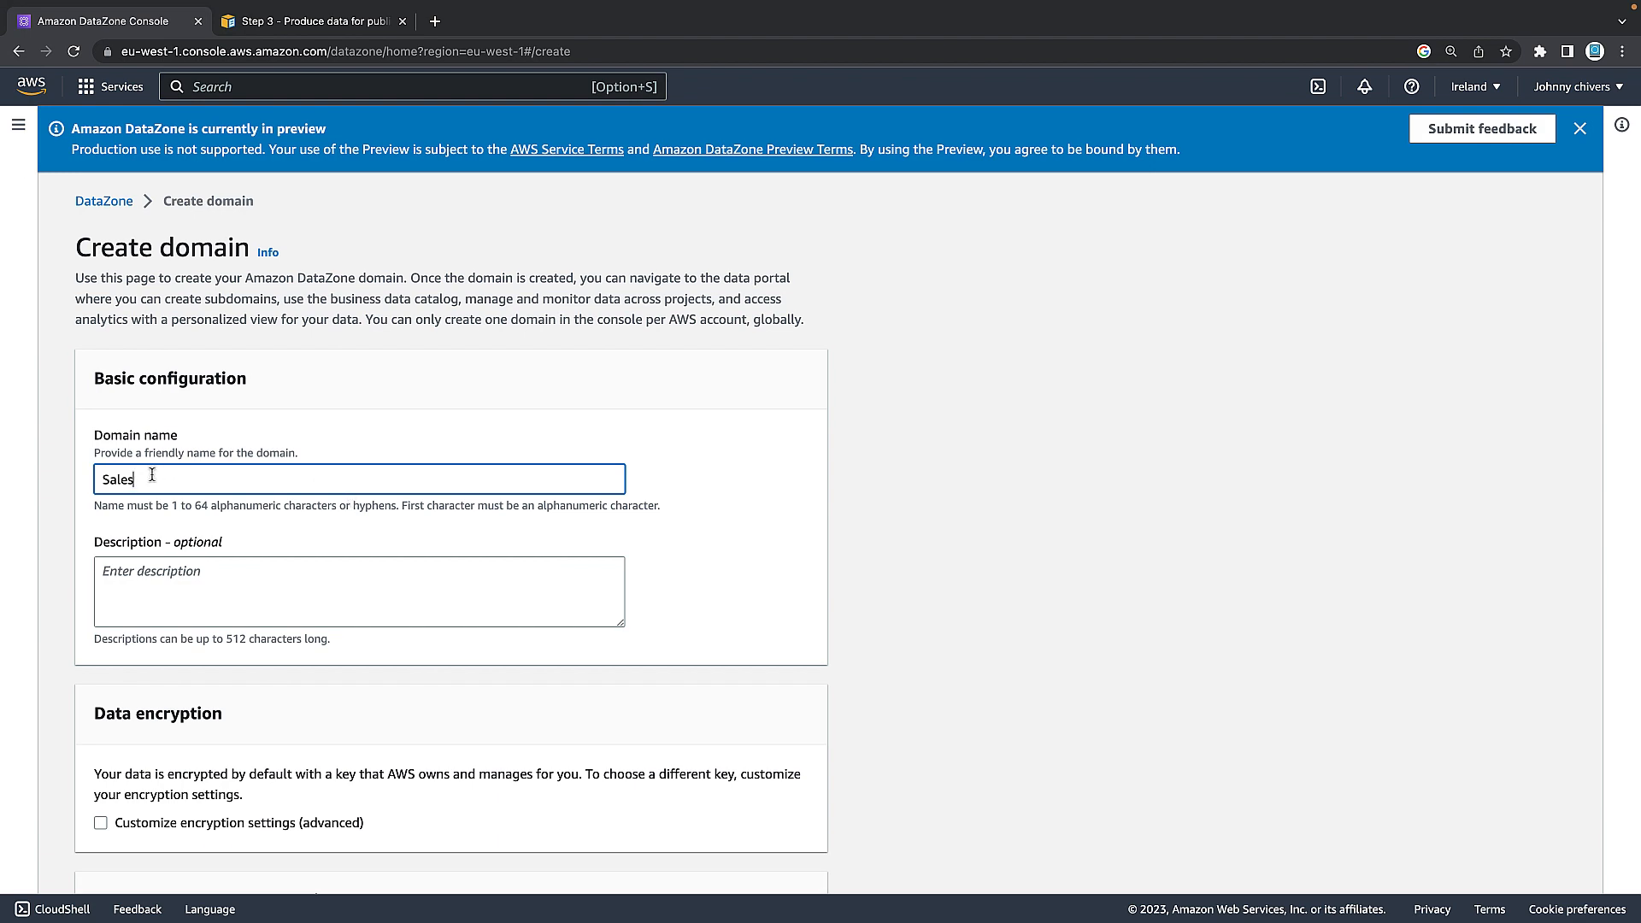
{"action": "scroll", "scroll_direction": "down", "scroll_amount": 3}
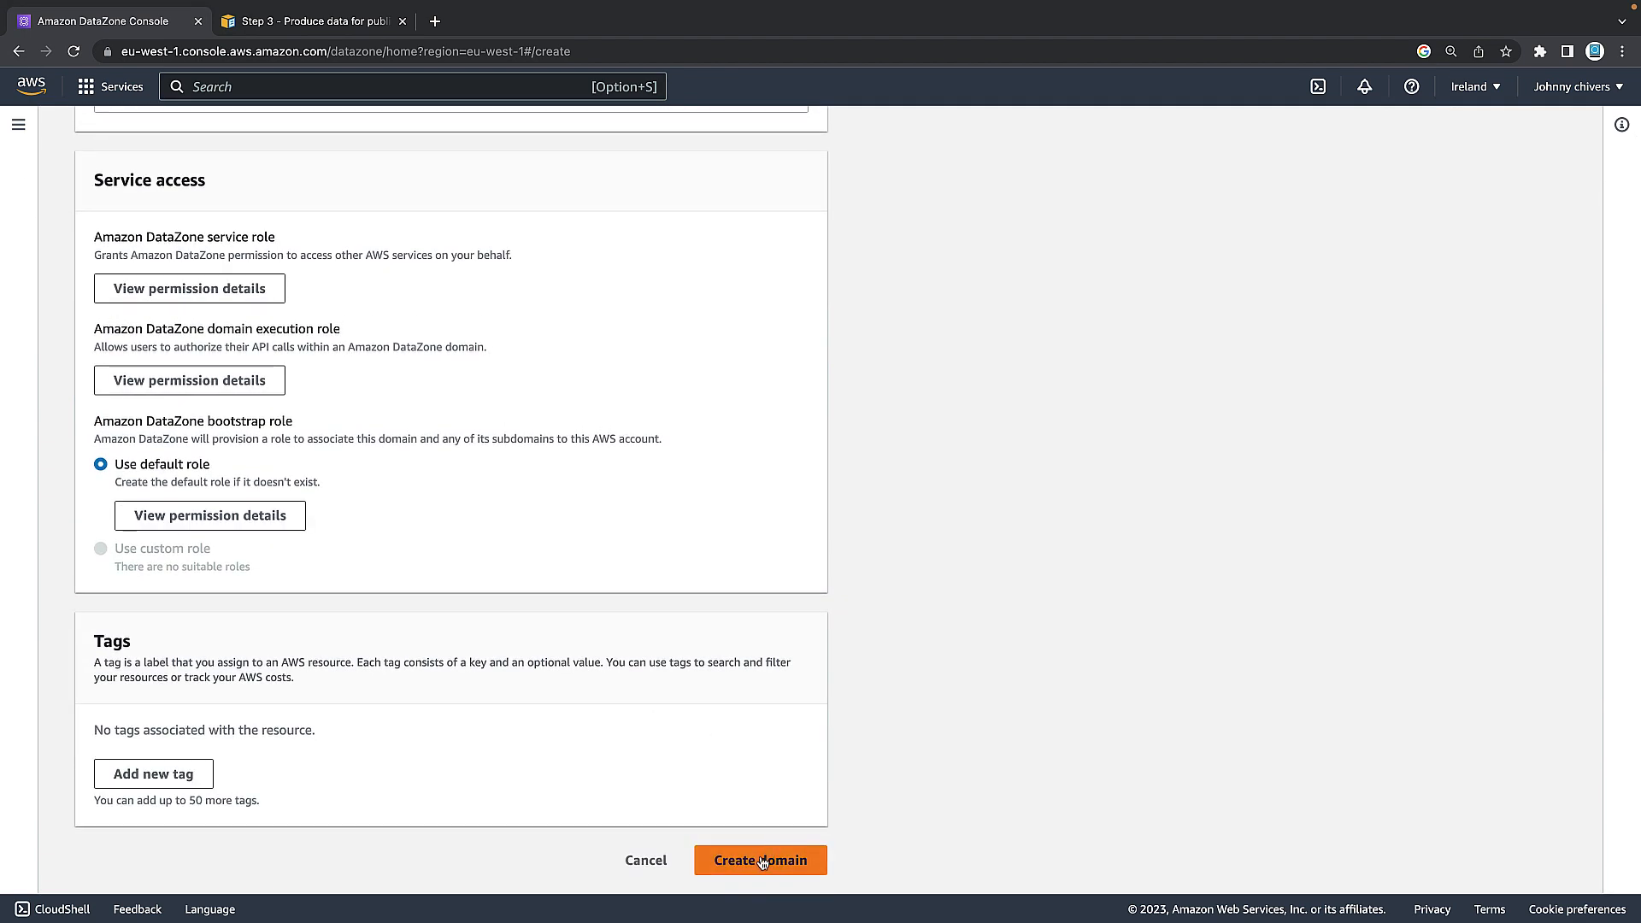
{"action": "left_click", "coordinate": [761, 860]}
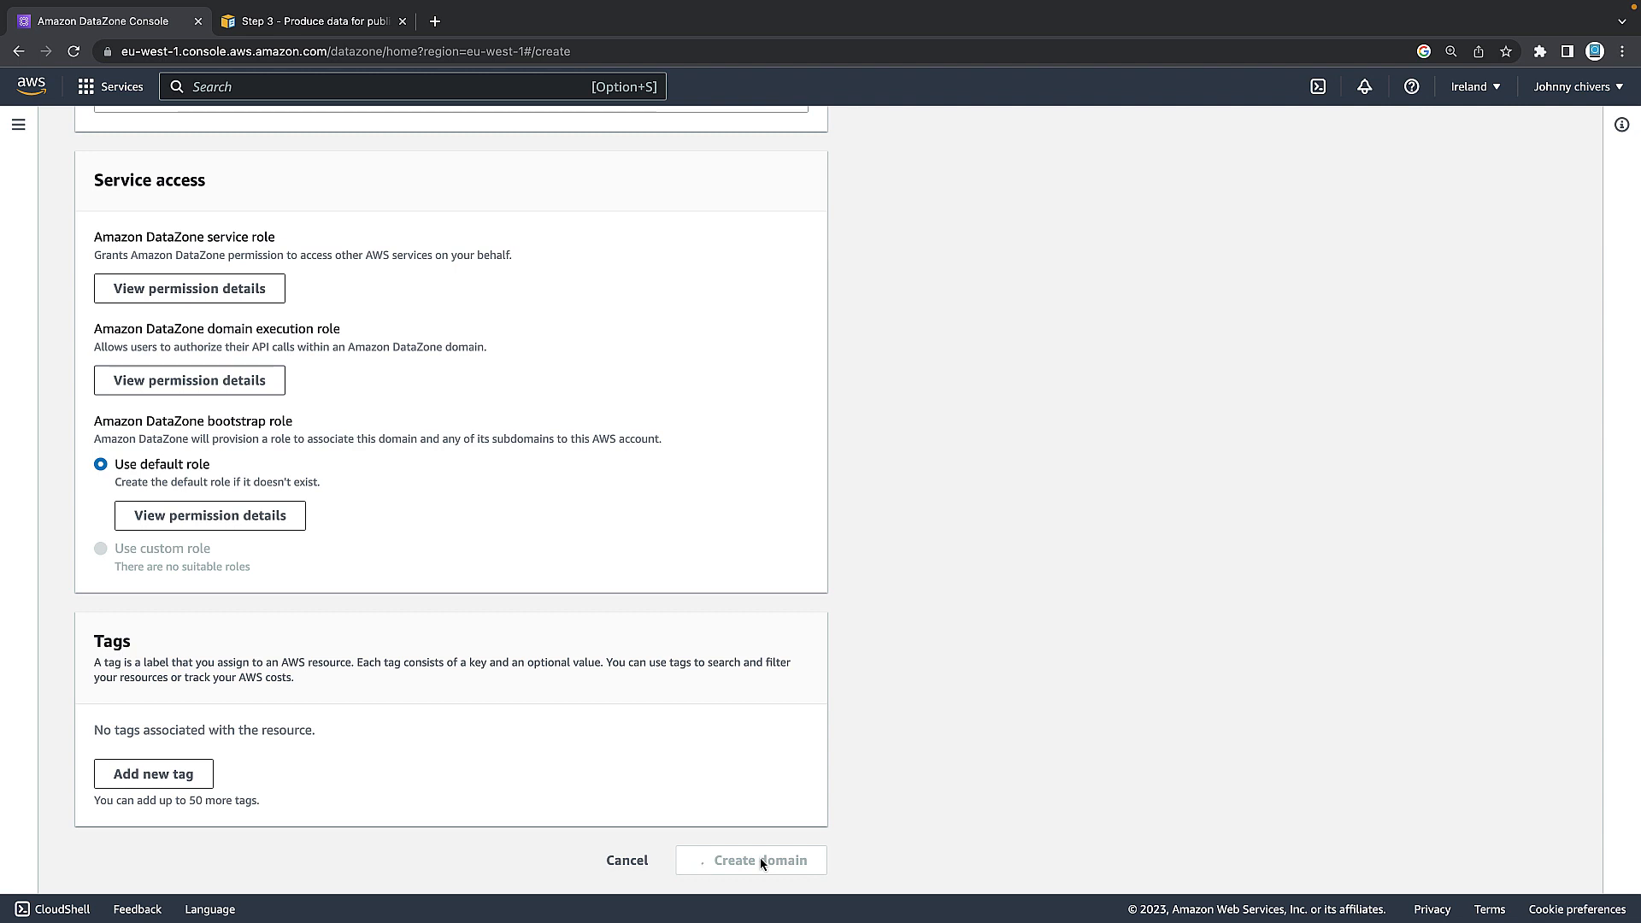
{"action": "left_click", "coordinate": [752, 860]}
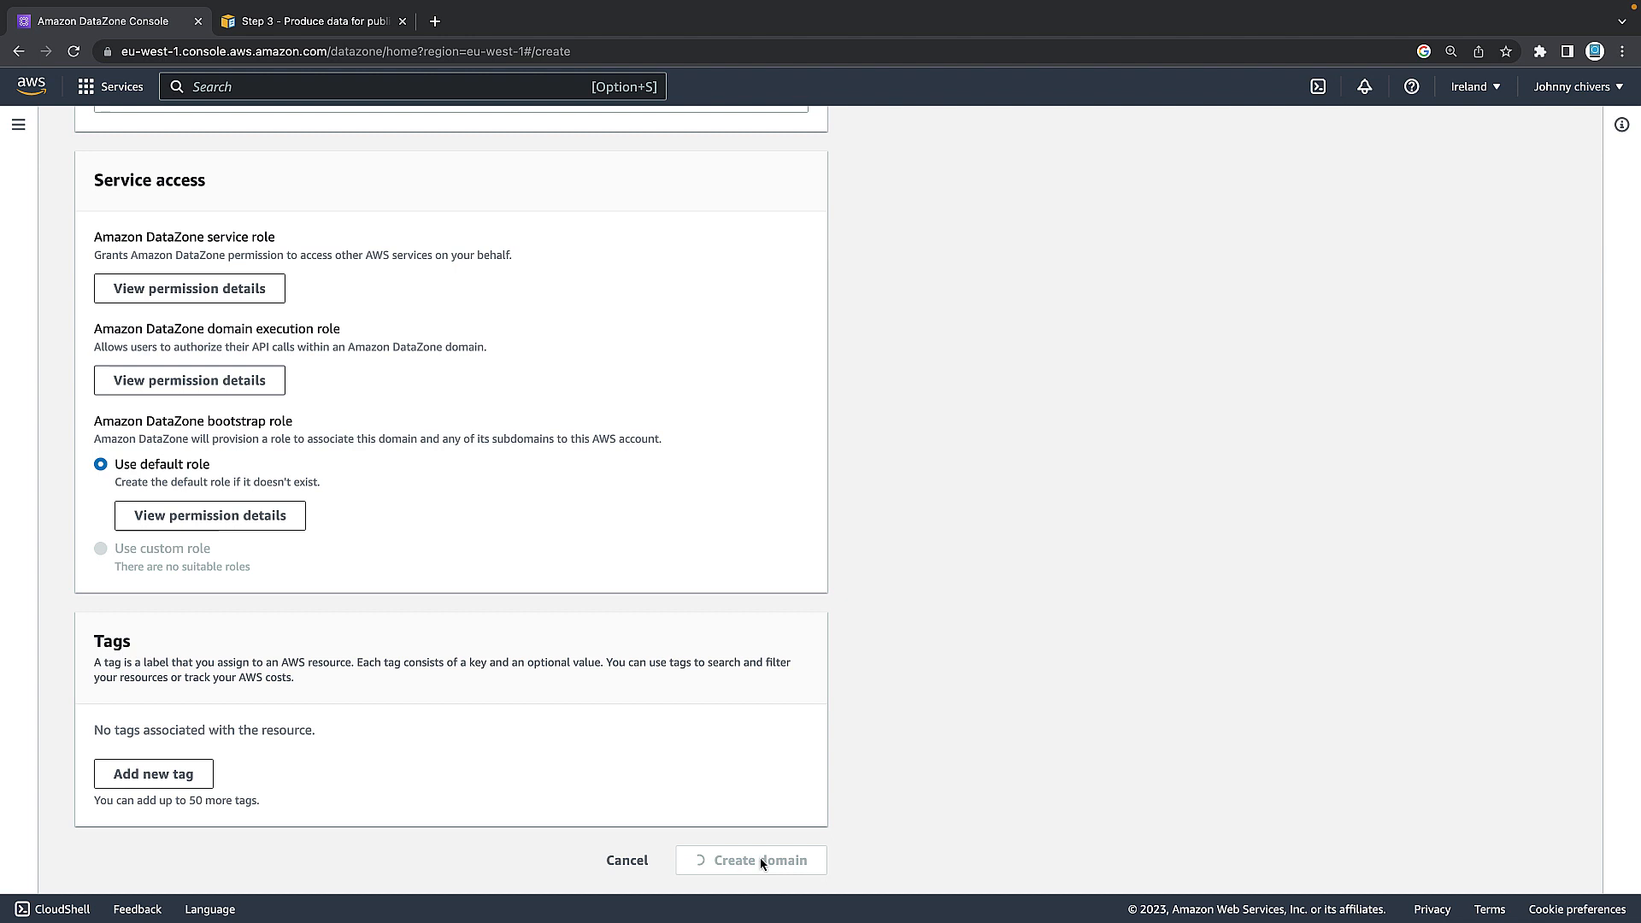
{"action": "left_click", "coordinate": [762, 860]}
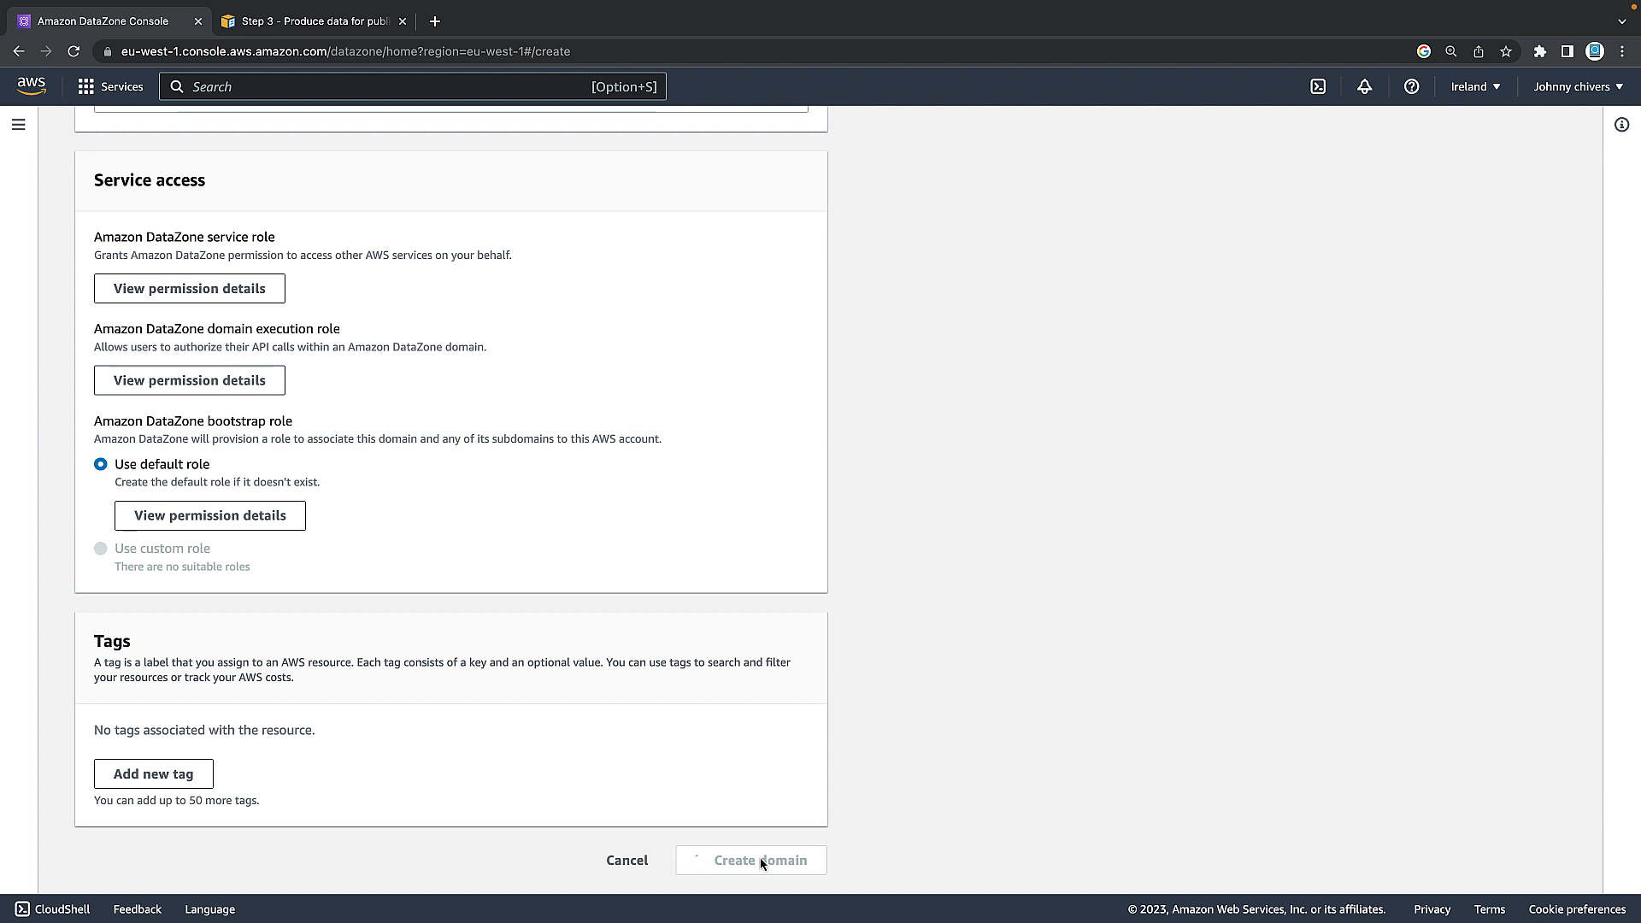
{"action": "left_click", "coordinate": [752, 860]}
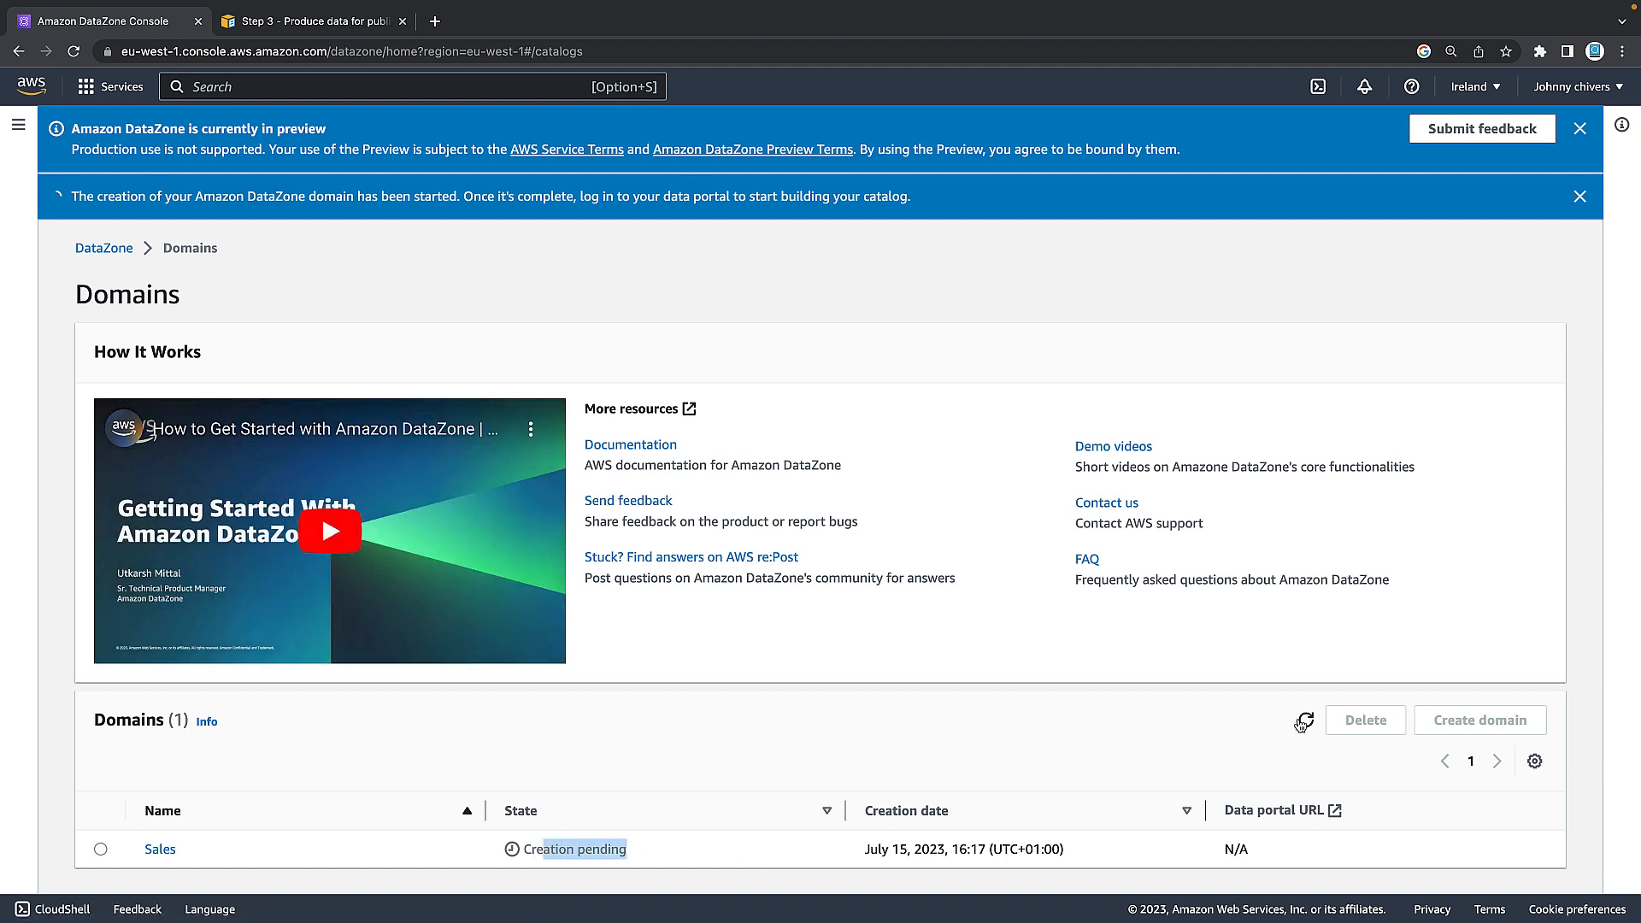
Refresh the domain list and go to the Sales domain's data portal home page.
{"action": "left_click", "coordinate": [1304, 720]}
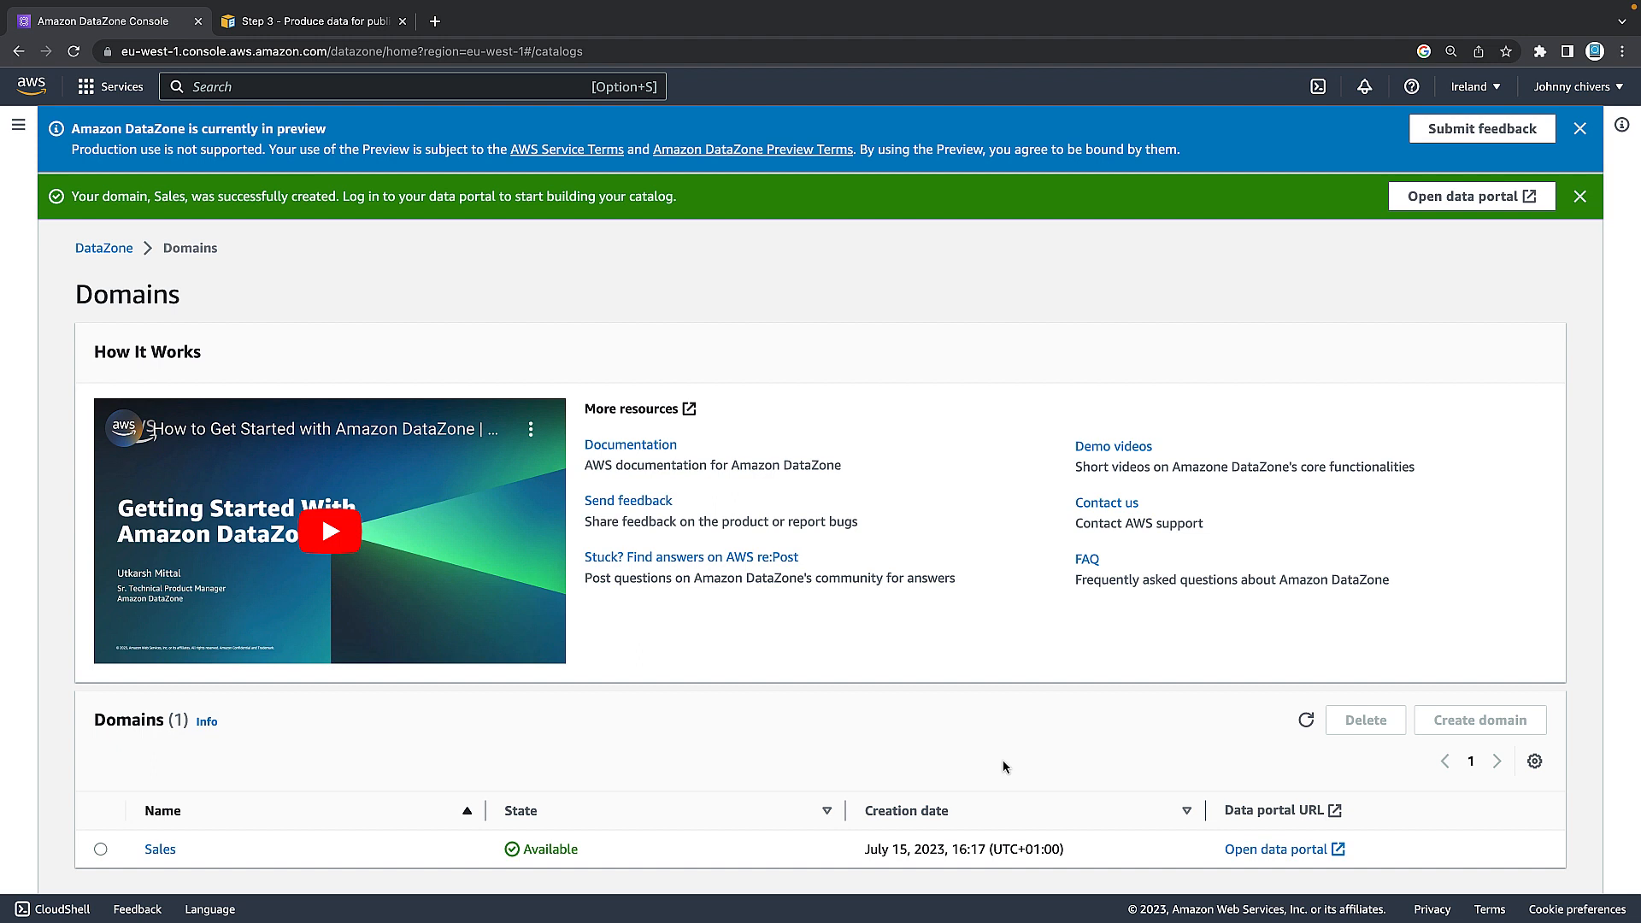
{"action": "mouse_move", "coordinate": [219, 852]}
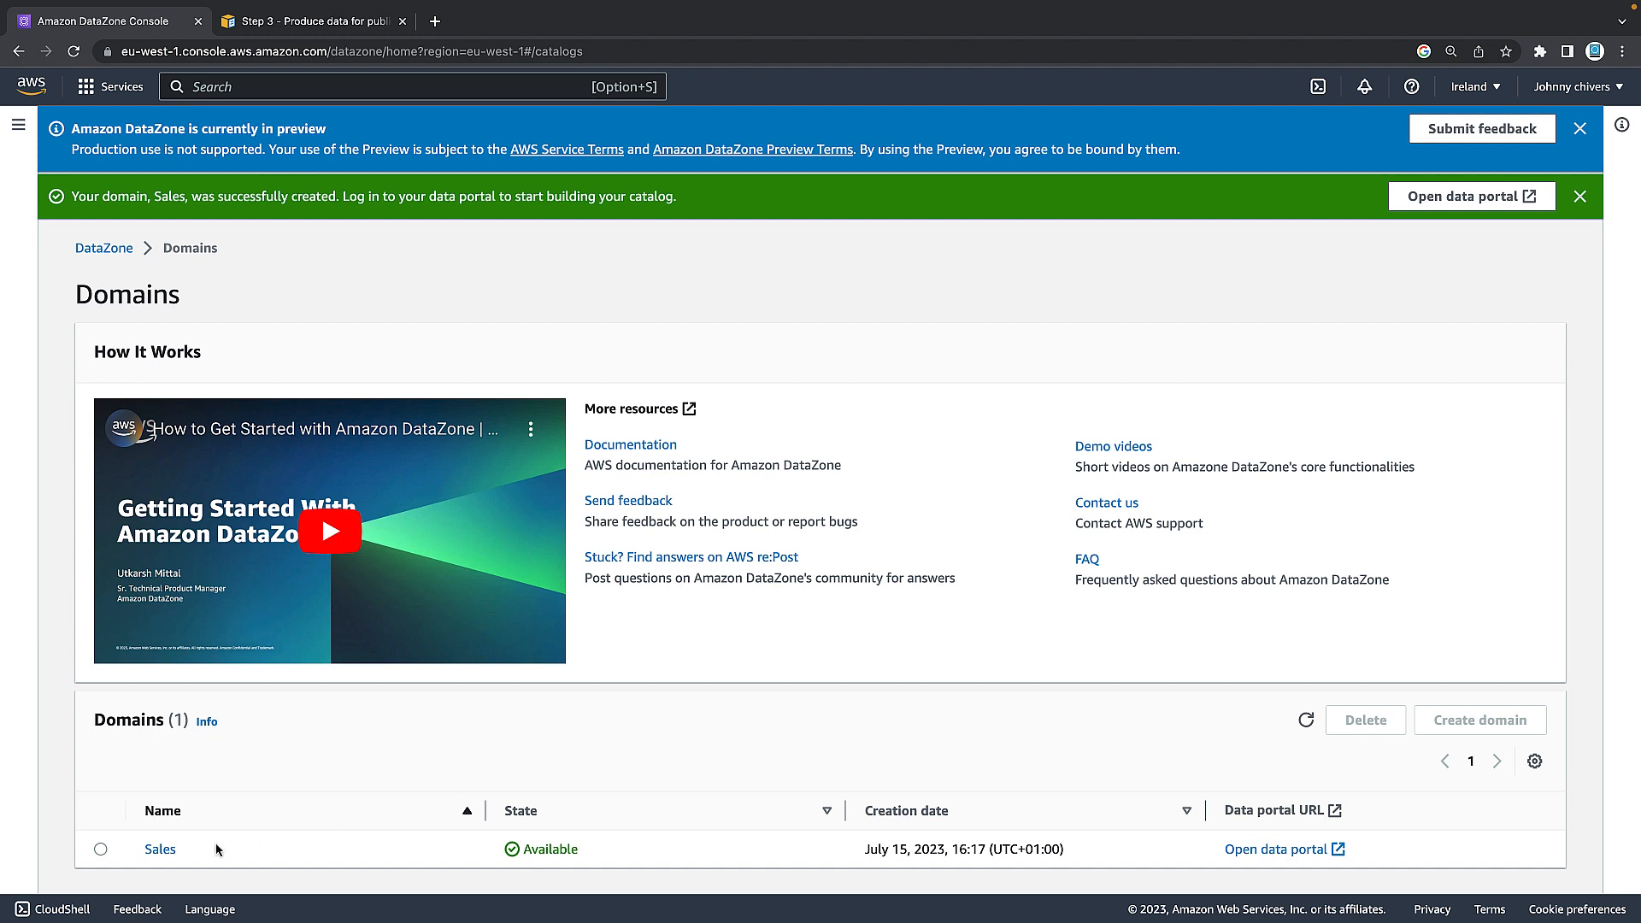
{"action": "mouse_move", "coordinate": [547, 852]}
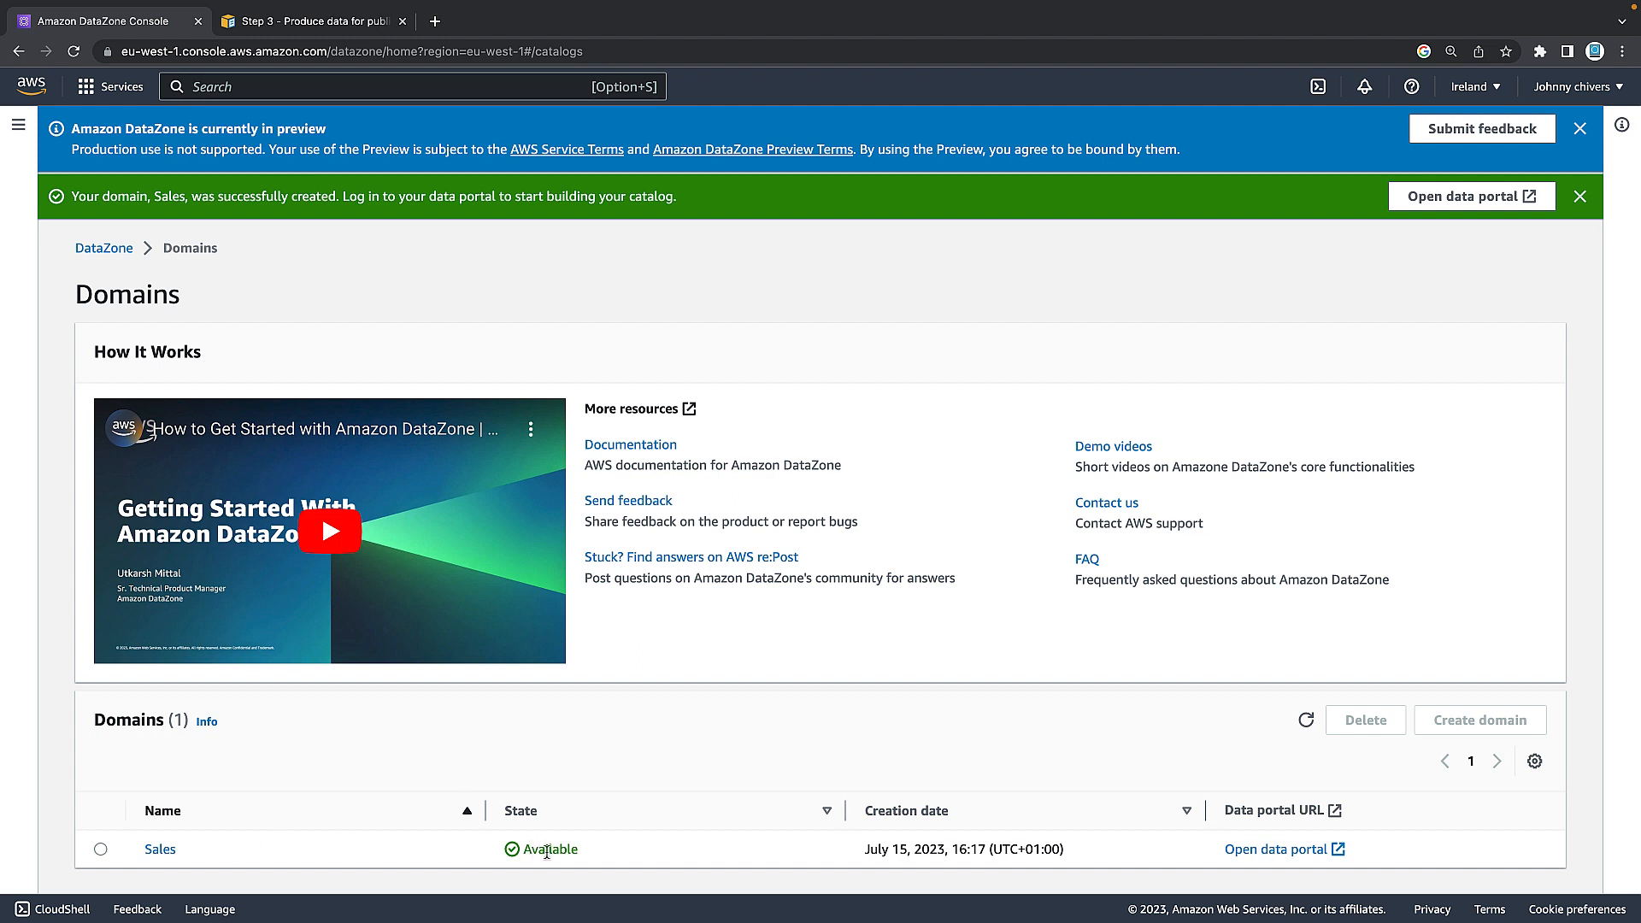
{"action": "mouse_move", "coordinate": [967, 889]}
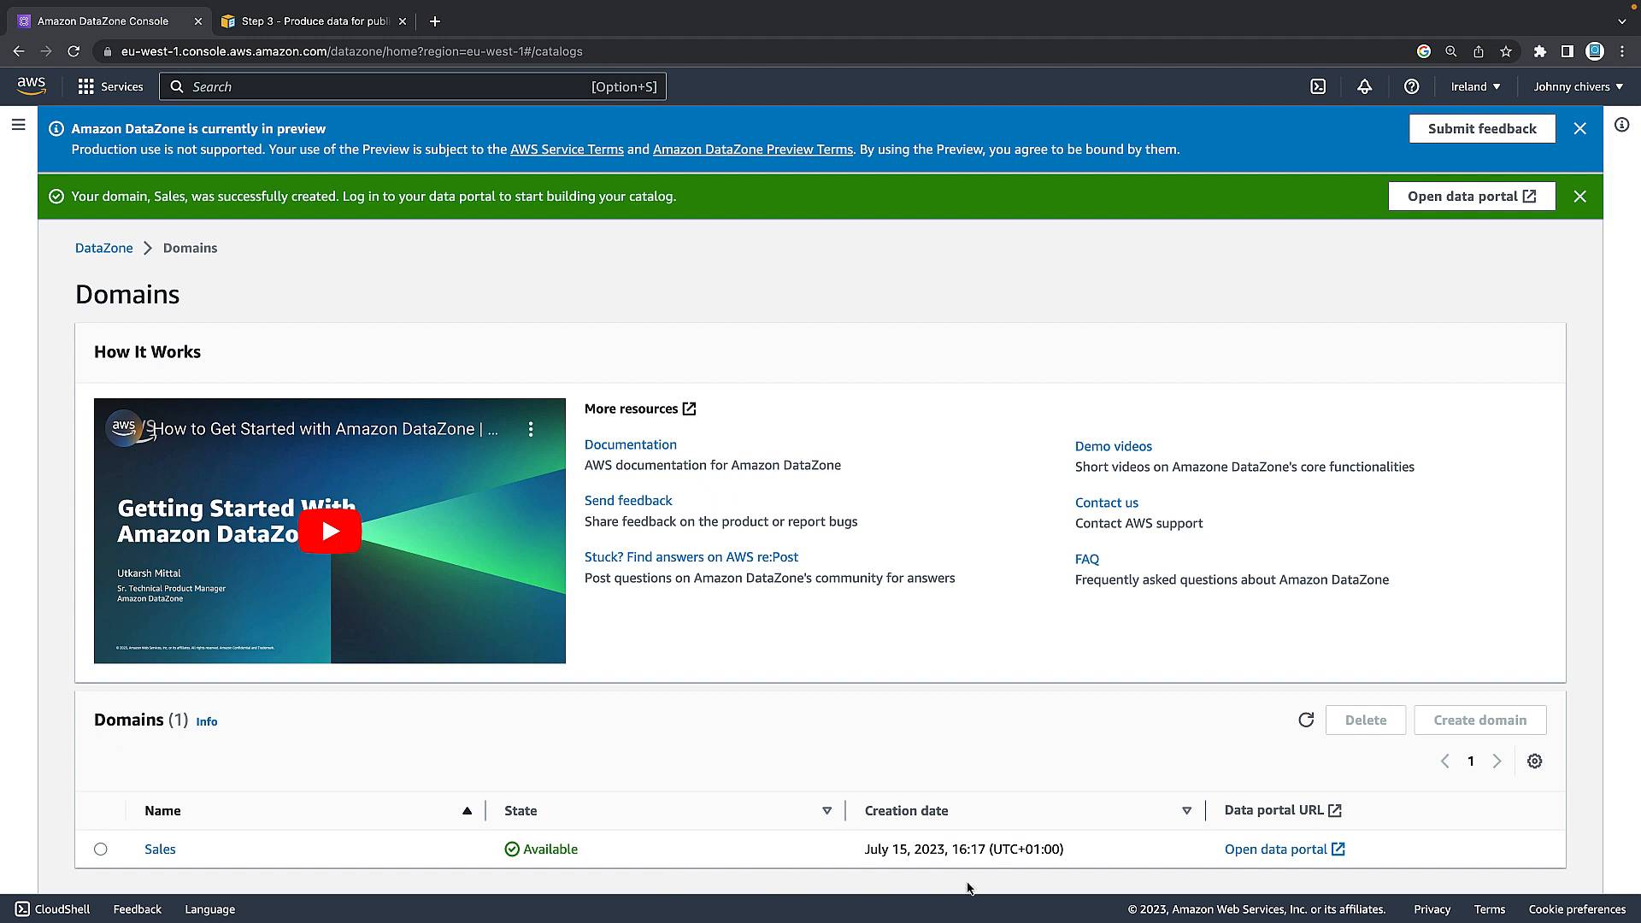
{"action": "mouse_move", "coordinate": [1308, 859]}
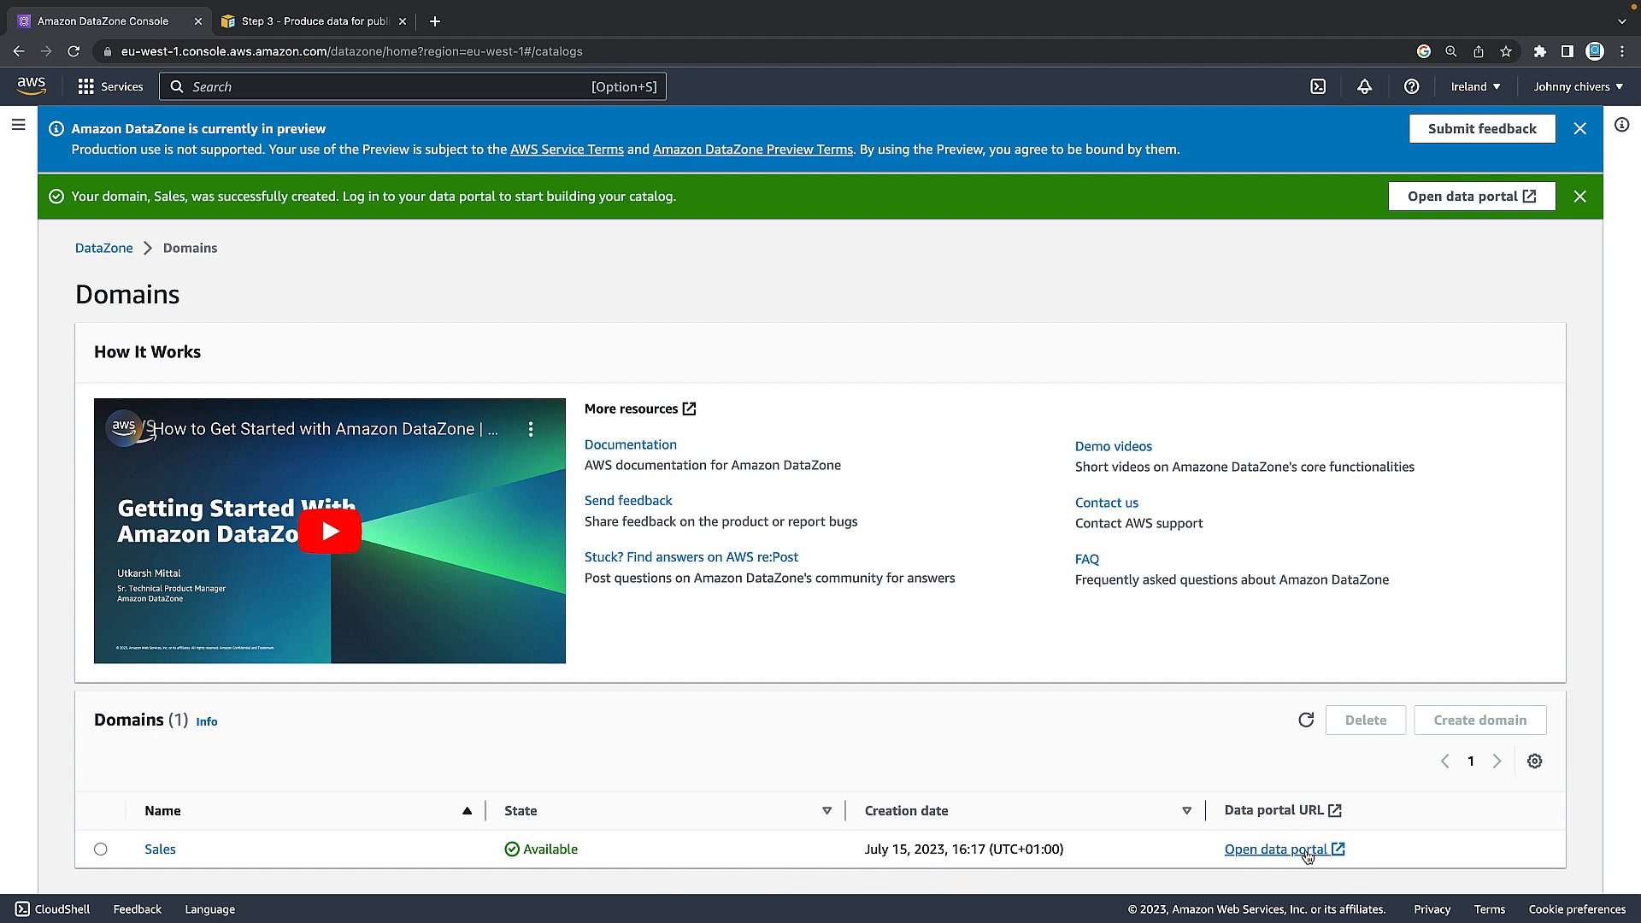
{"action": "left_click", "coordinate": [1279, 848]}
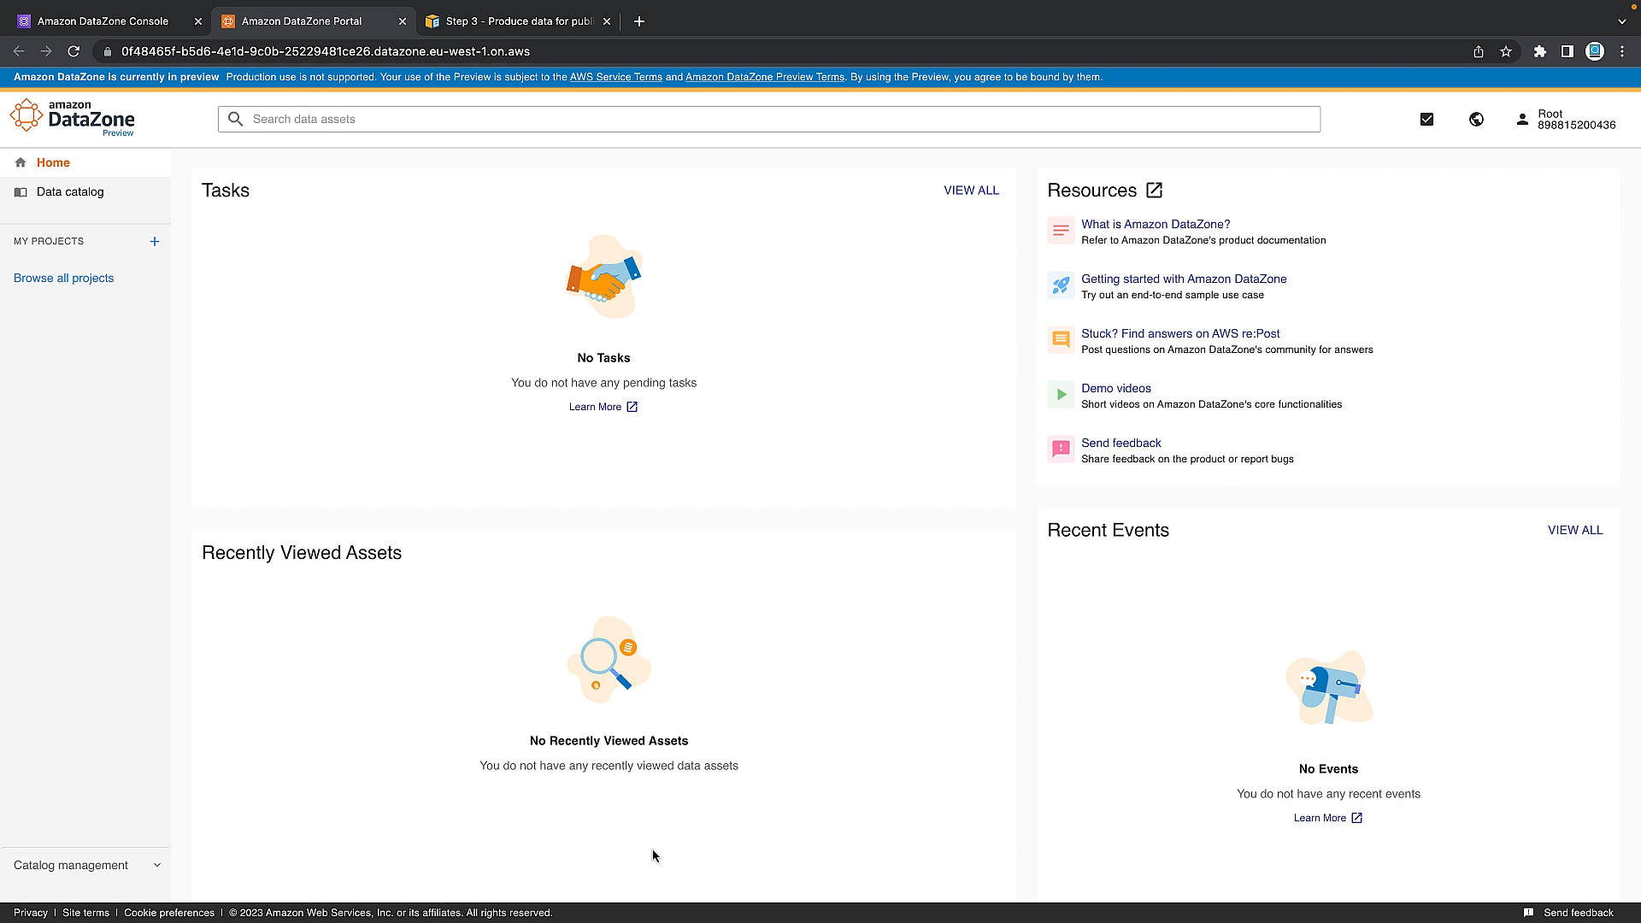
{"action": "mouse_move", "coordinate": [646, 862]}
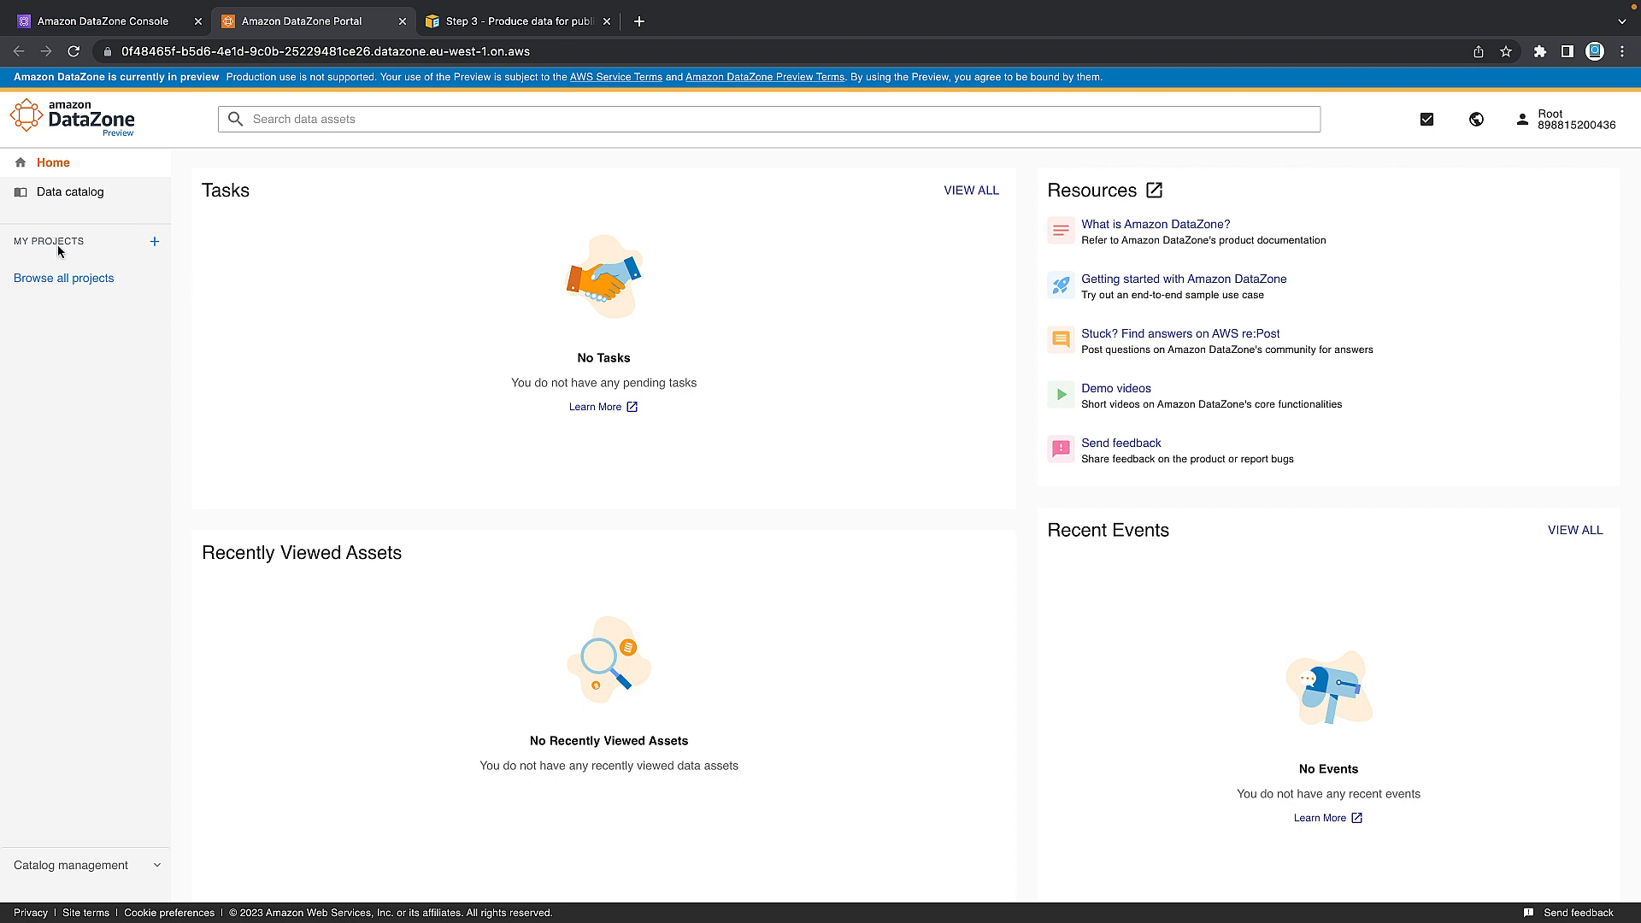
{"action": "mouse_move", "coordinate": [154, 246]}
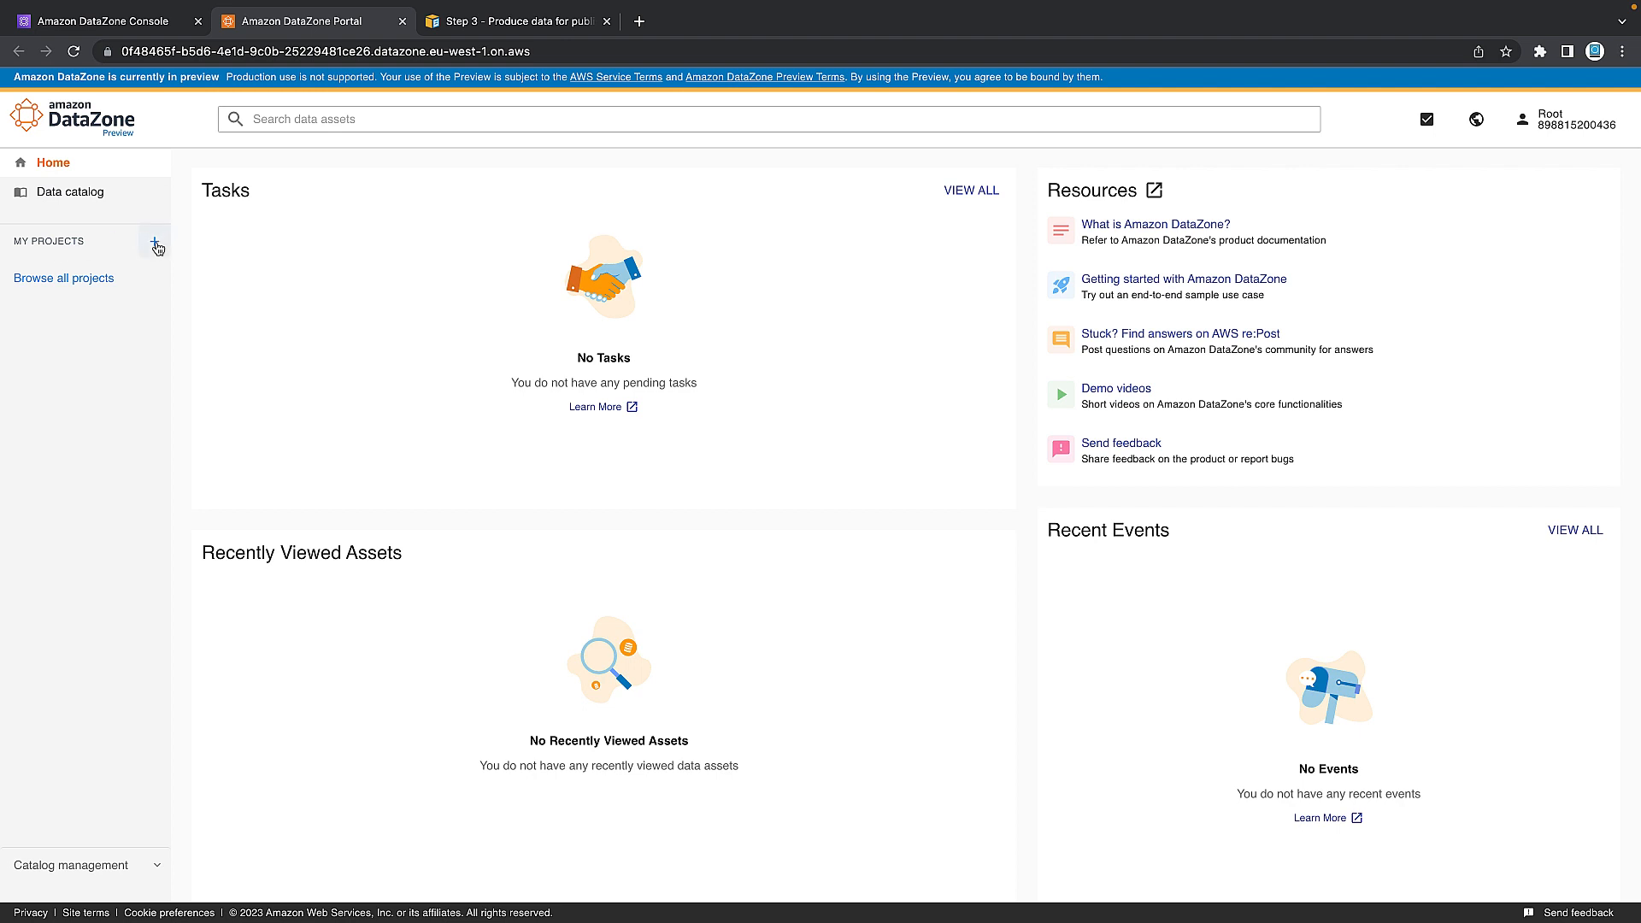
Create a project named sales-producer in the Sales domain.
{"action": "left_click", "coordinate": [155, 245]}
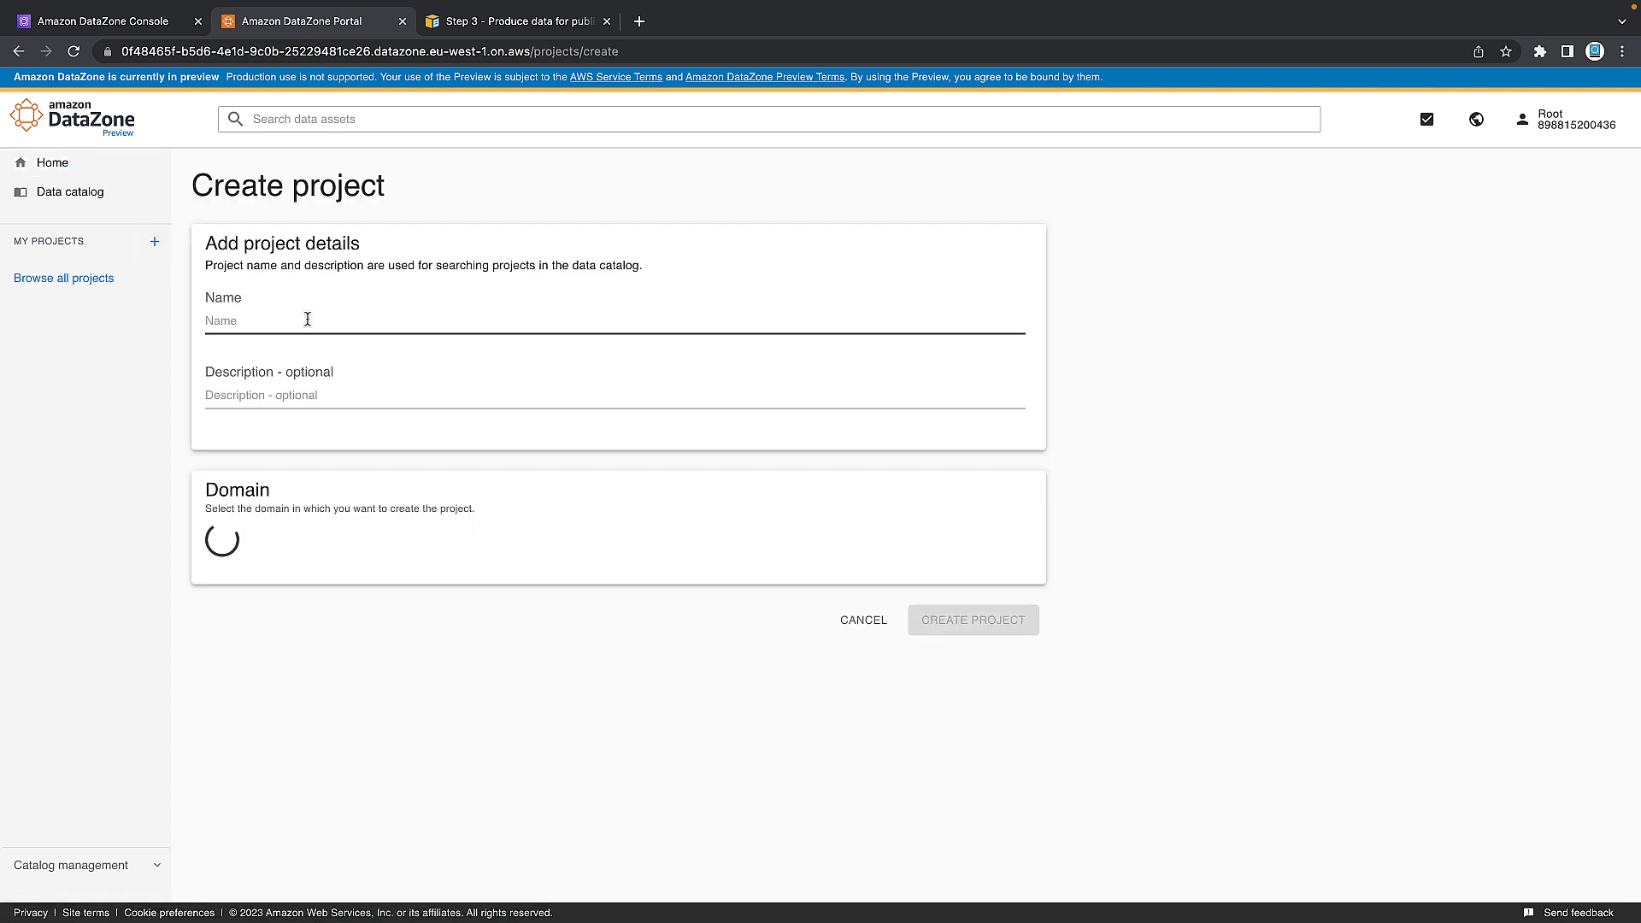
{"action": "type", "text": "sales-produ"}
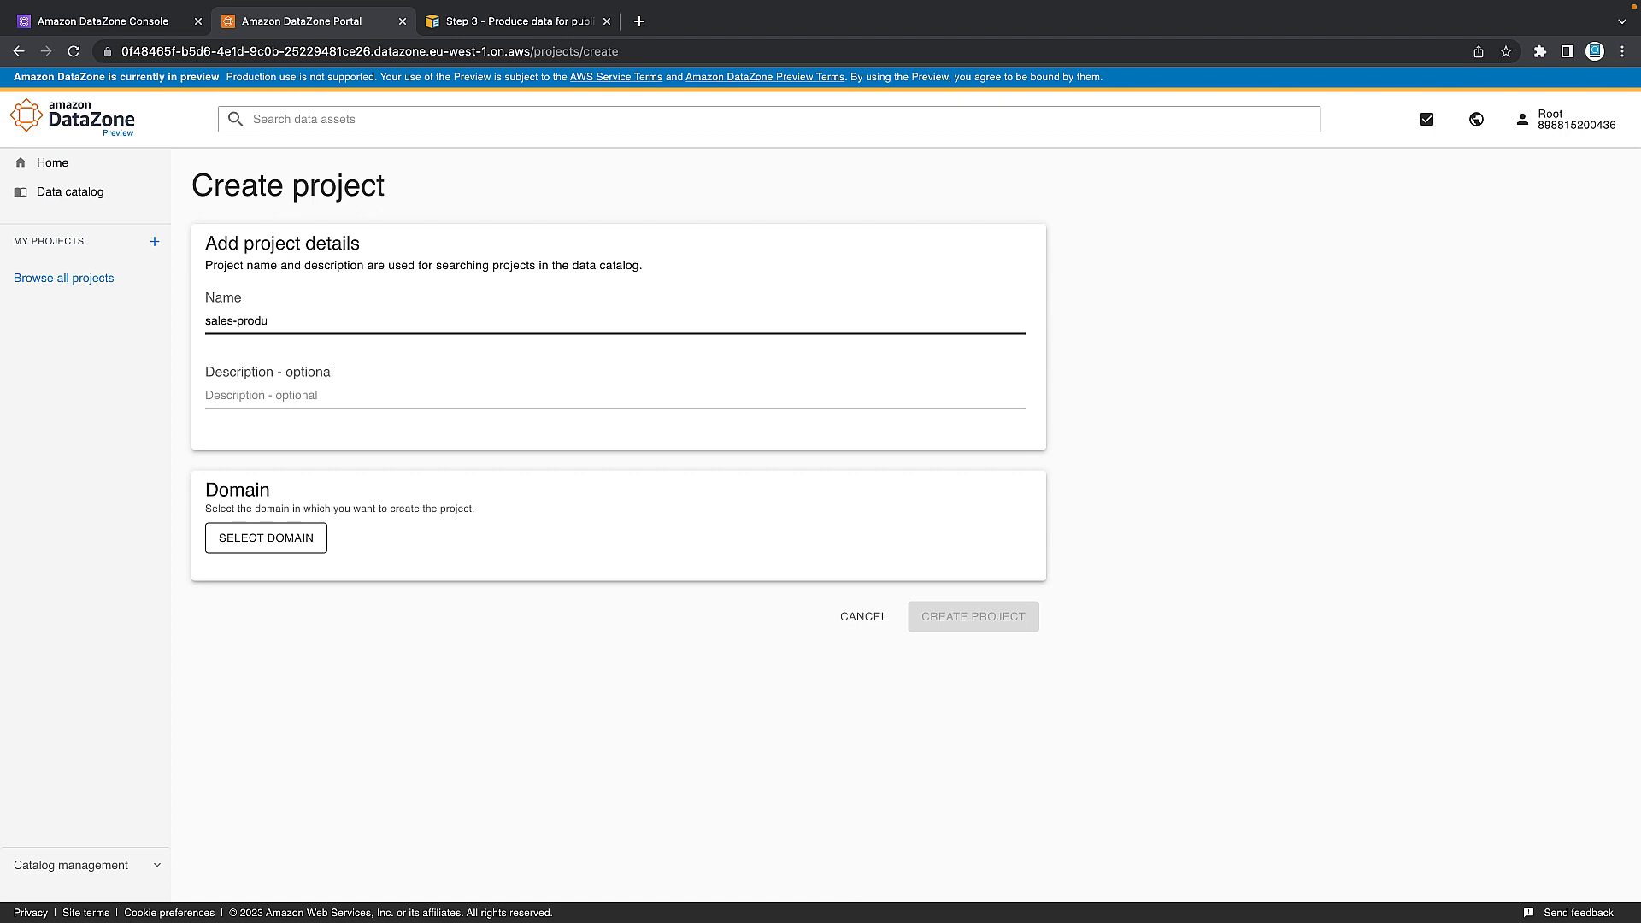
{"action": "type", "text": "cer"}
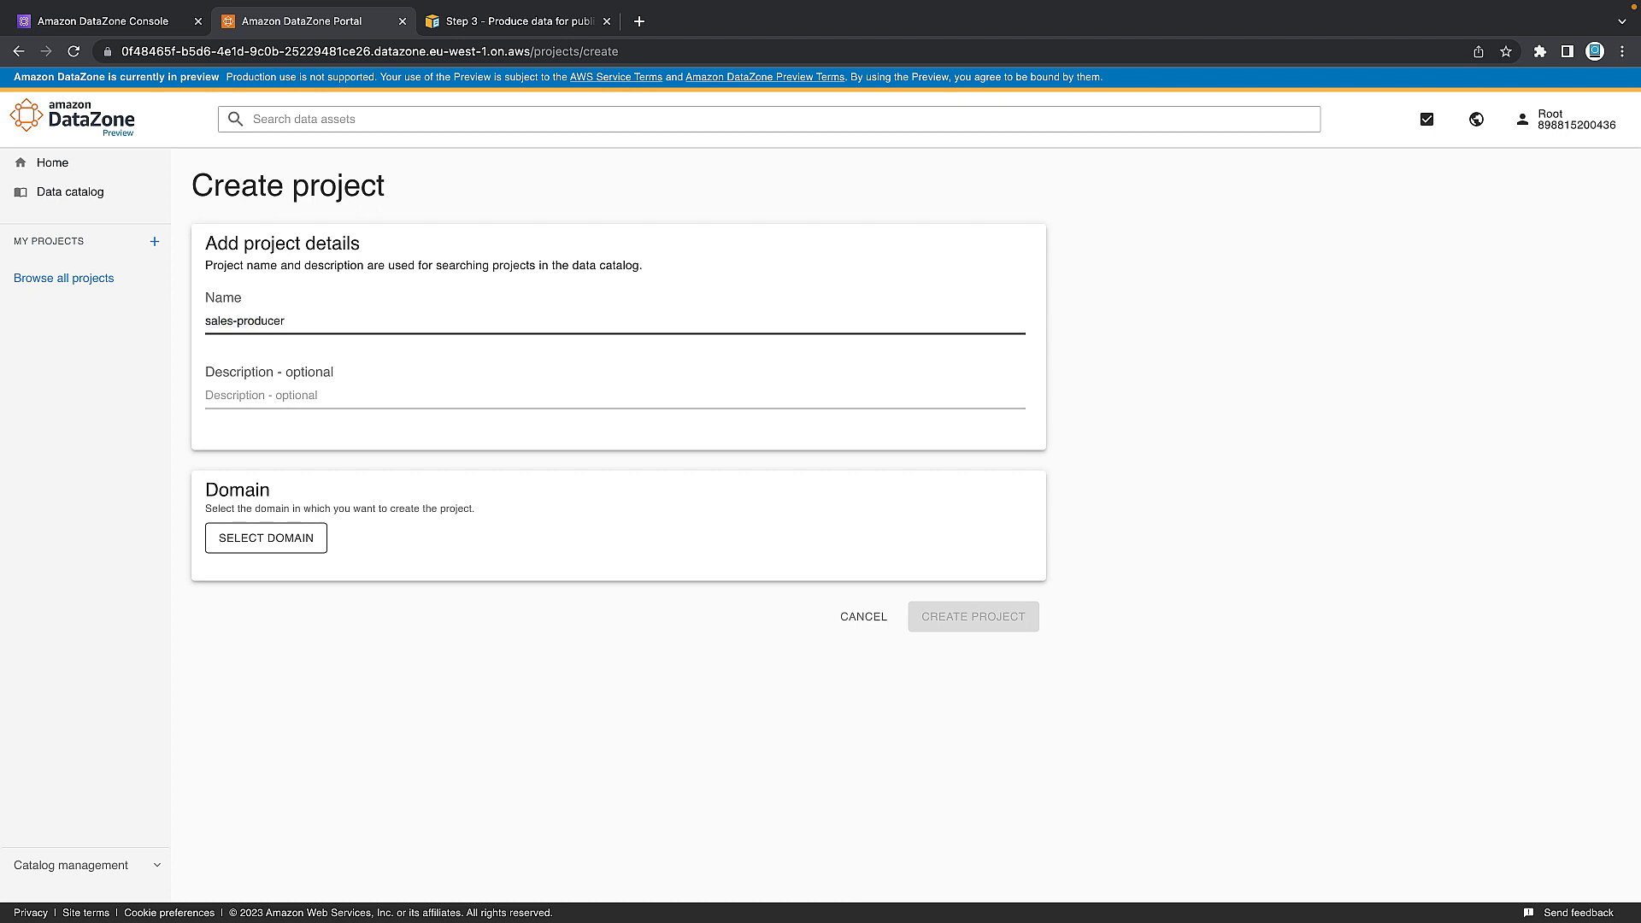
{"action": "left_click", "coordinate": [265, 537]}
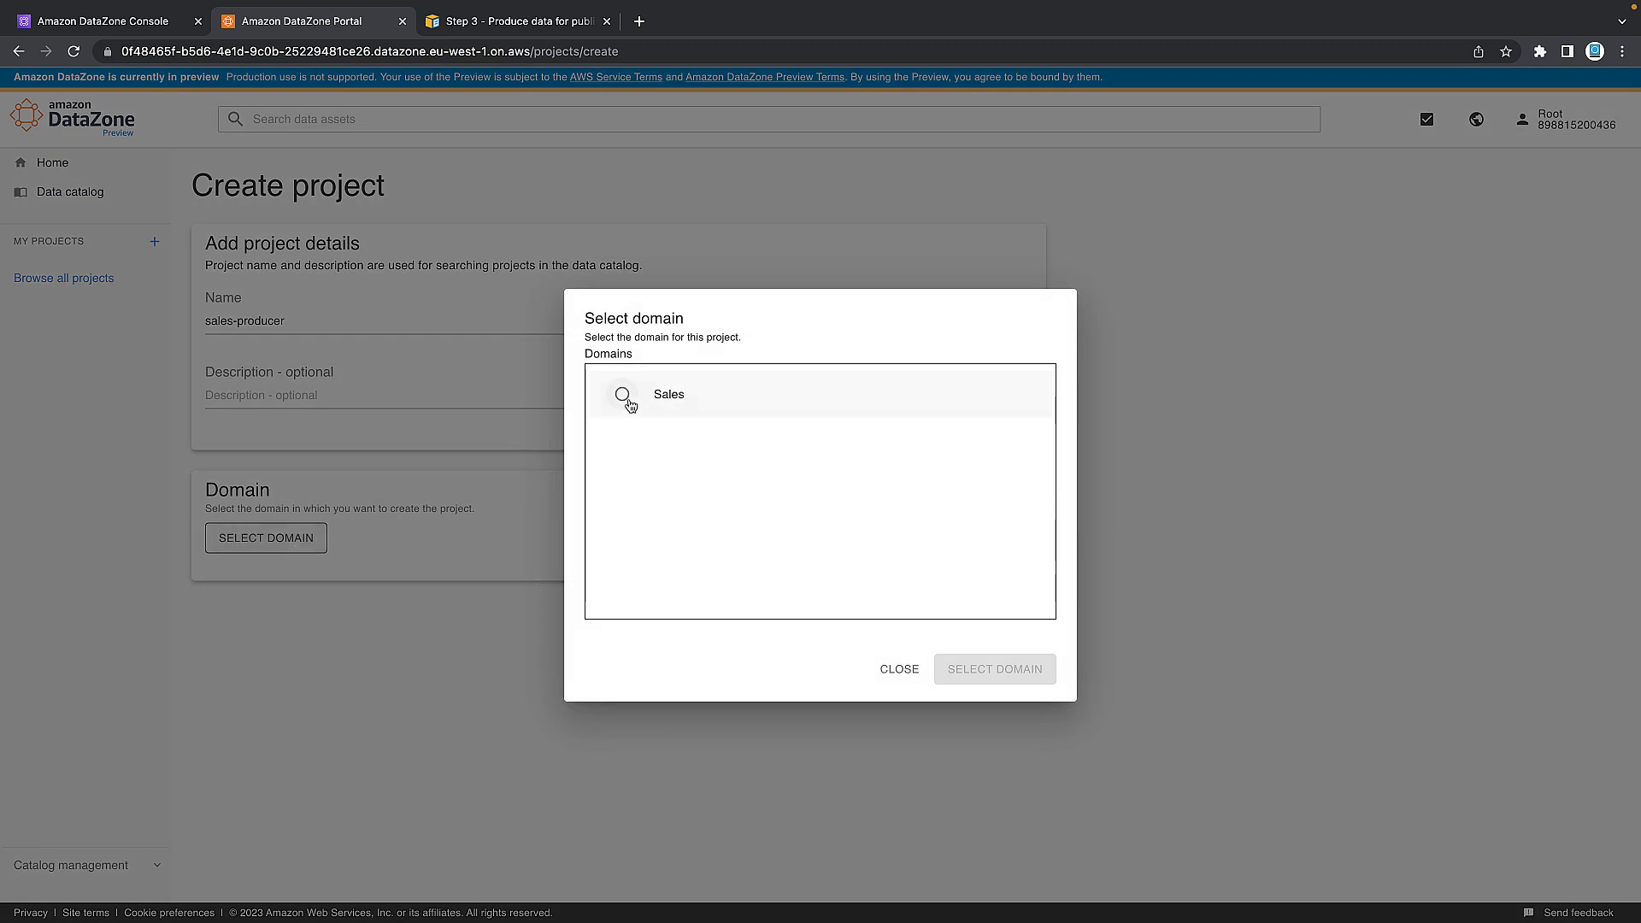
{"action": "left_click", "coordinate": [622, 393]}
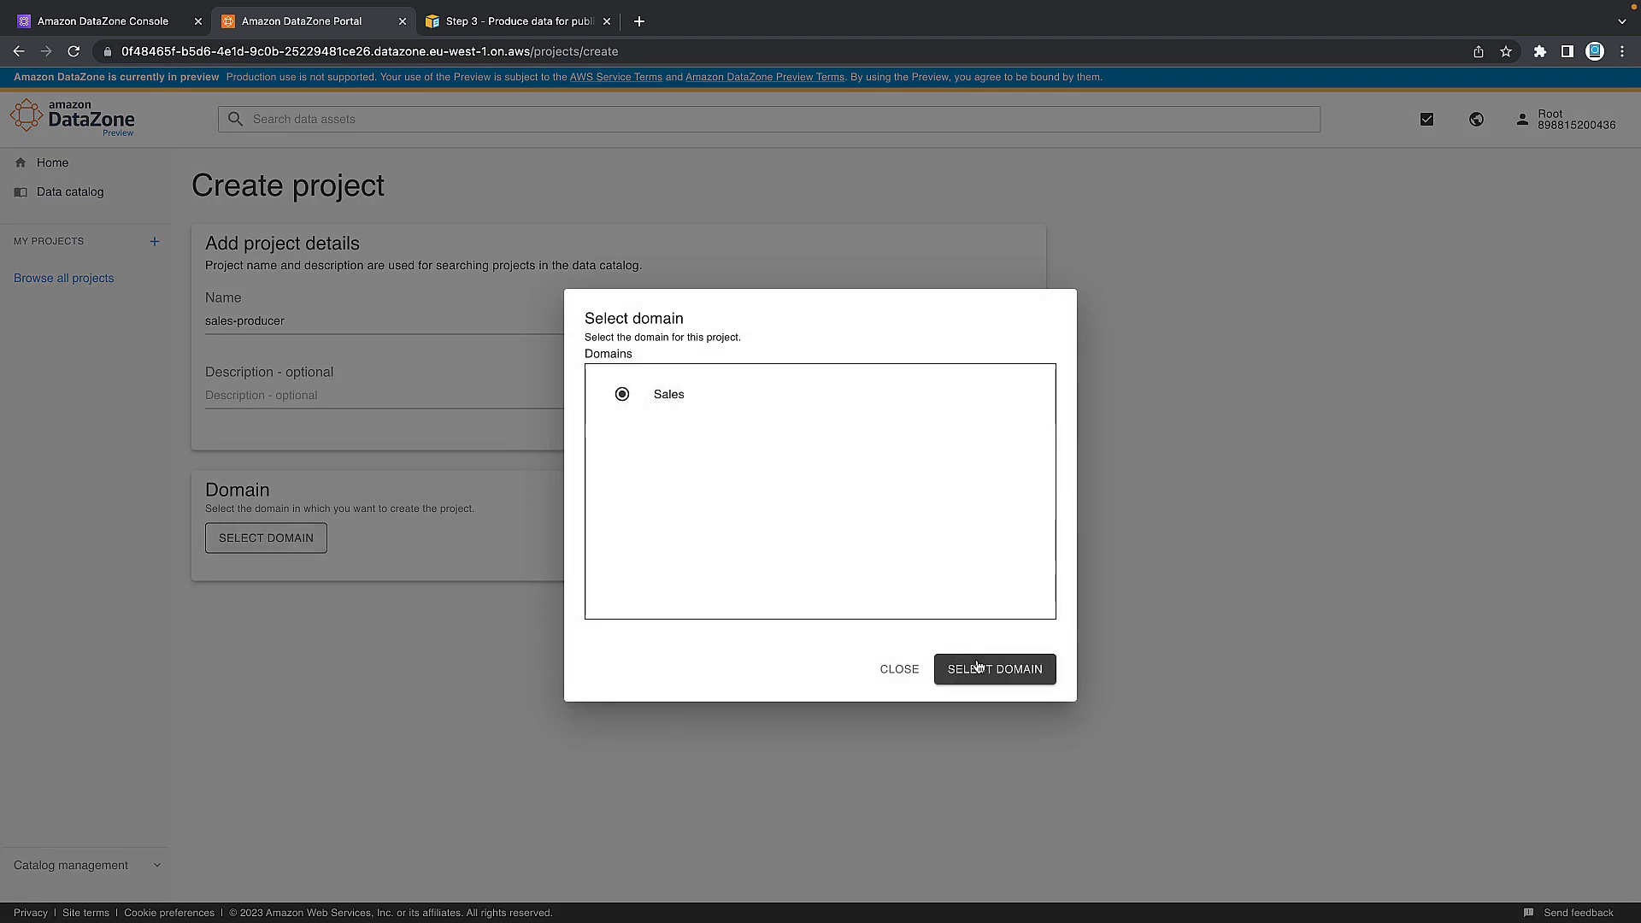
{"action": "left_click", "coordinate": [995, 670]}
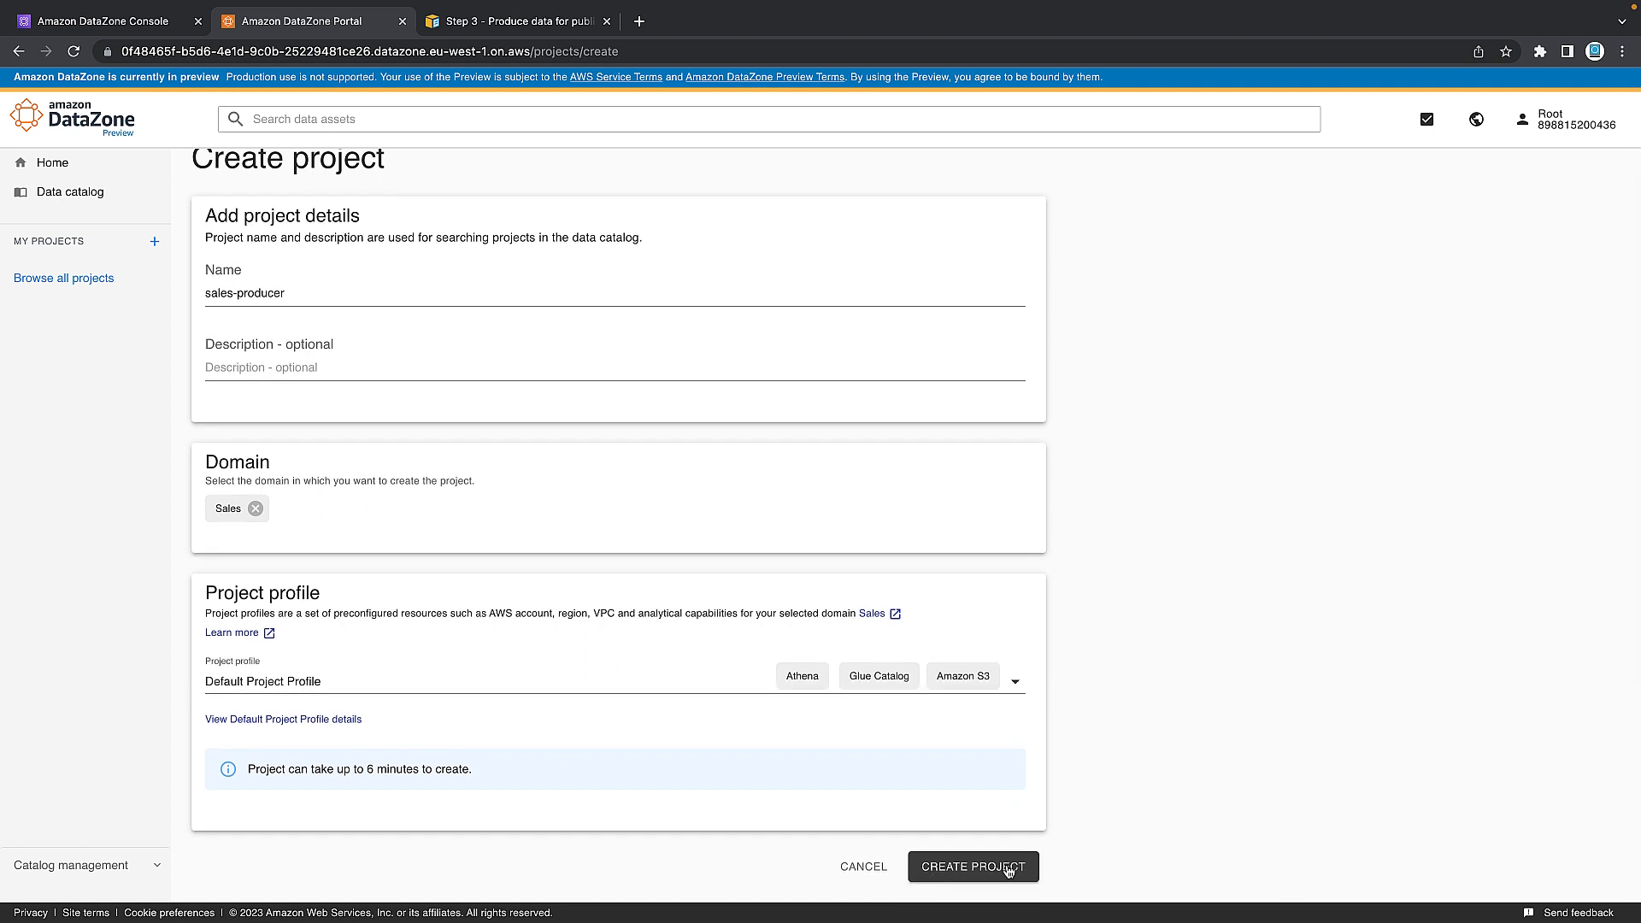
{"action": "left_click", "coordinate": [971, 867]}
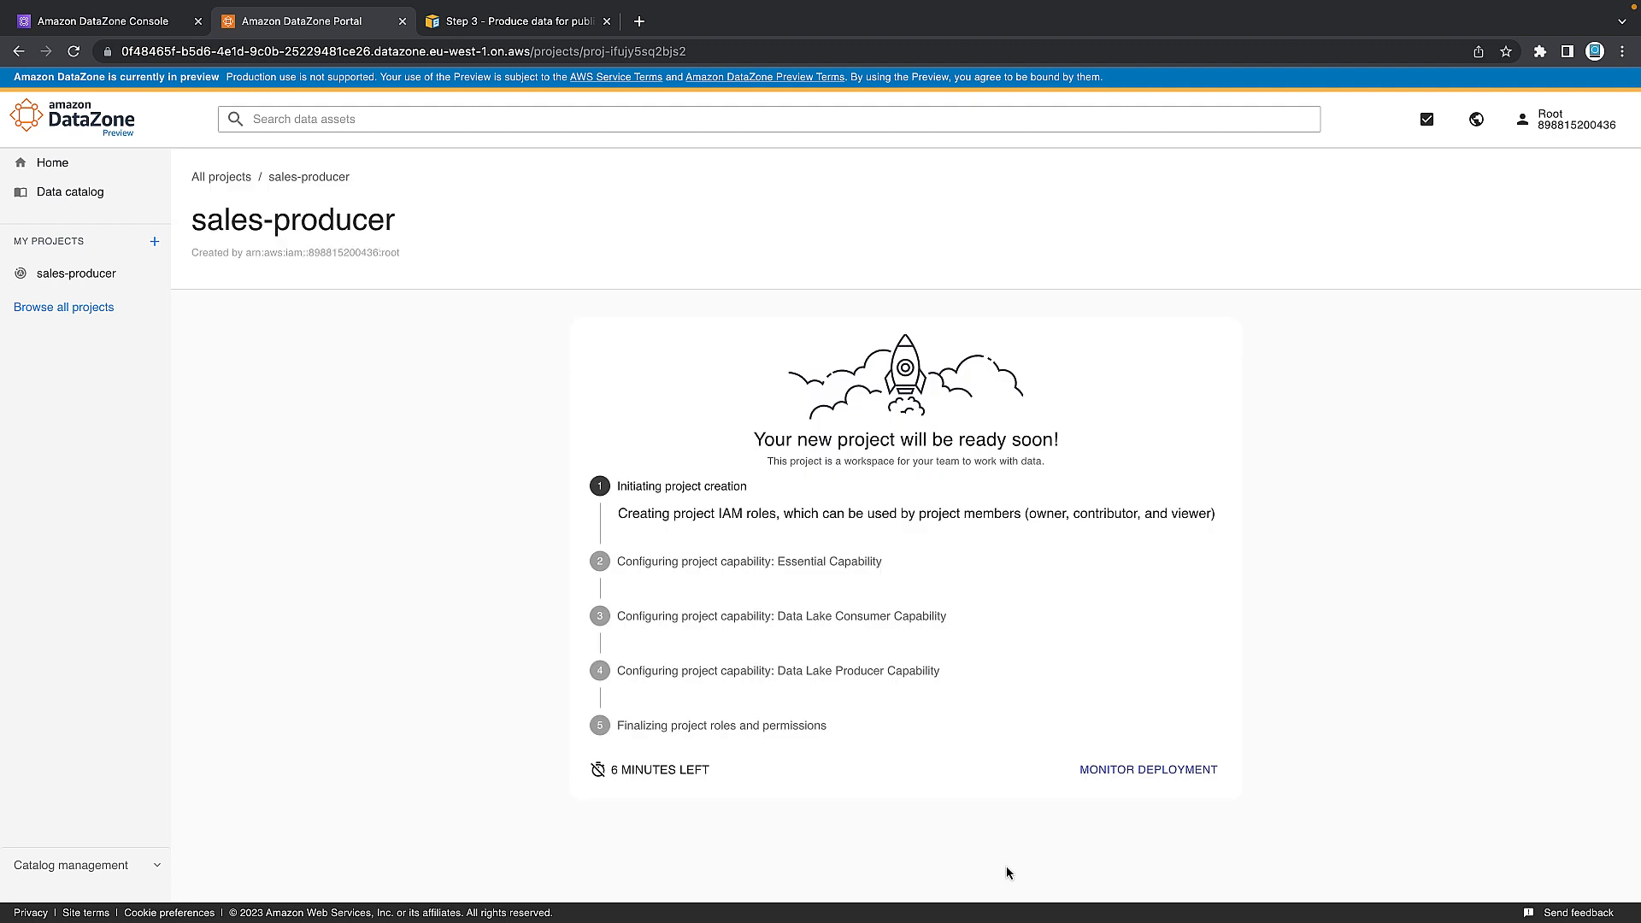
{"action": "mouse_move", "coordinate": [650, 784]}
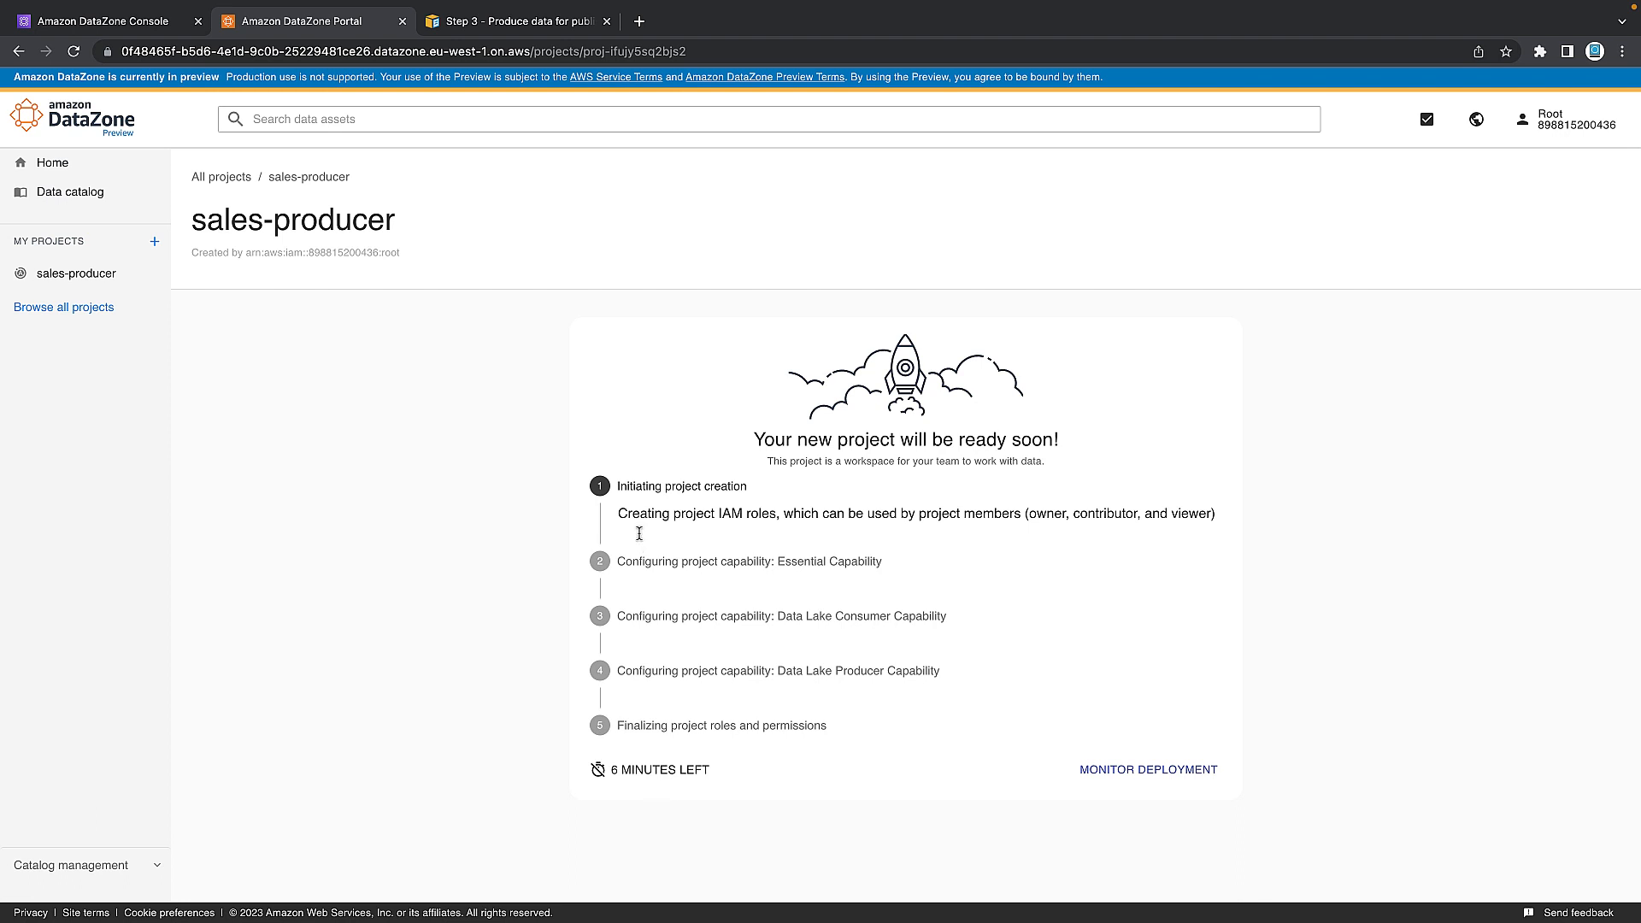
{"action": "mouse_move", "coordinate": [604, 729]}
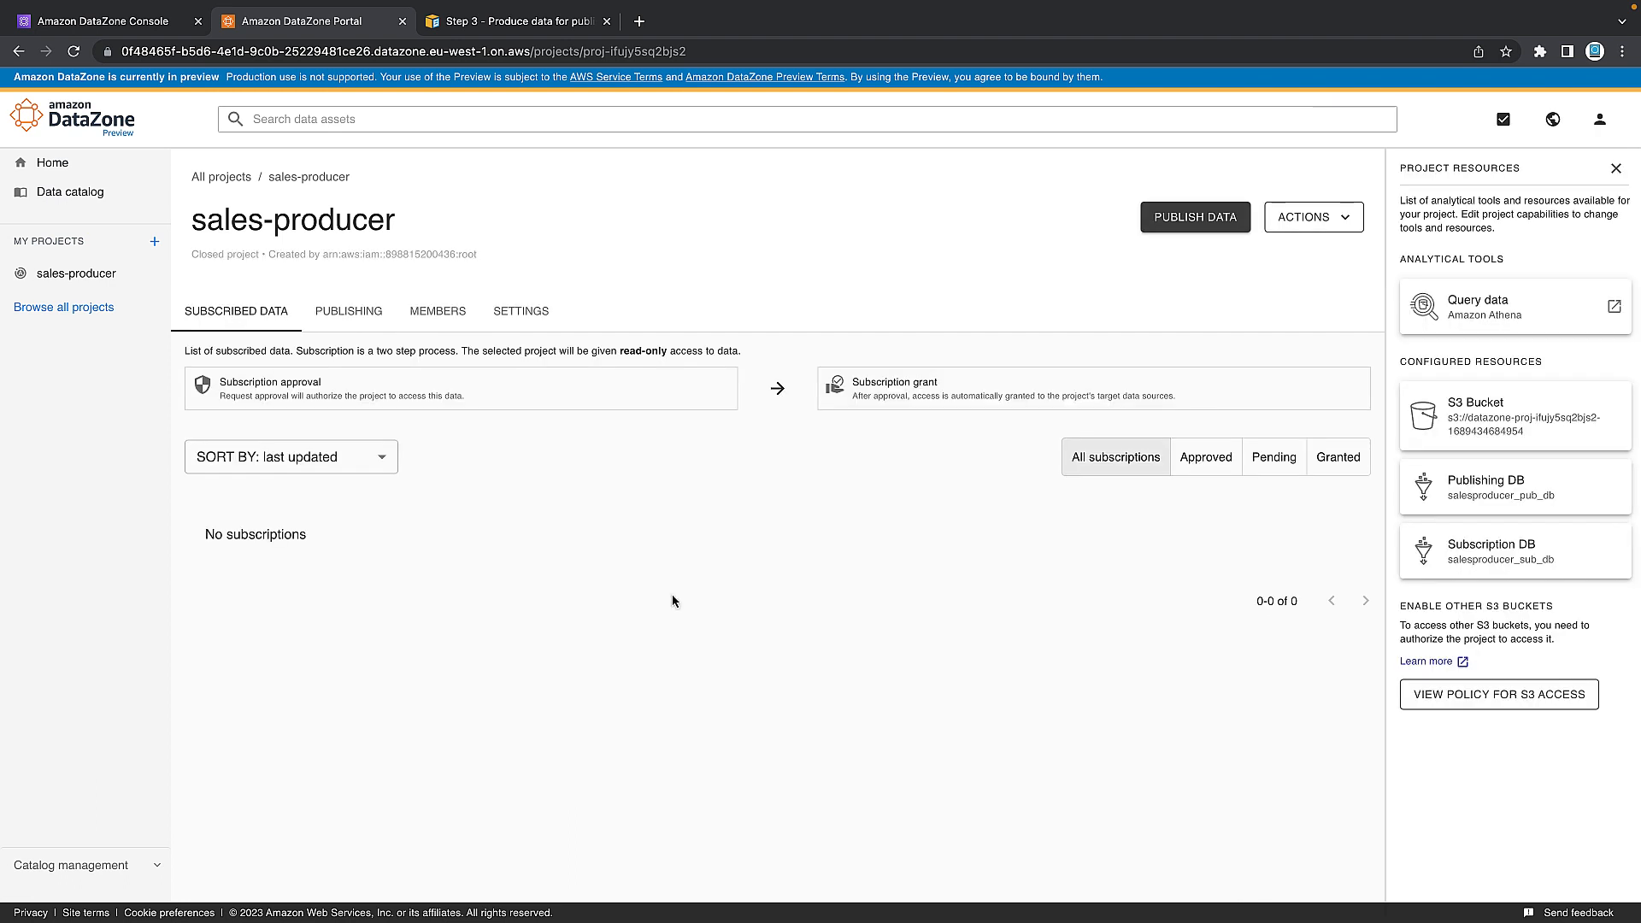
{"action": "mouse_move", "coordinate": [574, 369]}
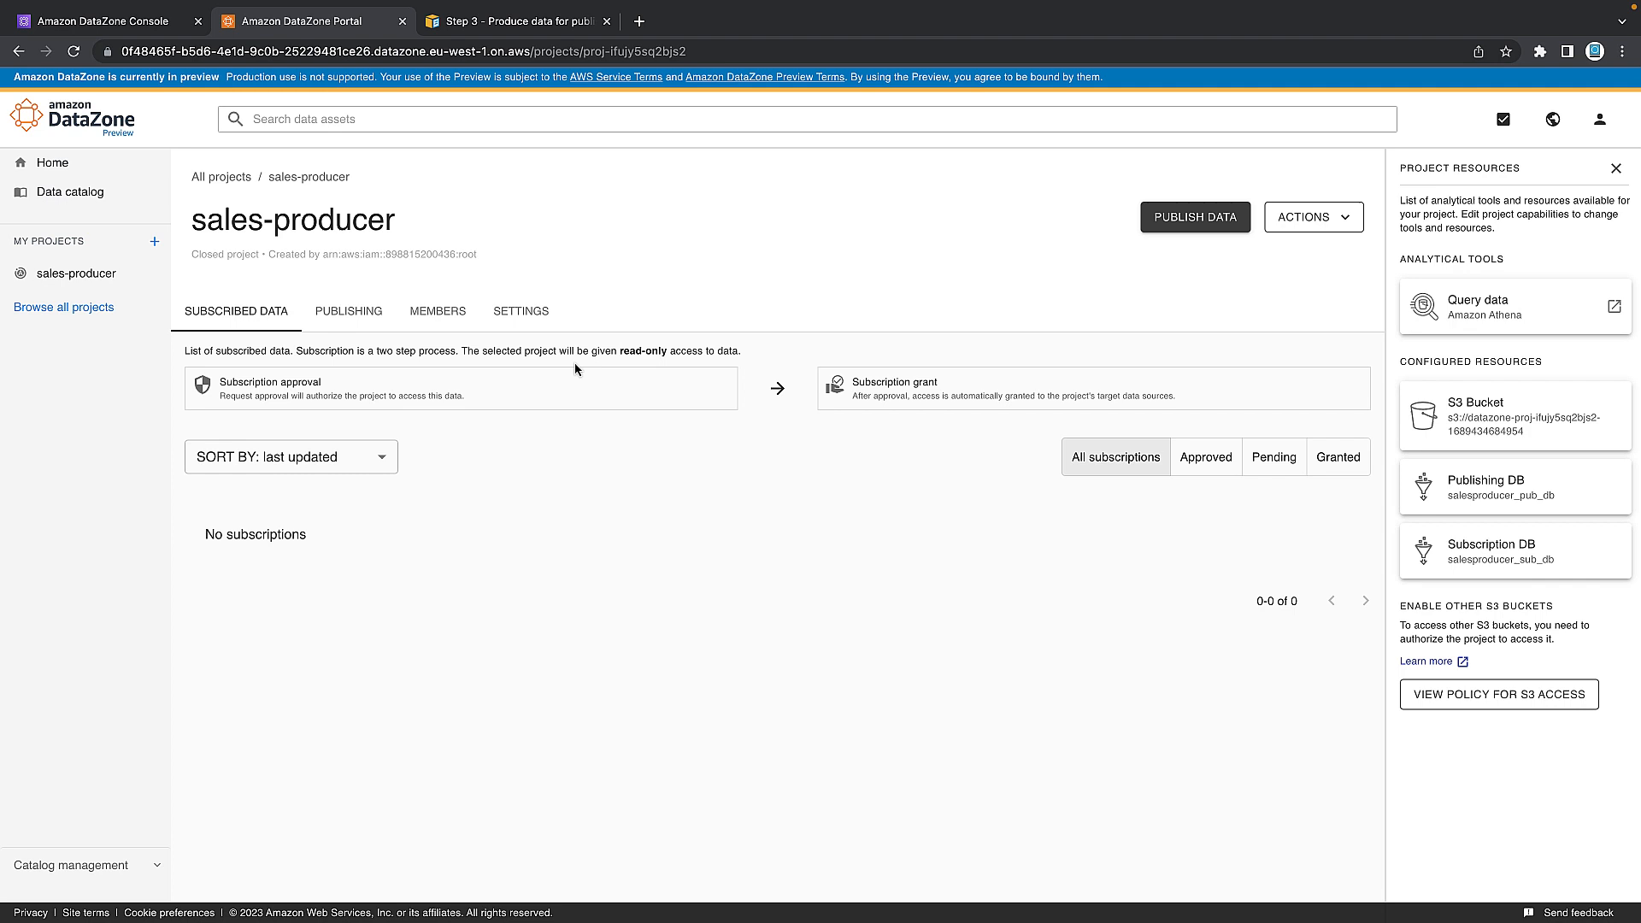
{"action": "mouse_move", "coordinate": [211, 199]}
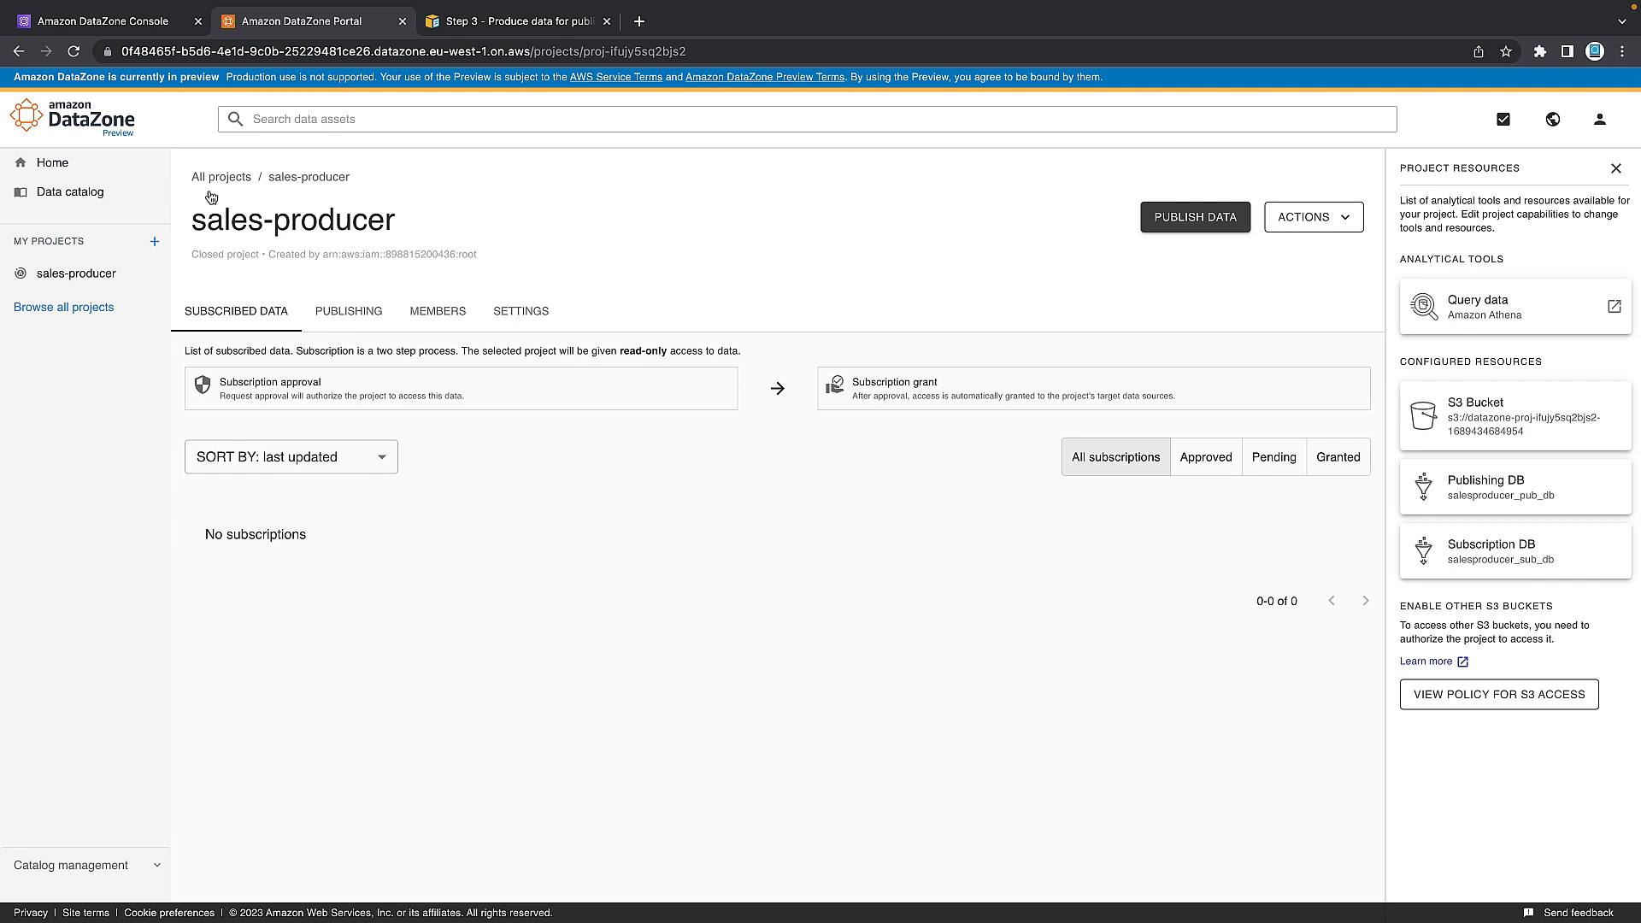
{"action": "mouse_move", "coordinate": [72, 274]}
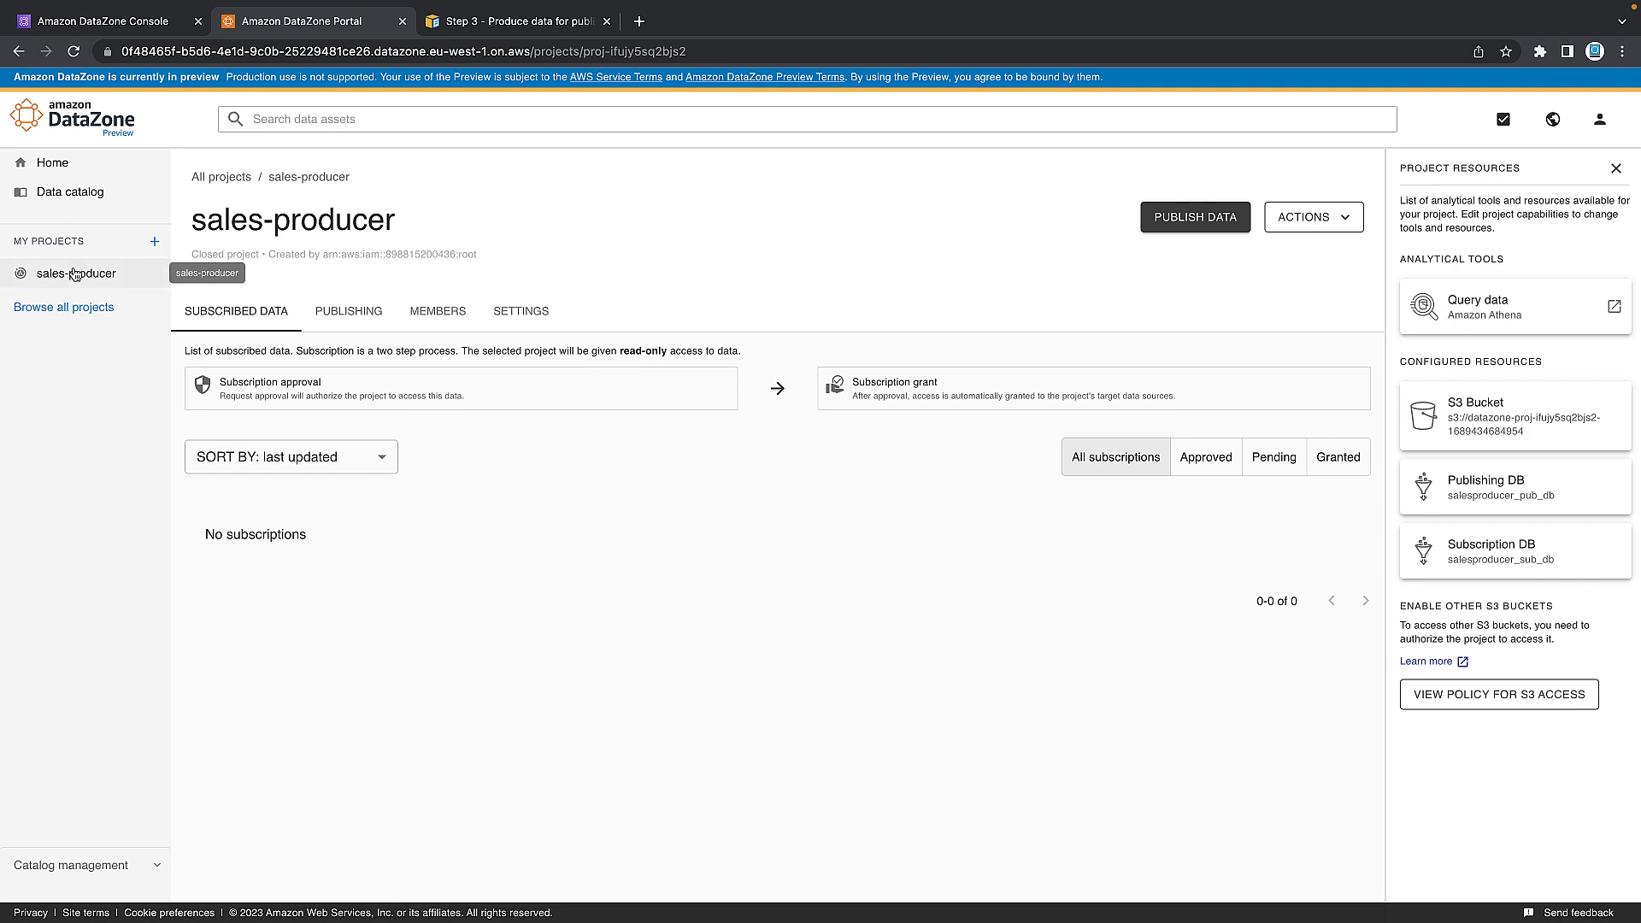
{"action": "mouse_move", "coordinate": [287, 281]}
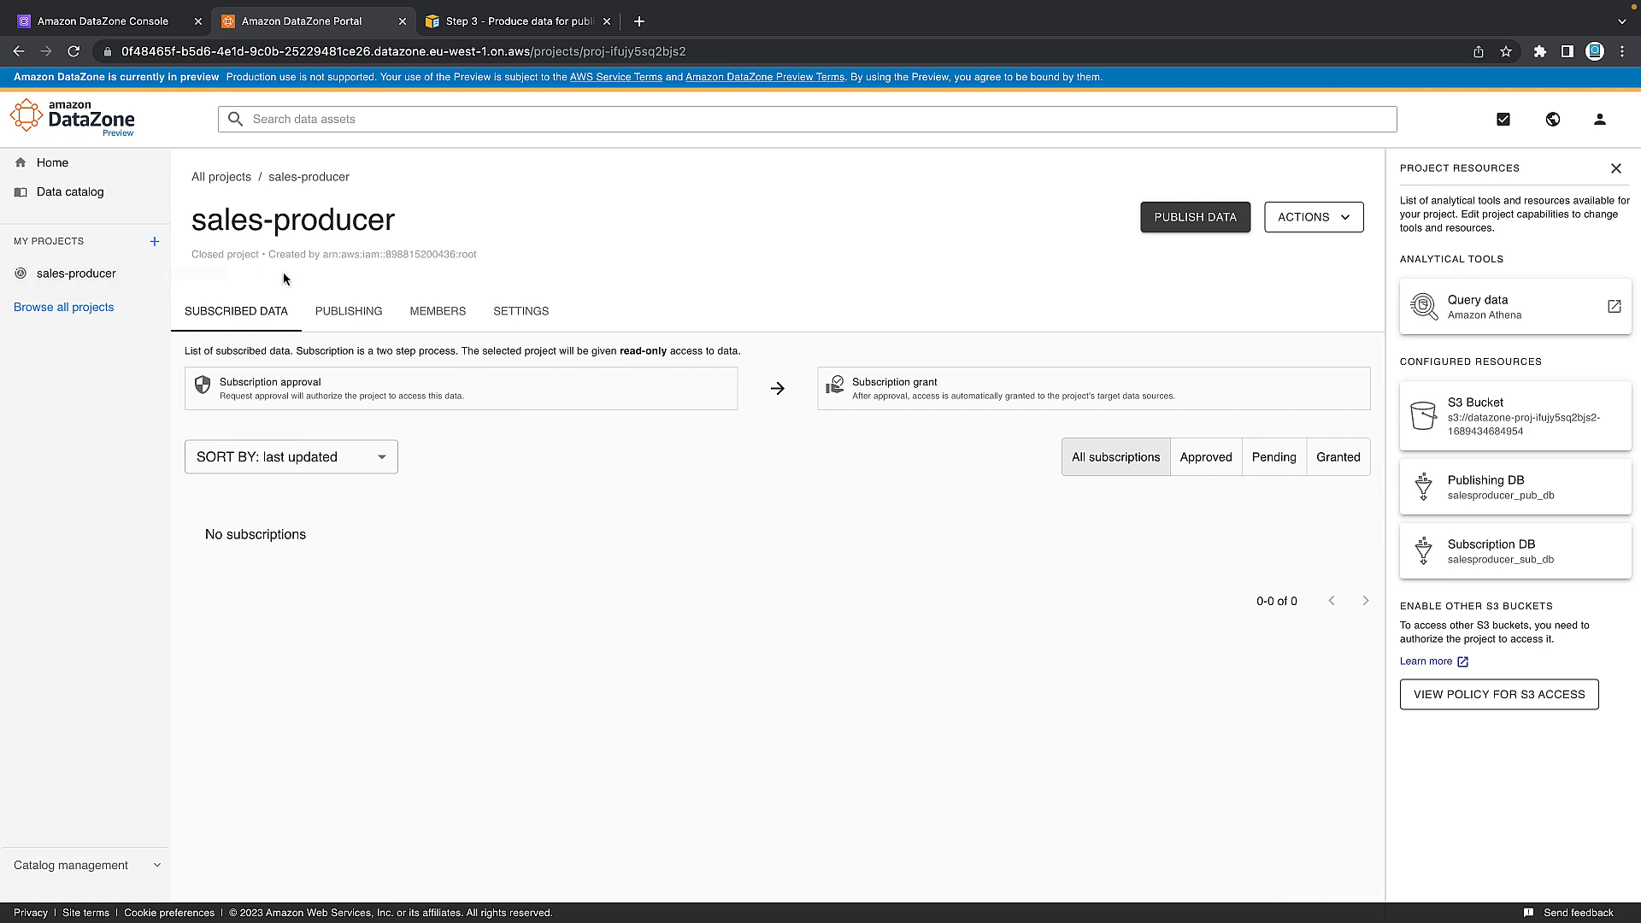
{"action": "mouse_move", "coordinate": [1454, 280]}
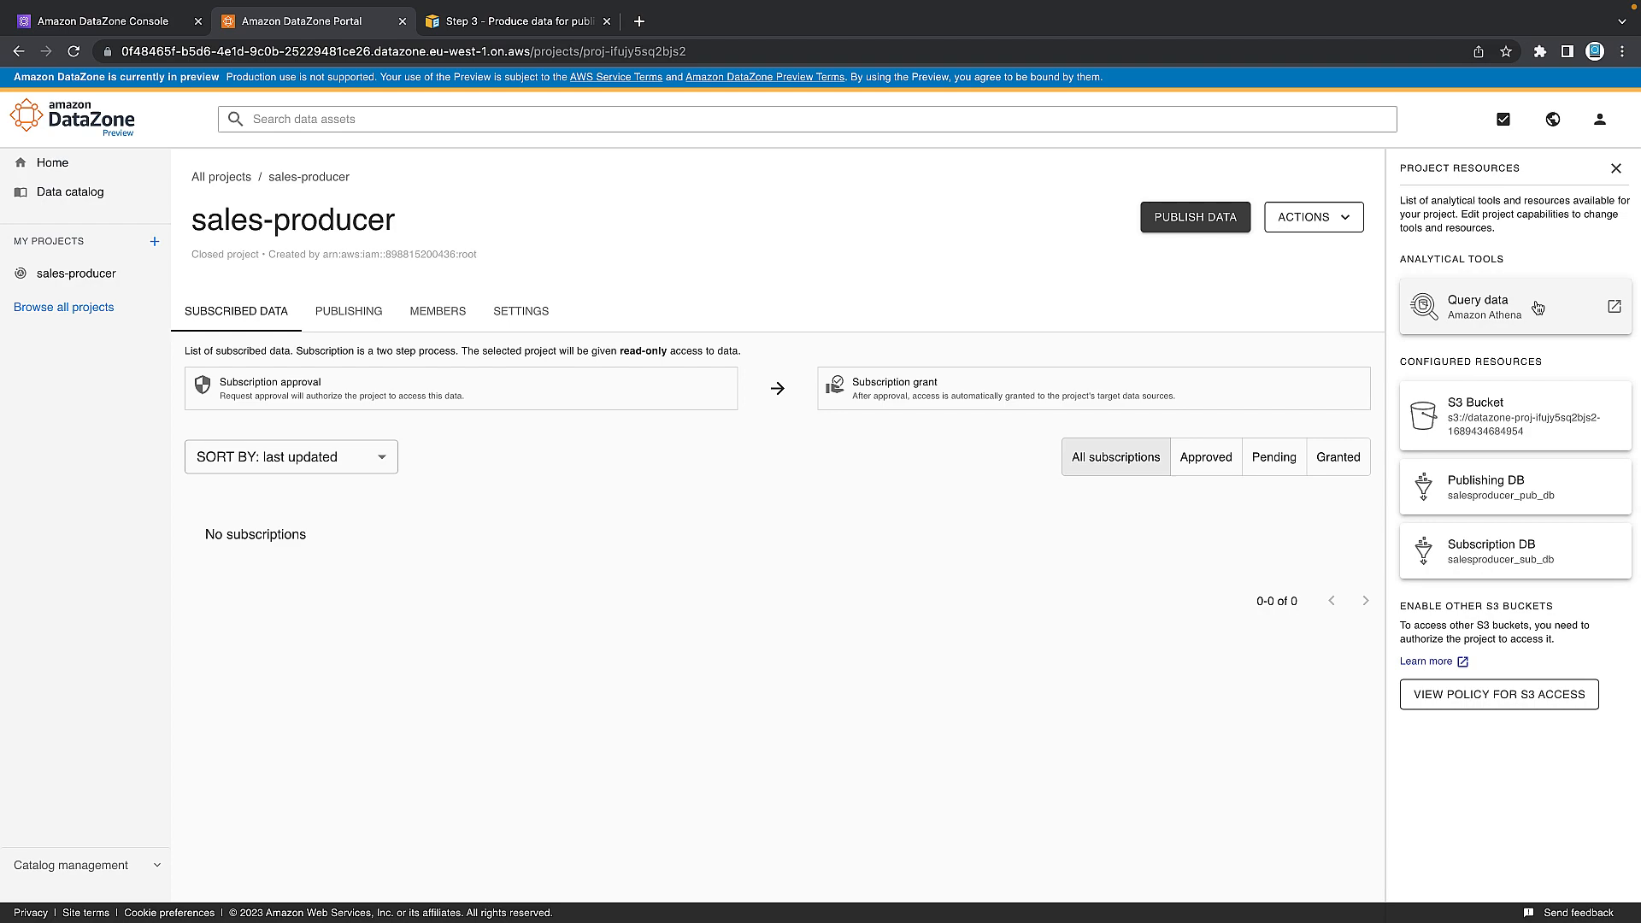
{"action": "mouse_move", "coordinate": [1539, 304]}
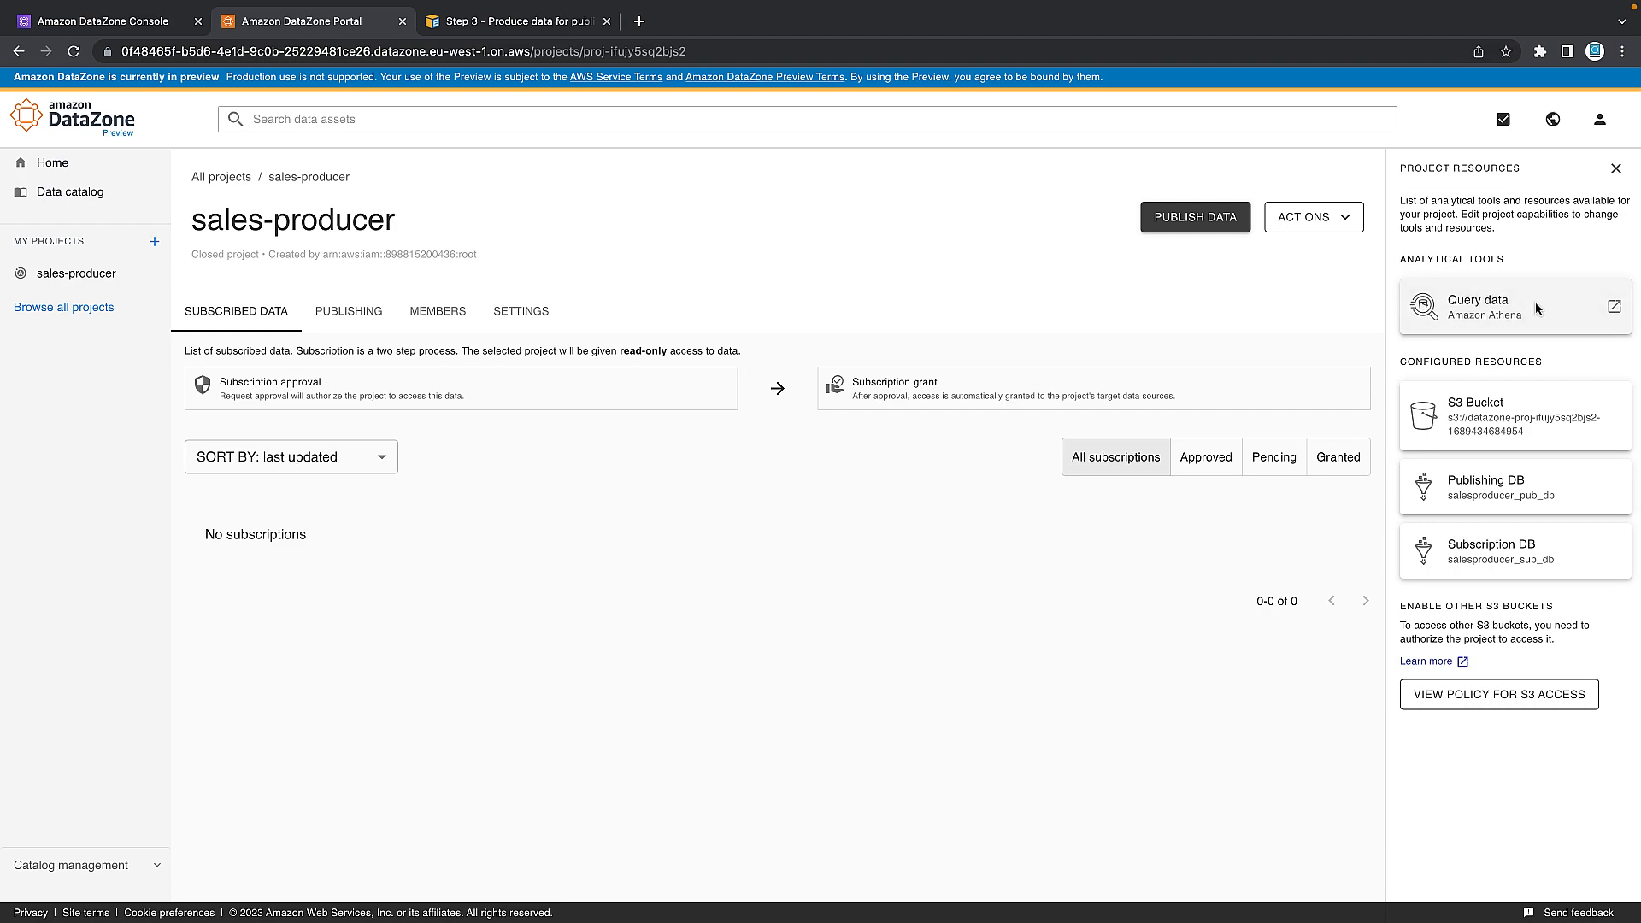
Query the project's data in Athena, checking both databases and keeping salesproducer_pub_db selected.
{"action": "left_click", "coordinate": [1515, 306]}
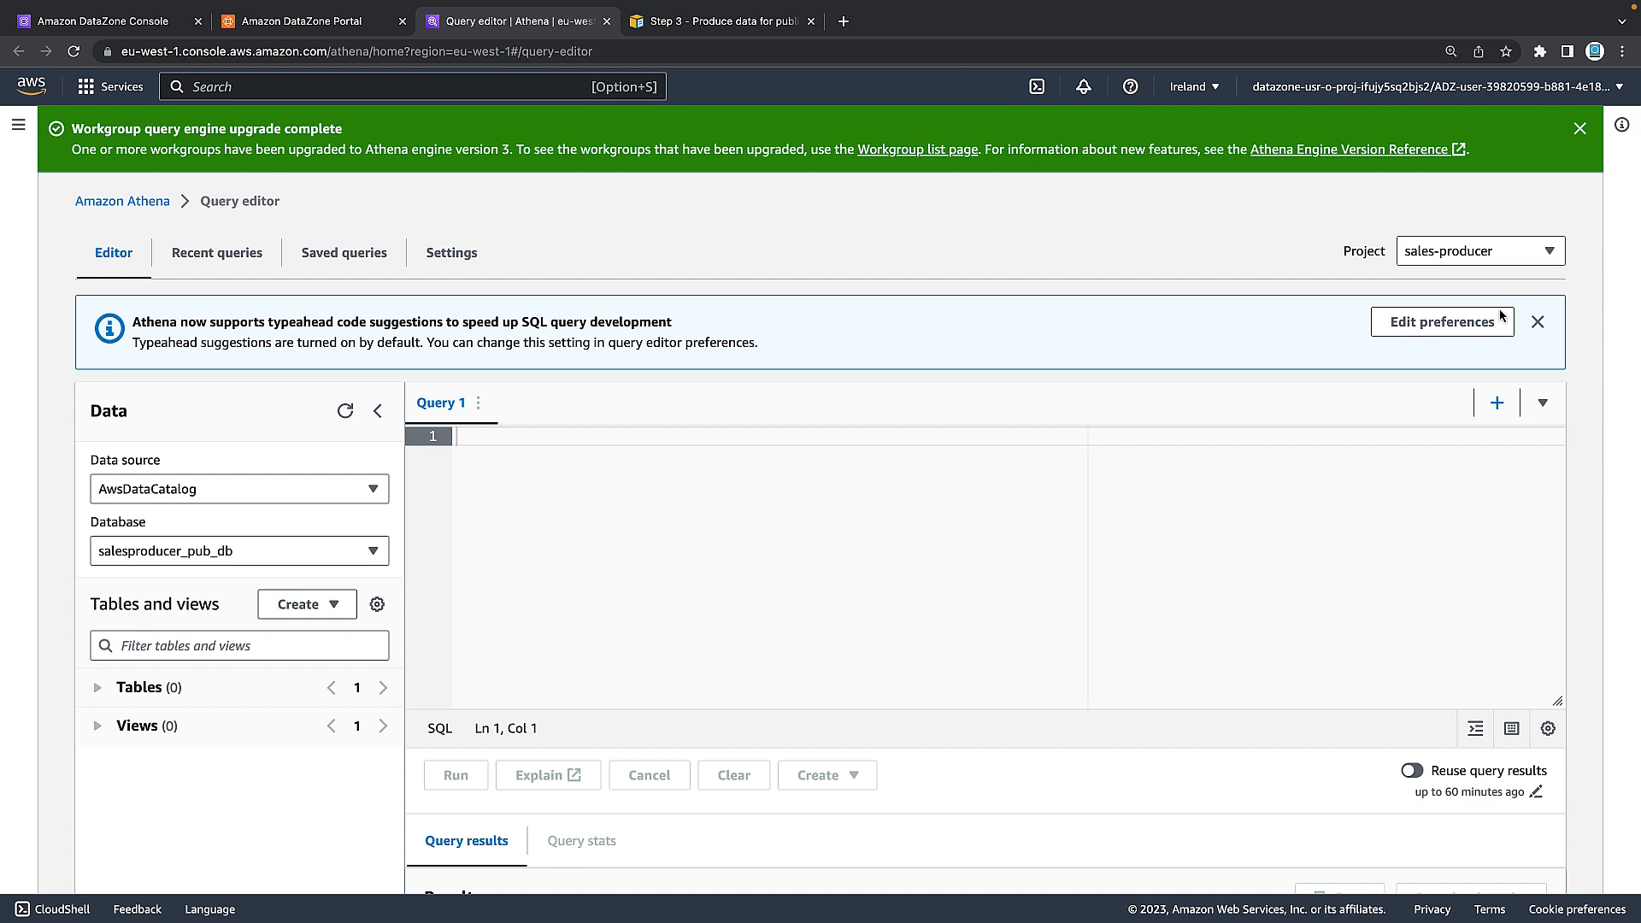
{"action": "left_click", "coordinate": [1580, 126]}
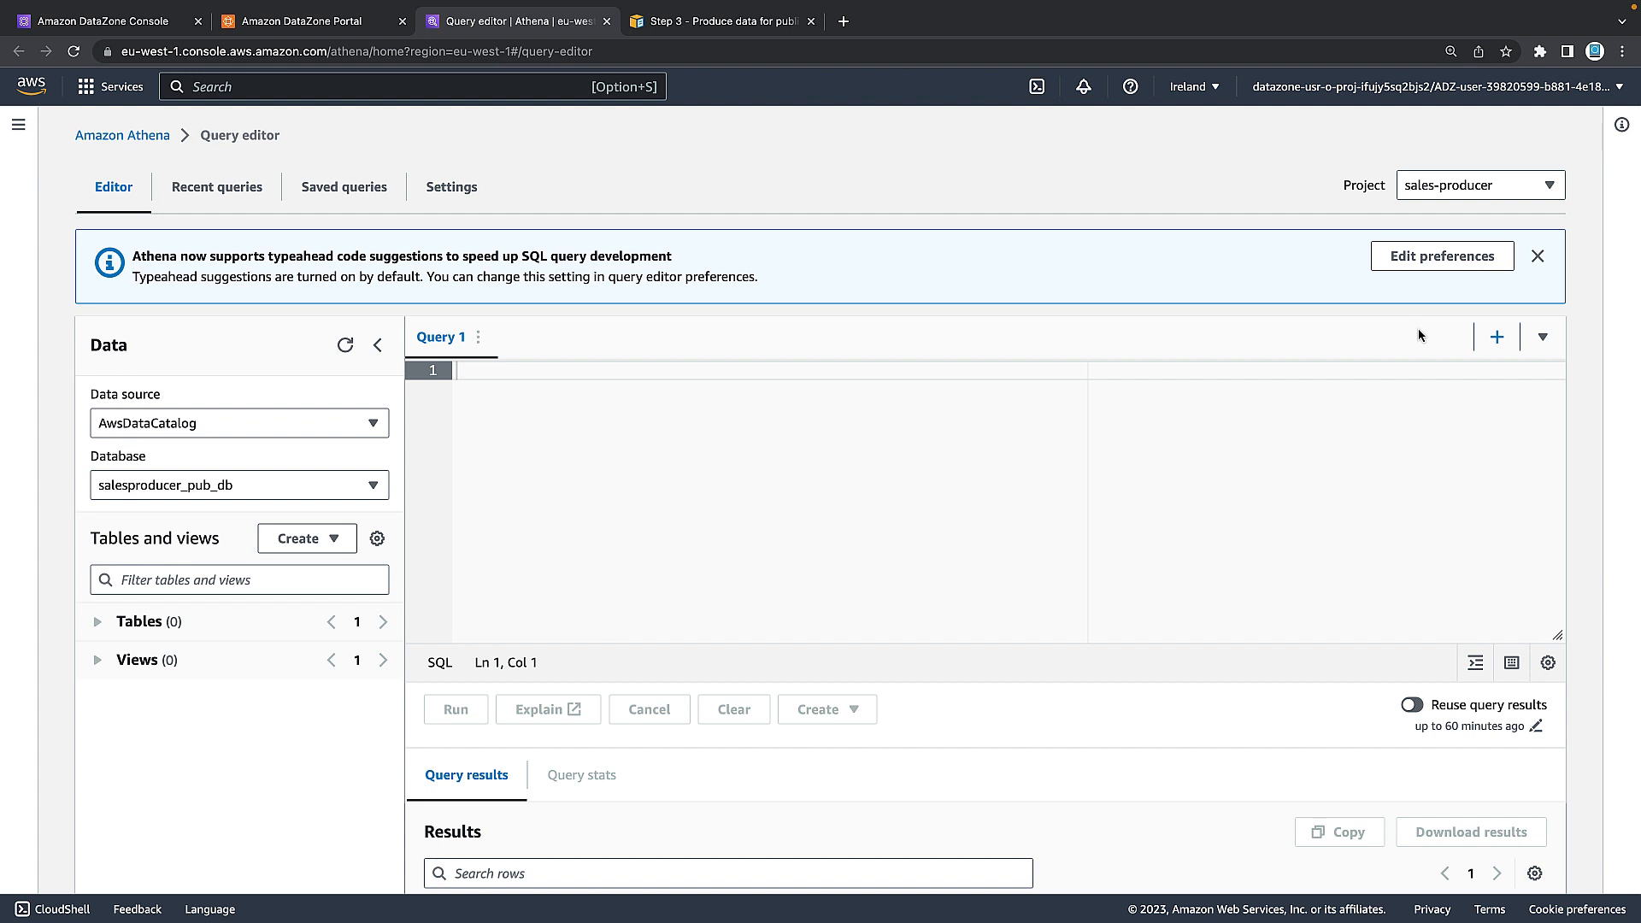
{"action": "mouse_move", "coordinate": [196, 486]}
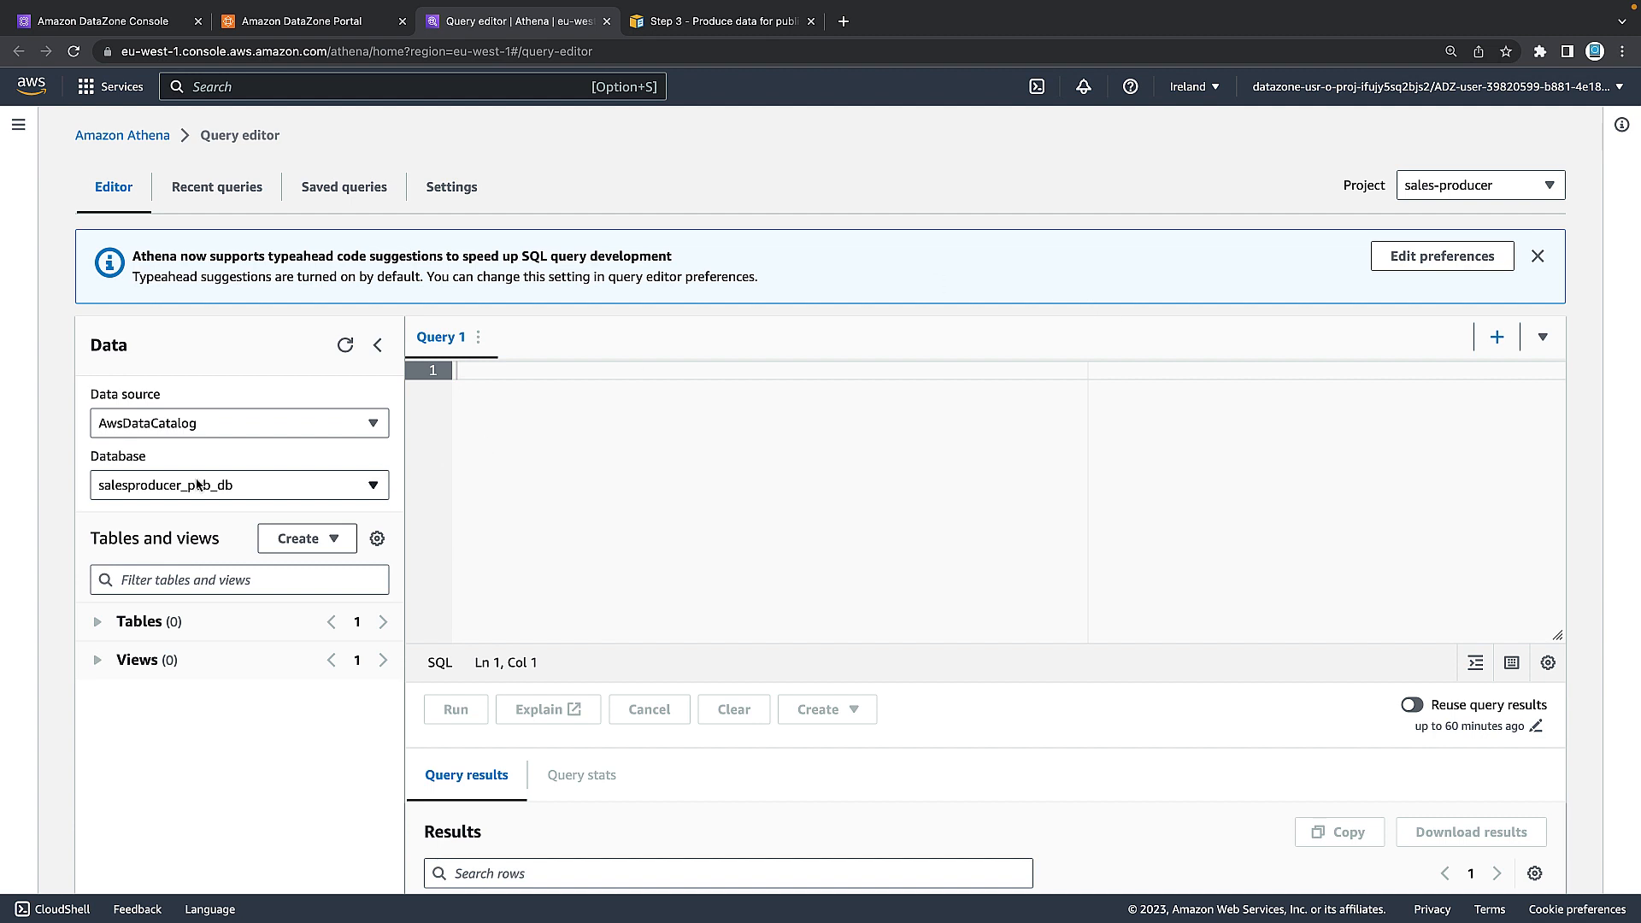
{"action": "left_click", "coordinate": [240, 485]}
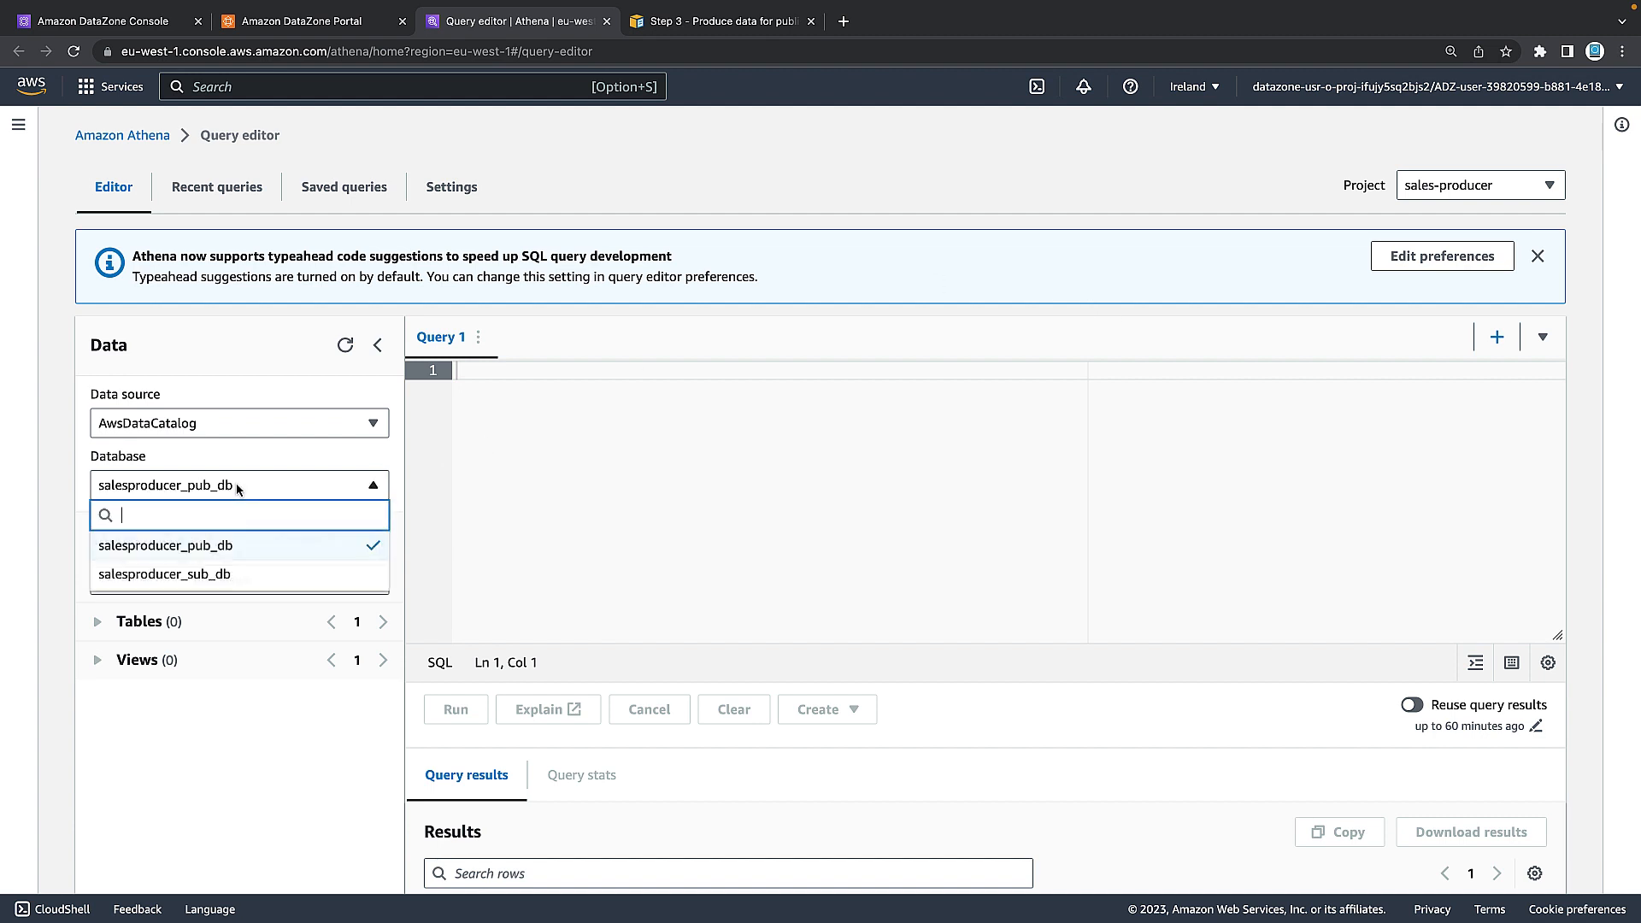
{"action": "left_click", "coordinate": [165, 574]}
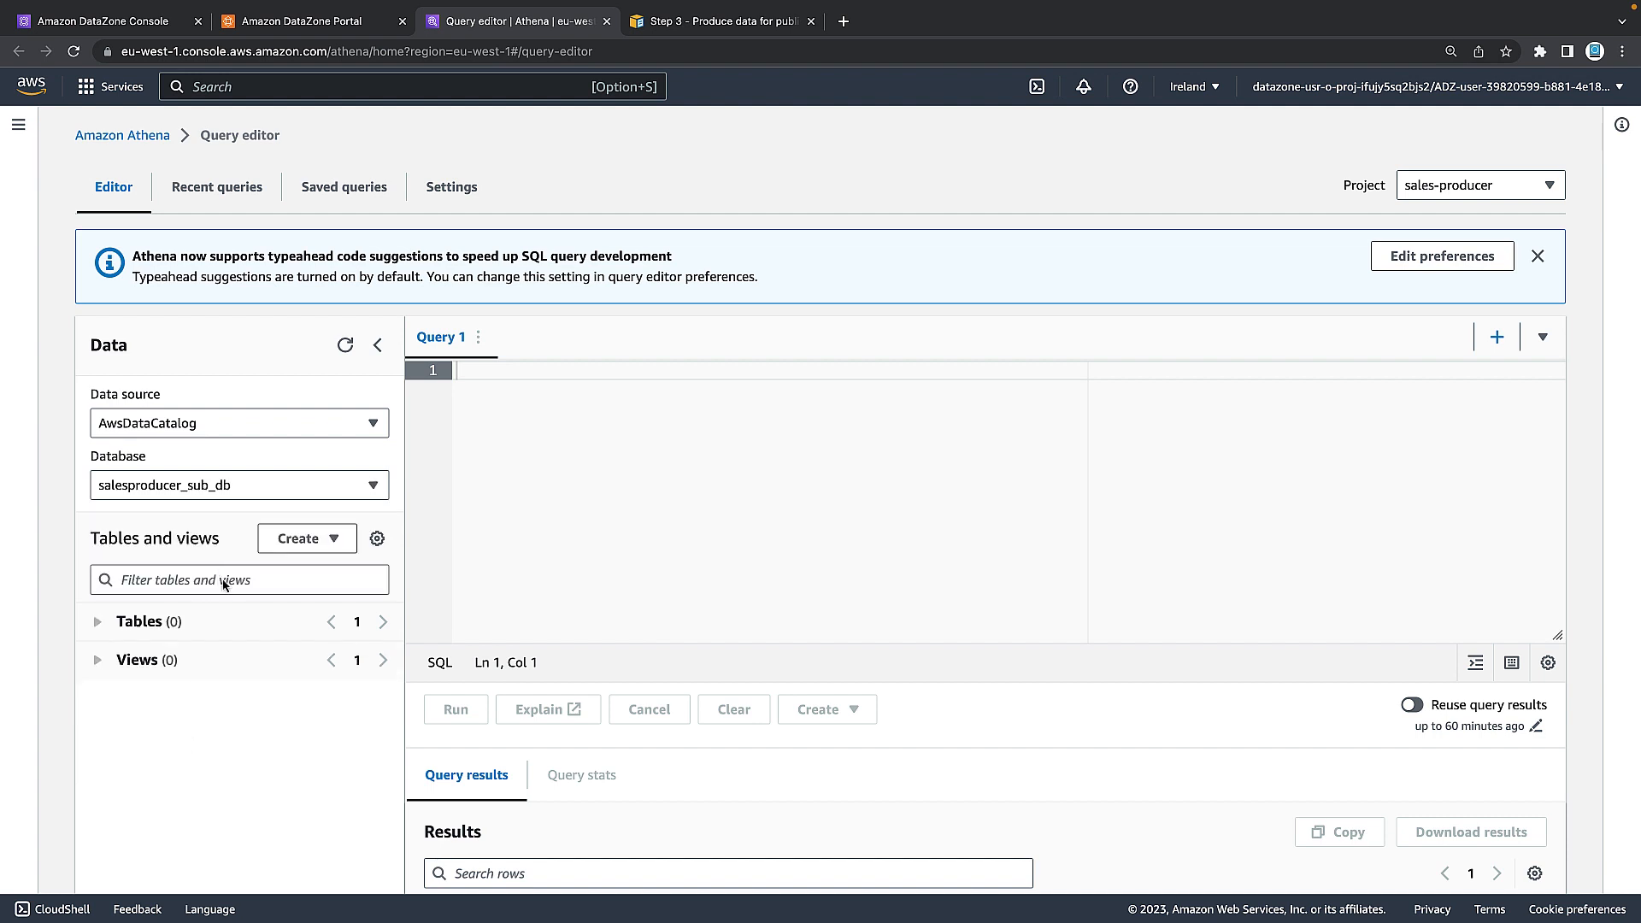
{"action": "left_click", "coordinate": [239, 486]}
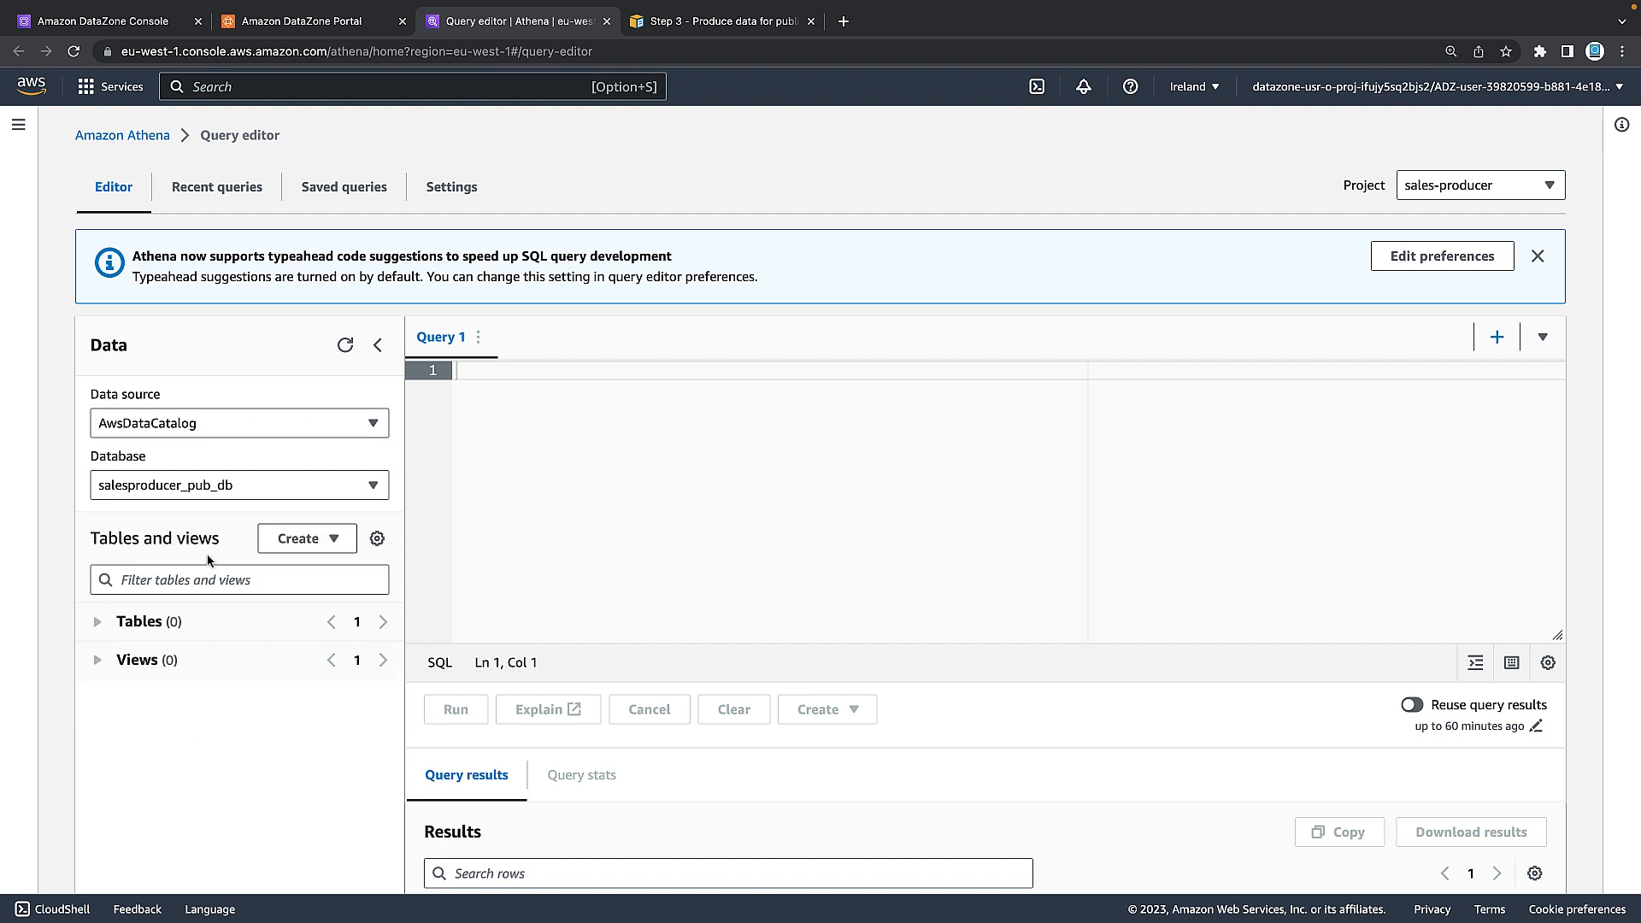
{"action": "mouse_move", "coordinate": [212, 509]}
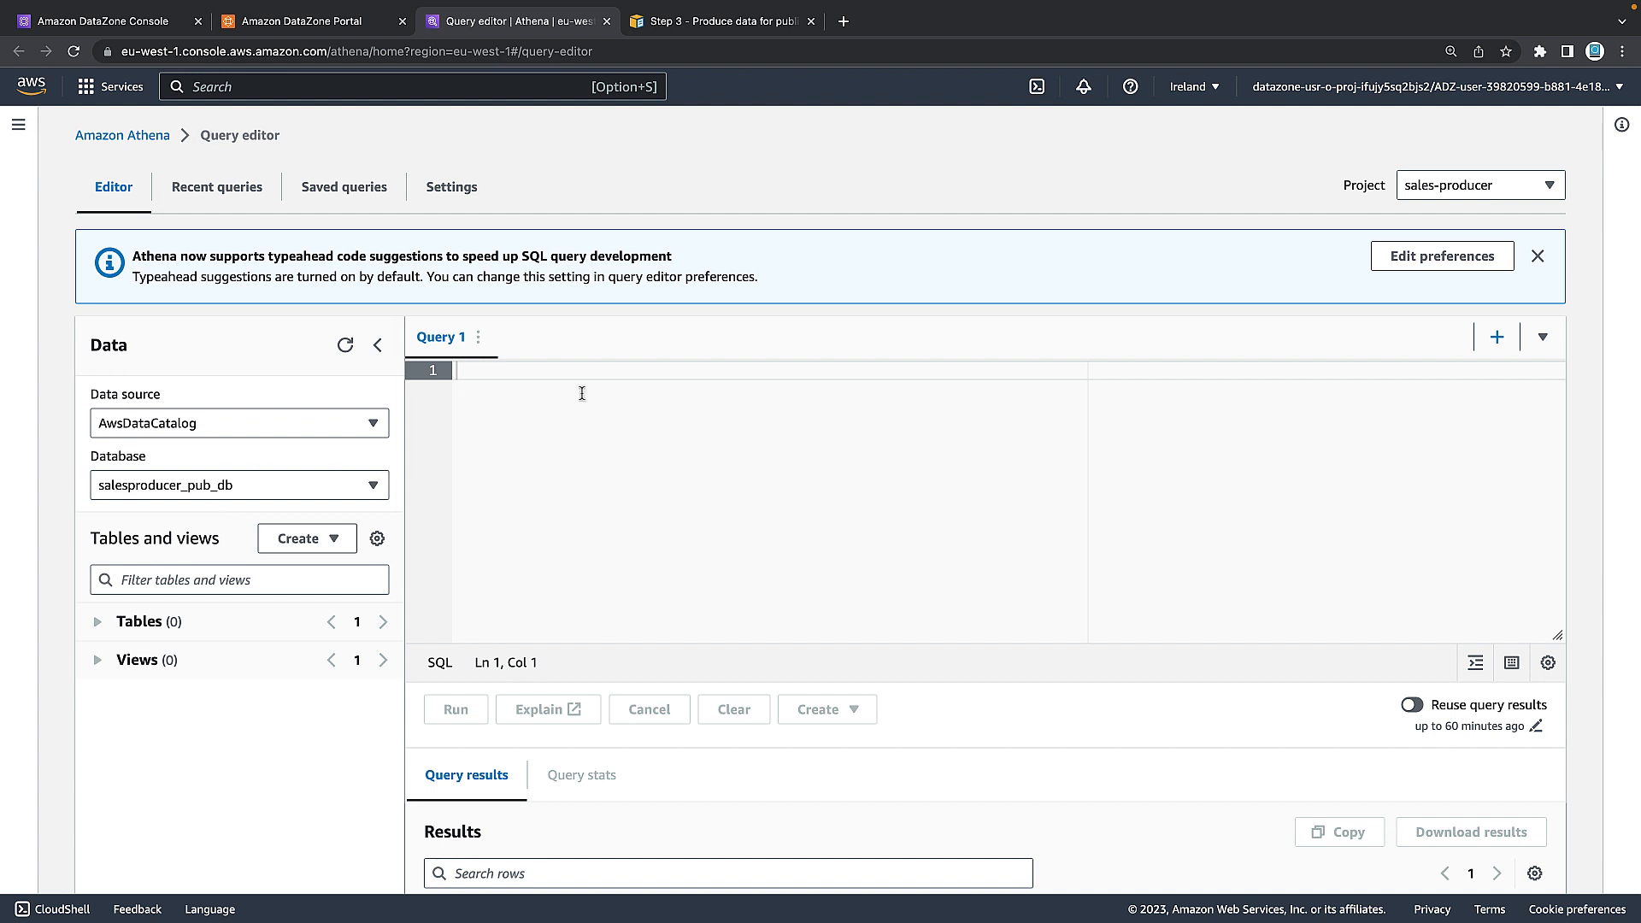
Copy the CREATE TABLE catalog_sales query from the Step 3 guide into the Athena editor.
{"action": "left_click", "coordinate": [720, 22]}
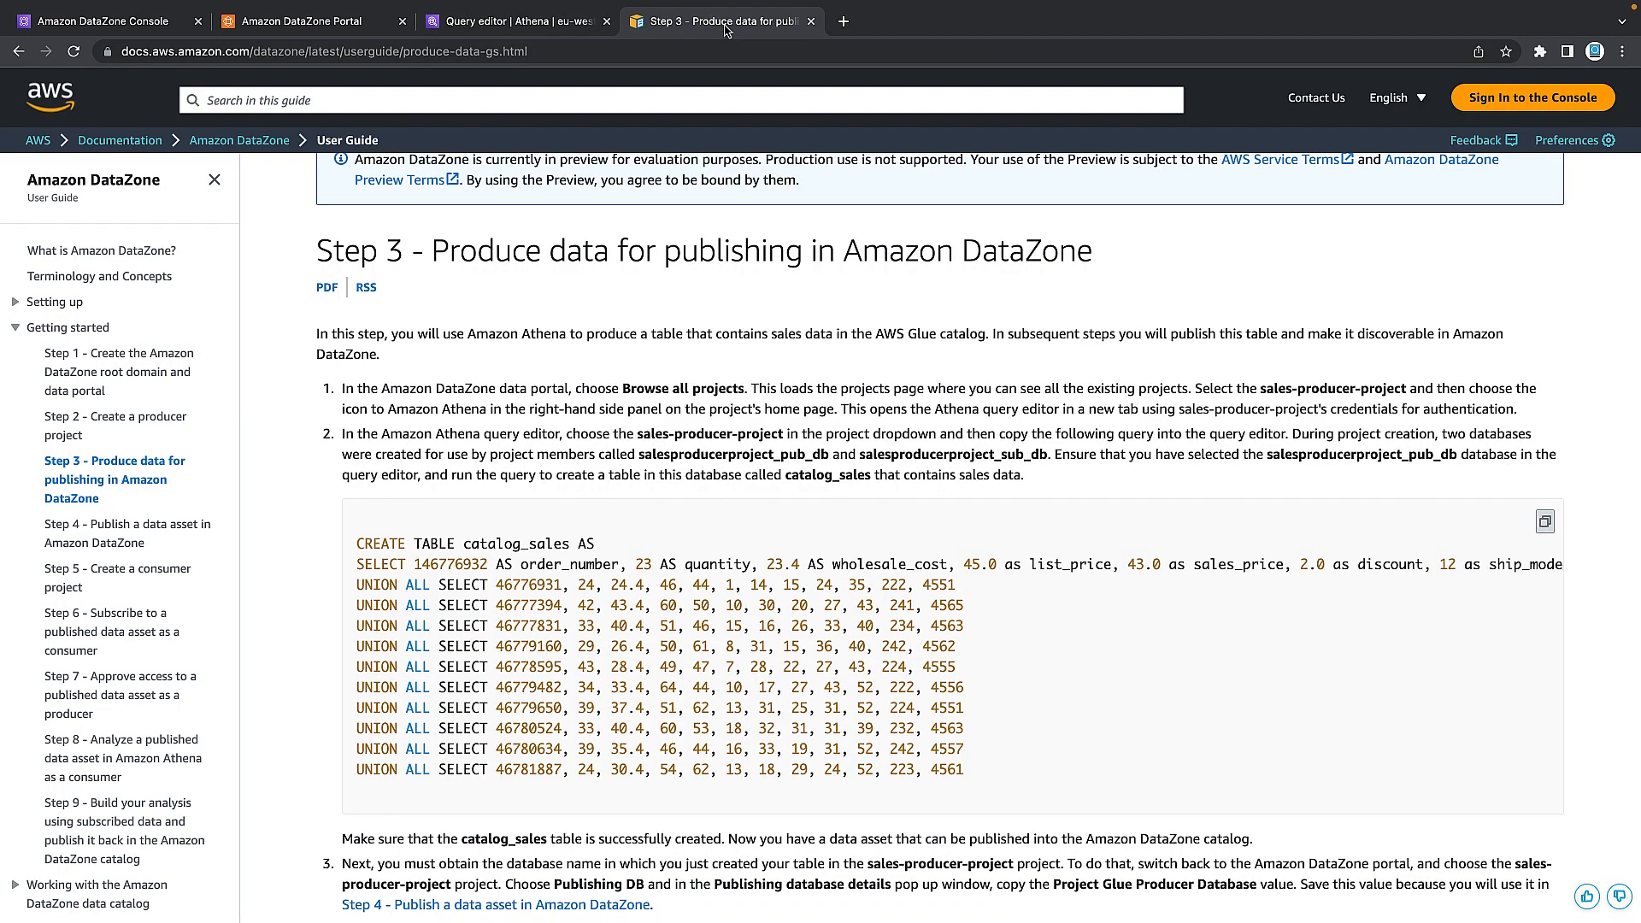
{"action": "mouse_move", "coordinate": [489, 665]}
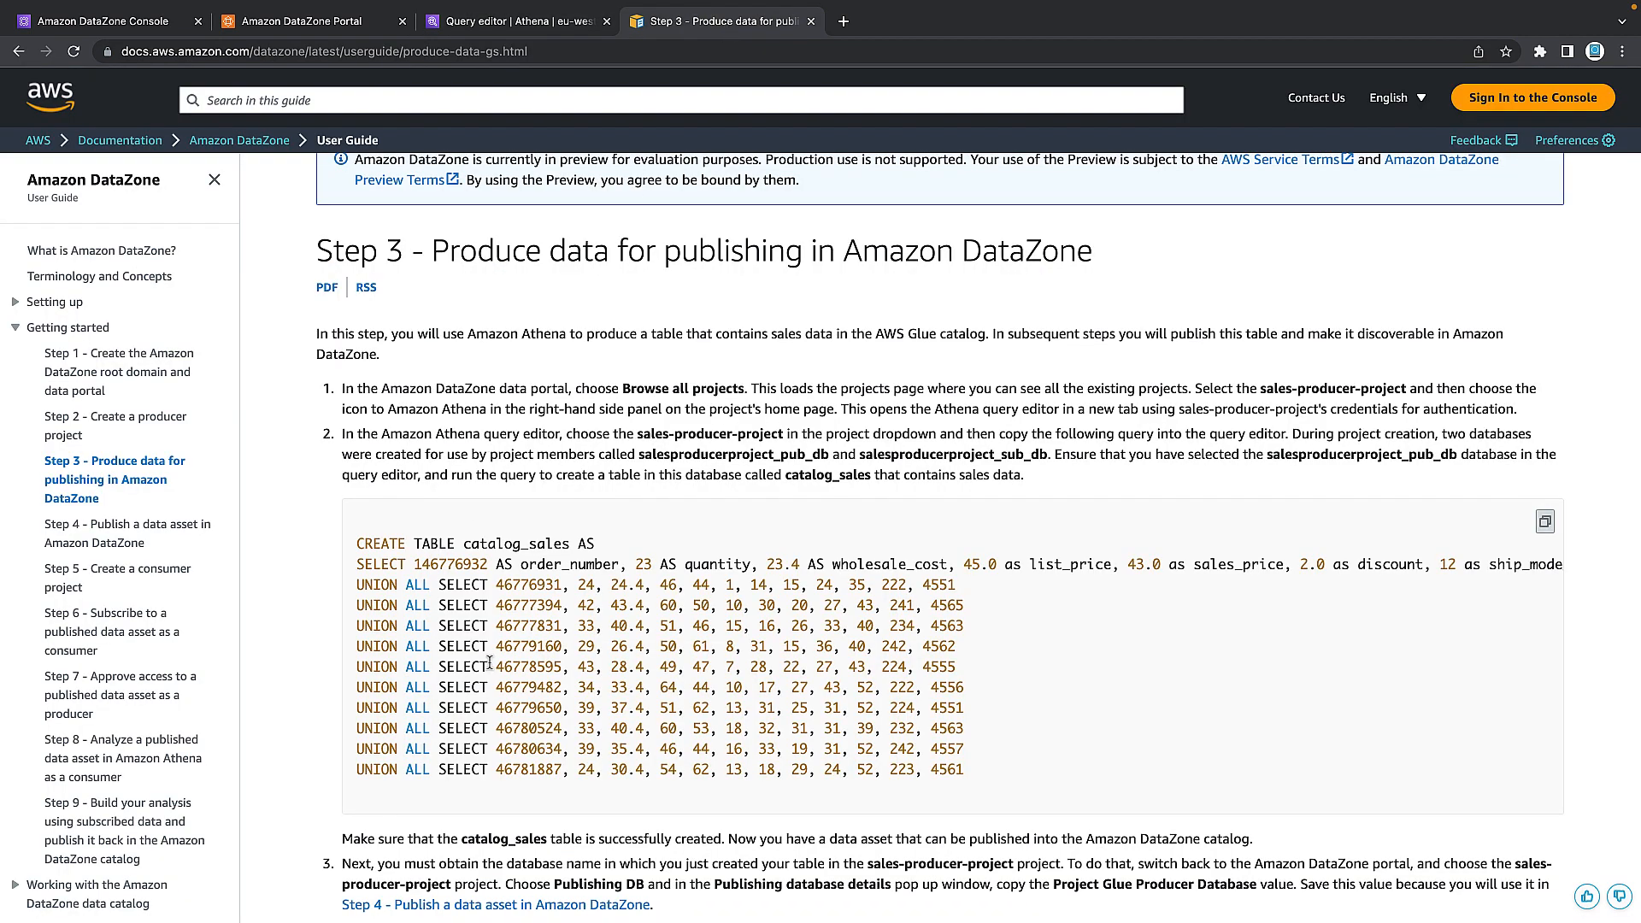
{"action": "mouse_move", "coordinate": [1567, 506]}
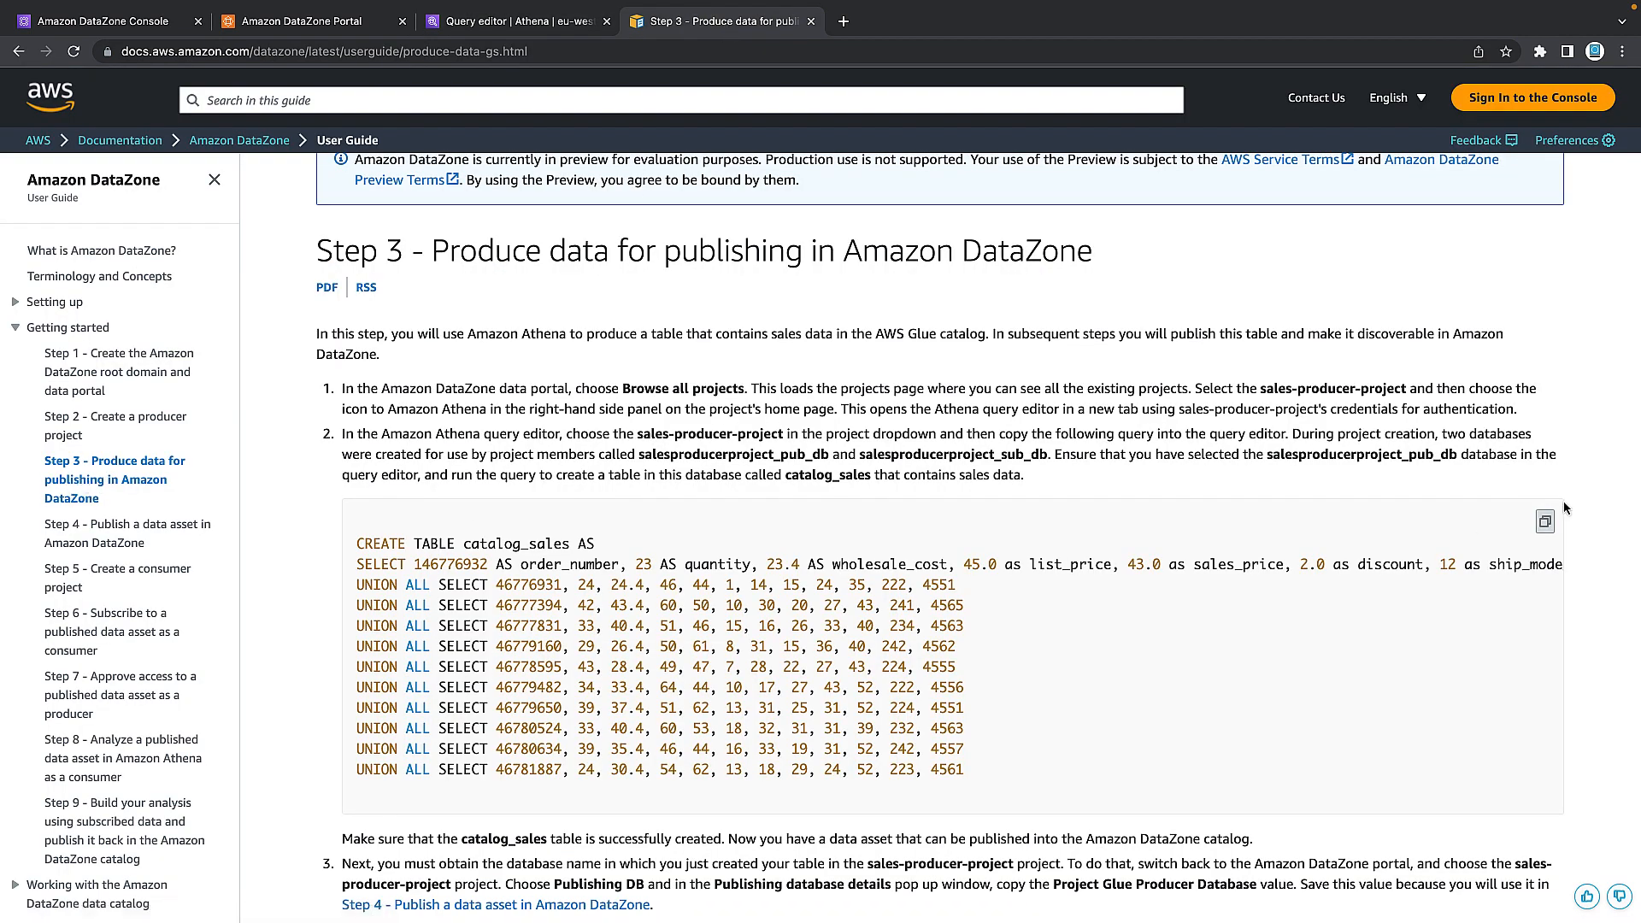
{"action": "mouse_move", "coordinate": [622, 109]}
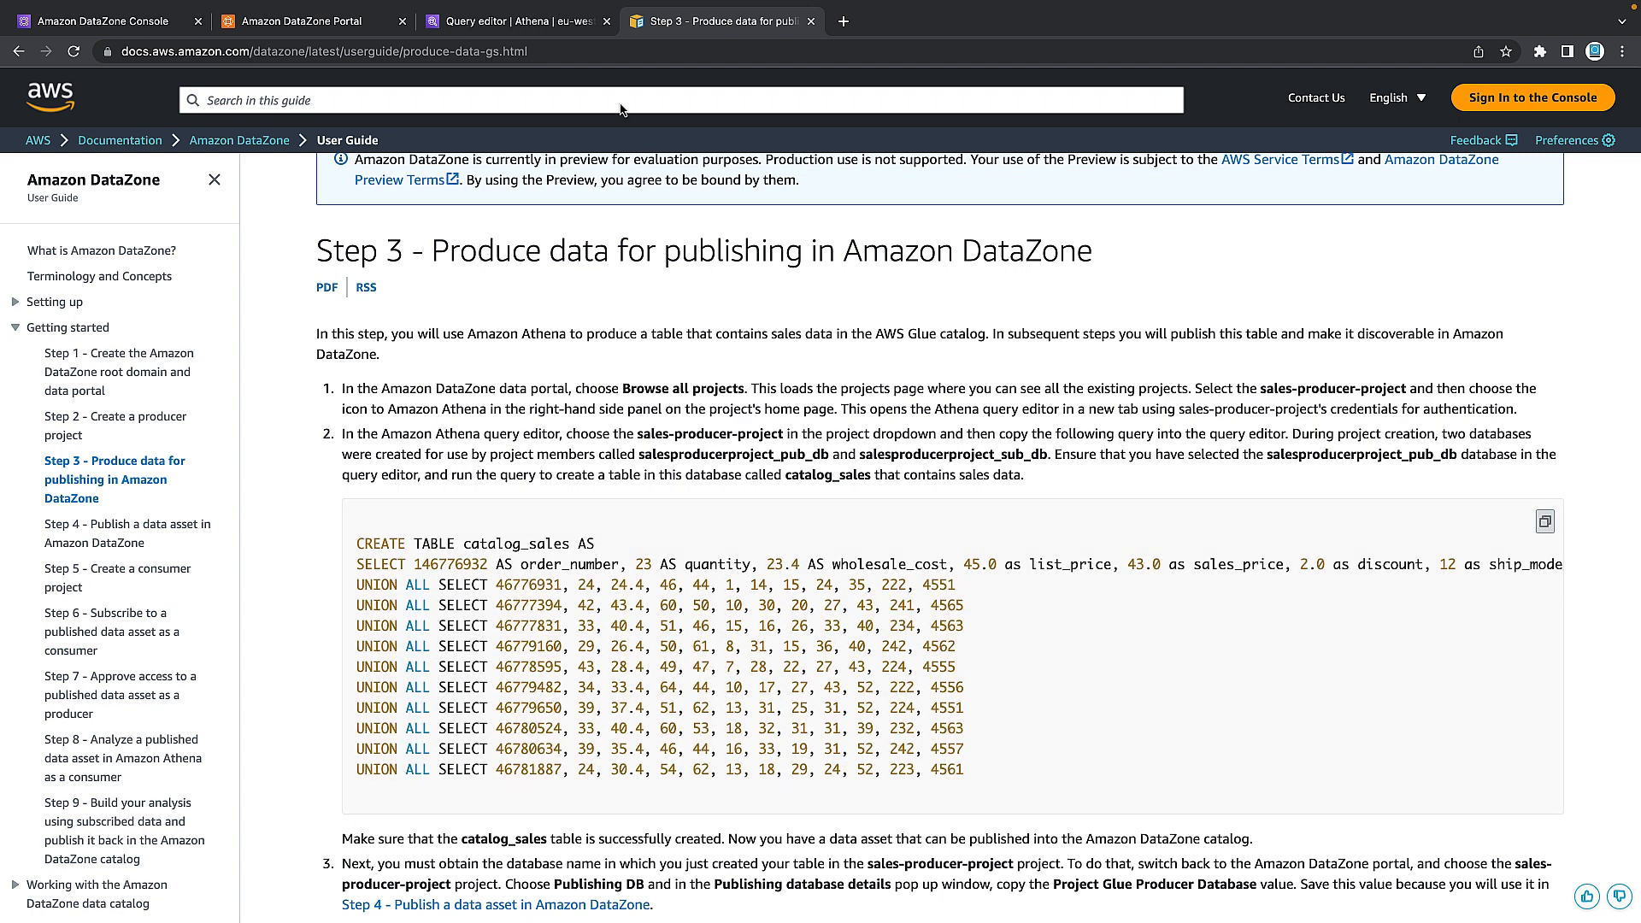
{"action": "left_click", "coordinate": [513, 19]}
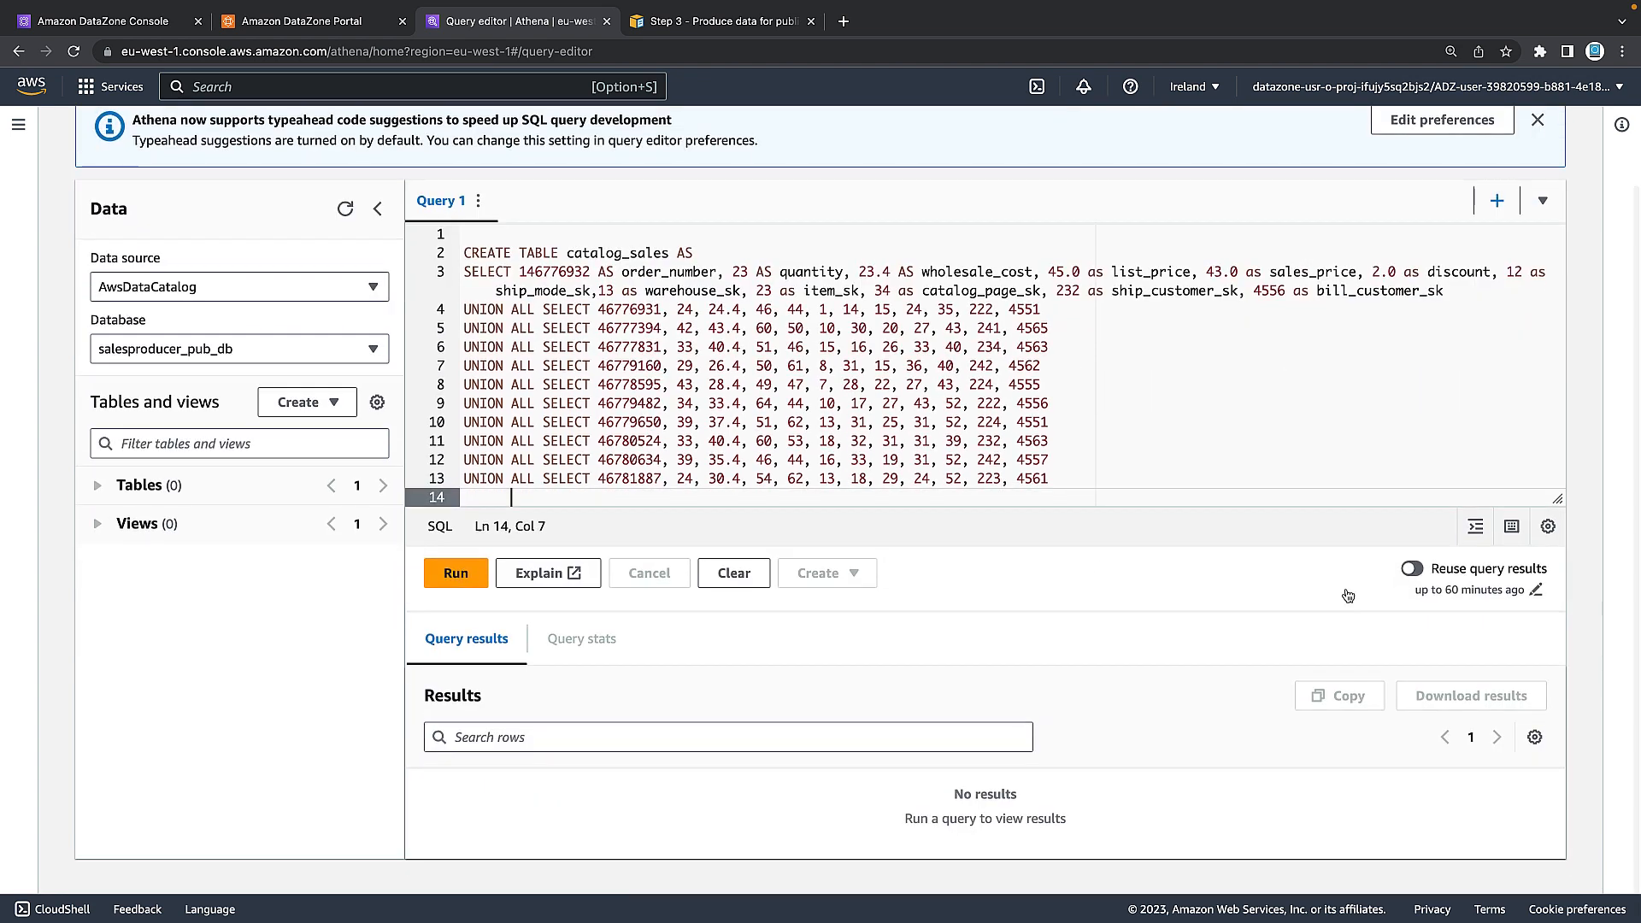
Run the CREATE TABLE query and expand catalog_sales to view its columns.
{"action": "left_click", "coordinate": [455, 573]}
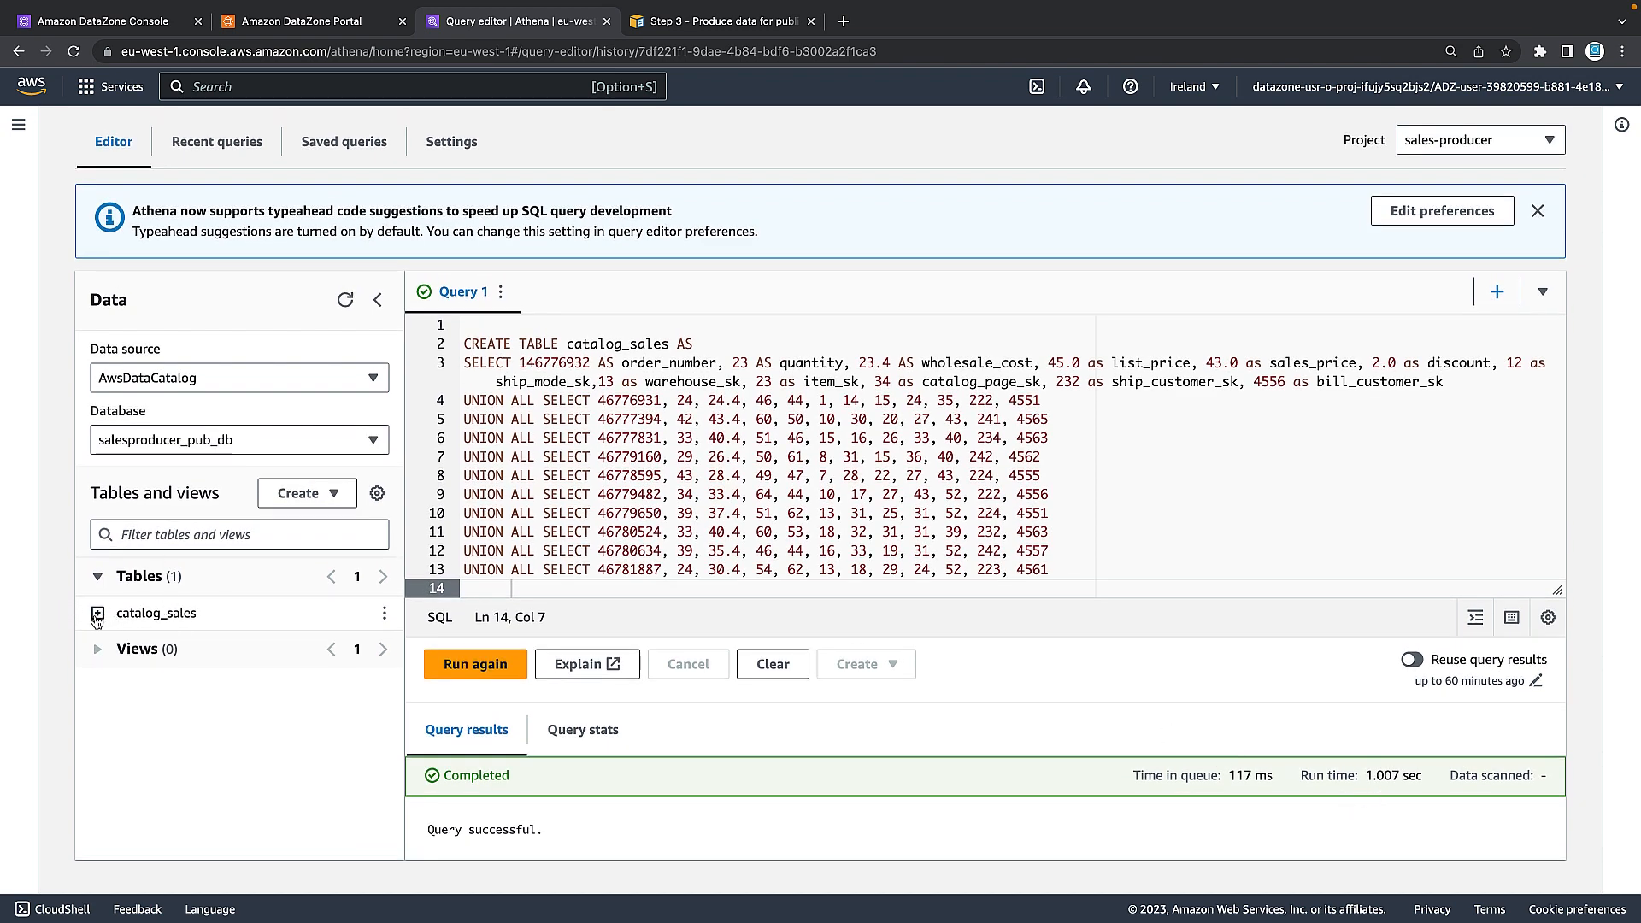
{"action": "left_click", "coordinate": [75, 612]}
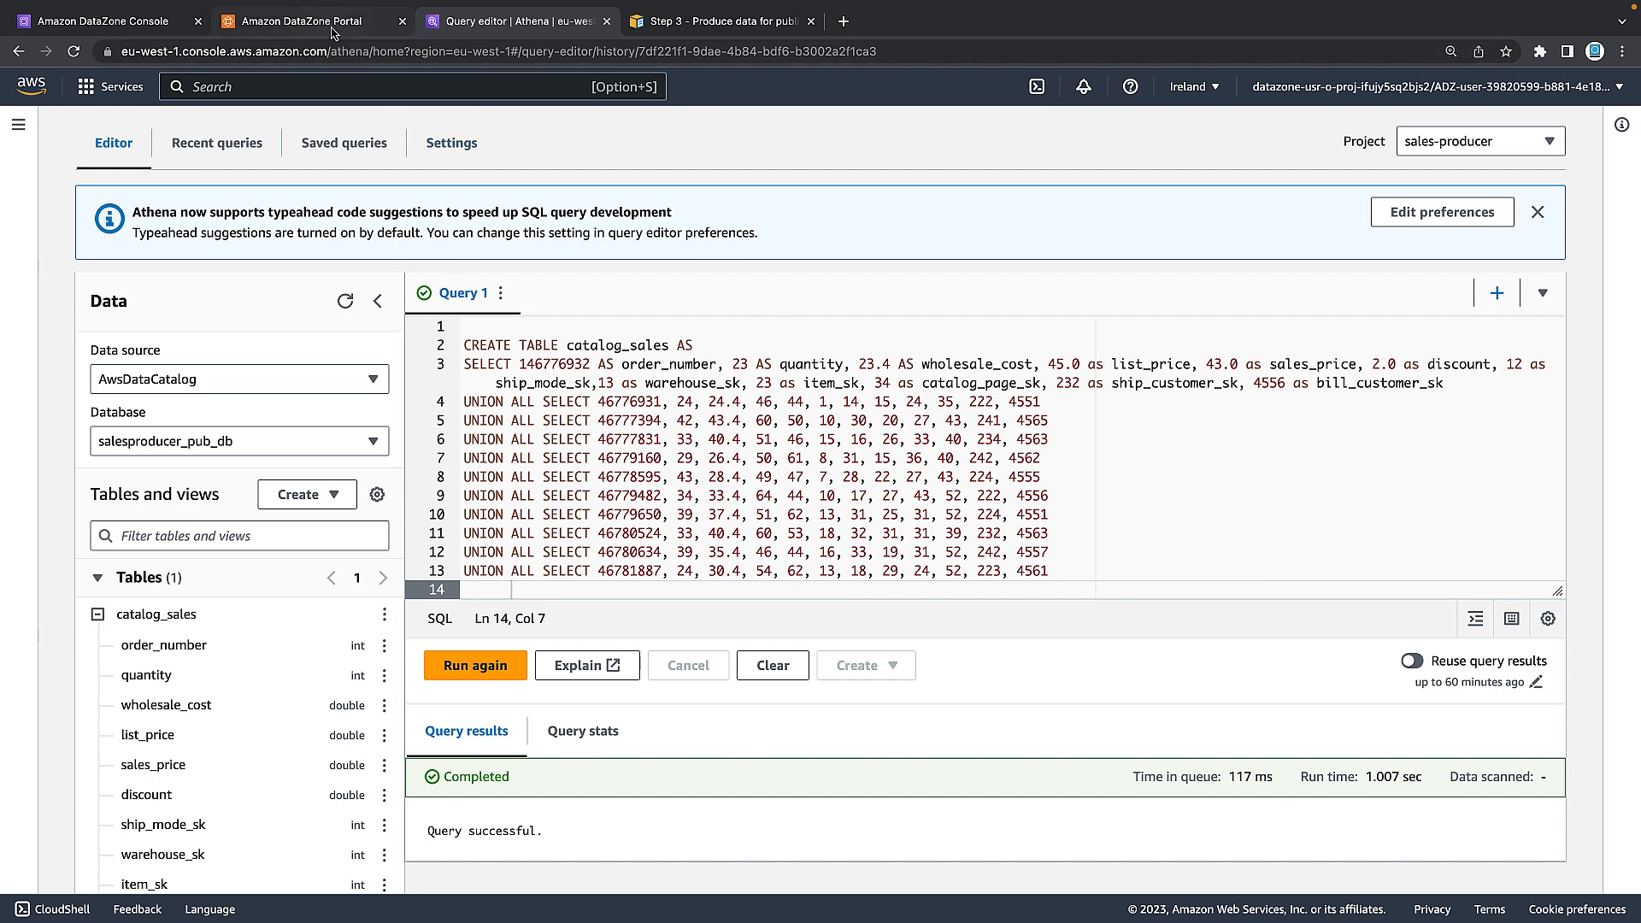
Return to the sales-producer project and start Publish data.
{"action": "left_click", "coordinate": [308, 22]}
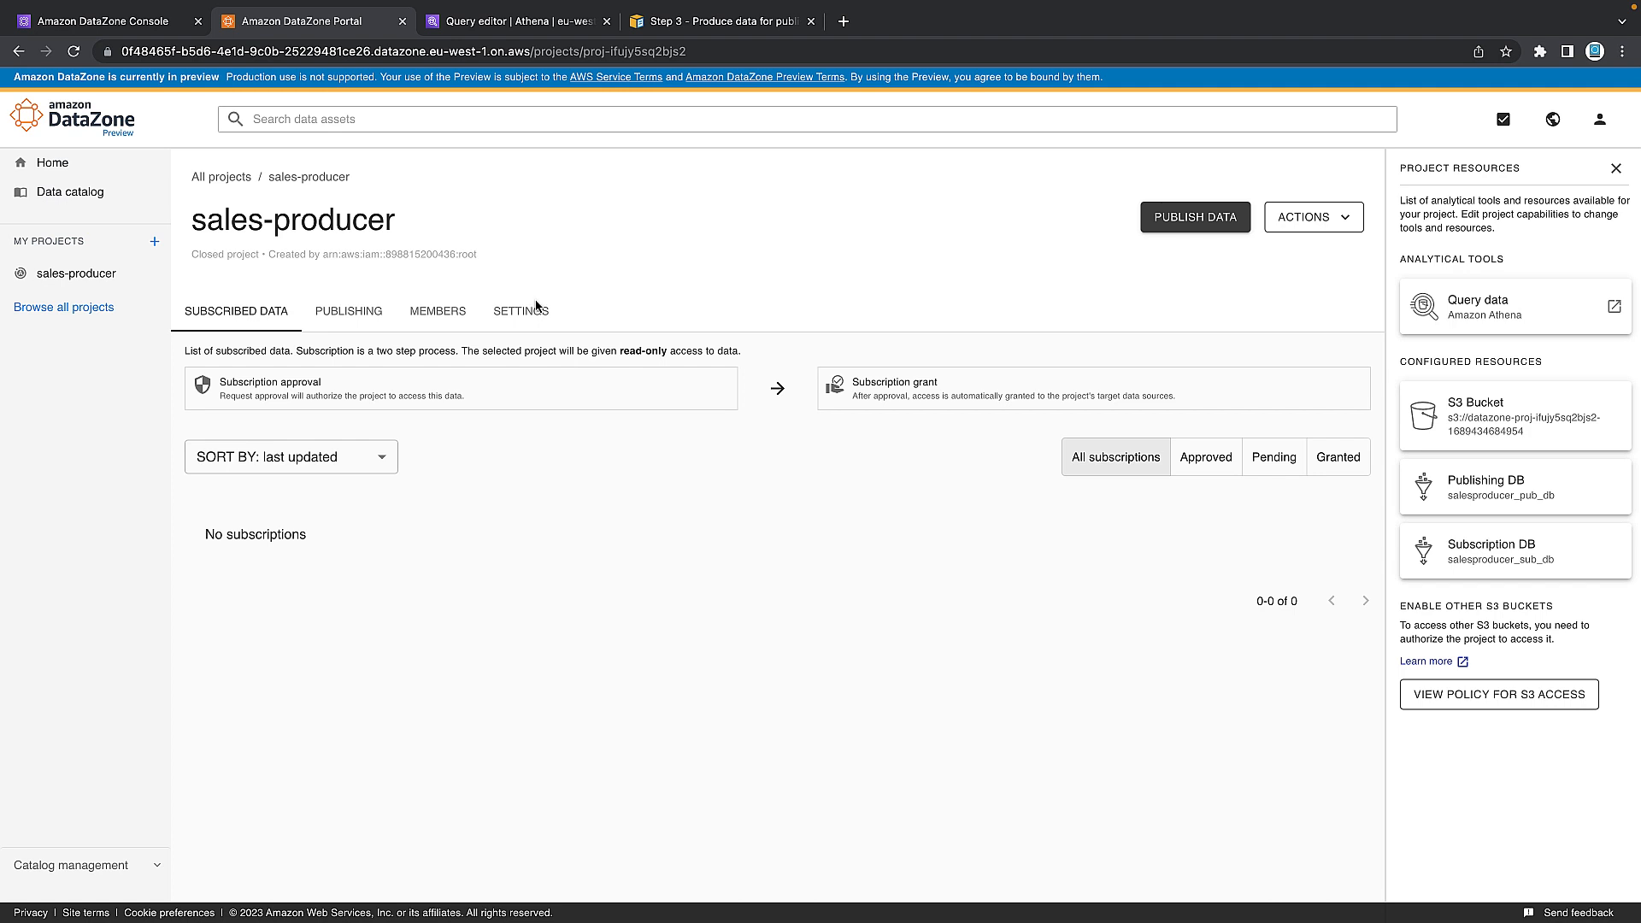
{"action": "mouse_move", "coordinate": [1181, 232]}
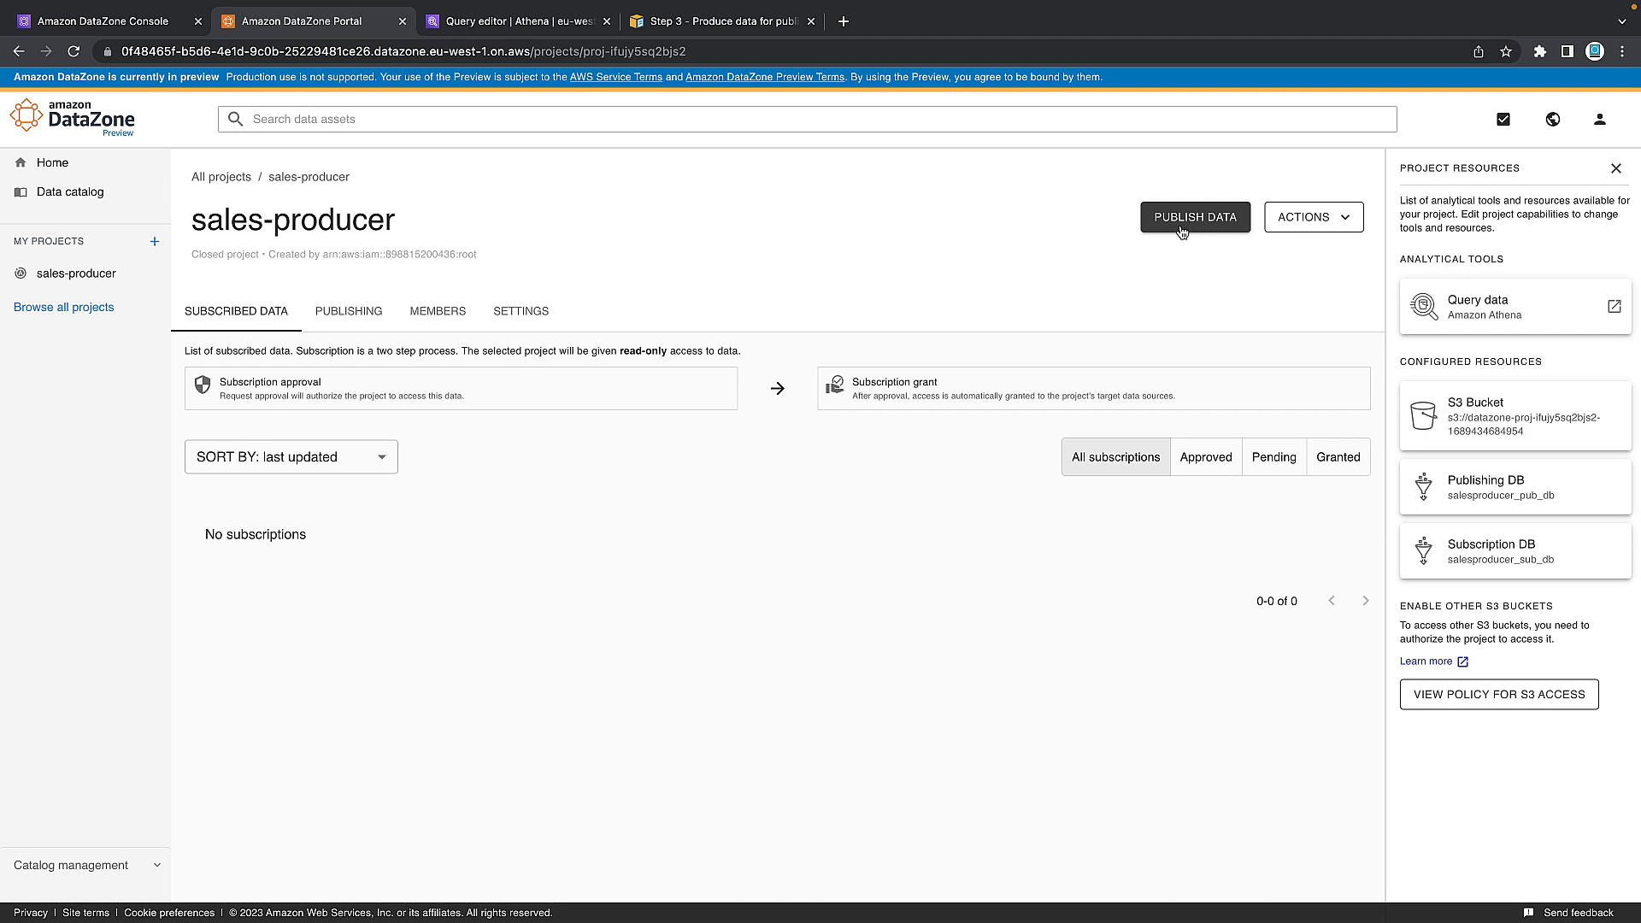
{"action": "left_click", "coordinate": [1195, 218]}
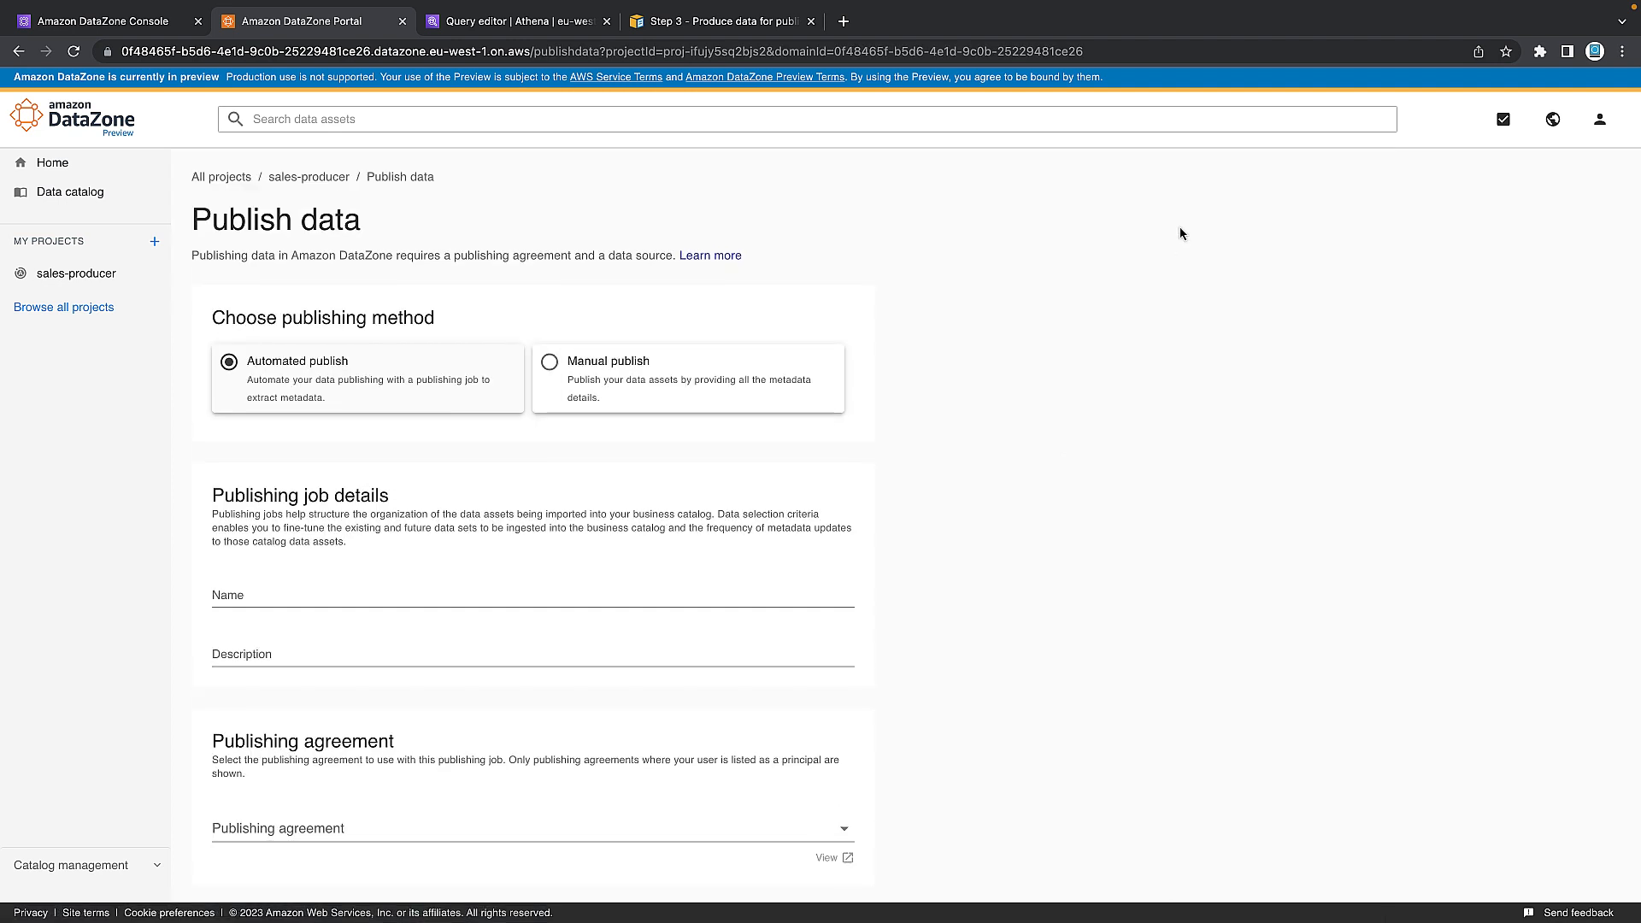
Name the publishing job 'sales catalog' with description 'sales catalog publishing job', after checking the database name in Athena.
{"action": "left_click", "coordinate": [531, 828]}
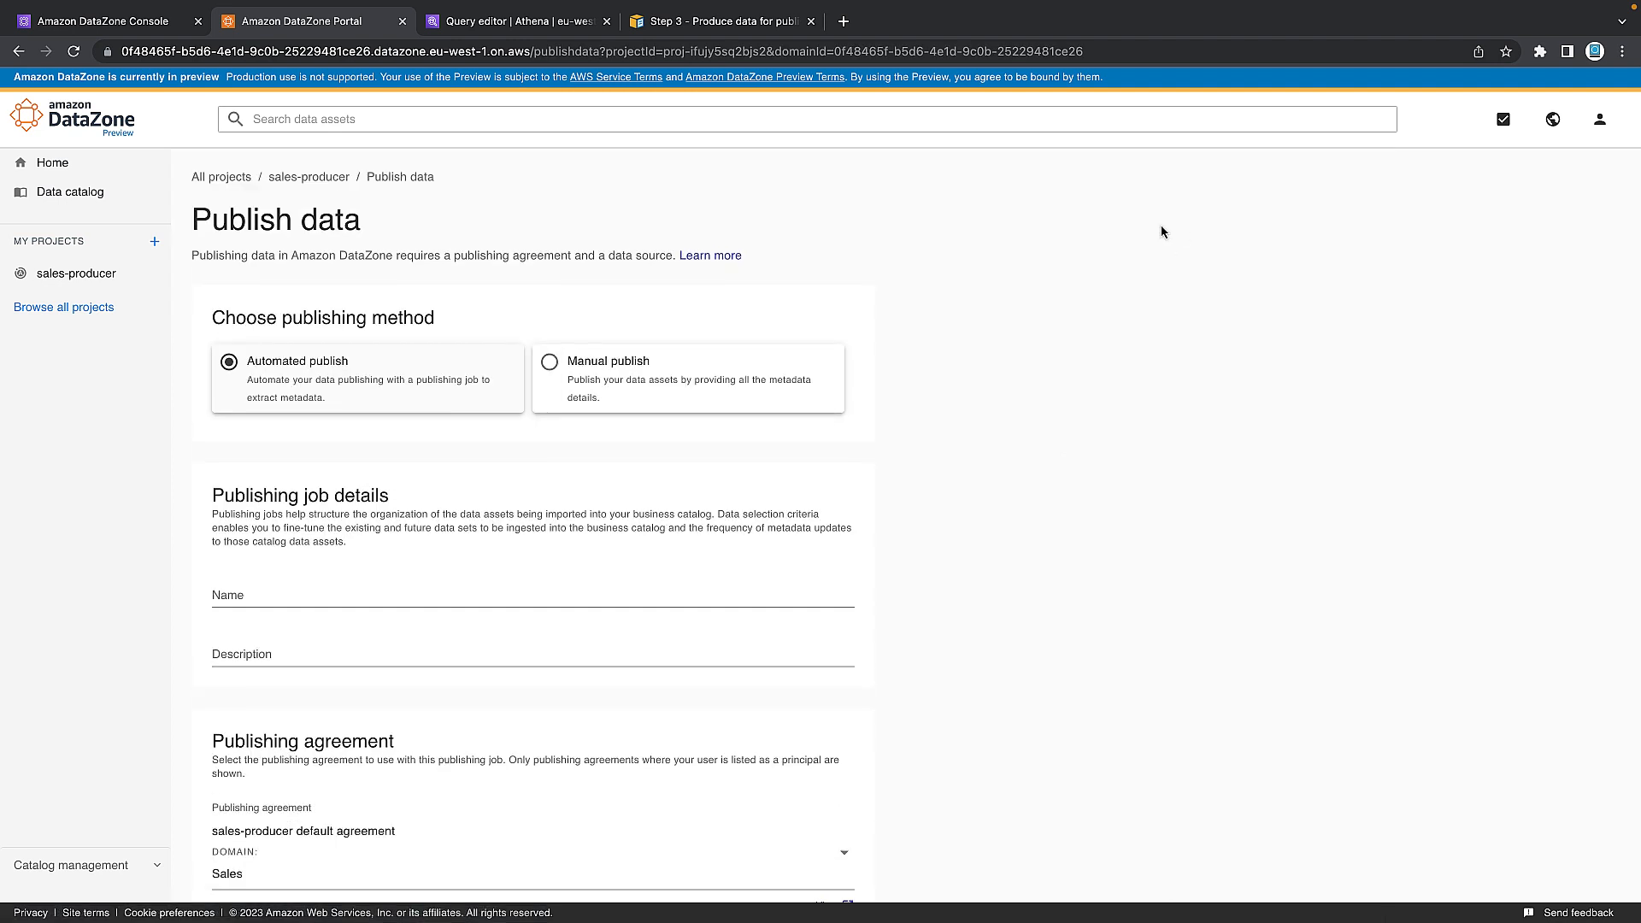
{"action": "scroll", "scroll_direction": "down", "scroll_amount": 3}
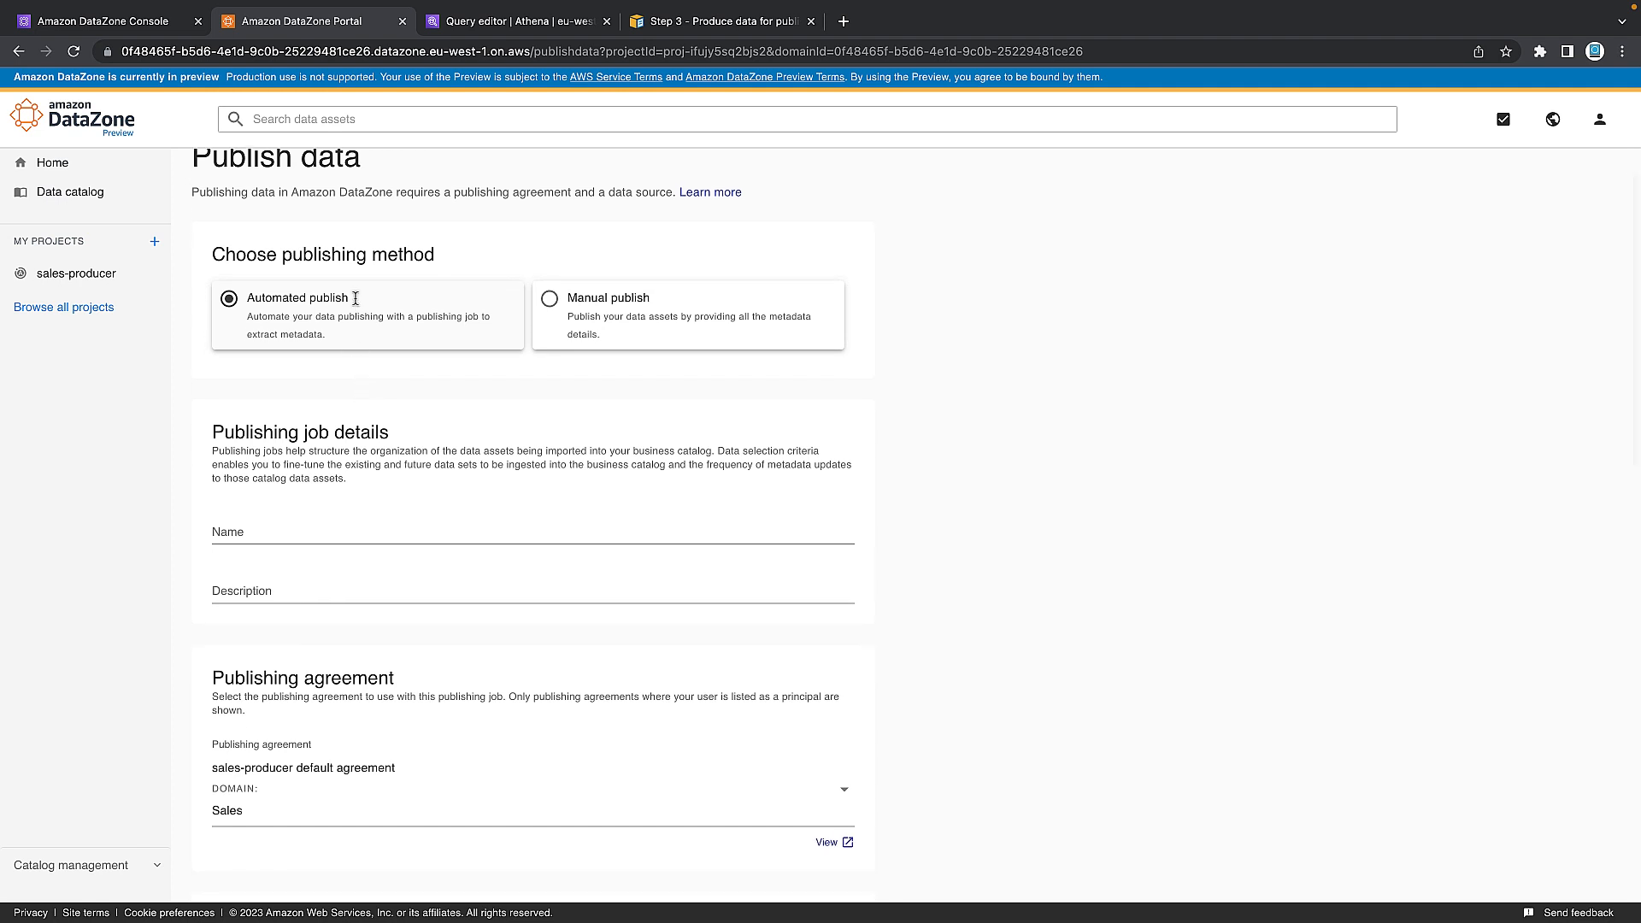
{"action": "type", "text": "sales catalog"}
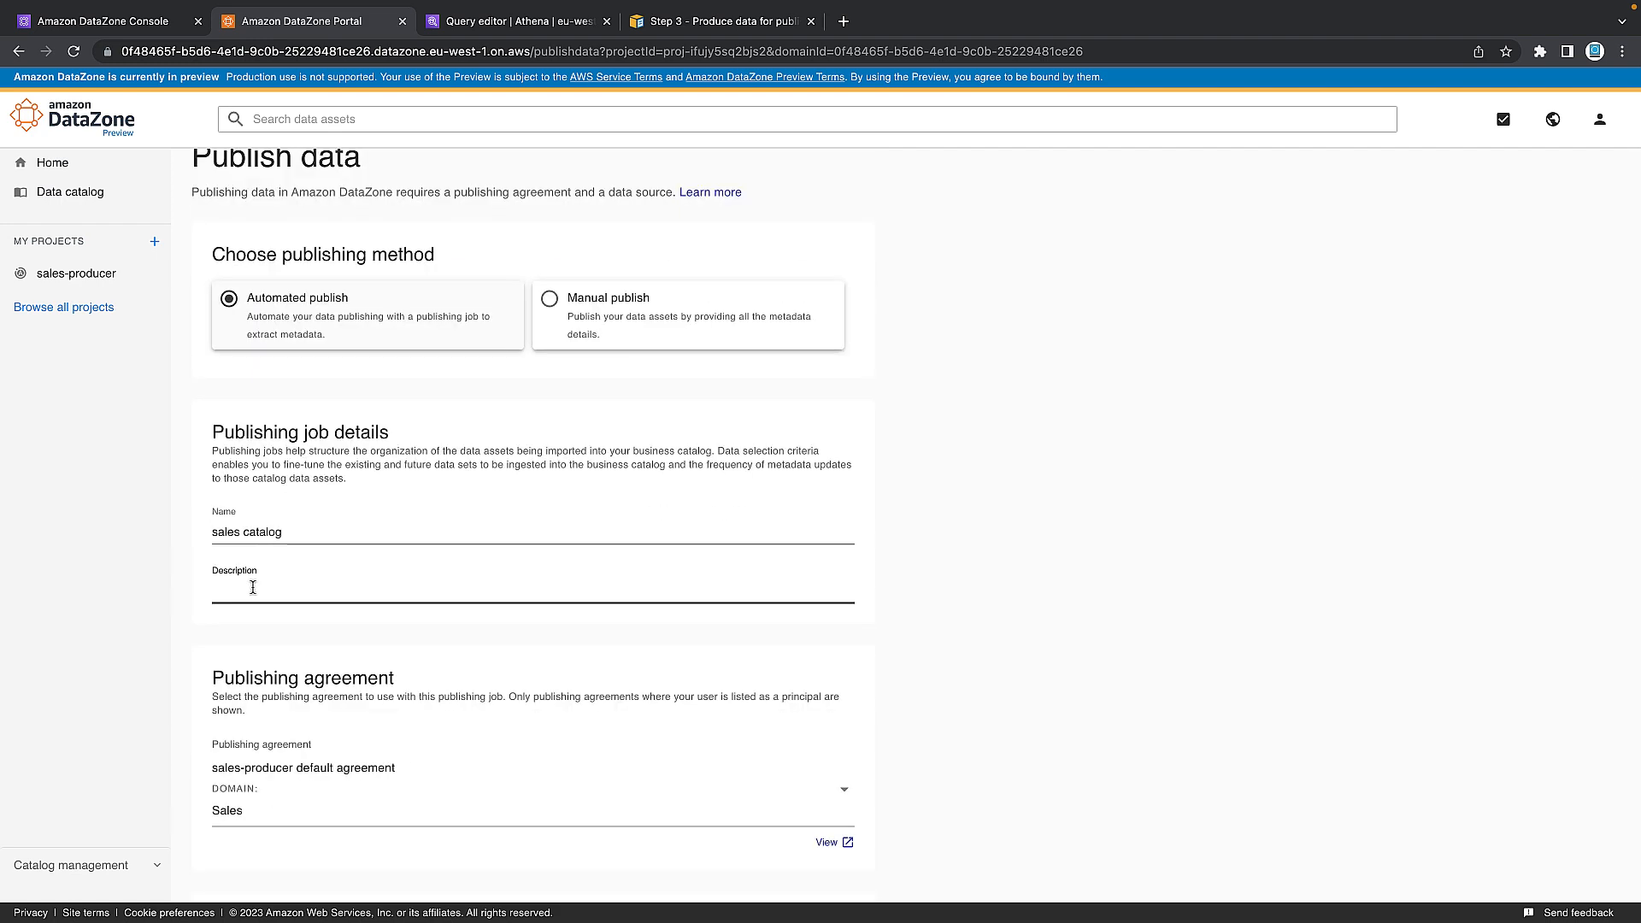
{"action": "type", "text": "sales catal"}
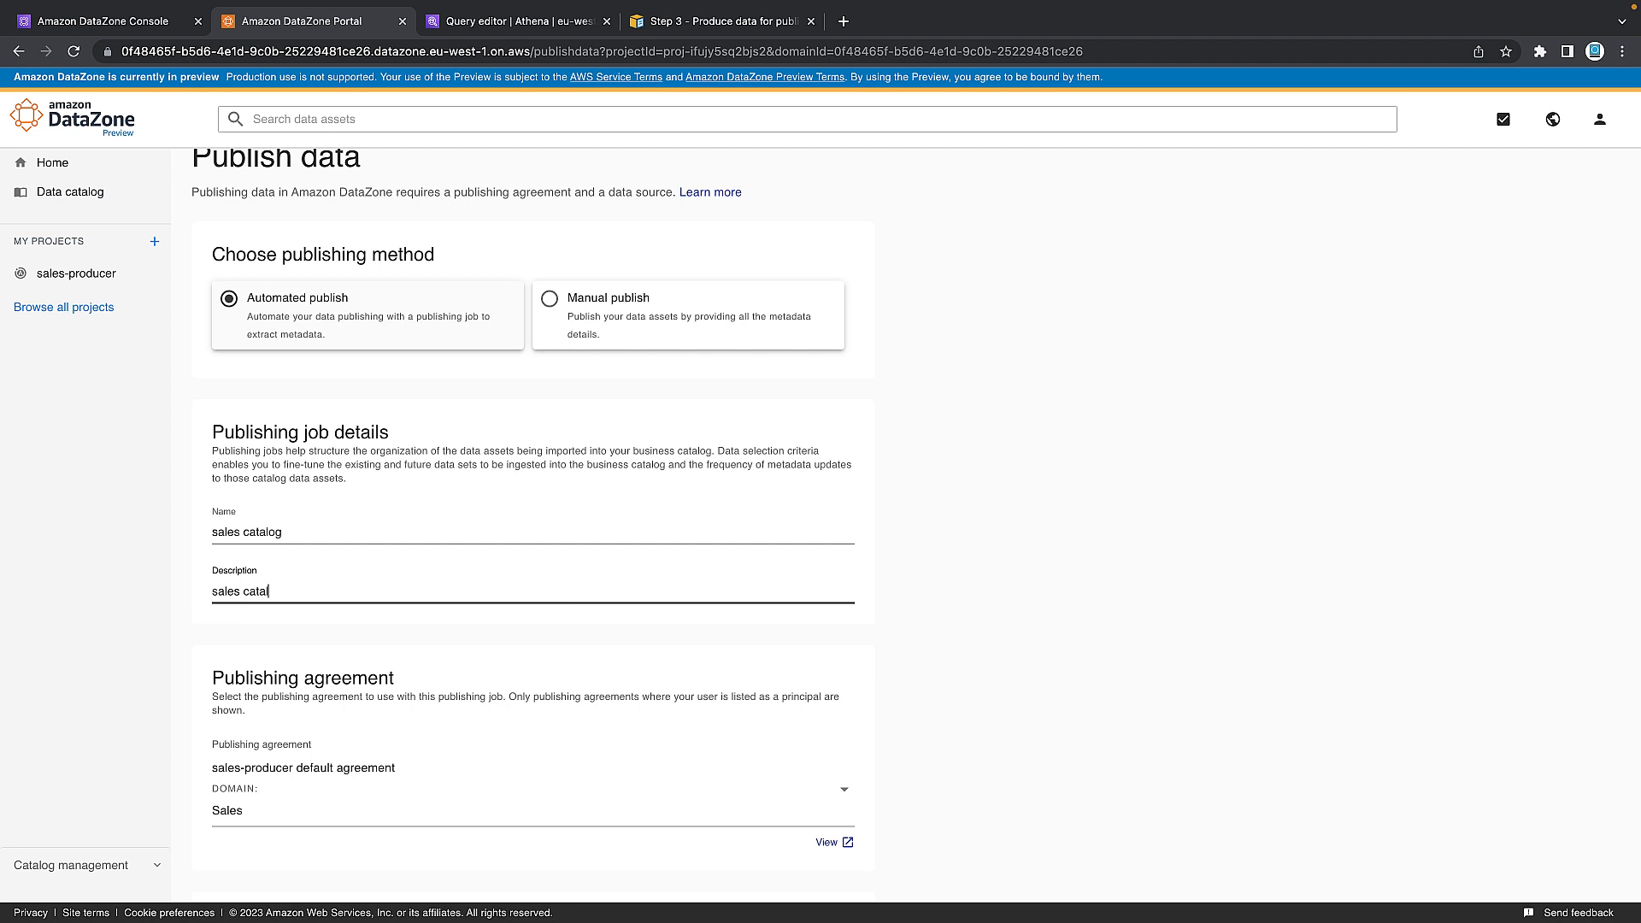
{"action": "type", "text": "og"}
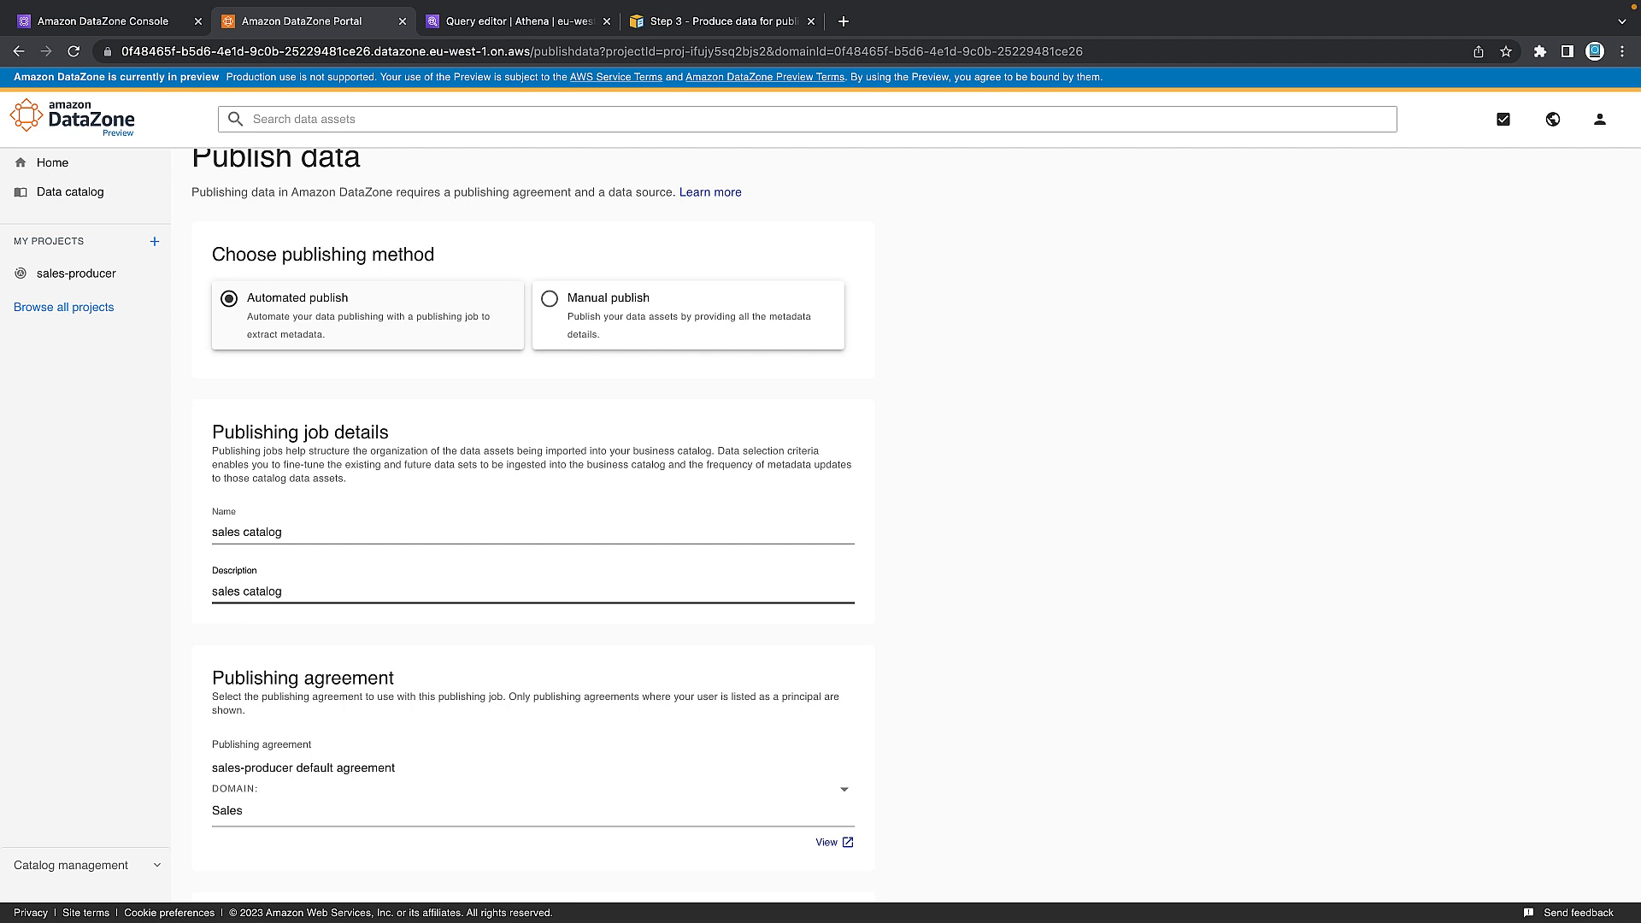
{"action": "type", "text": "publishing job"}
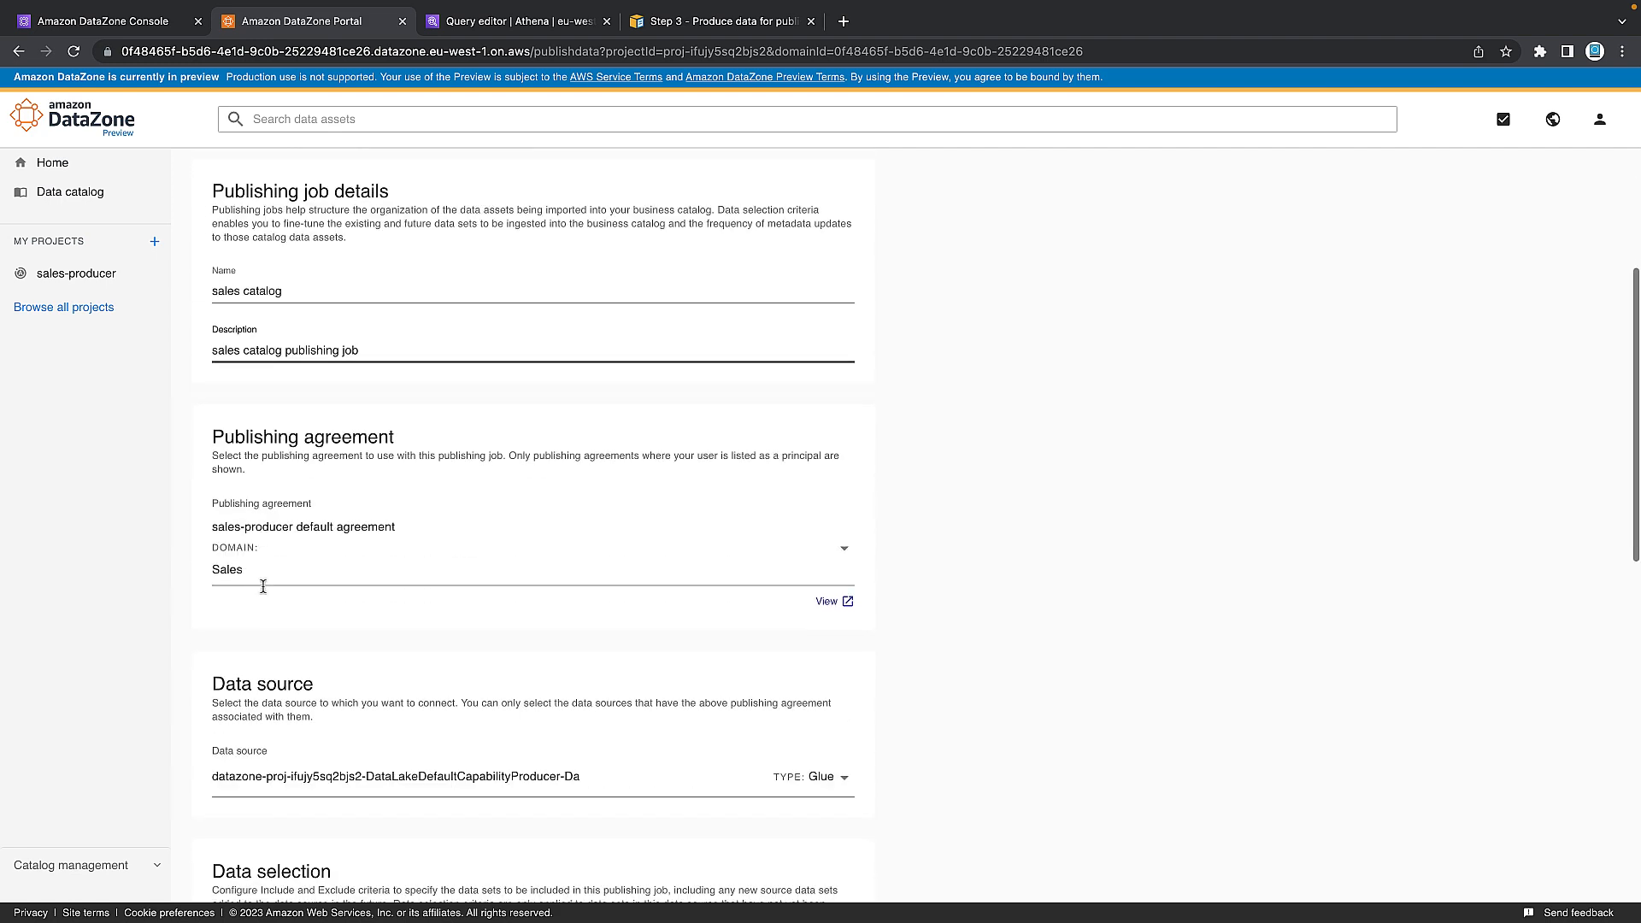
{"action": "scroll", "scroll_direction": "down", "scroll_amount": 3}
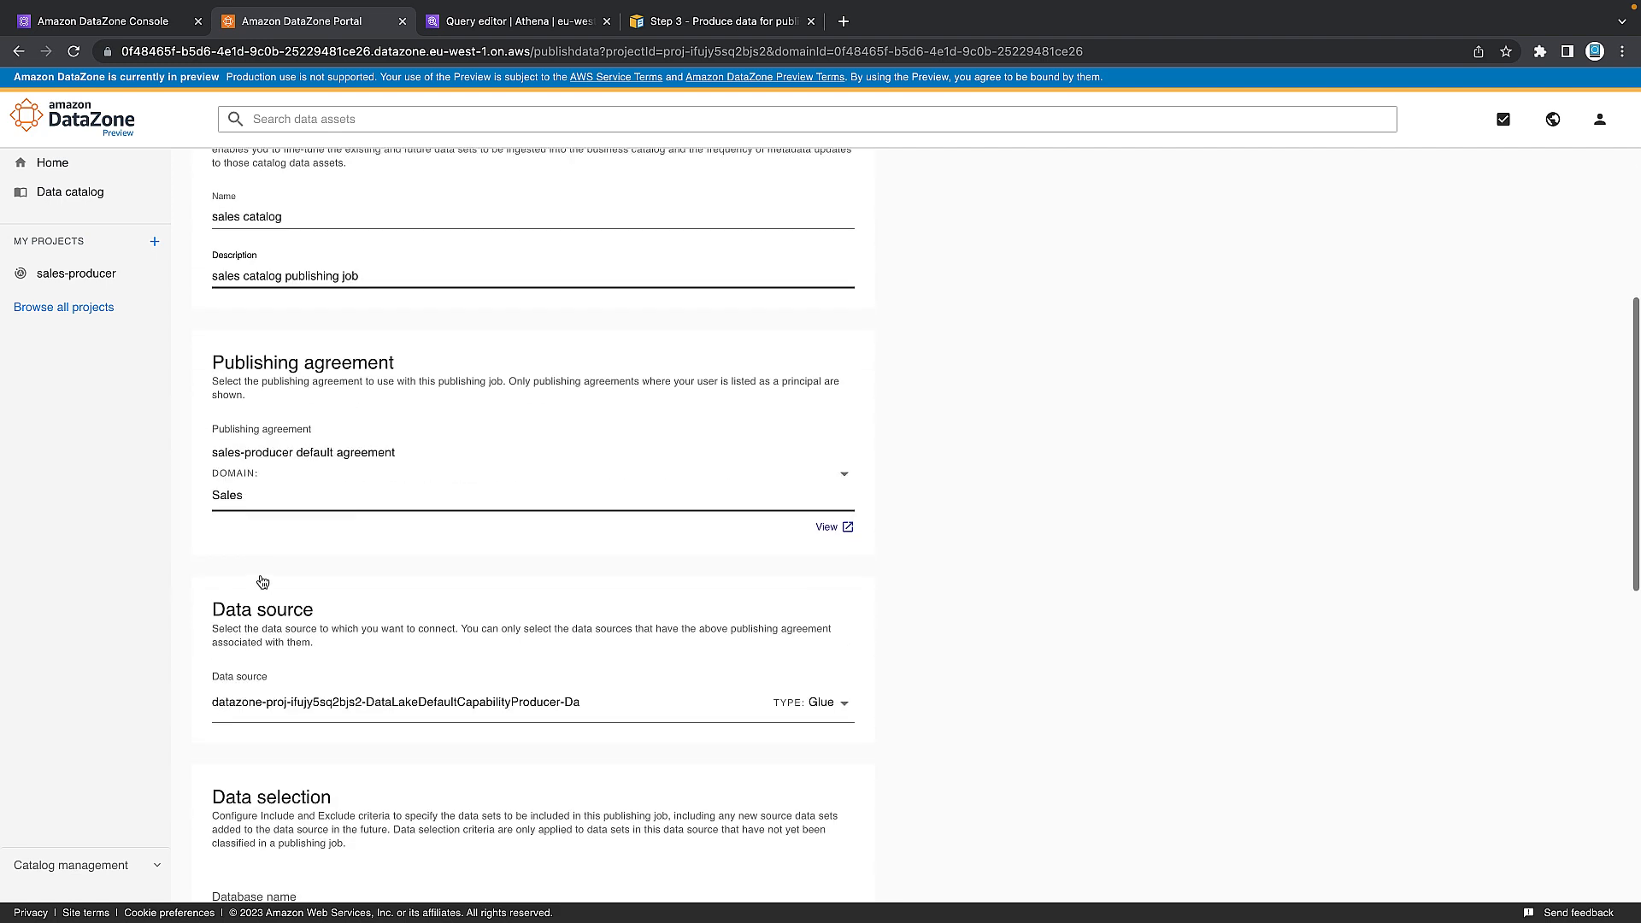
{"action": "scroll", "scroll_direction": "down", "scroll_amount": 3}
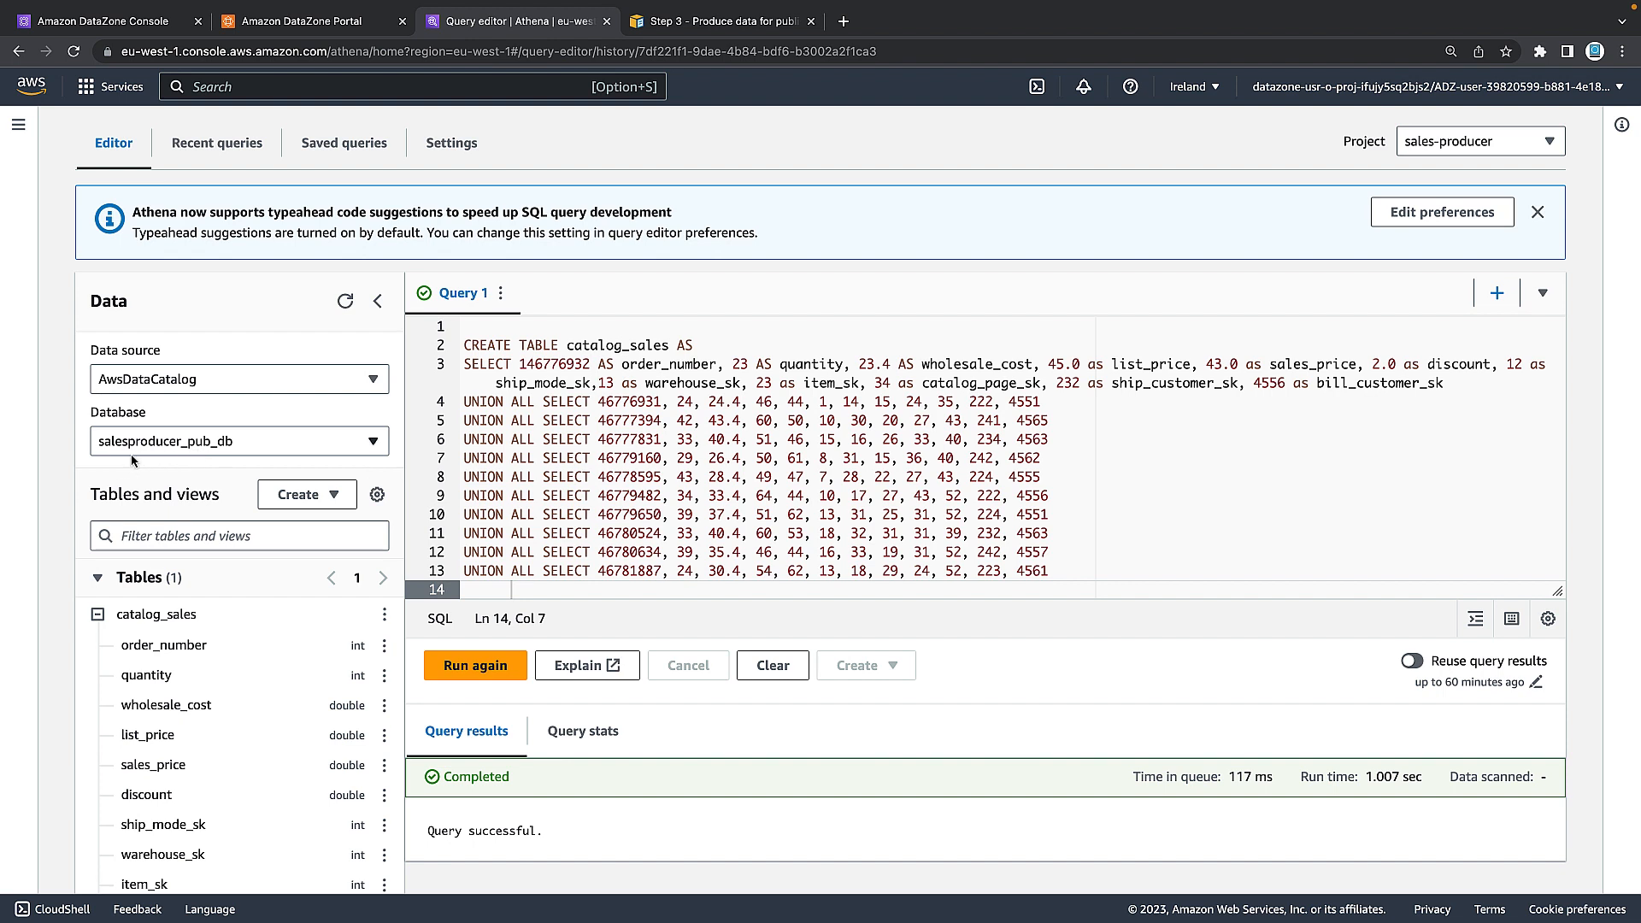
{"action": "mouse_move", "coordinate": [390, 86]}
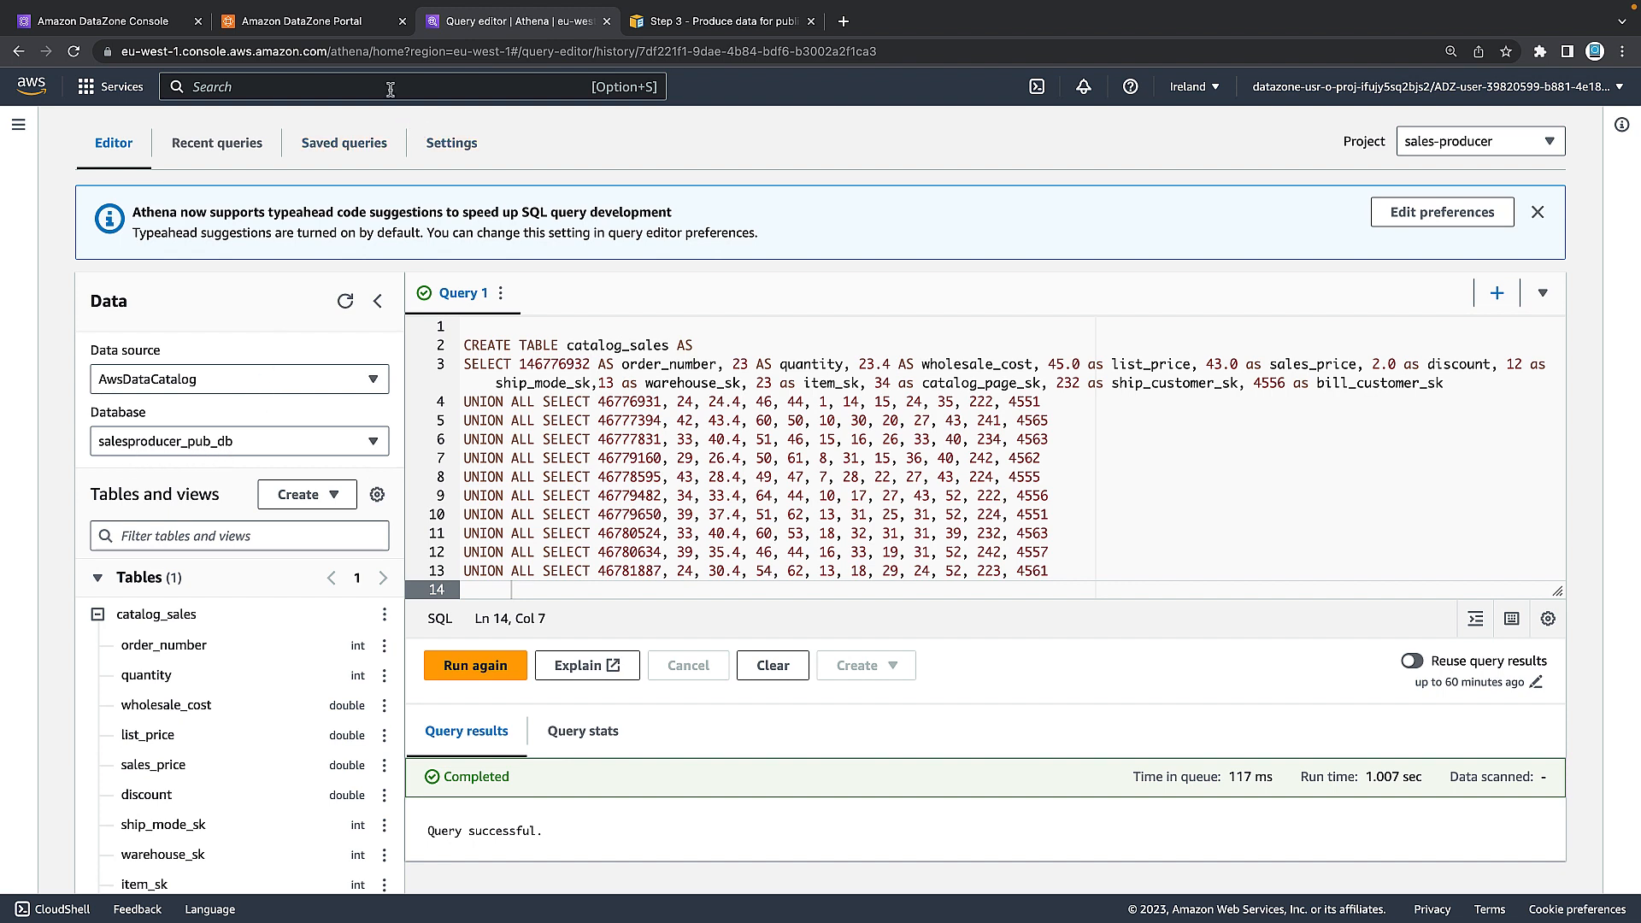
{"action": "left_click", "coordinate": [313, 21]}
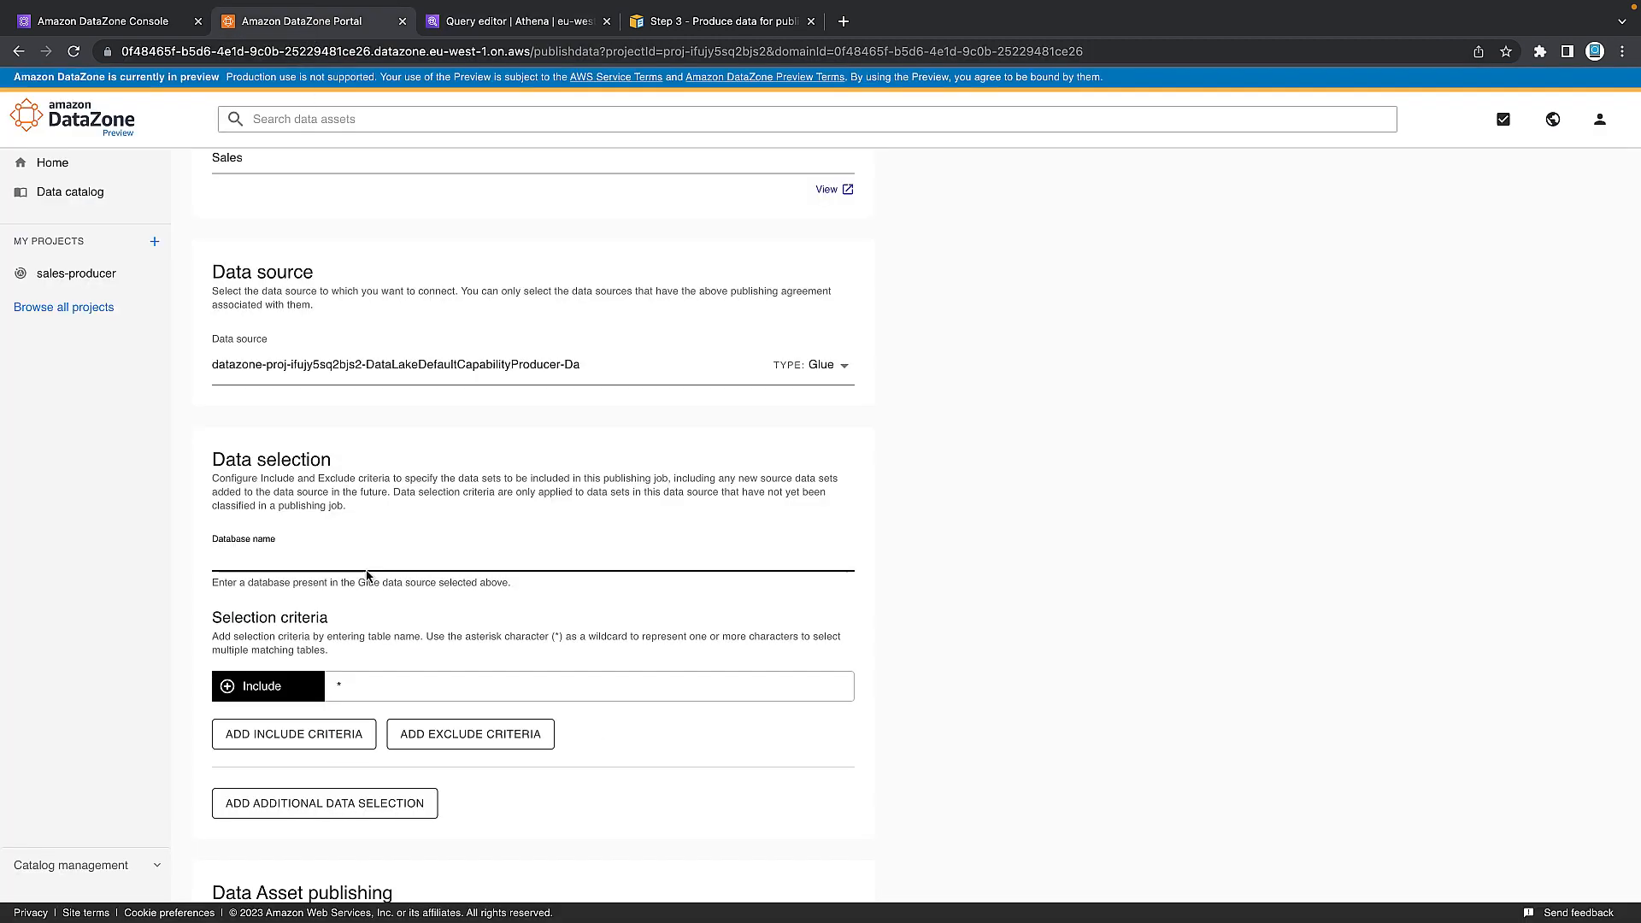
Create the run-once publishing job on database salesproducer_pub_db with Include * and Draft assets.
{"action": "type", "text": "salesproducer_pub_db"}
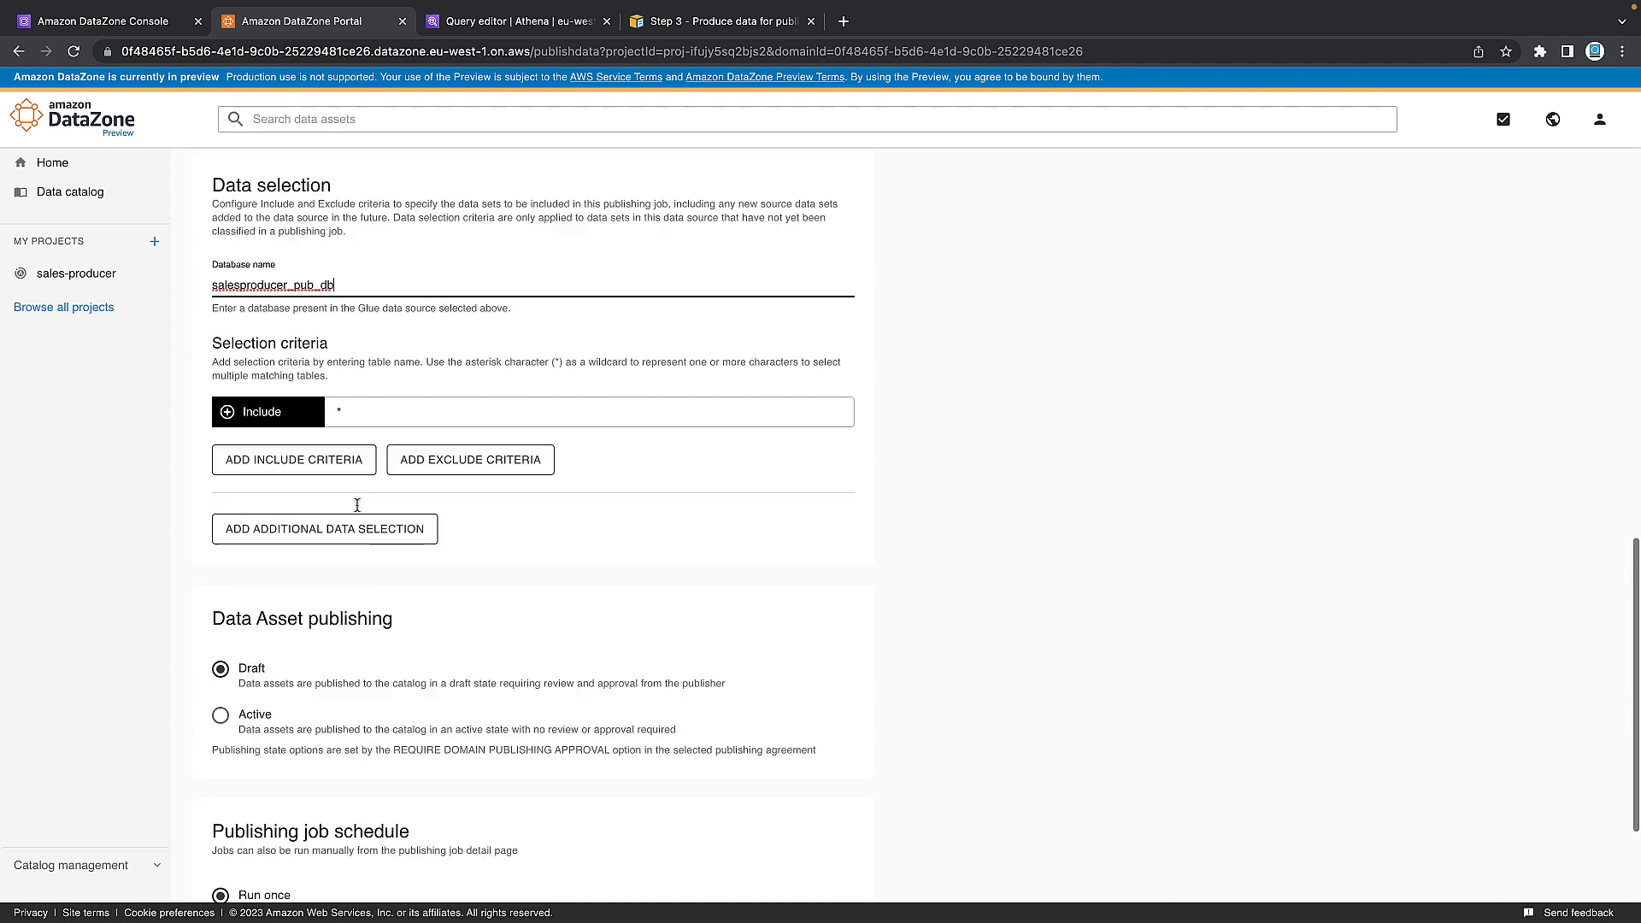
{"action": "scroll", "scroll_direction": "down", "scroll_amount": 3}
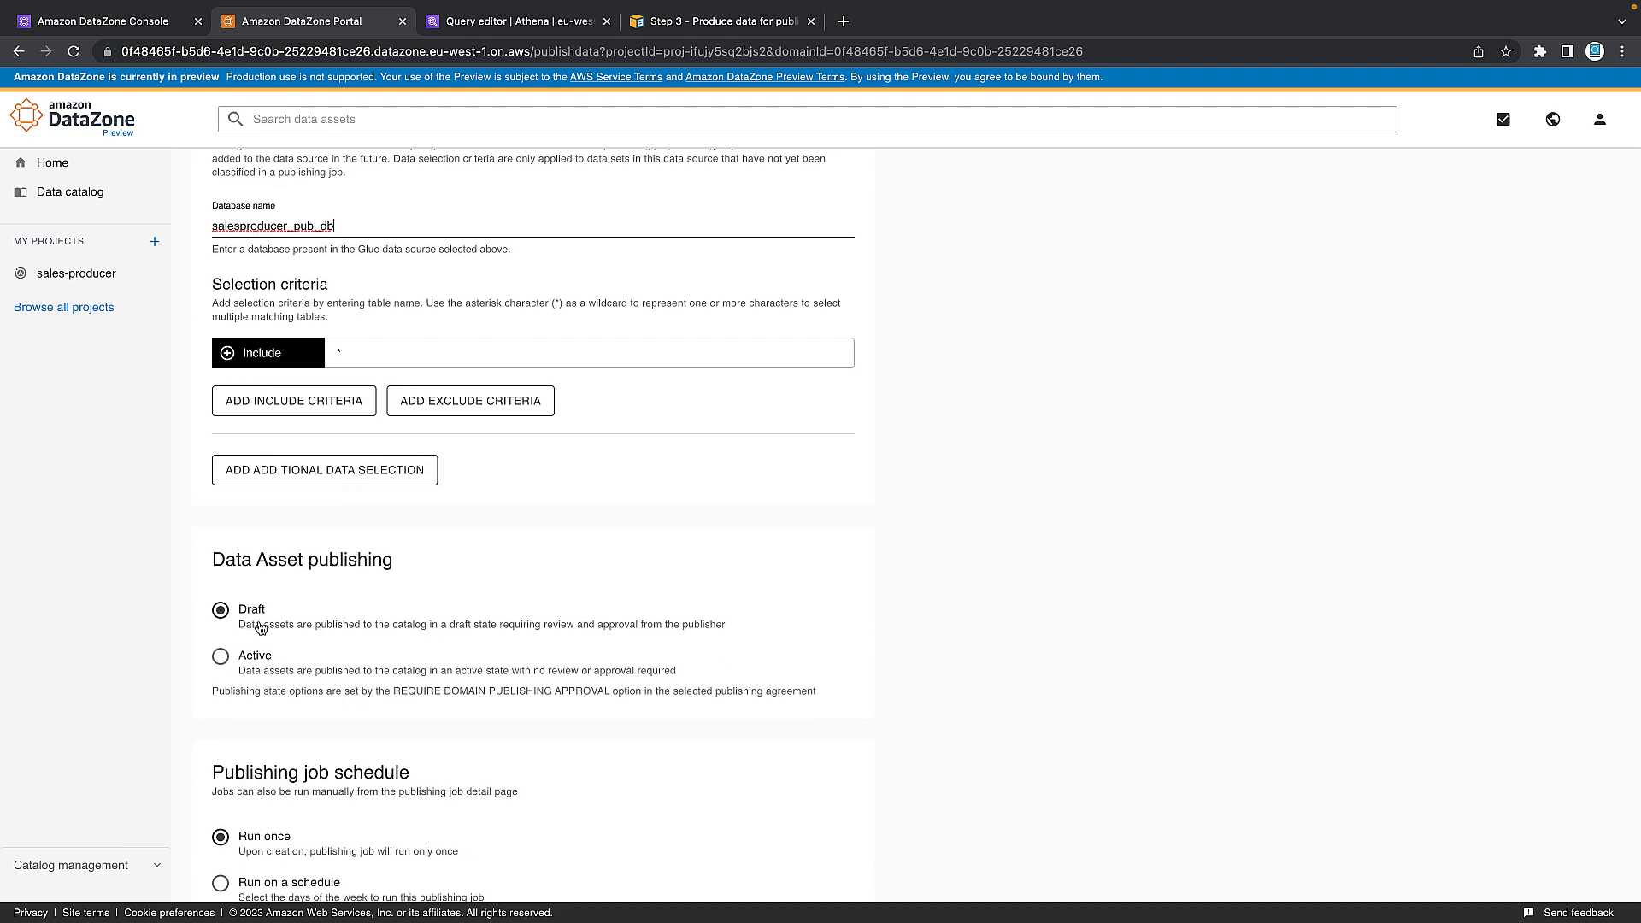
{"action": "scroll", "scroll_direction": "down", "scroll_amount": 3}
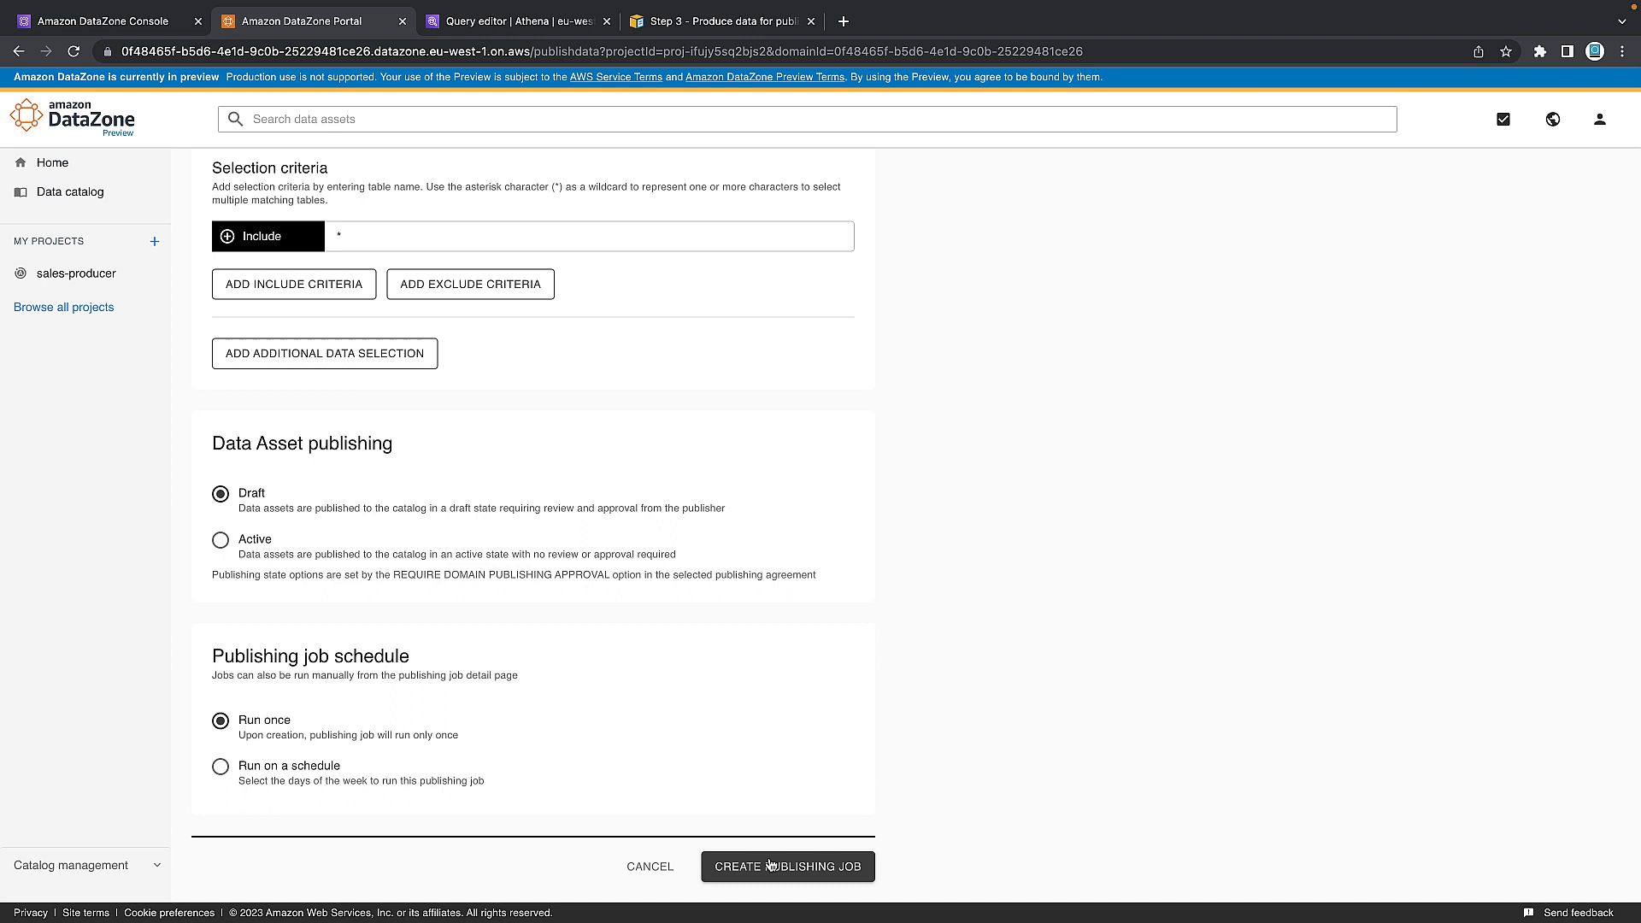
{"action": "left_click", "coordinate": [787, 867]}
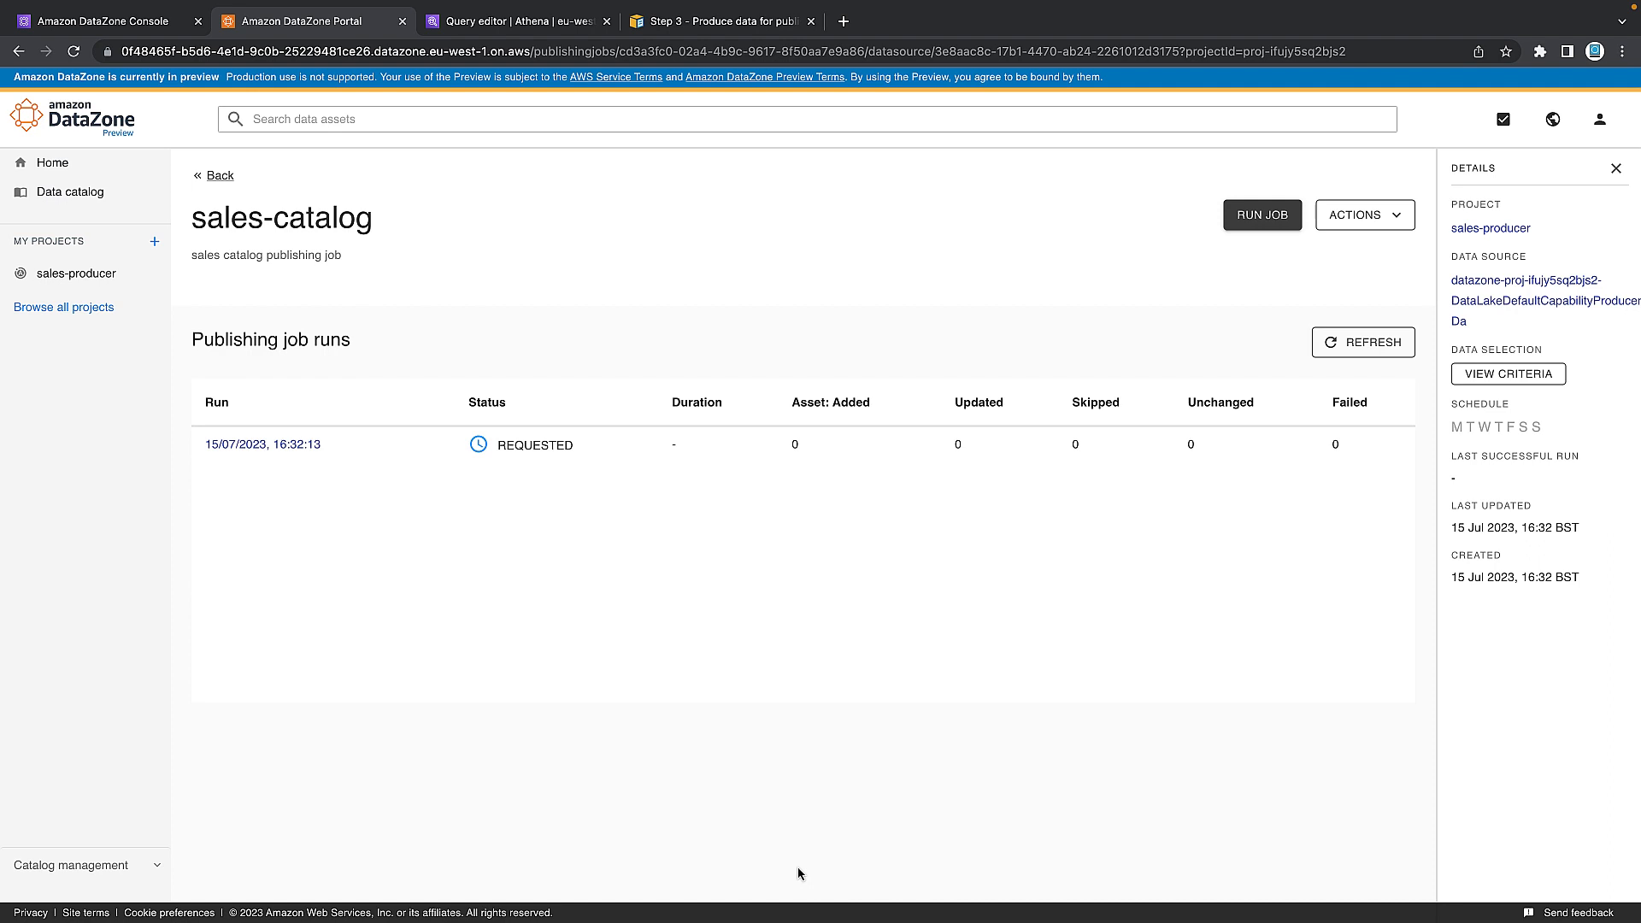
{"action": "mouse_move", "coordinate": [520, 431]}
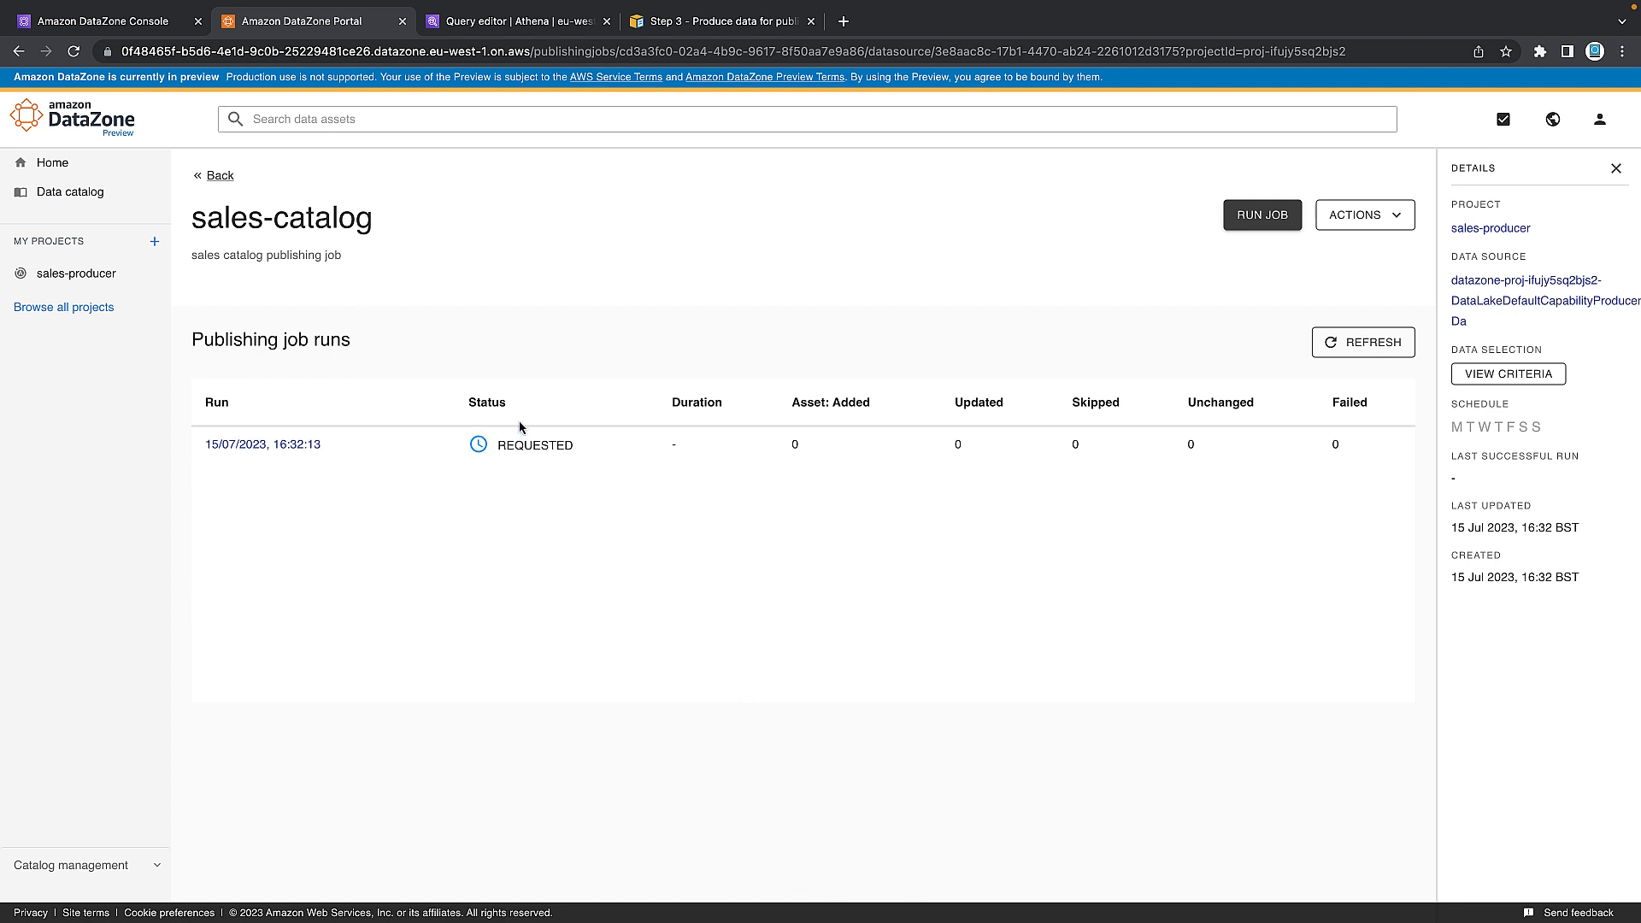
Refresh the job run status until it shows SUCCESS with one asset added.
{"action": "left_click", "coordinate": [1365, 342]}
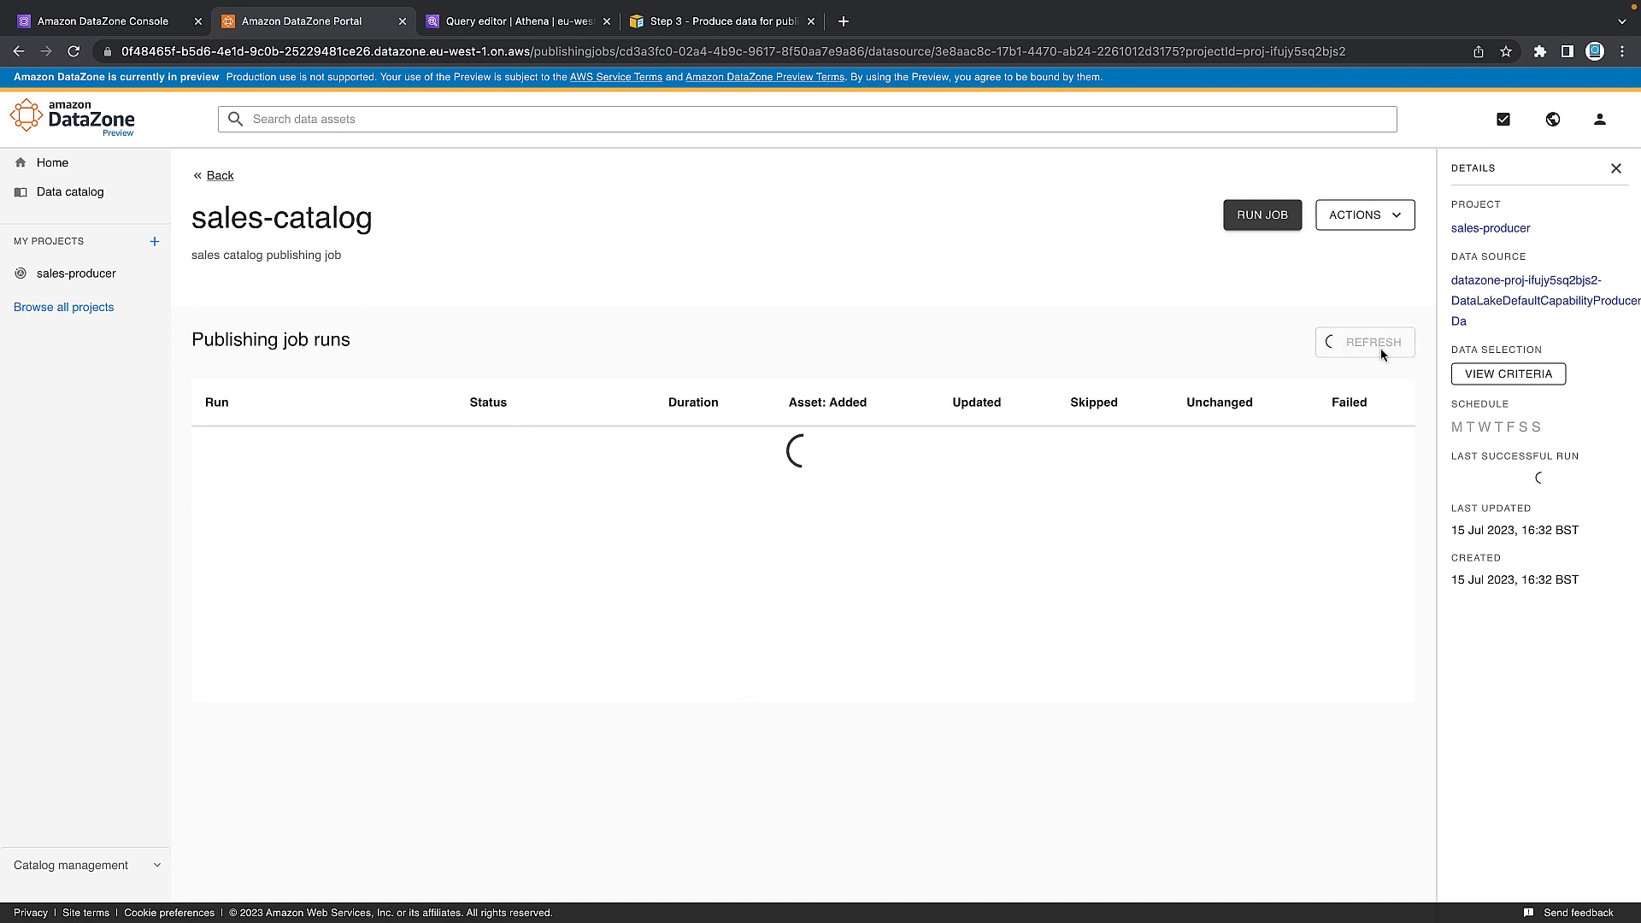
{"action": "left_click", "coordinate": [1365, 342]}
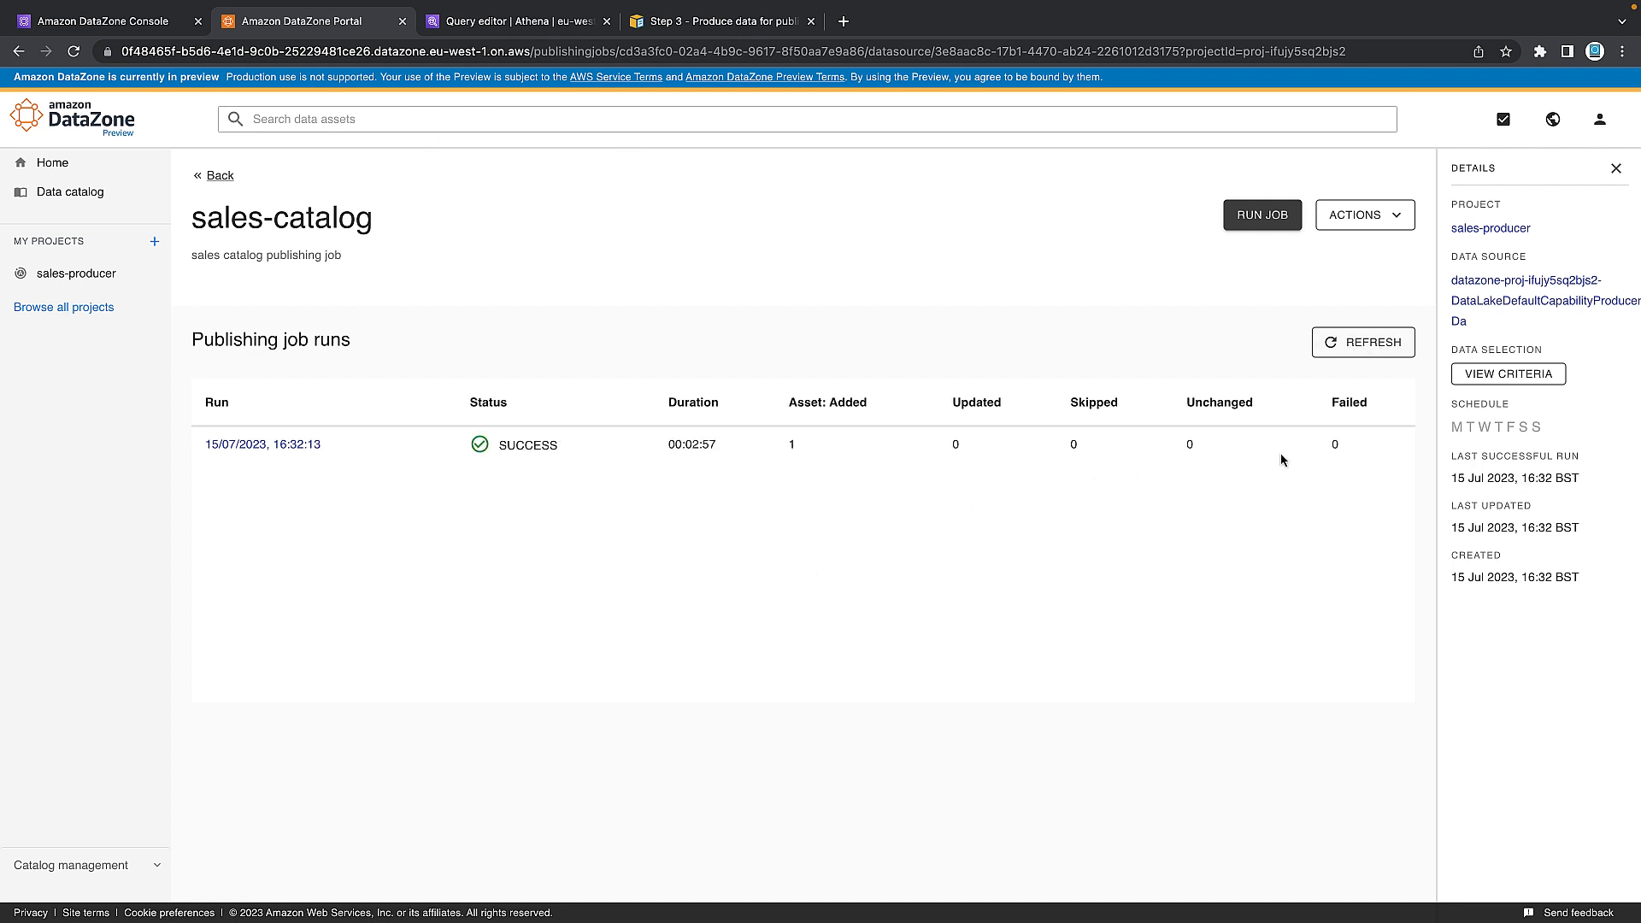
{"action": "left_click", "coordinate": [1364, 342]}
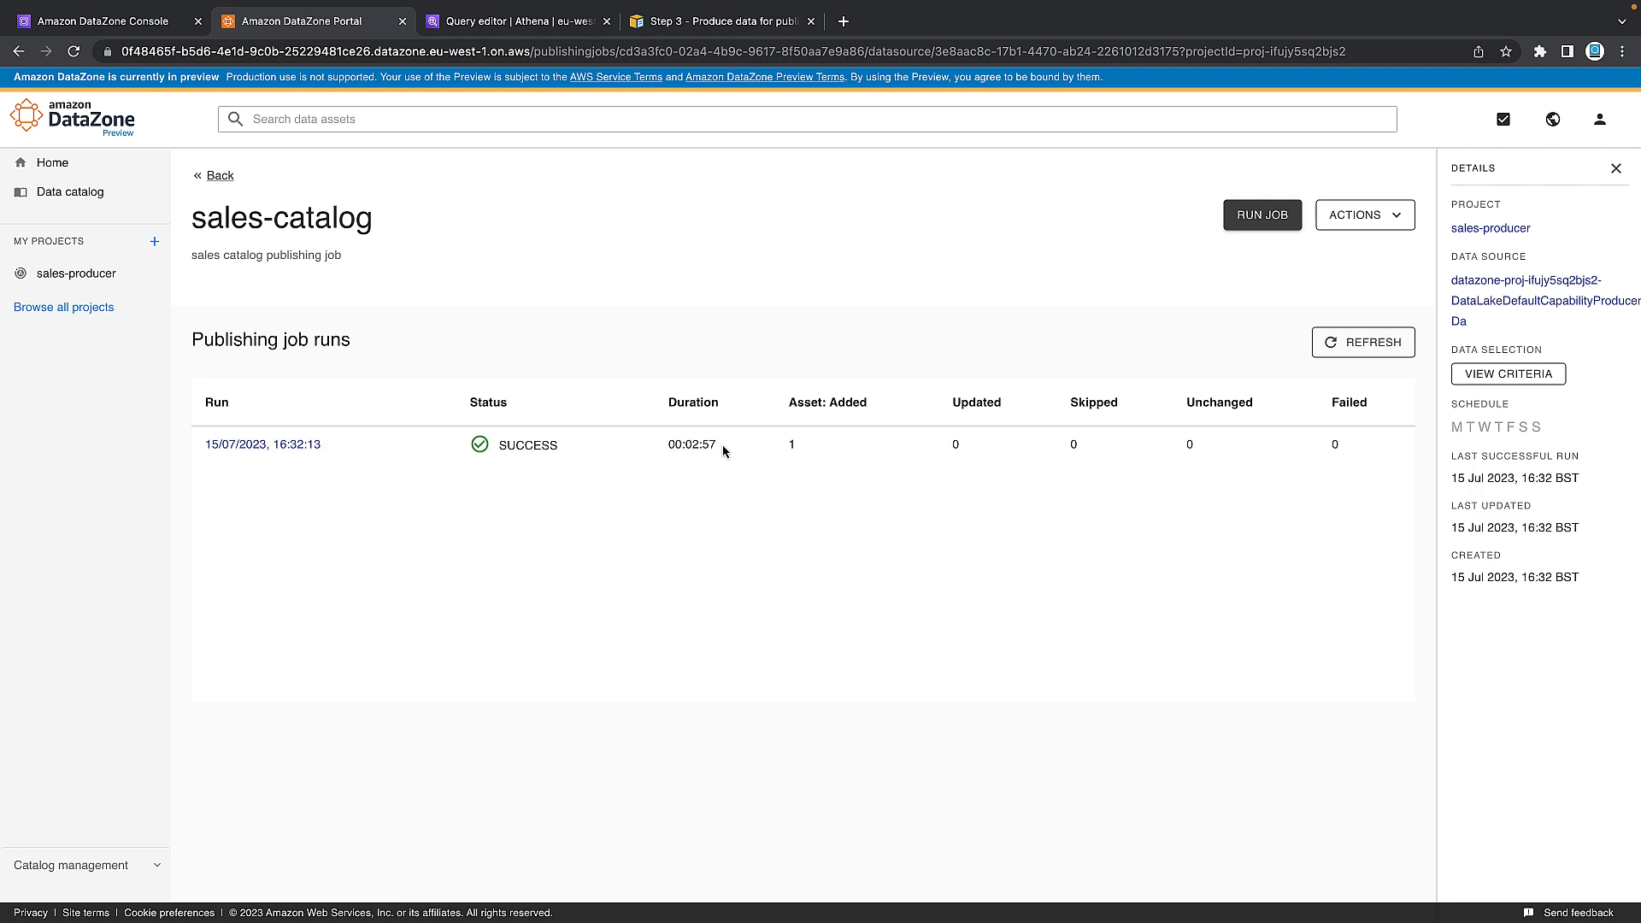
{"action": "mouse_move", "coordinate": [807, 457]}
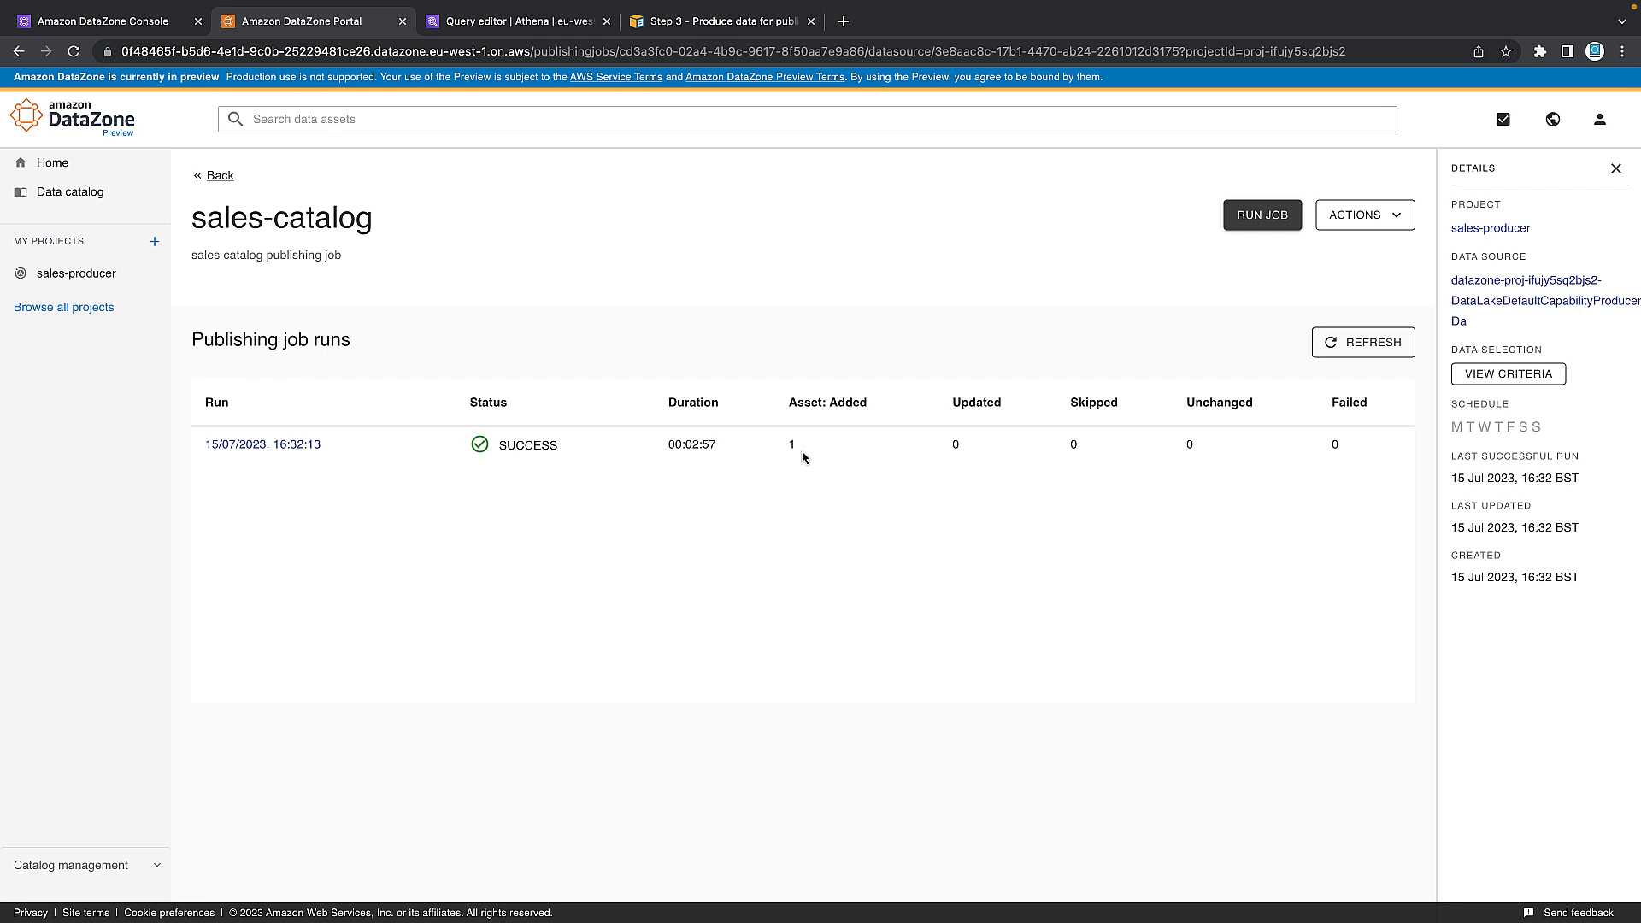
{"action": "mouse_move", "coordinate": [61, 282]}
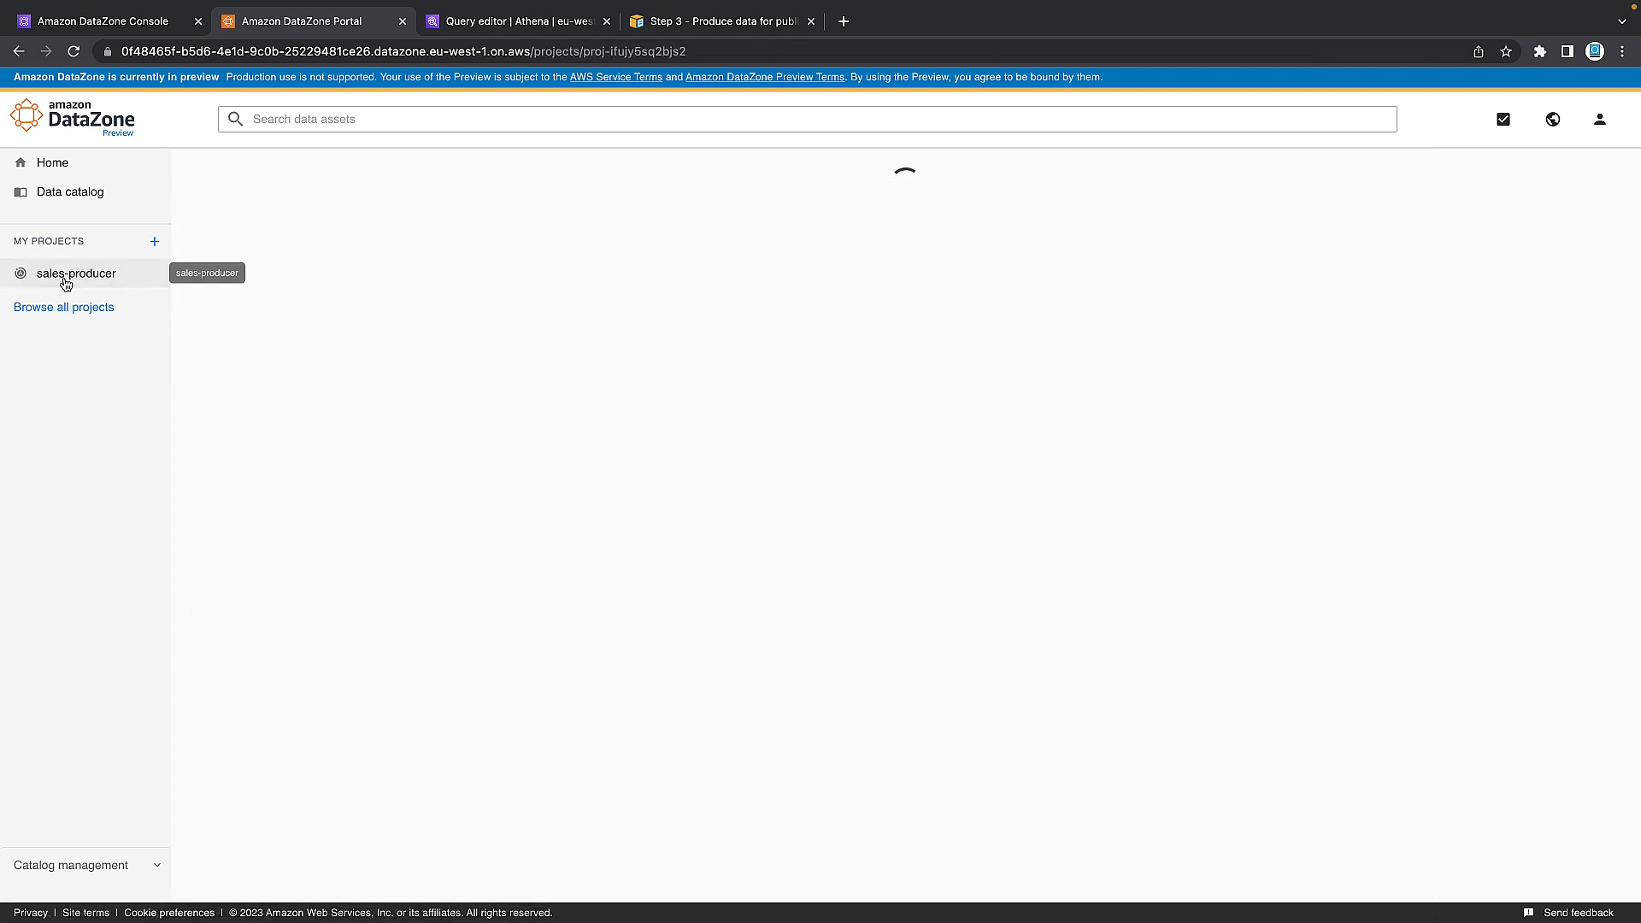
View sales-producer's published data and open the draft catalog_sales asset.
{"action": "left_click", "coordinate": [77, 271]}
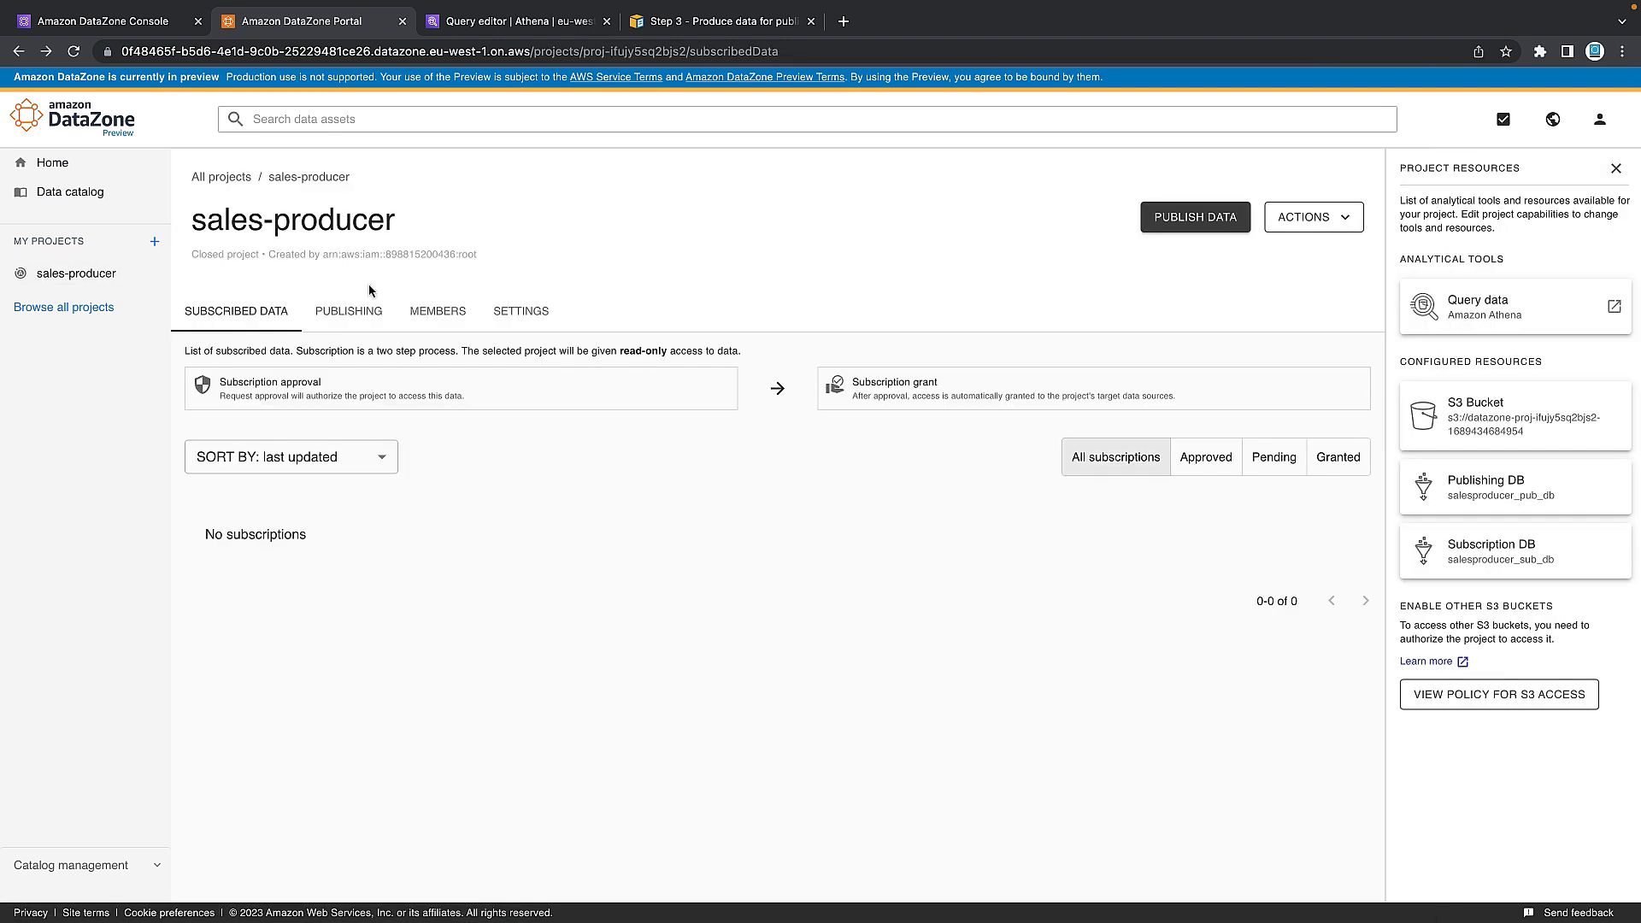
{"action": "left_click", "coordinate": [349, 311]}
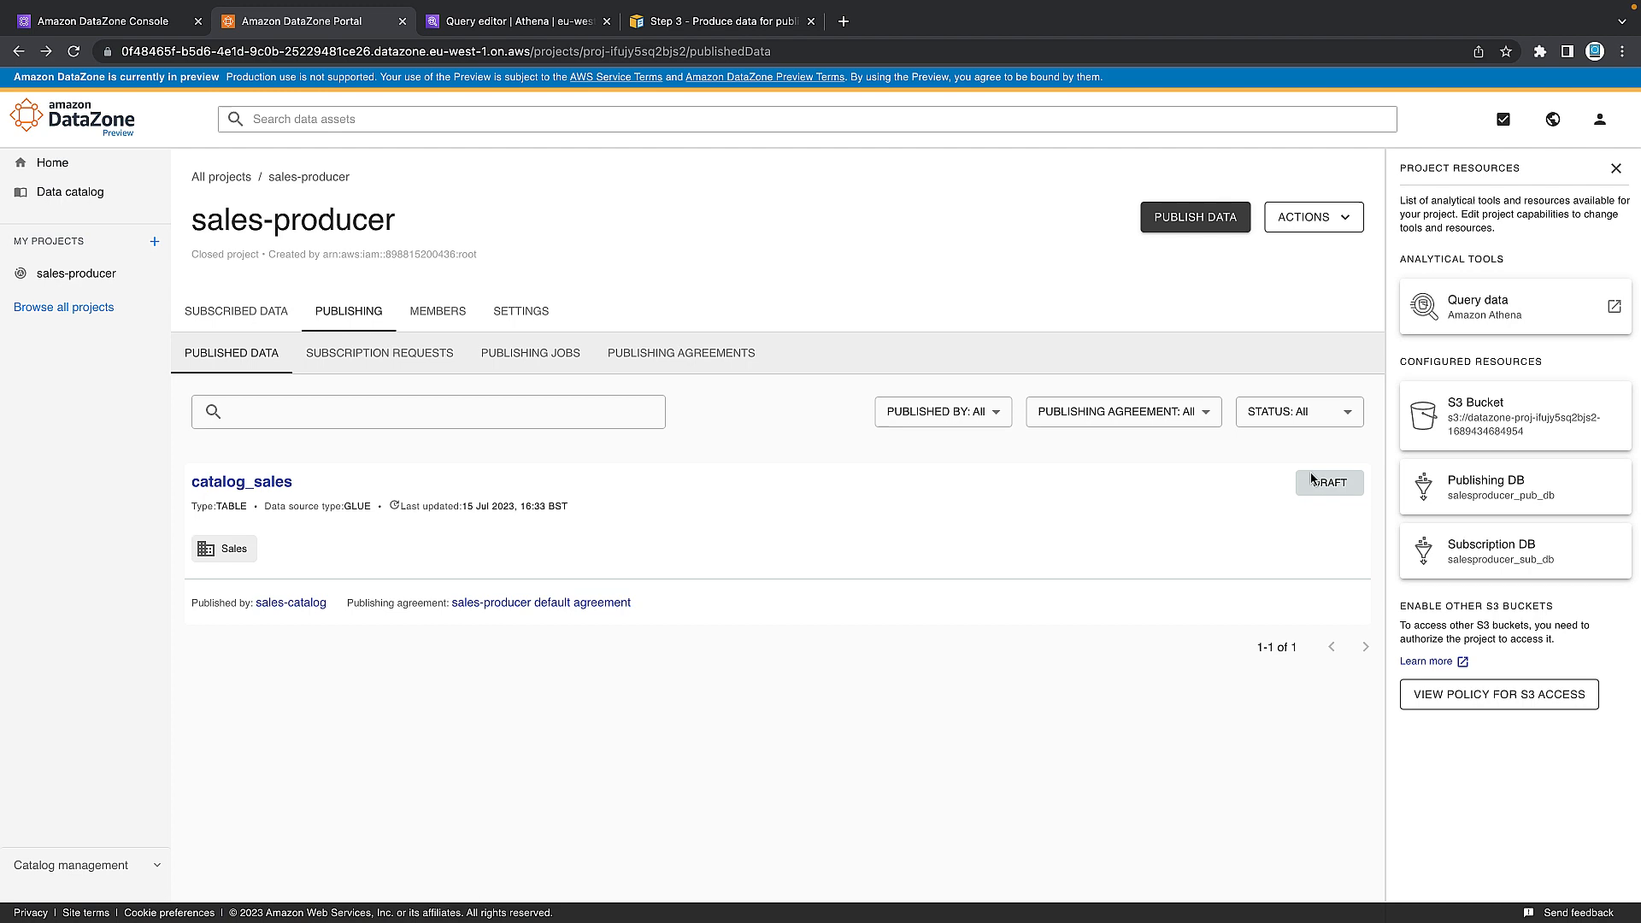
{"action": "left_click", "coordinate": [241, 483]}
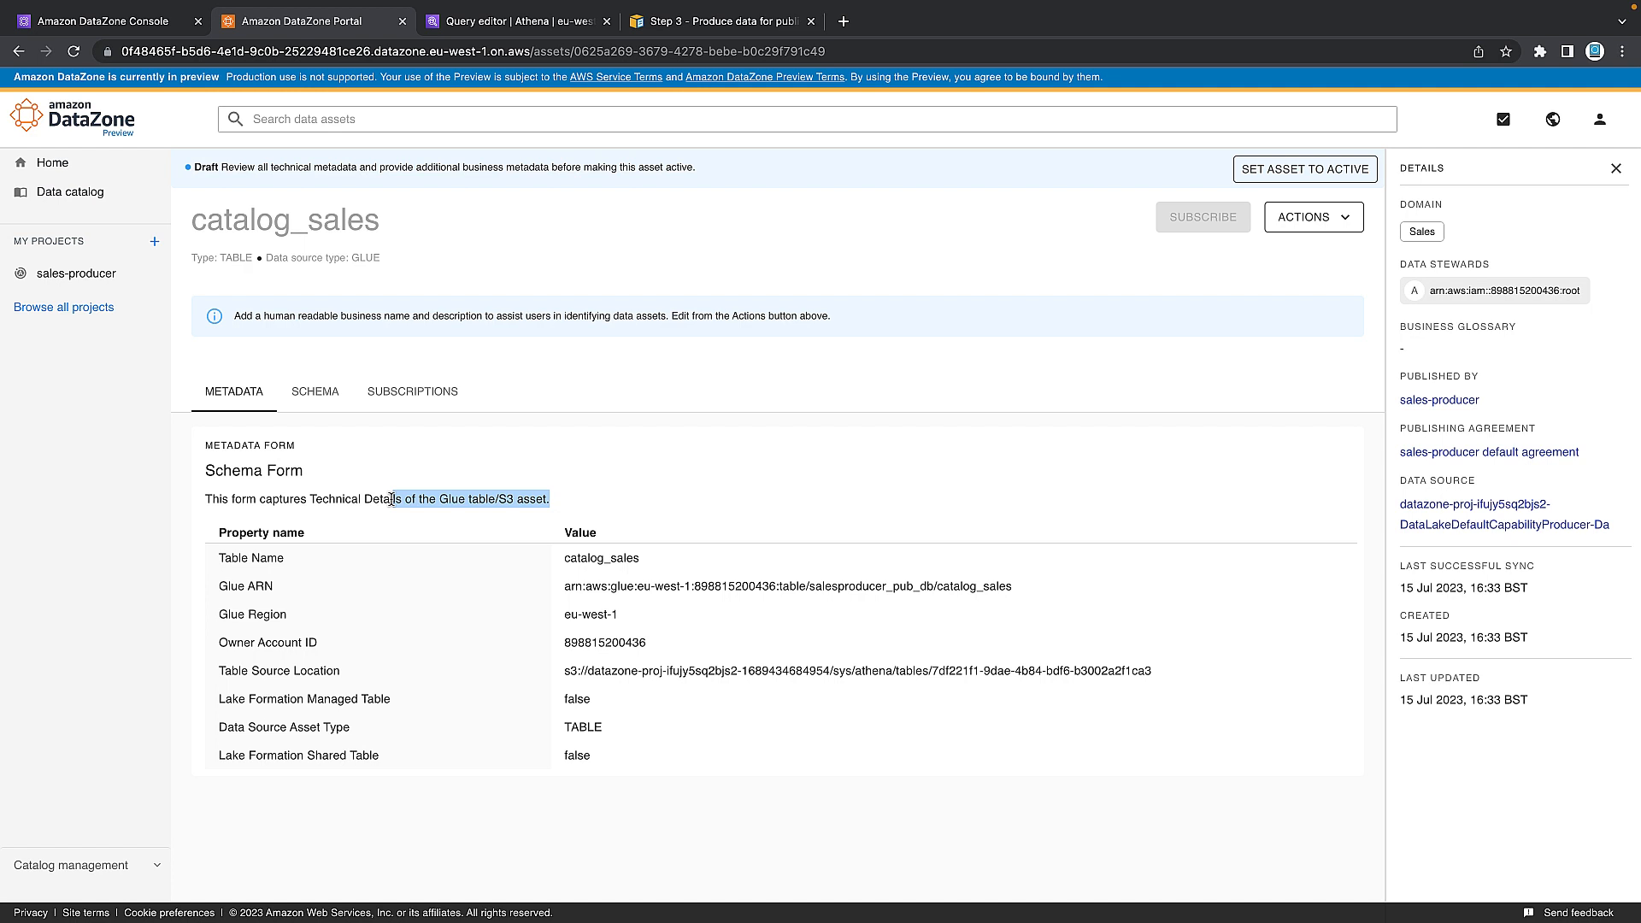
{"action": "mouse_move", "coordinate": [324, 407]}
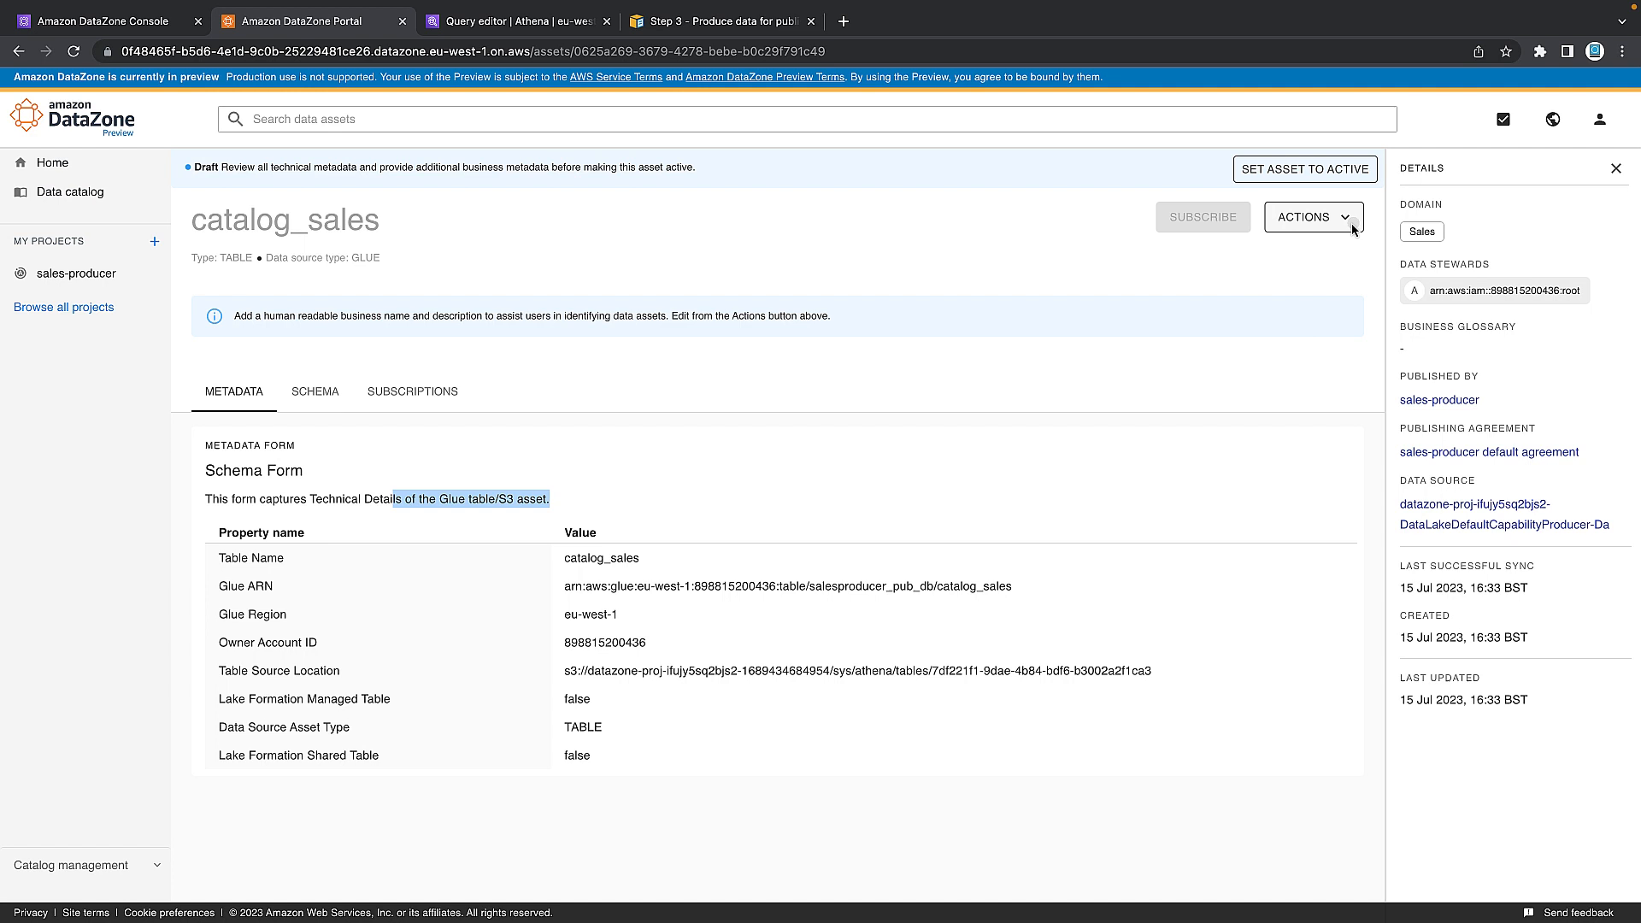
Retitle the asset 'Sales Catalog of Anycompany' with a business description, then list its schema columns.
{"action": "left_click", "coordinate": [1313, 217]}
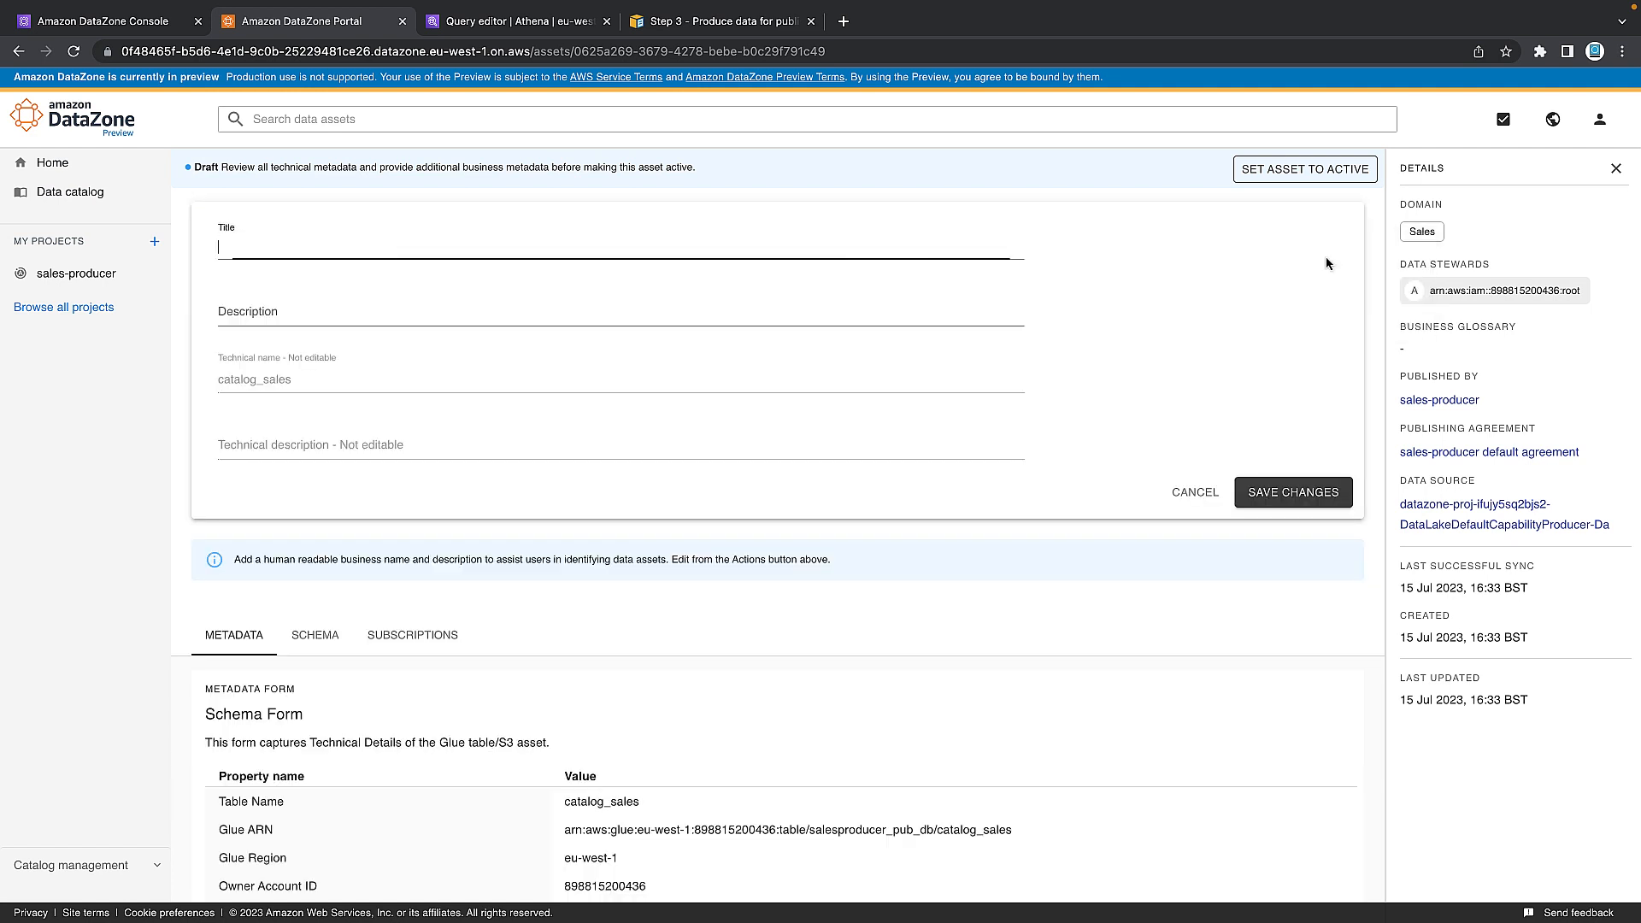
{"action": "mouse_move", "coordinate": [268, 373]}
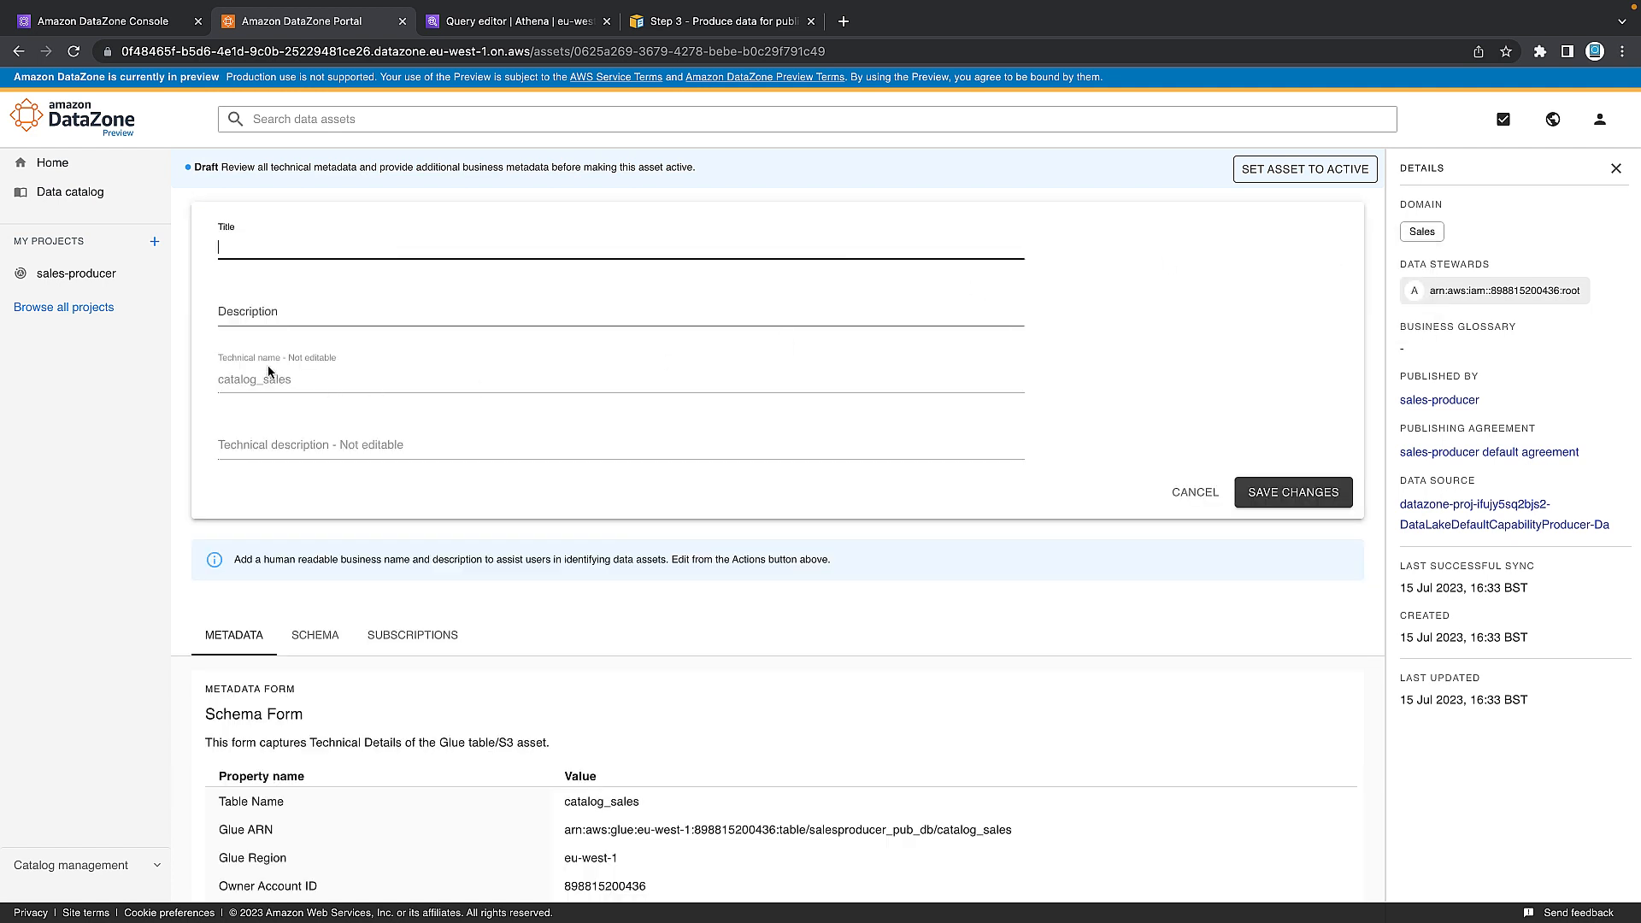
{"action": "mouse_move", "coordinate": [299, 441]}
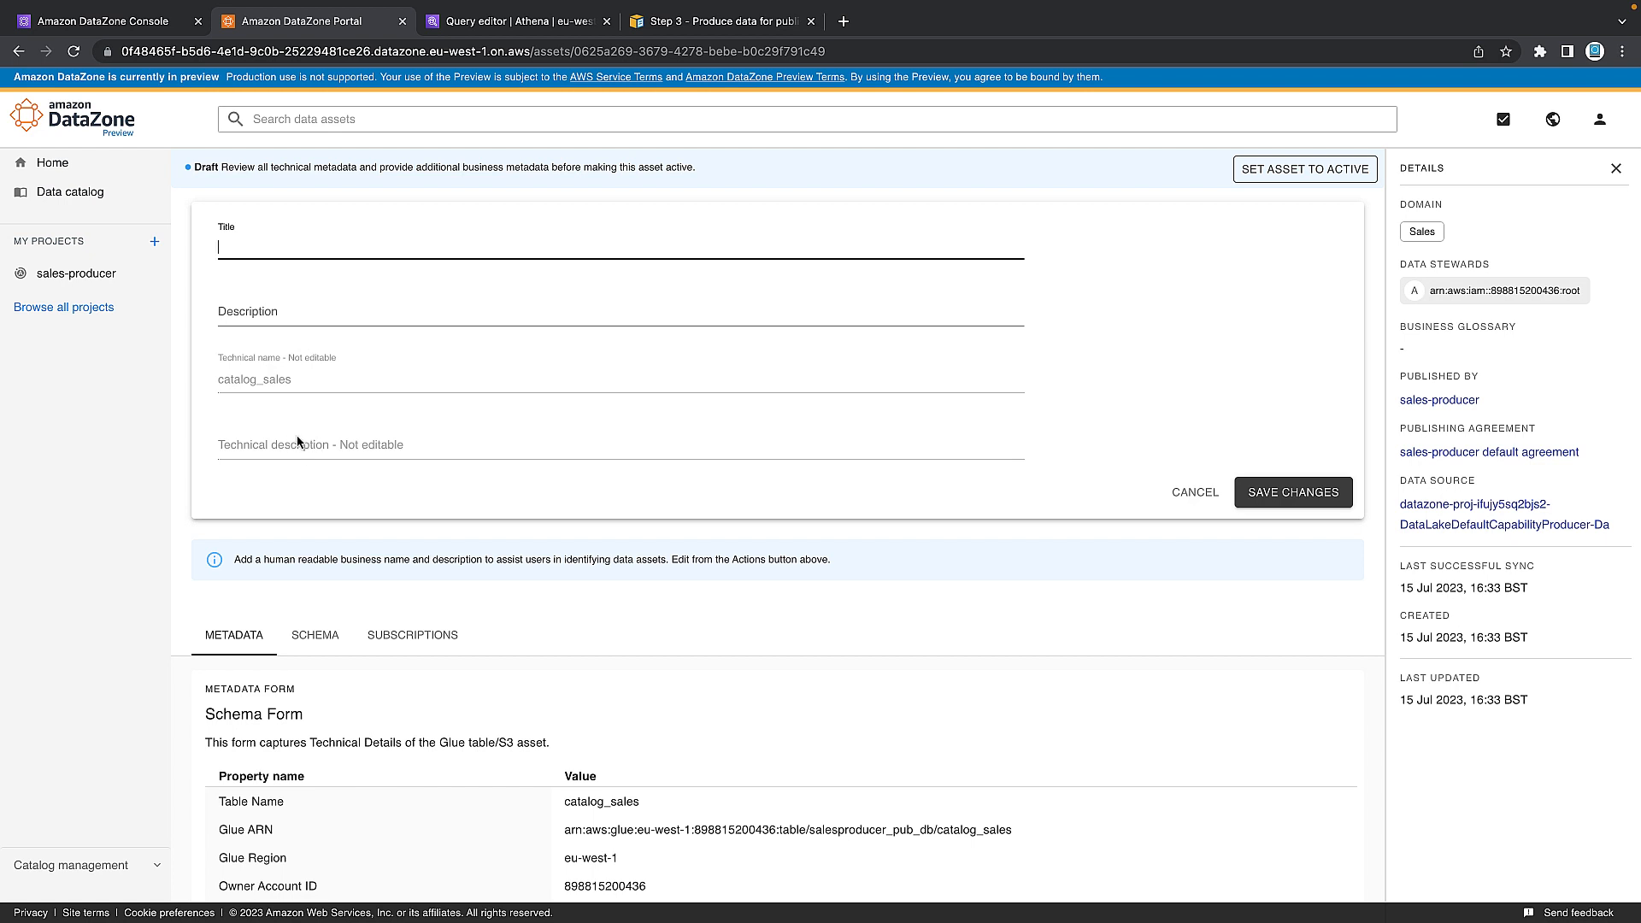
{"action": "mouse_move", "coordinate": [291, 253]}
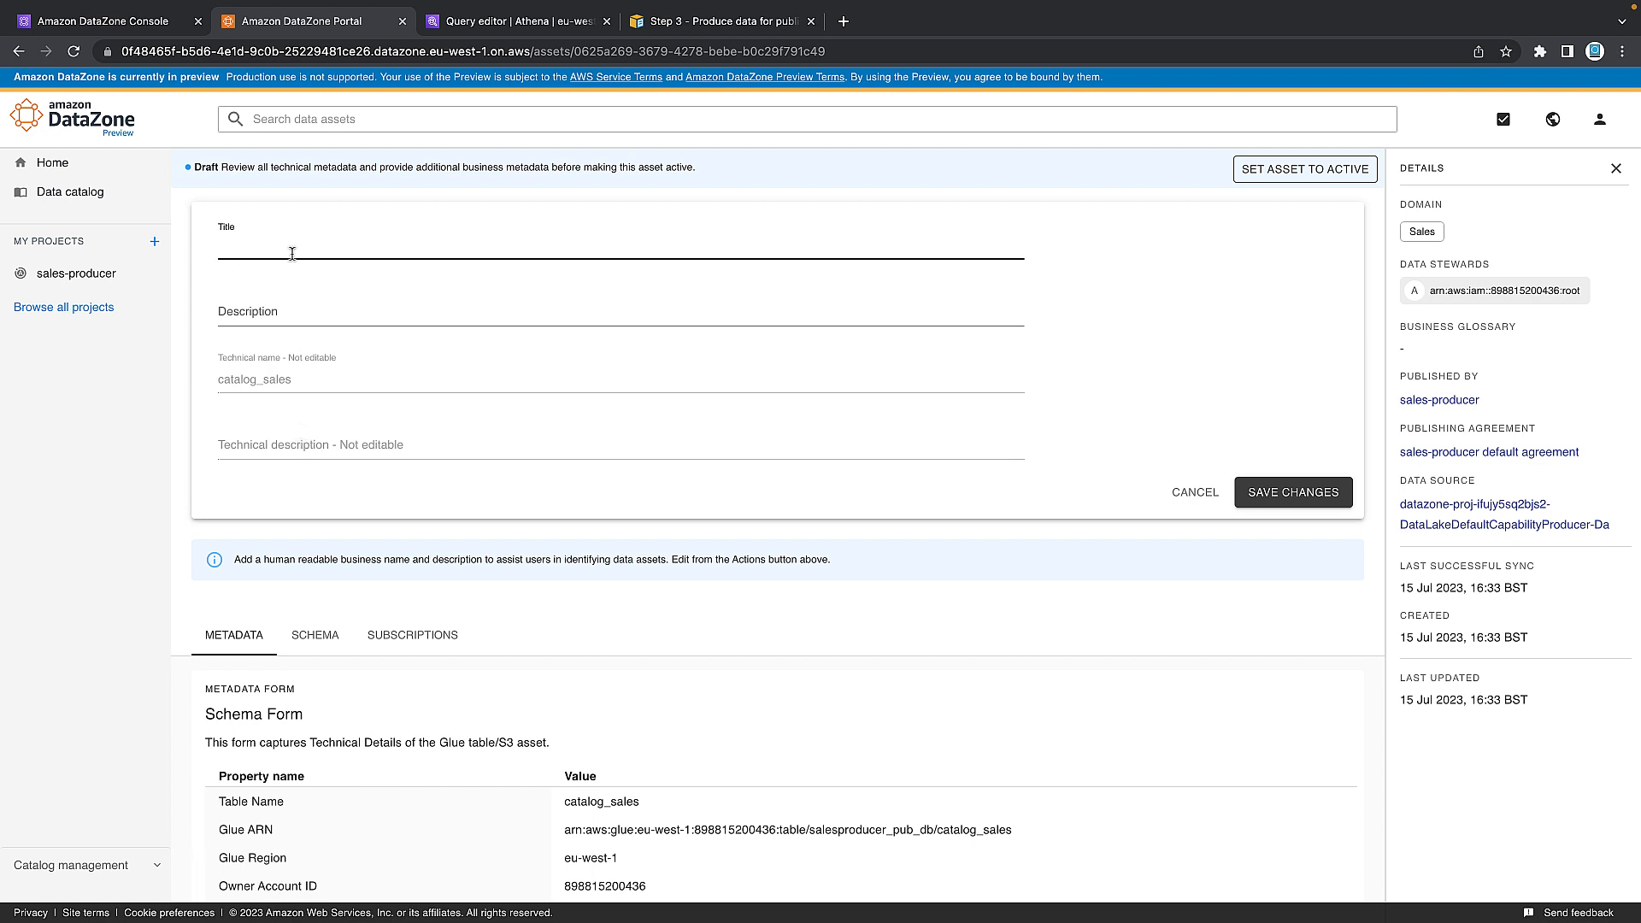
{"action": "mouse_move", "coordinate": [257, 168]}
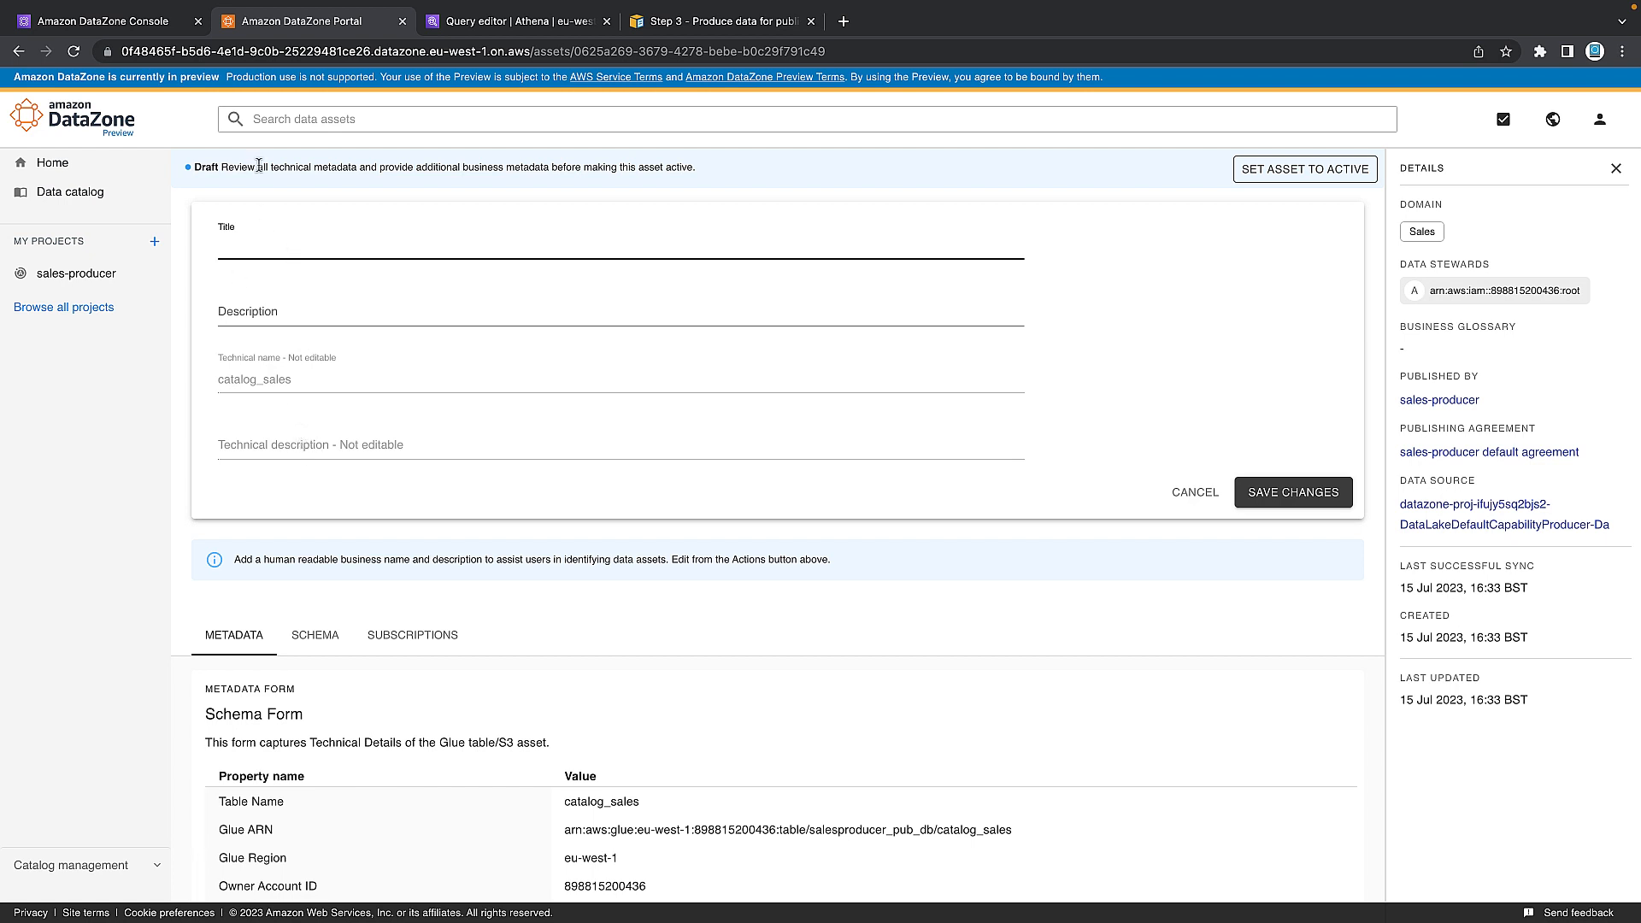
{"action": "type", "text": "Sales Catalog of Anycompany"}
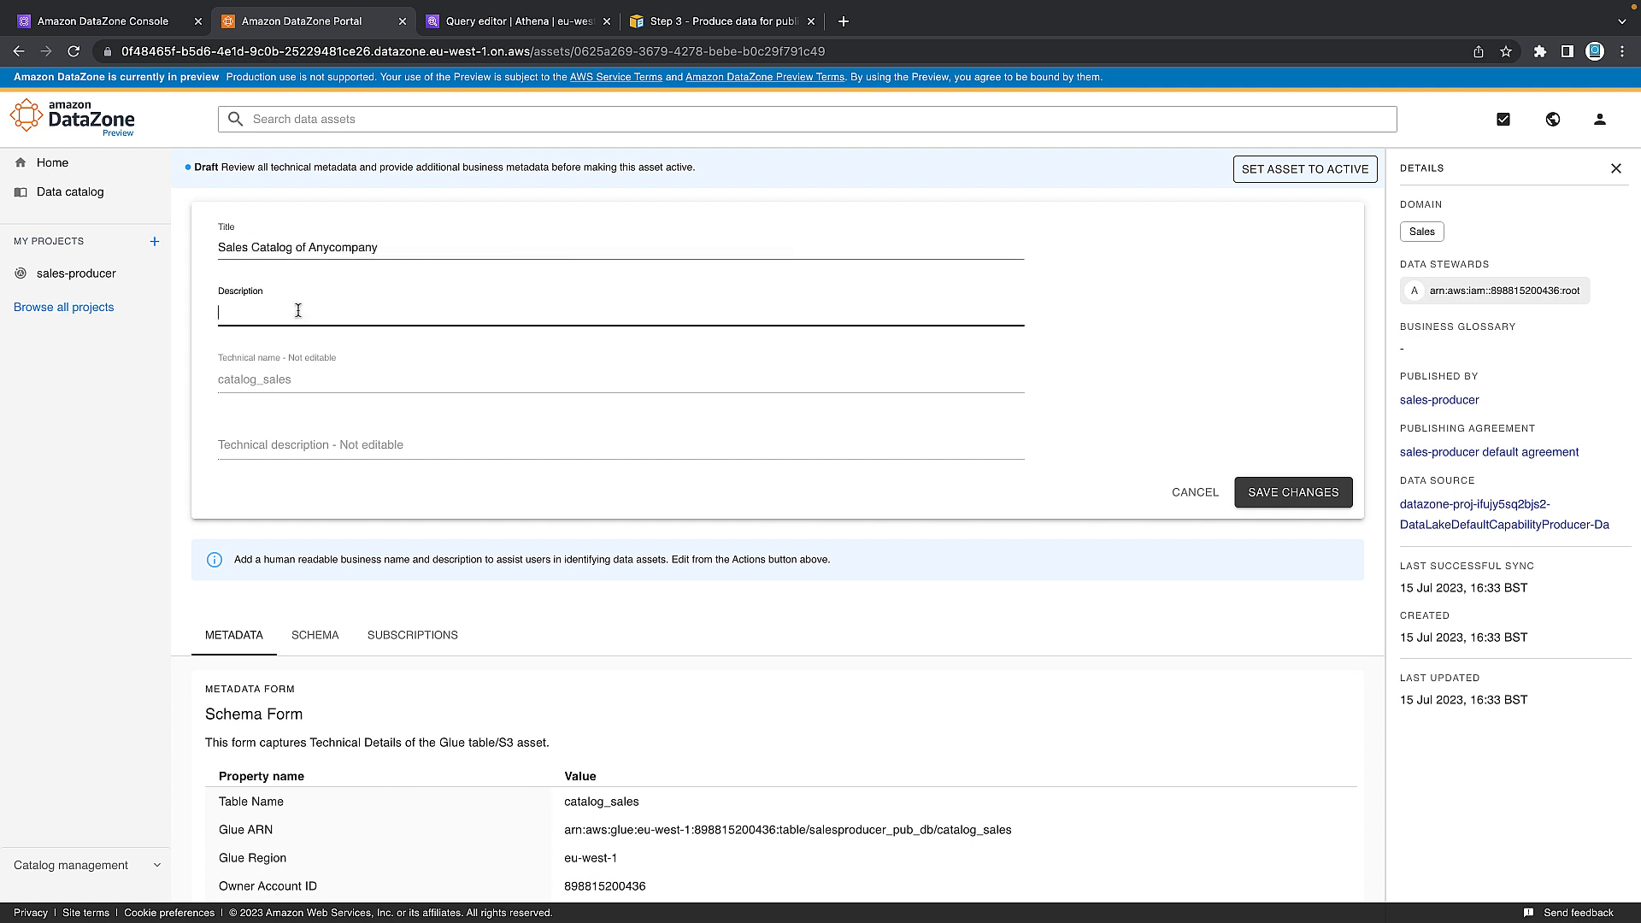
{"action": "type", "text": "This is the sales catalog of anycompany with order data"}
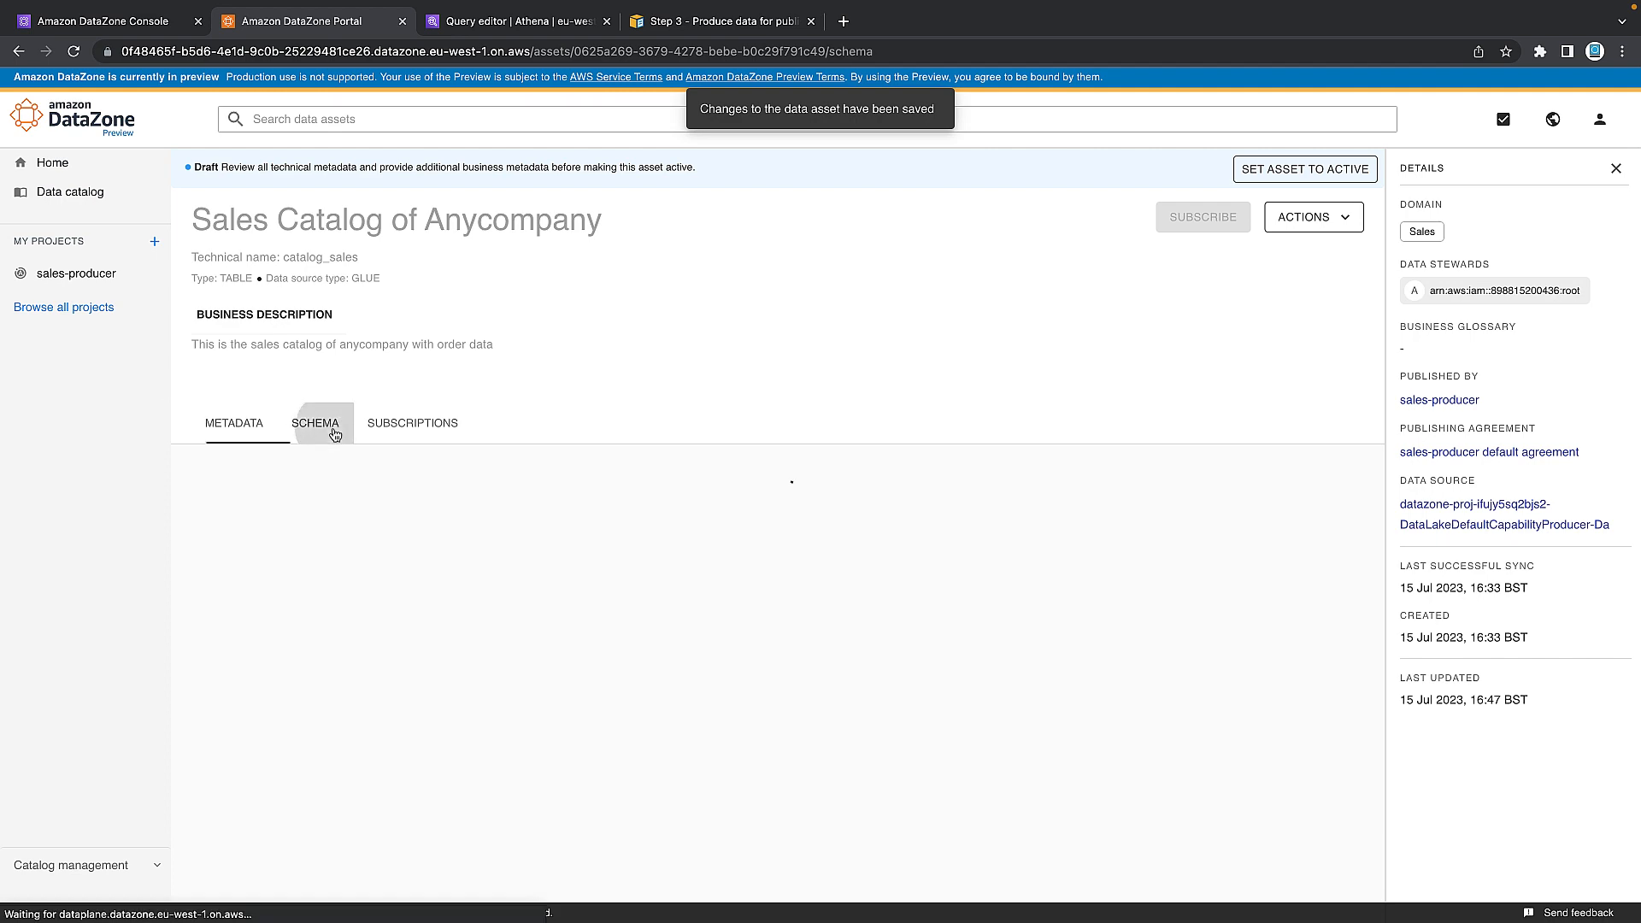
{"action": "left_click", "coordinate": [315, 424]}
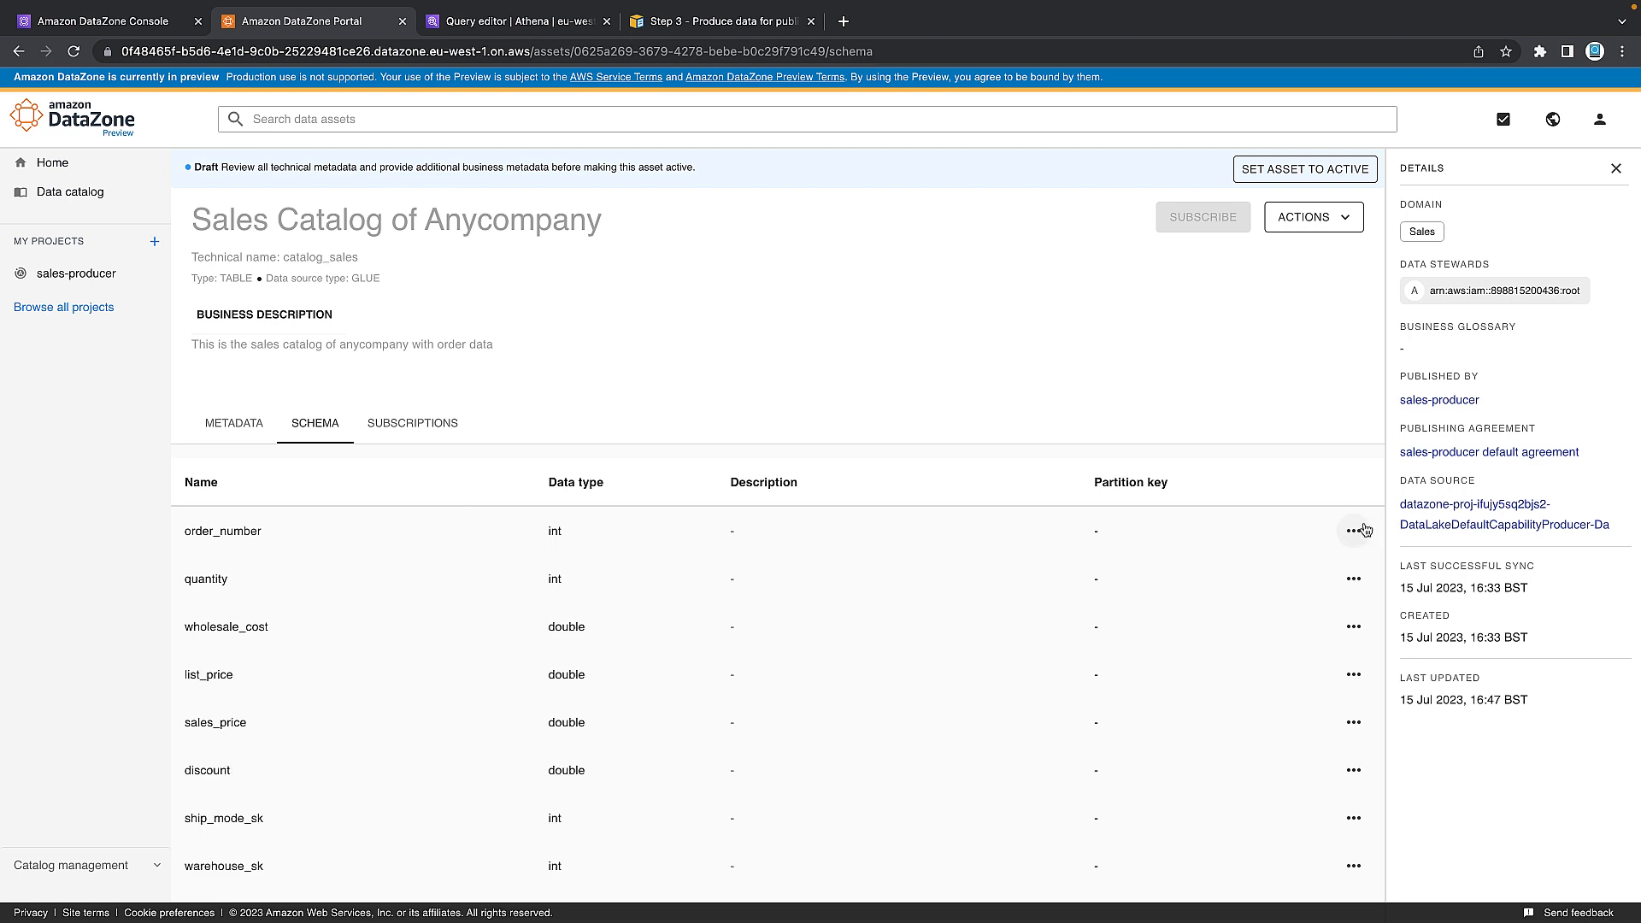
Give the order_number column a business name and description and save it.
{"action": "left_click", "coordinate": [1354, 530]}
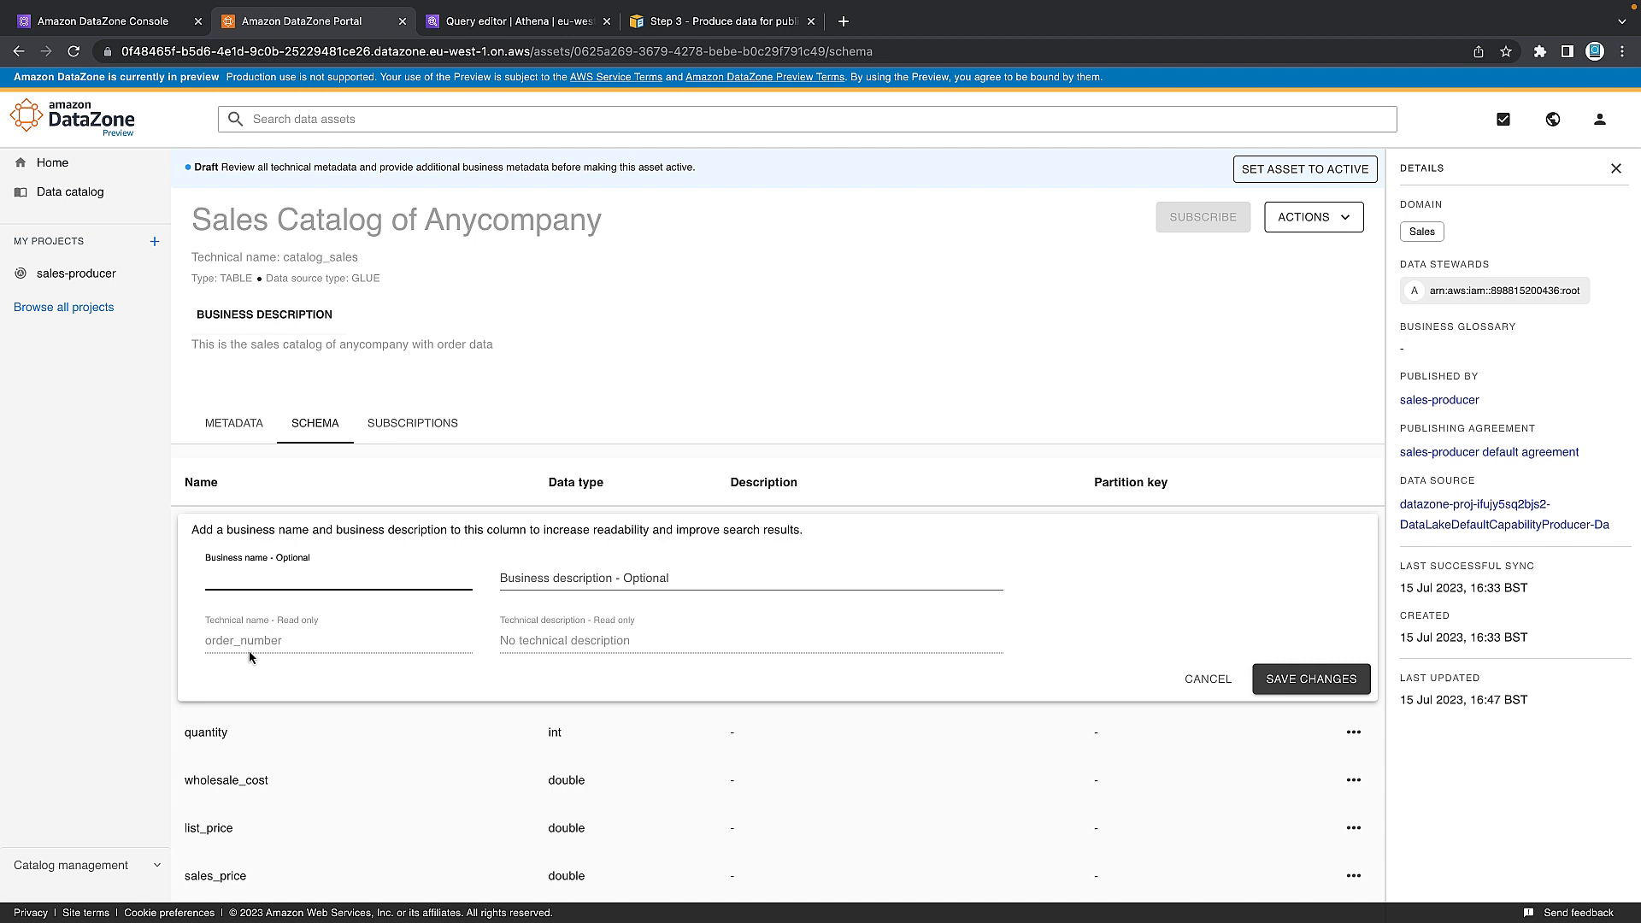
{"action": "mouse_move", "coordinate": [343, 638]}
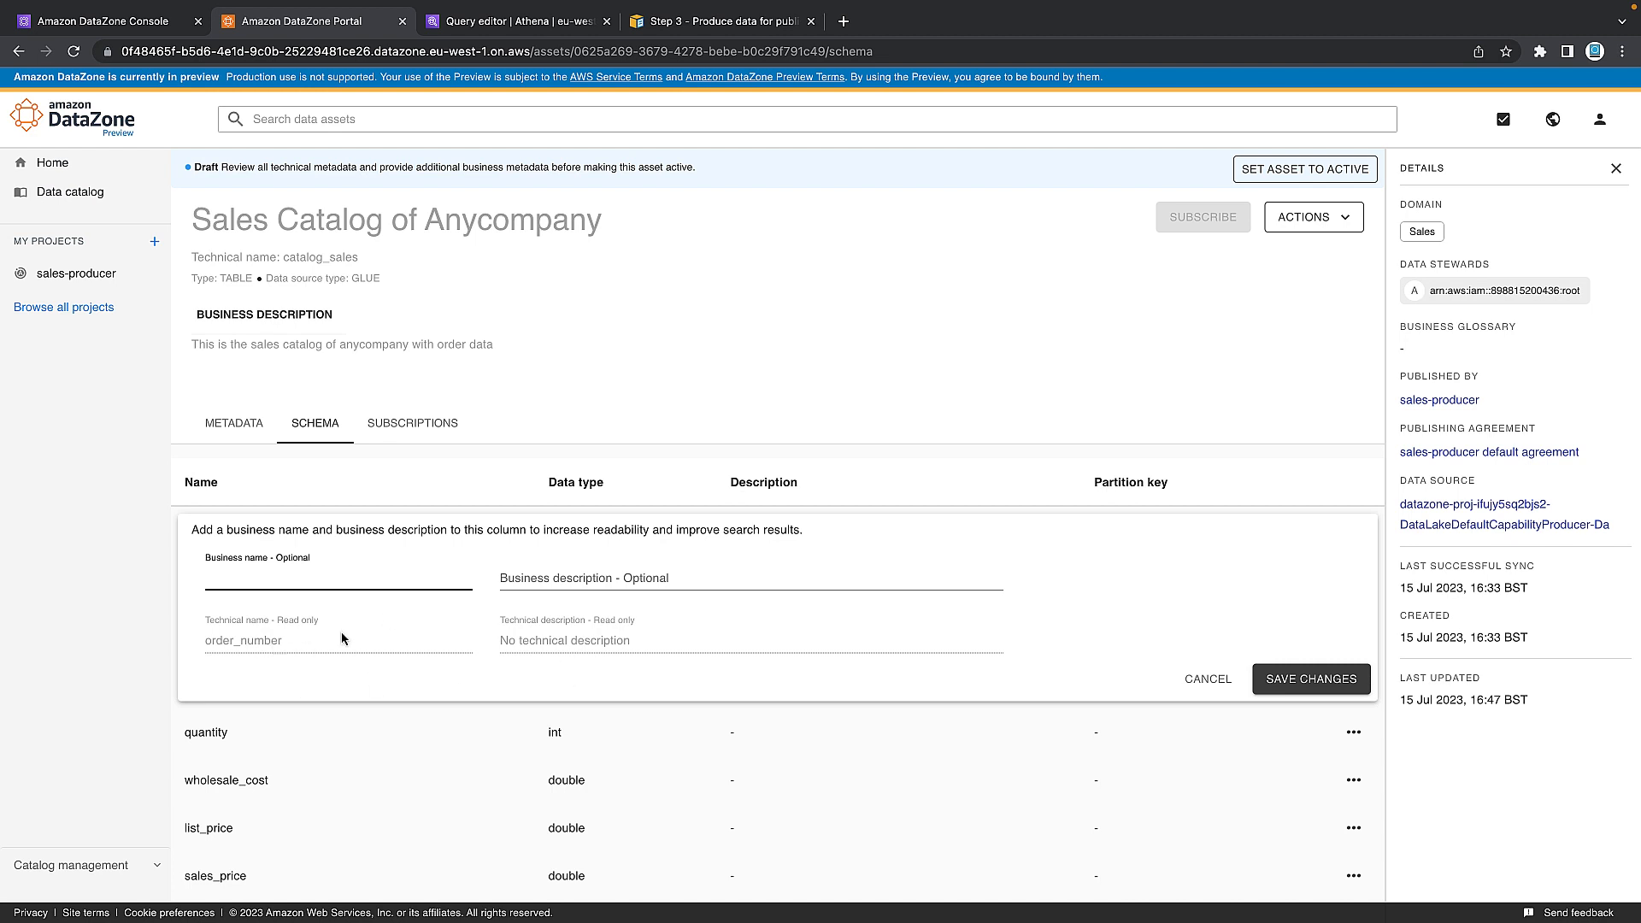
{"action": "type", "text": "order number"}
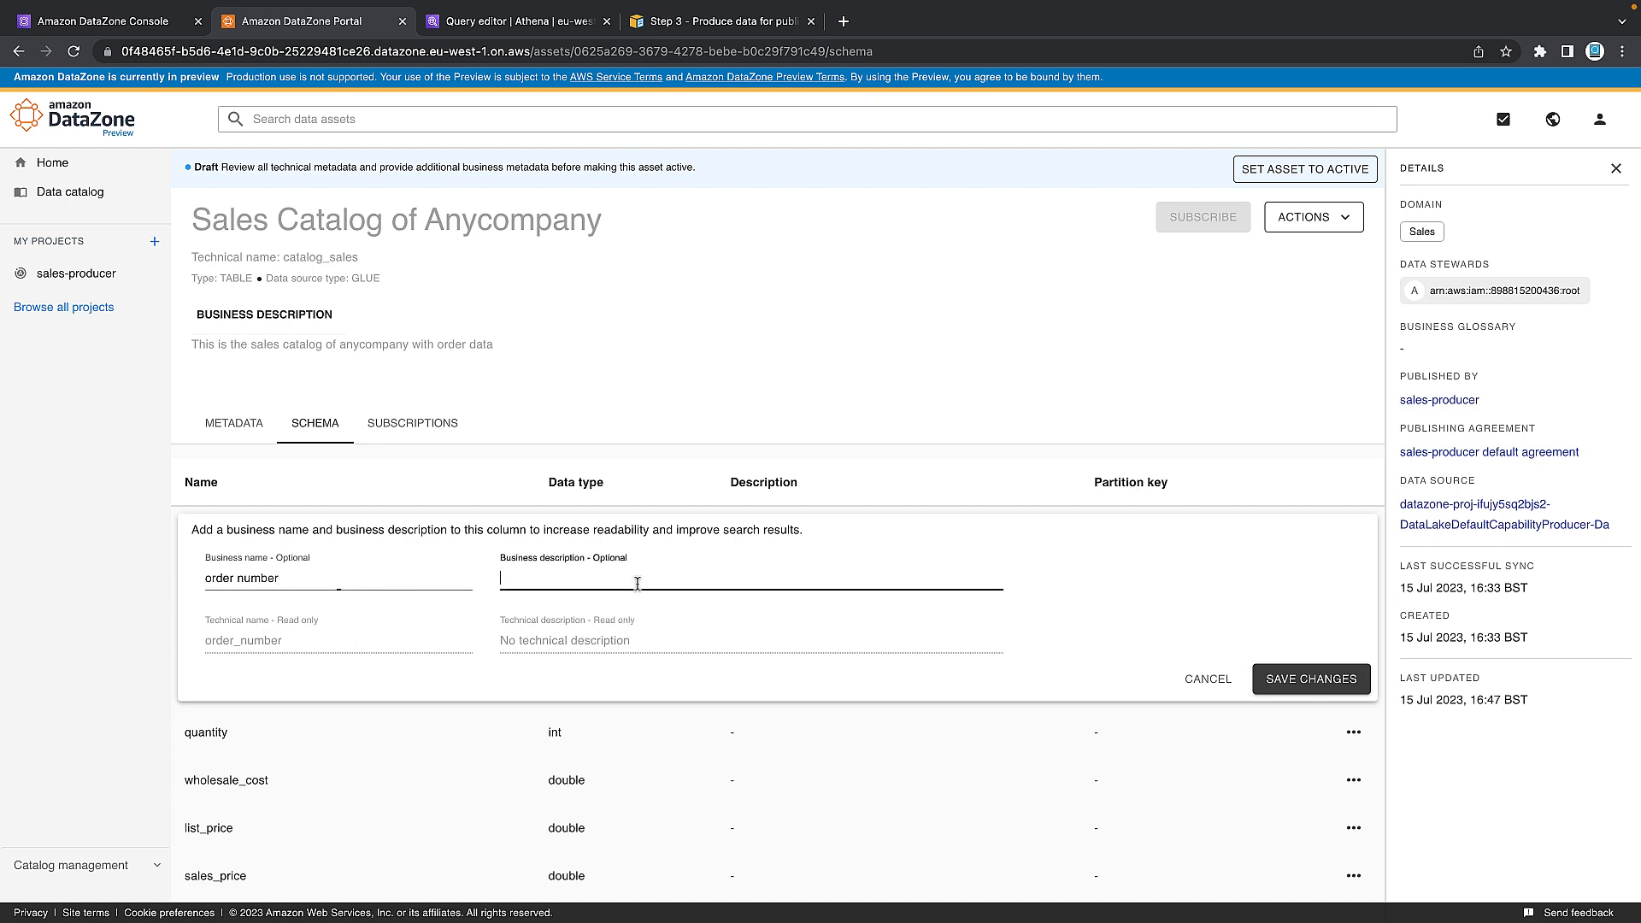
{"action": "type", "text": "this i st"}
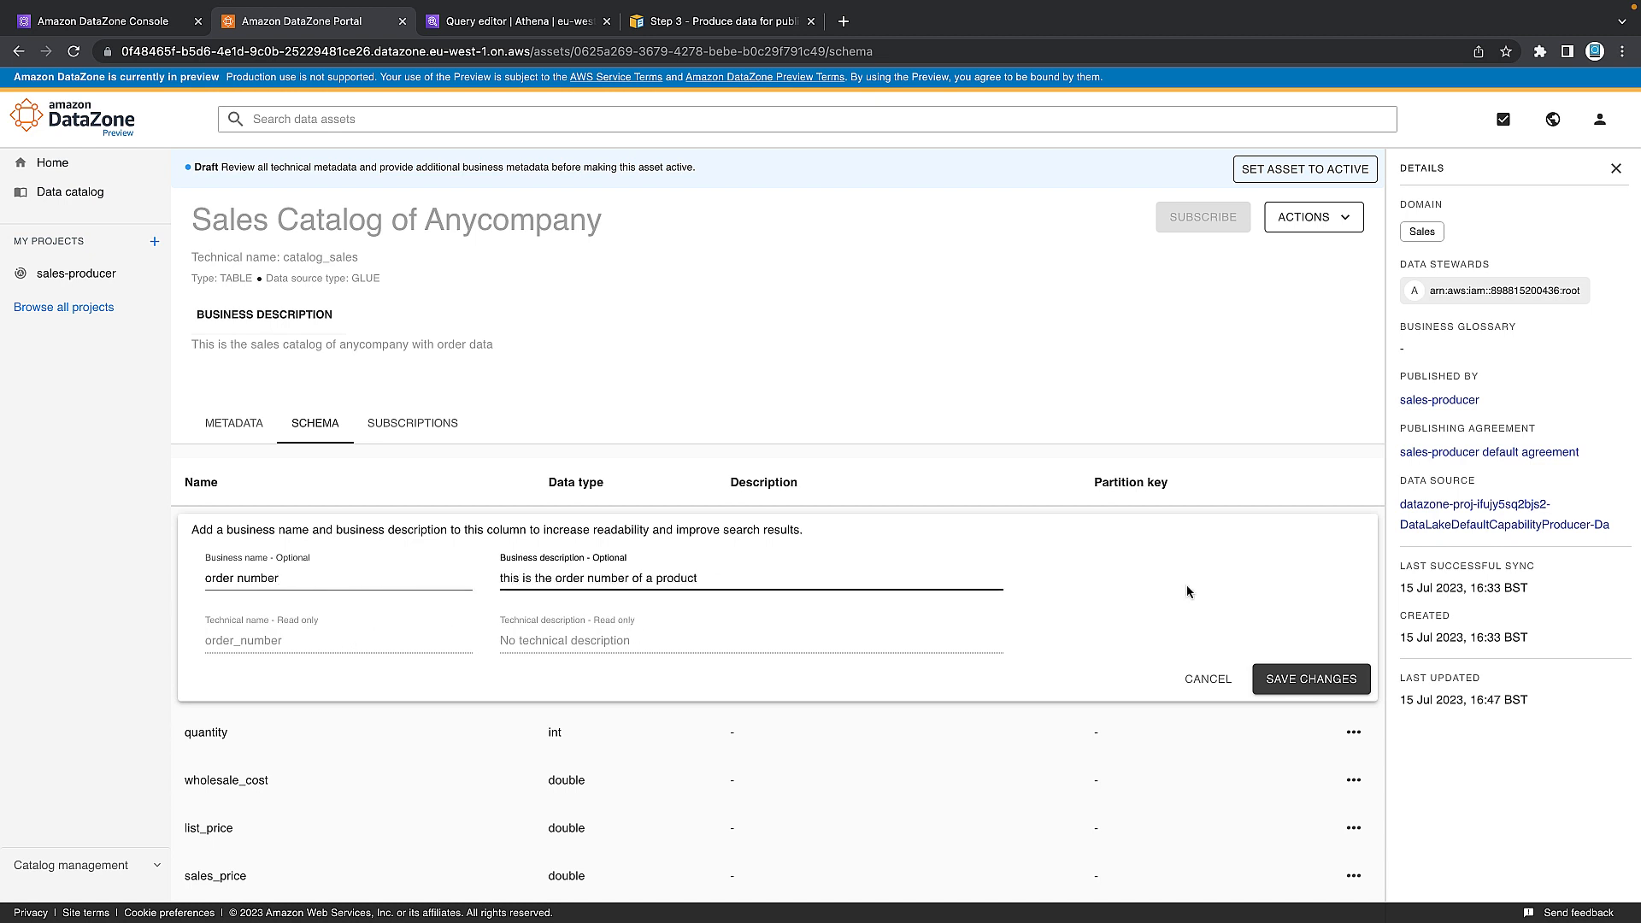
{"action": "left_click", "coordinate": [1312, 678]}
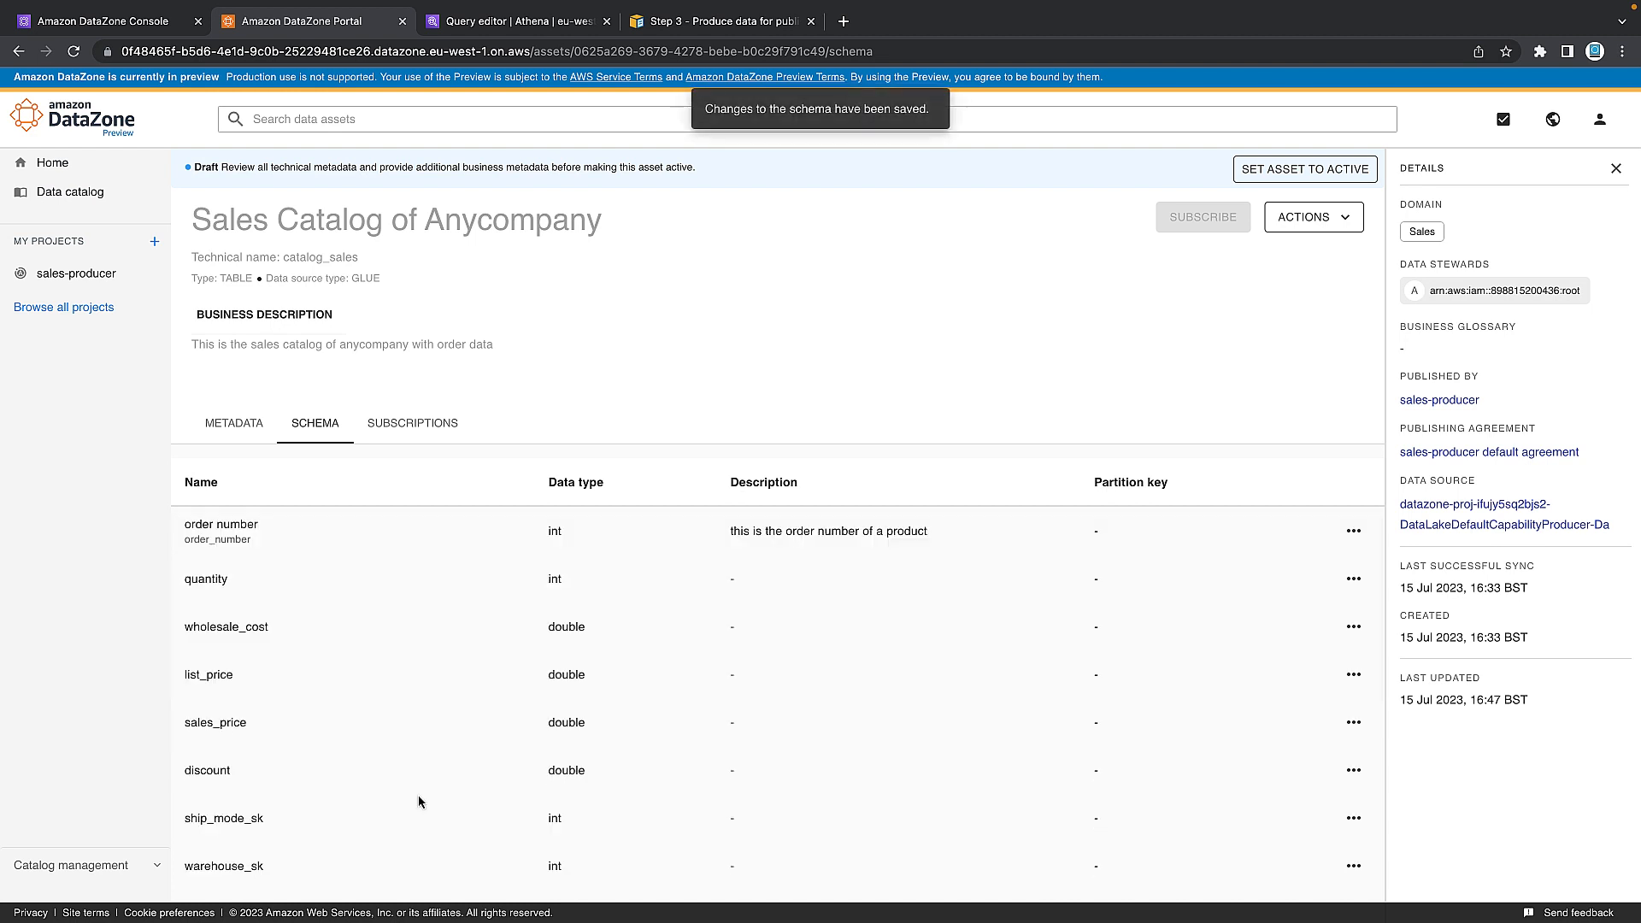
{"action": "mouse_move", "coordinate": [1354, 626]}
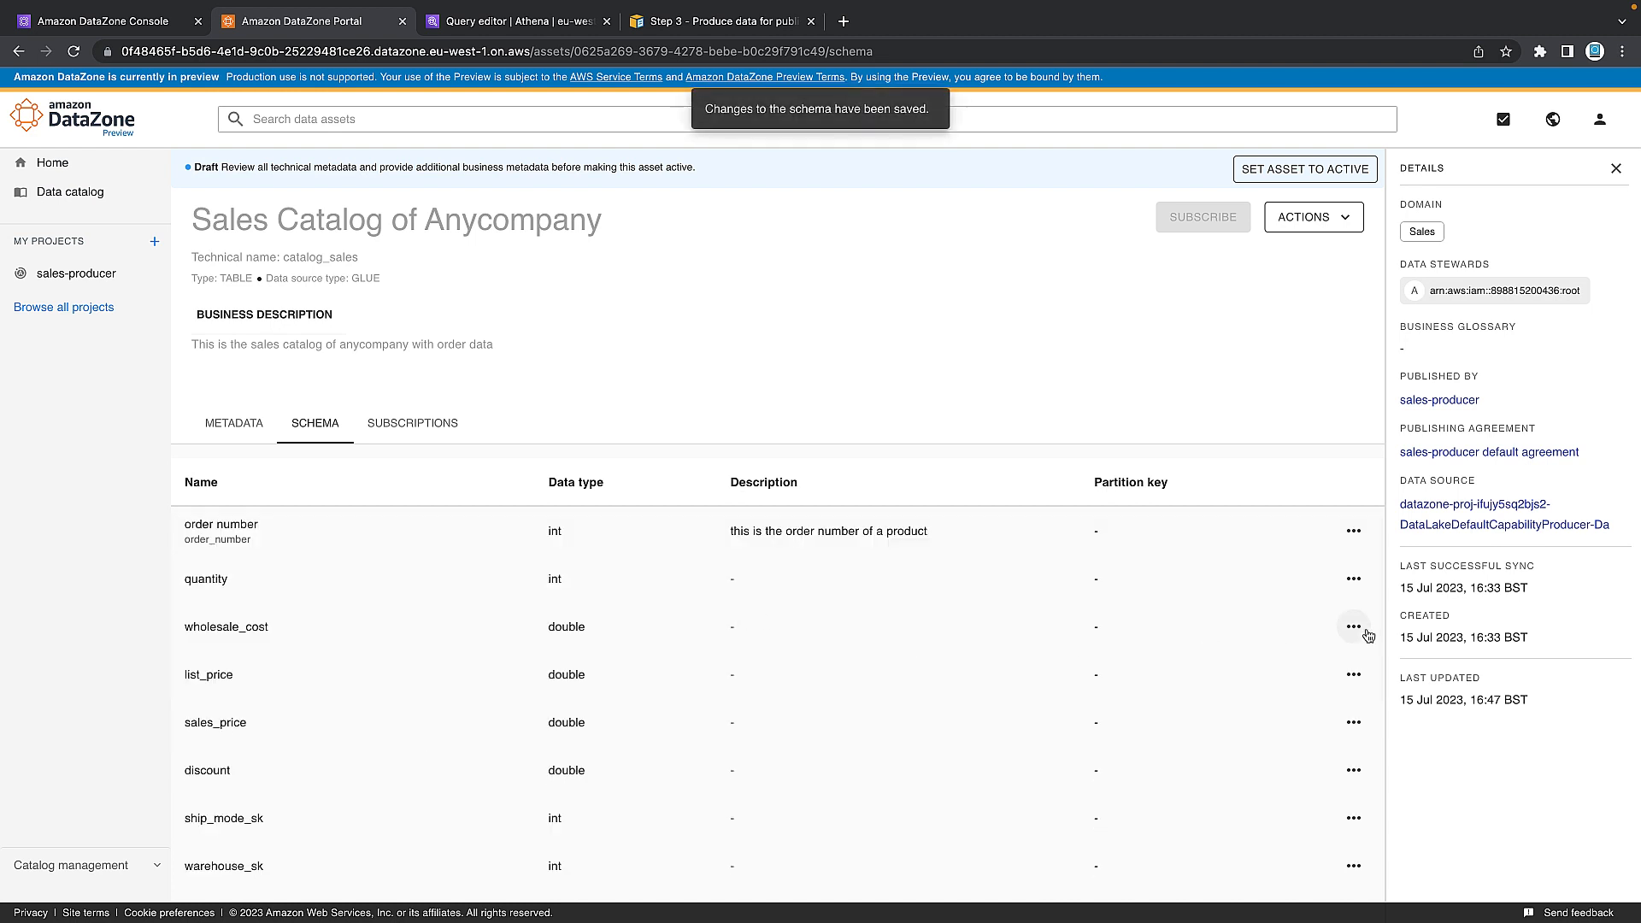
Give wholesale_cost the description 'this is the wholesales cost to the business of an item' and save.
{"action": "left_click", "coordinate": [1354, 625]}
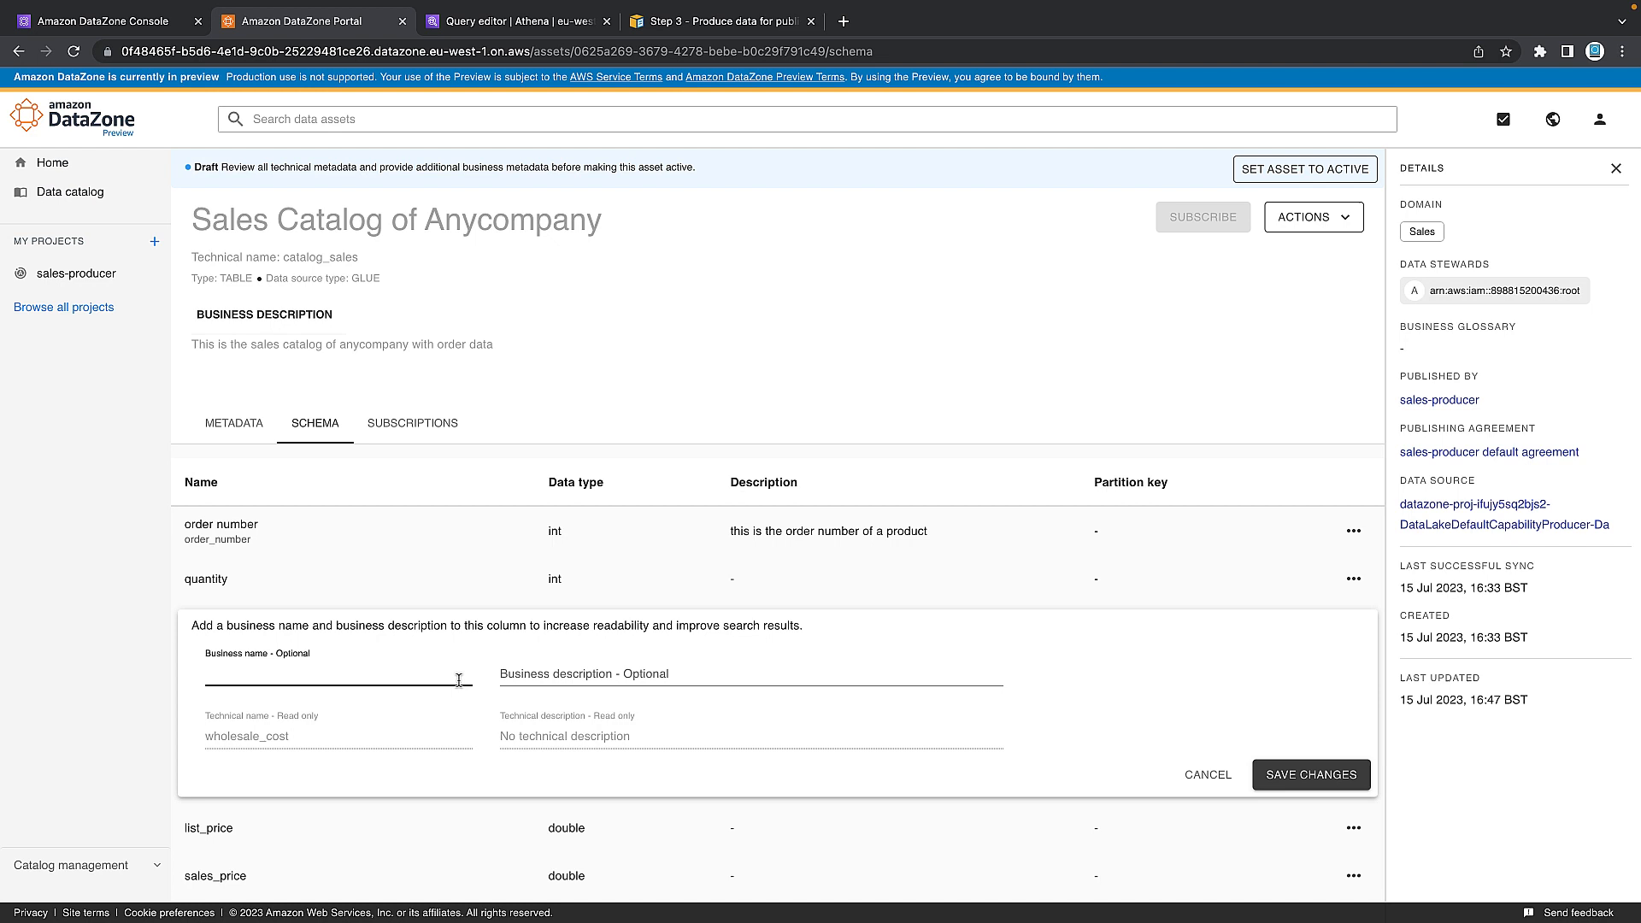
{"action": "type", "text": "wholesale item cos"}
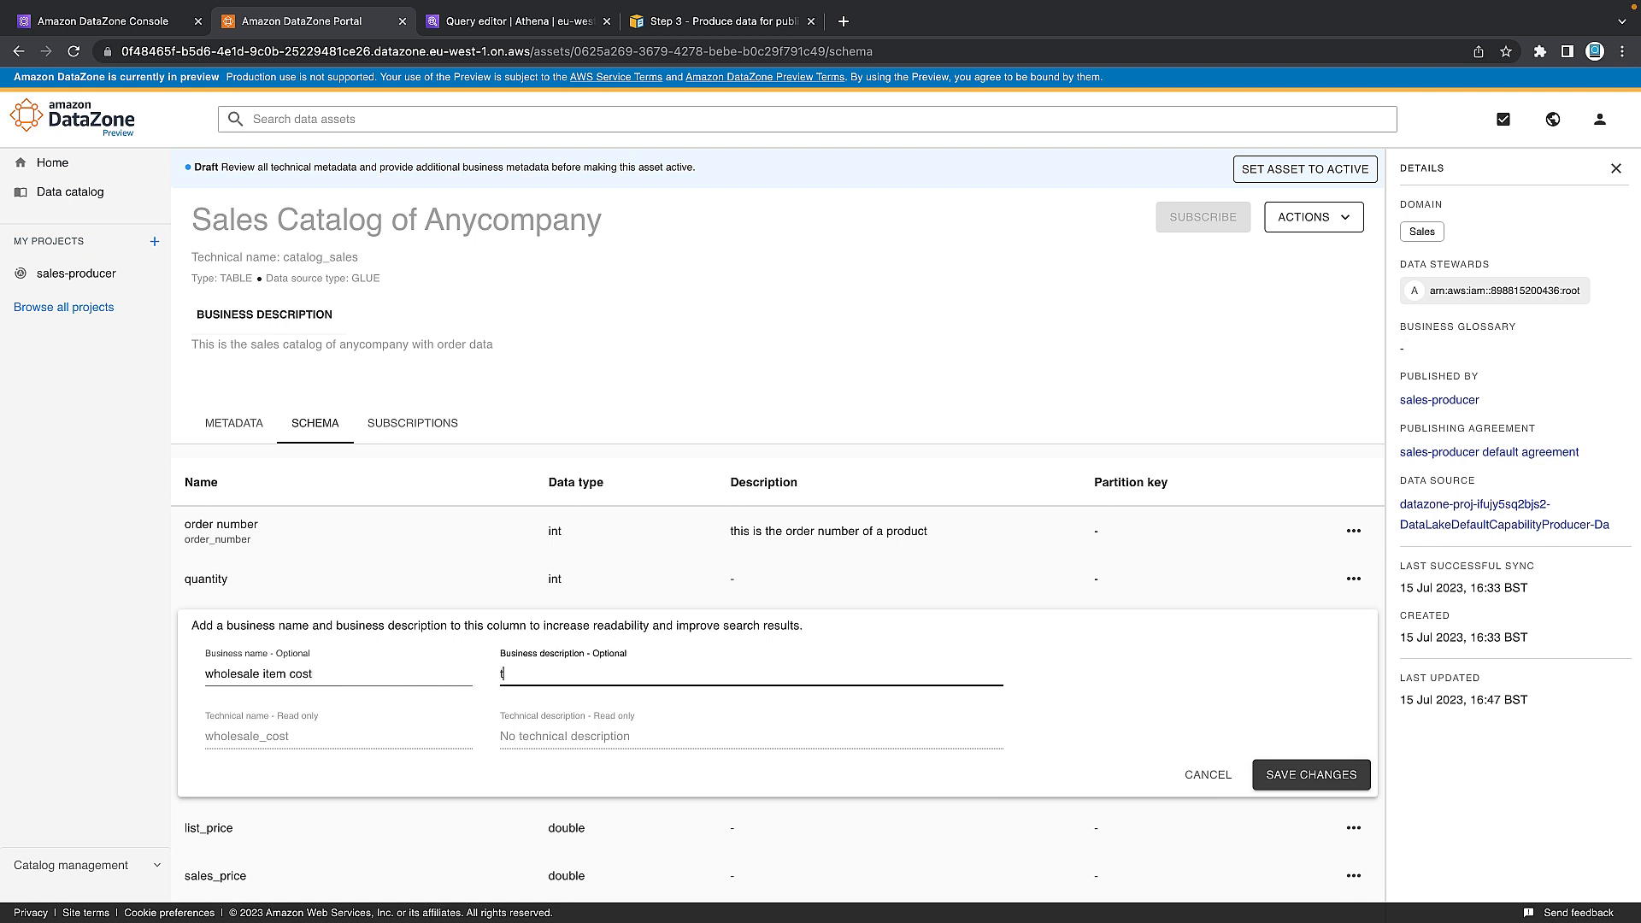
{"action": "type", "text": "this is the wholesales cost to the business of an item"}
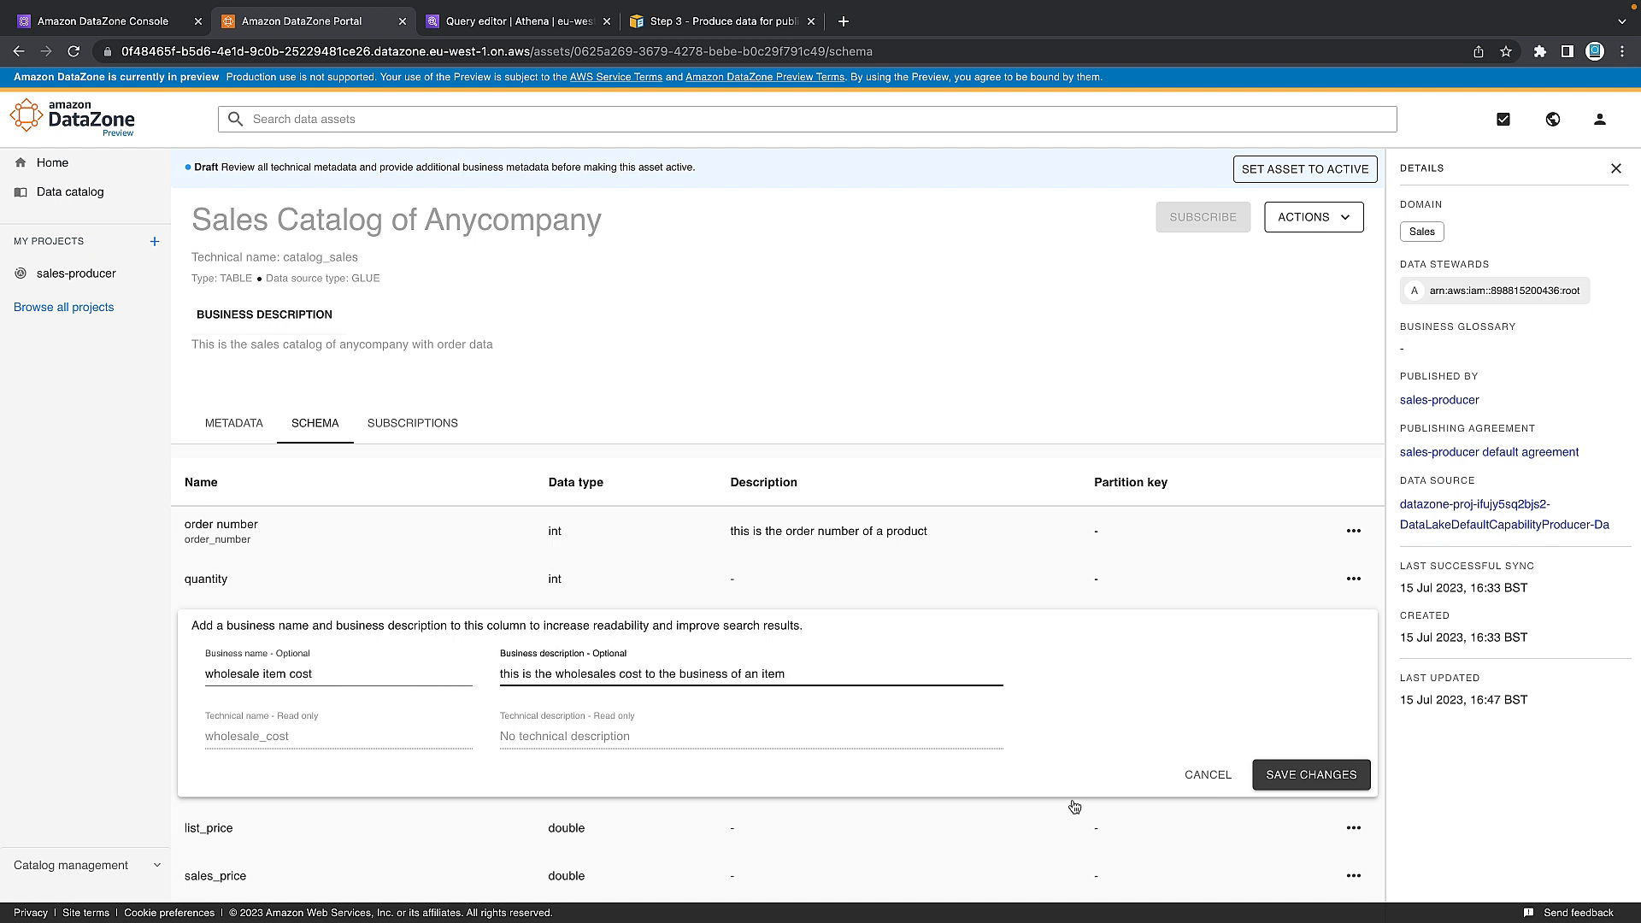
{"action": "left_click", "coordinate": [1312, 774]}
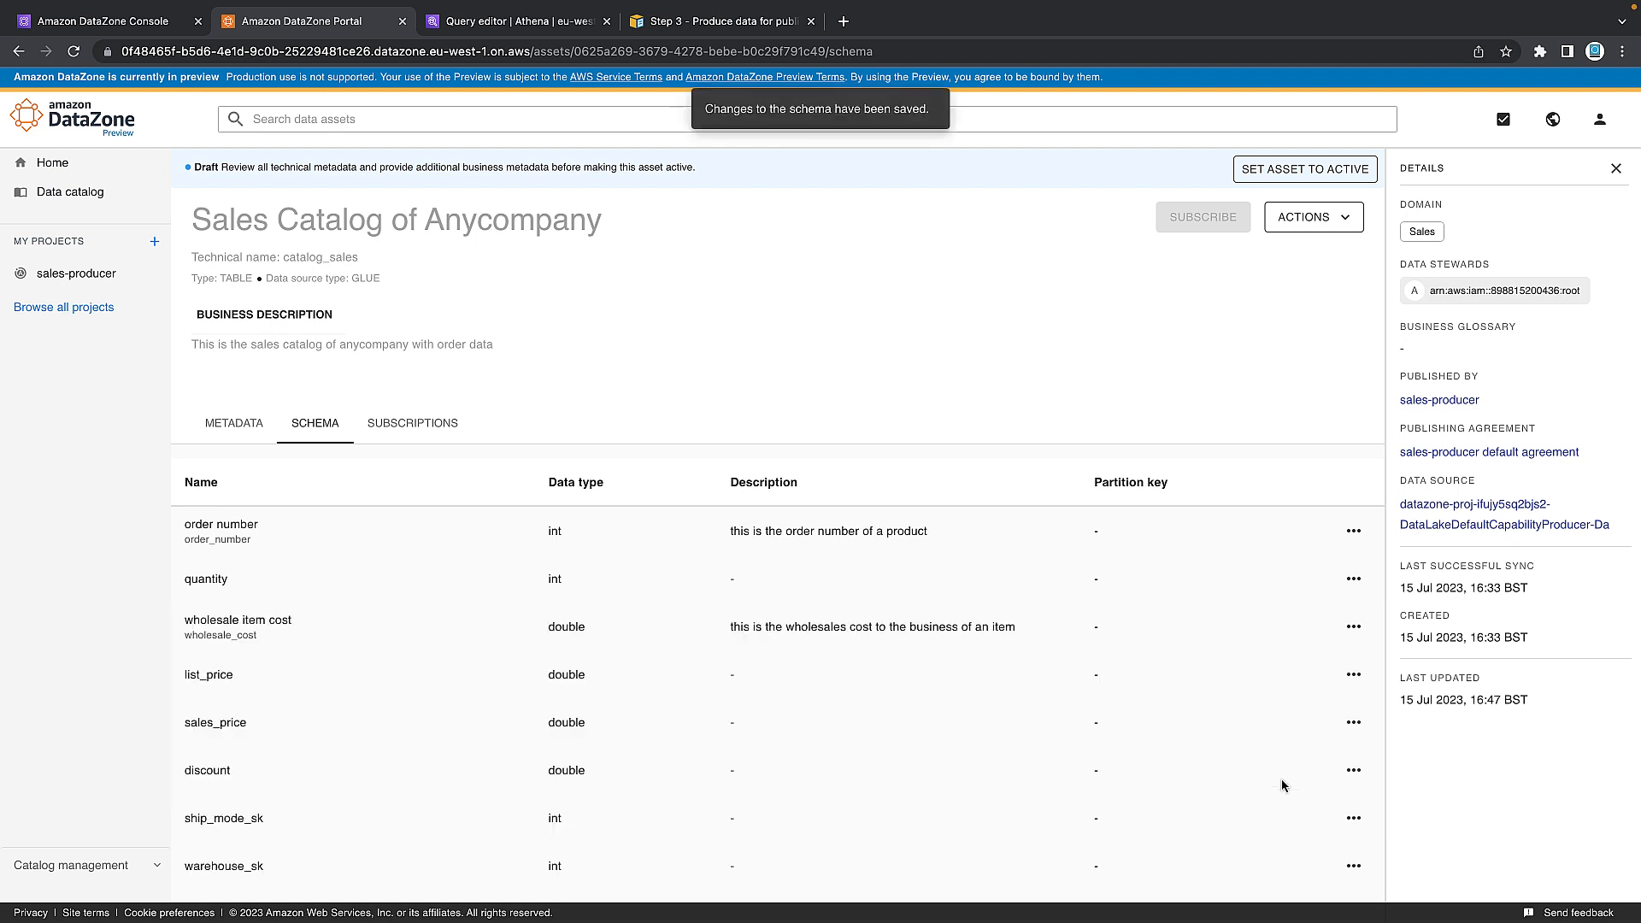
{"action": "mouse_move", "coordinate": [498, 436]}
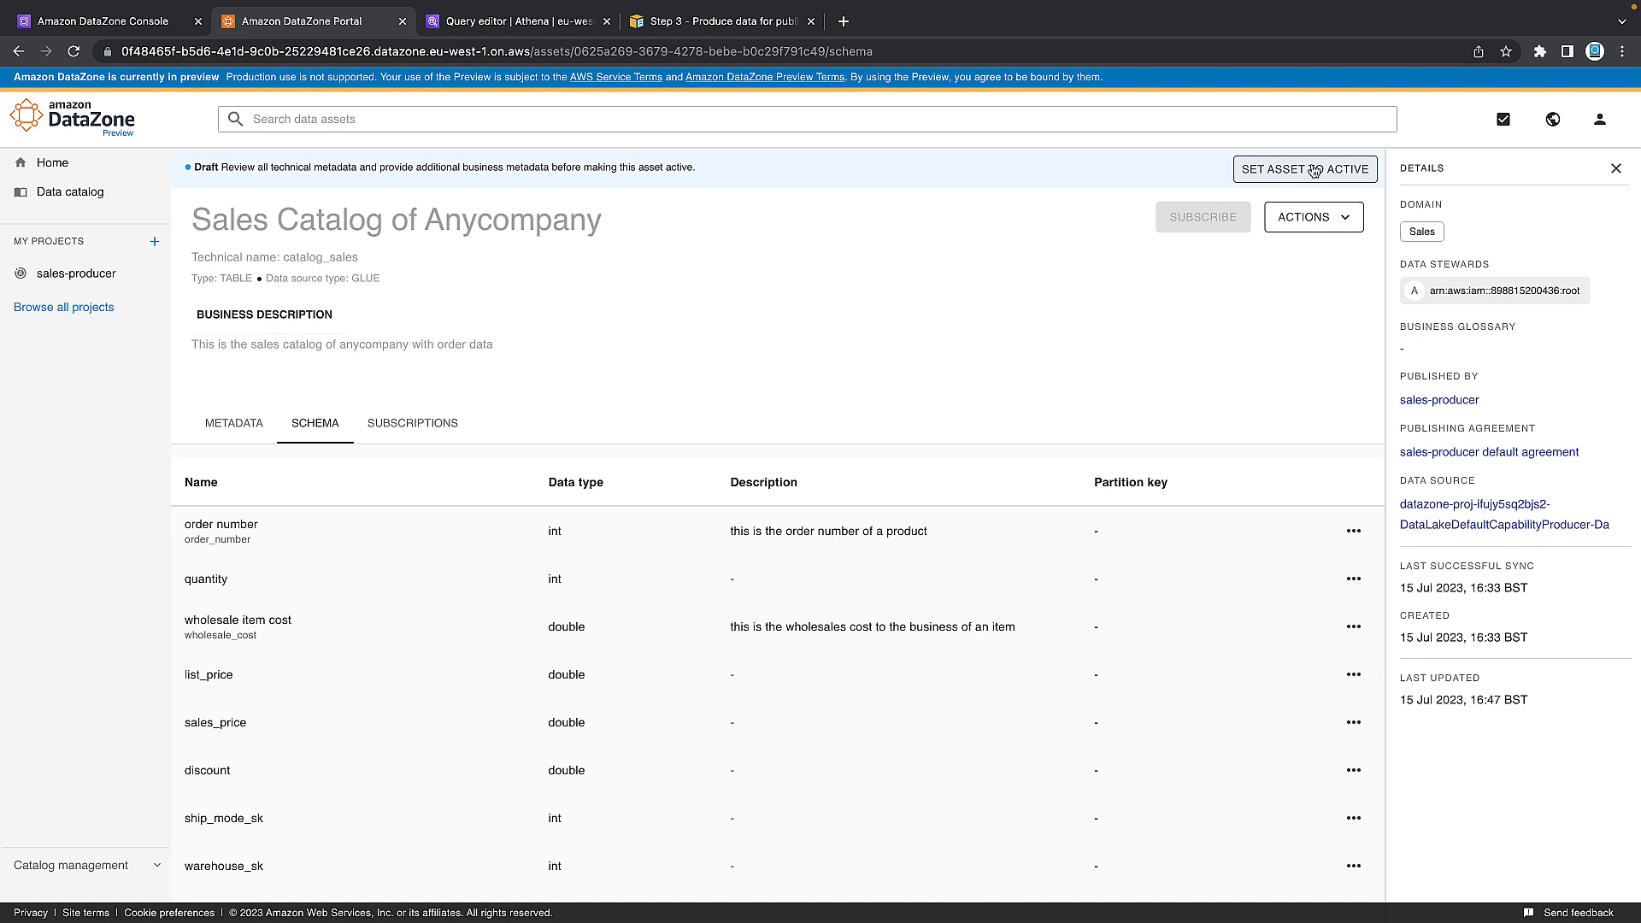
{"action": "mouse_move", "coordinate": [1301, 175]}
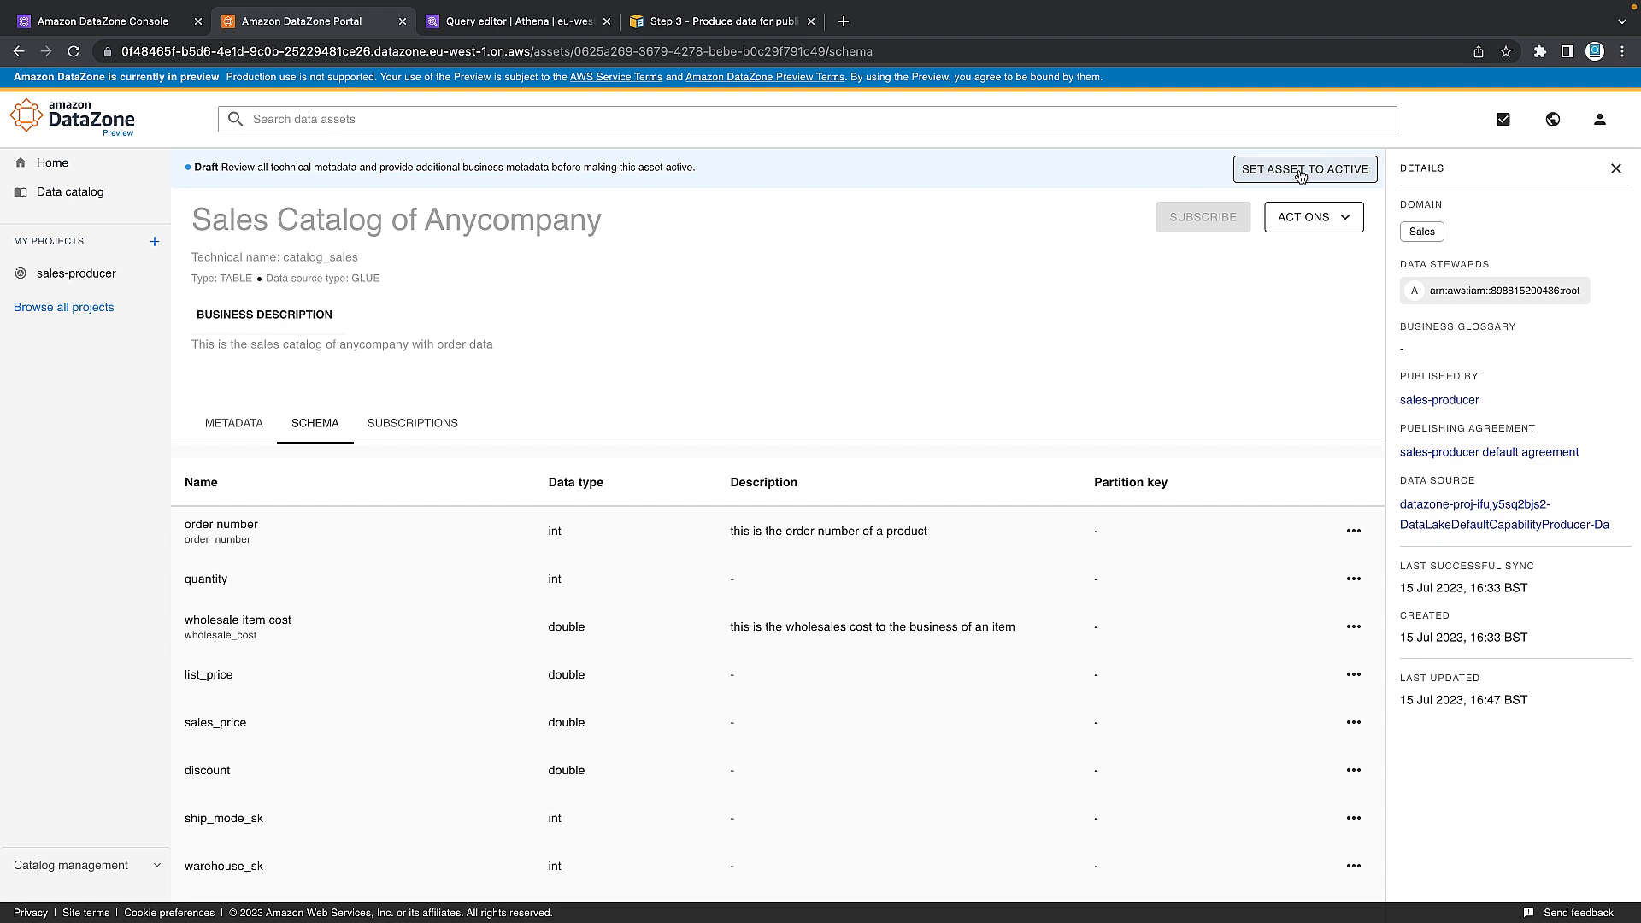
Set Sales Catalog of Anycompany to active and start a new project form.
{"action": "left_click", "coordinate": [1304, 170]}
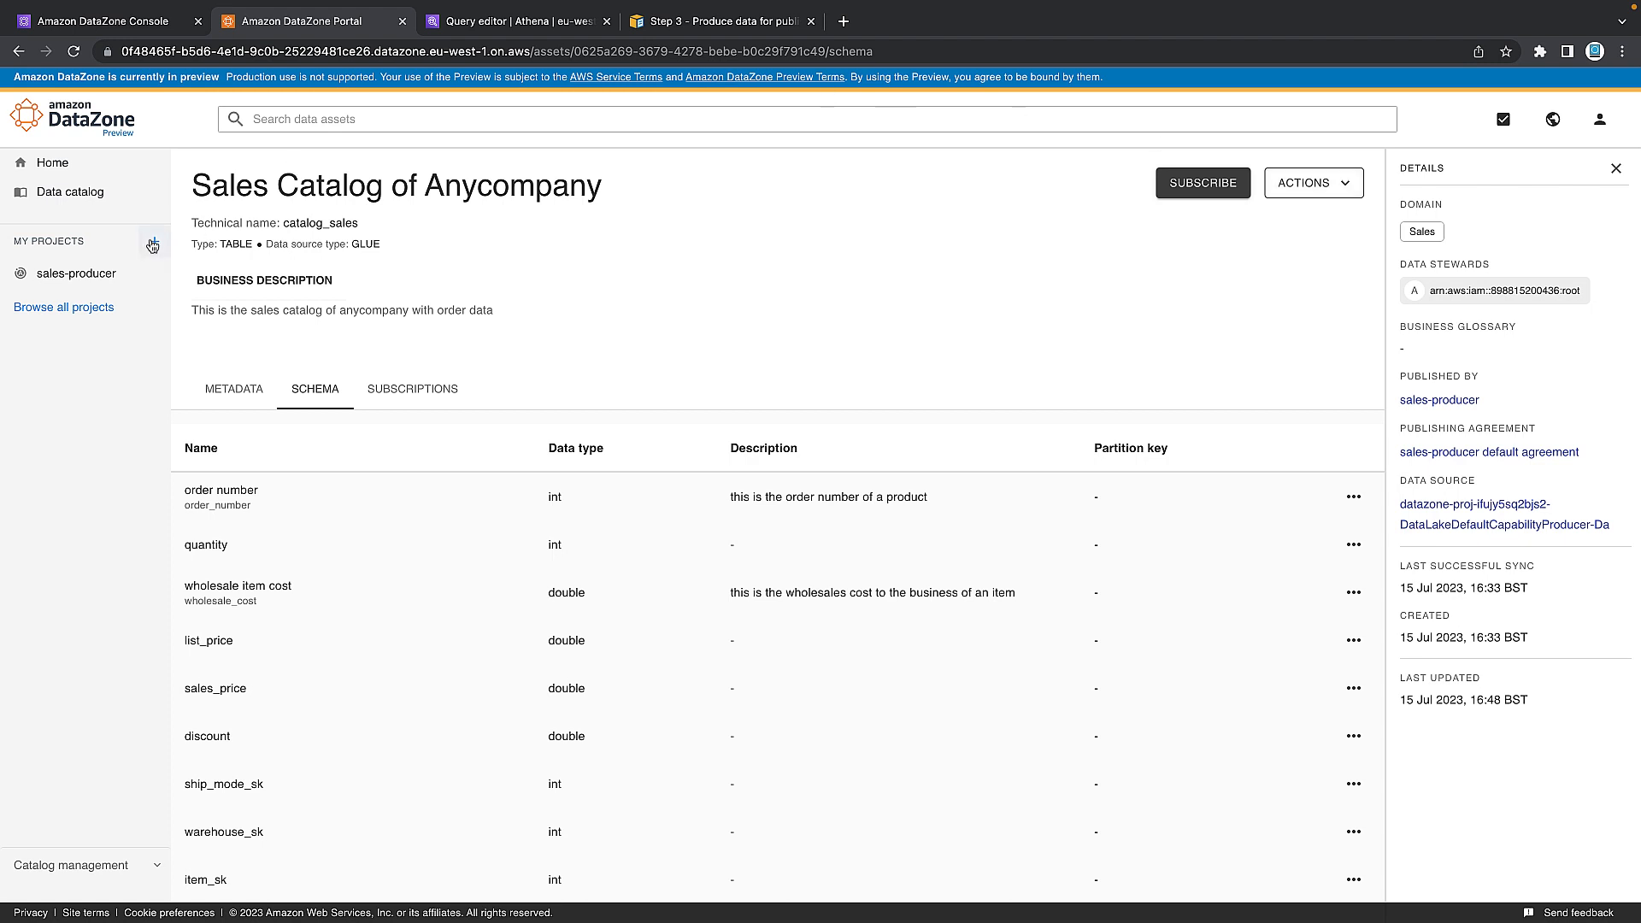
{"action": "left_click", "coordinate": [156, 244]}
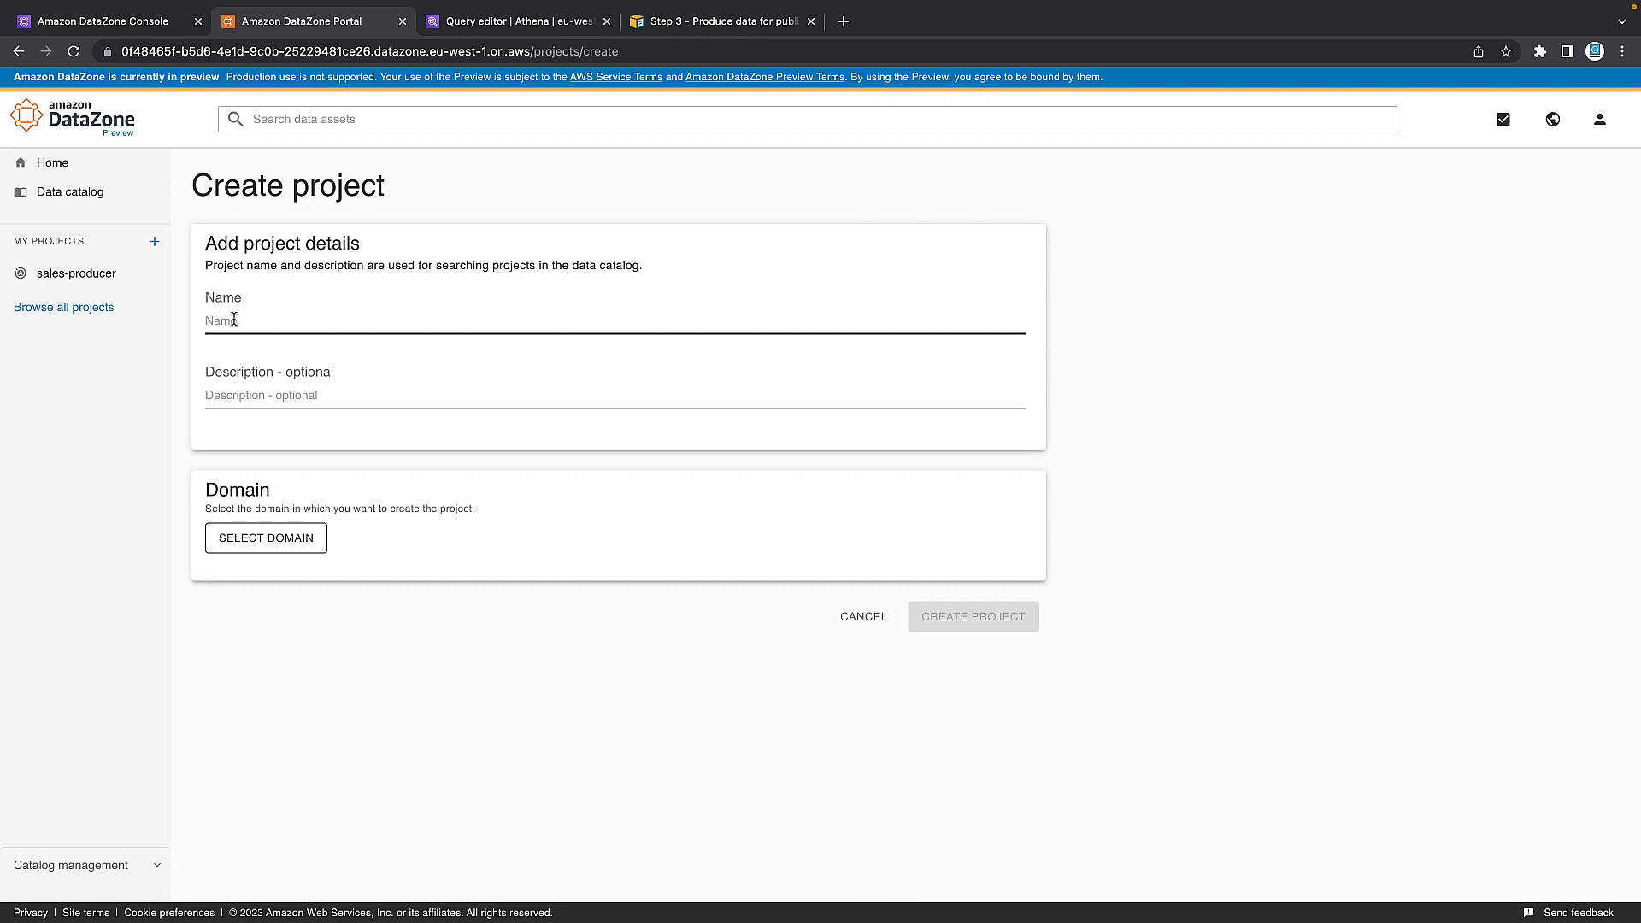
Create project sales-consumer in the Sales domain with the Default Project Profile.
{"action": "type", "text": "sales-consume"}
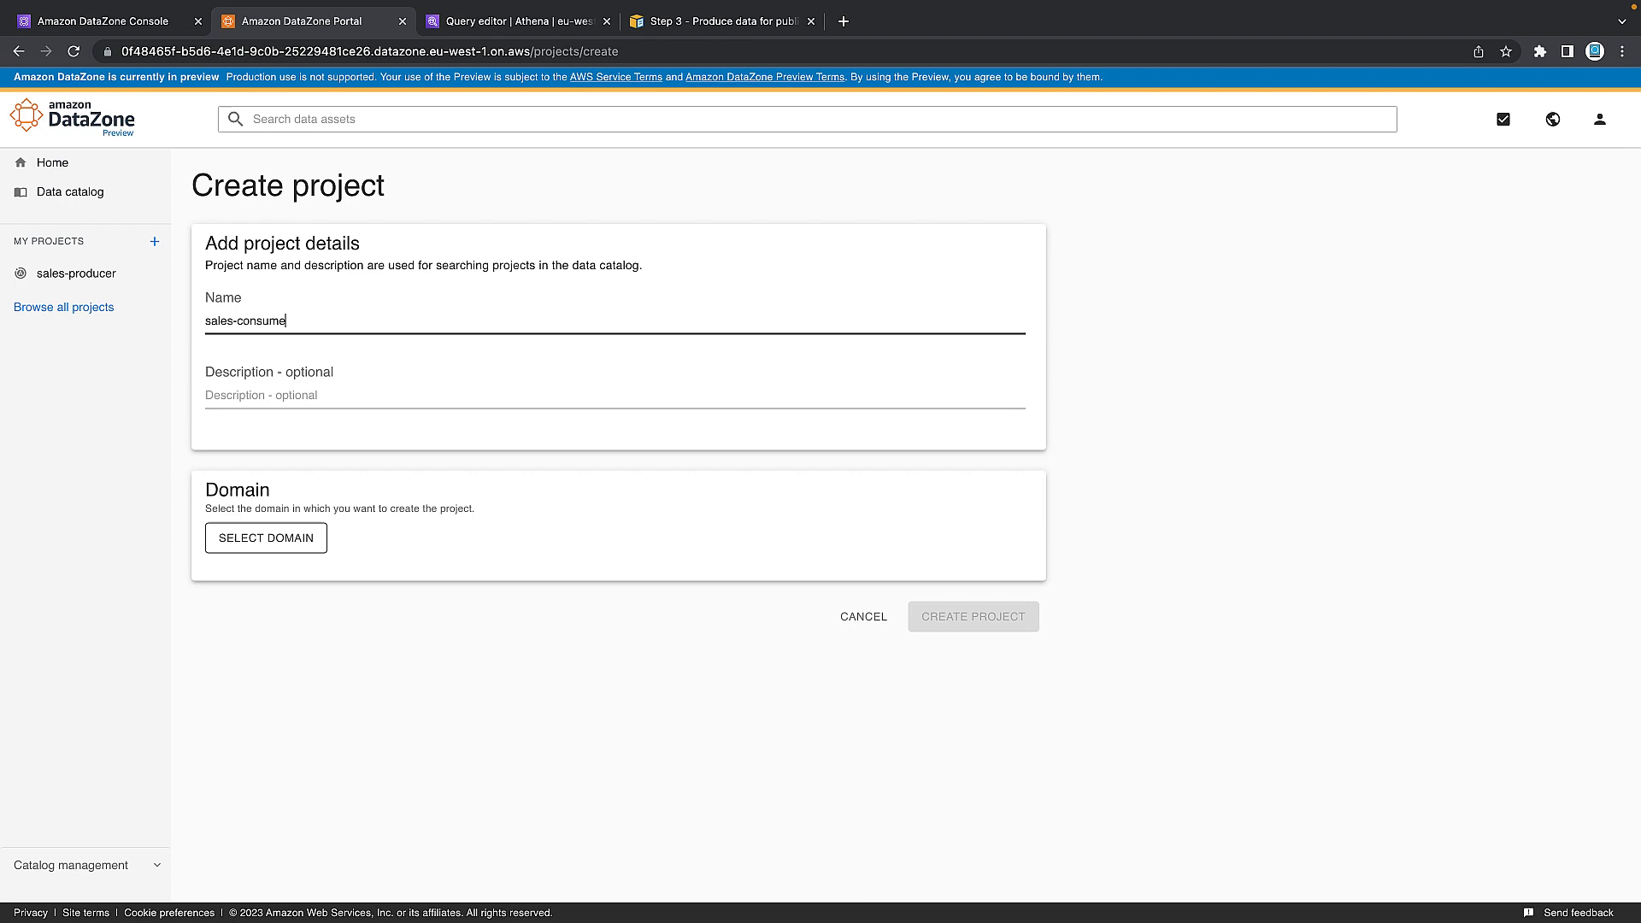
{"action": "left_click", "coordinate": [265, 537]}
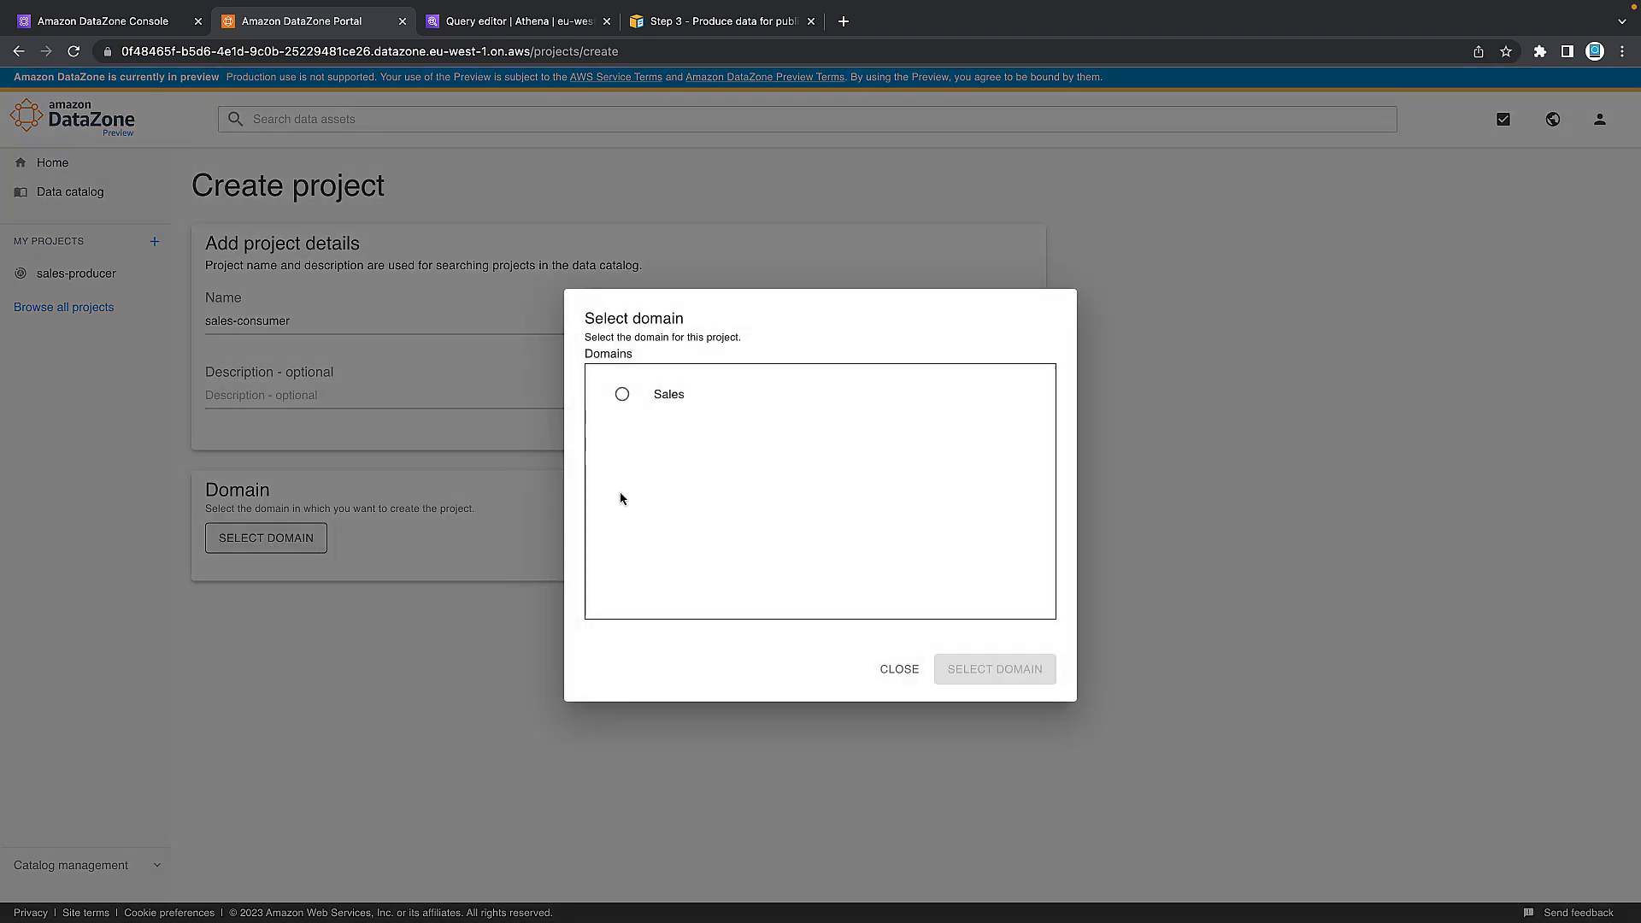
{"action": "left_click", "coordinate": [995, 668]}
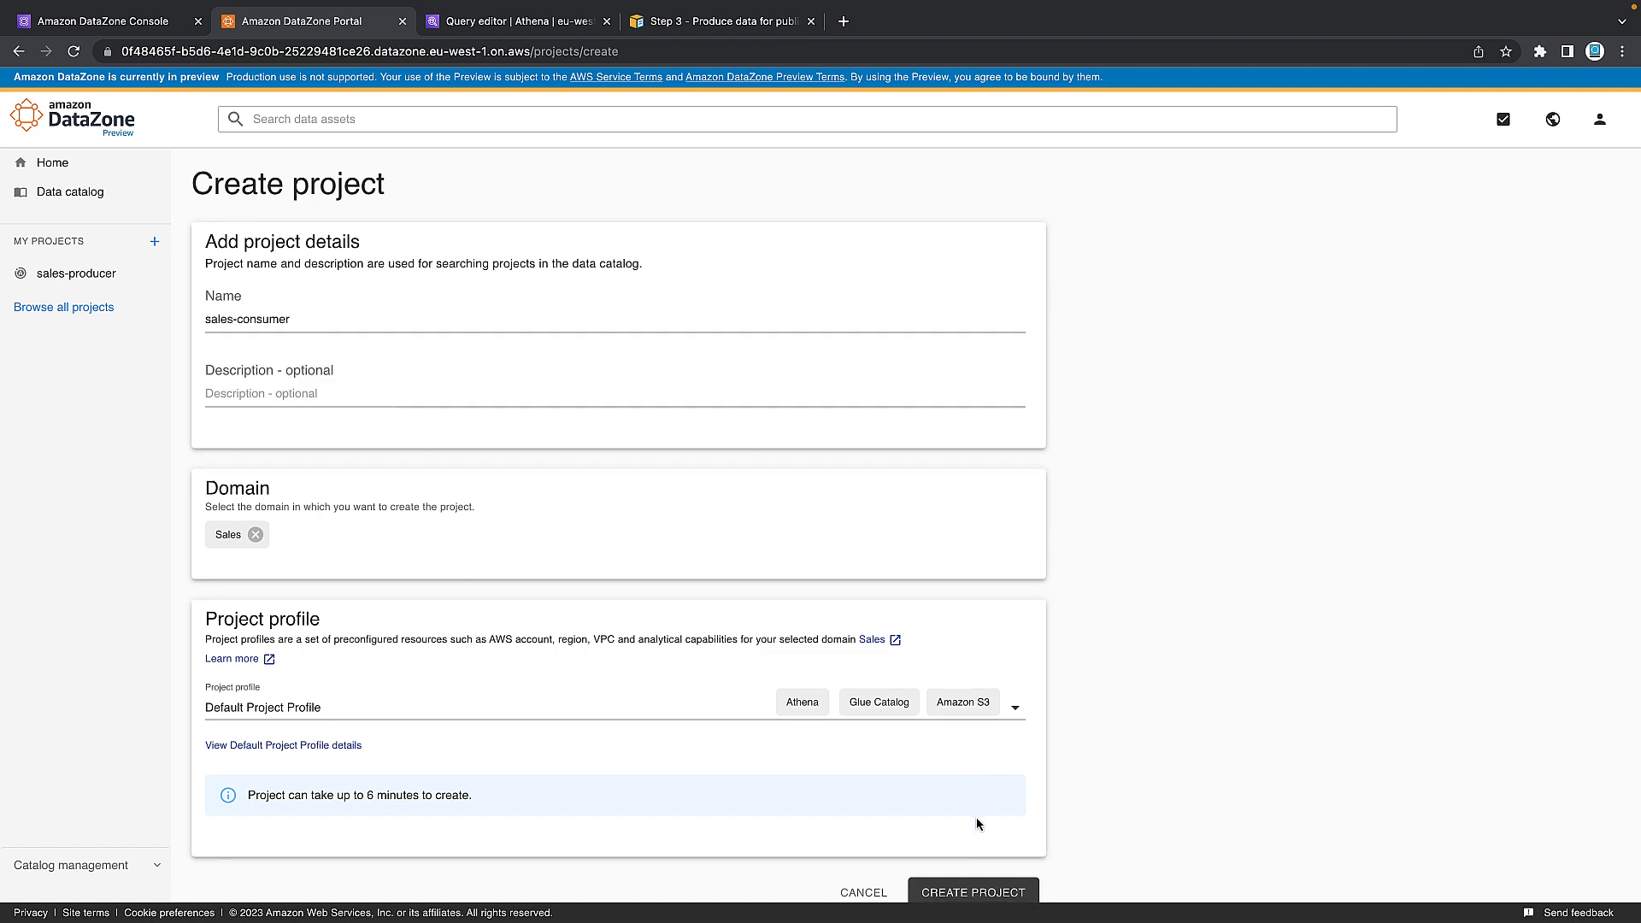
{"action": "scroll", "scroll_direction": "down", "scroll_amount": 3}
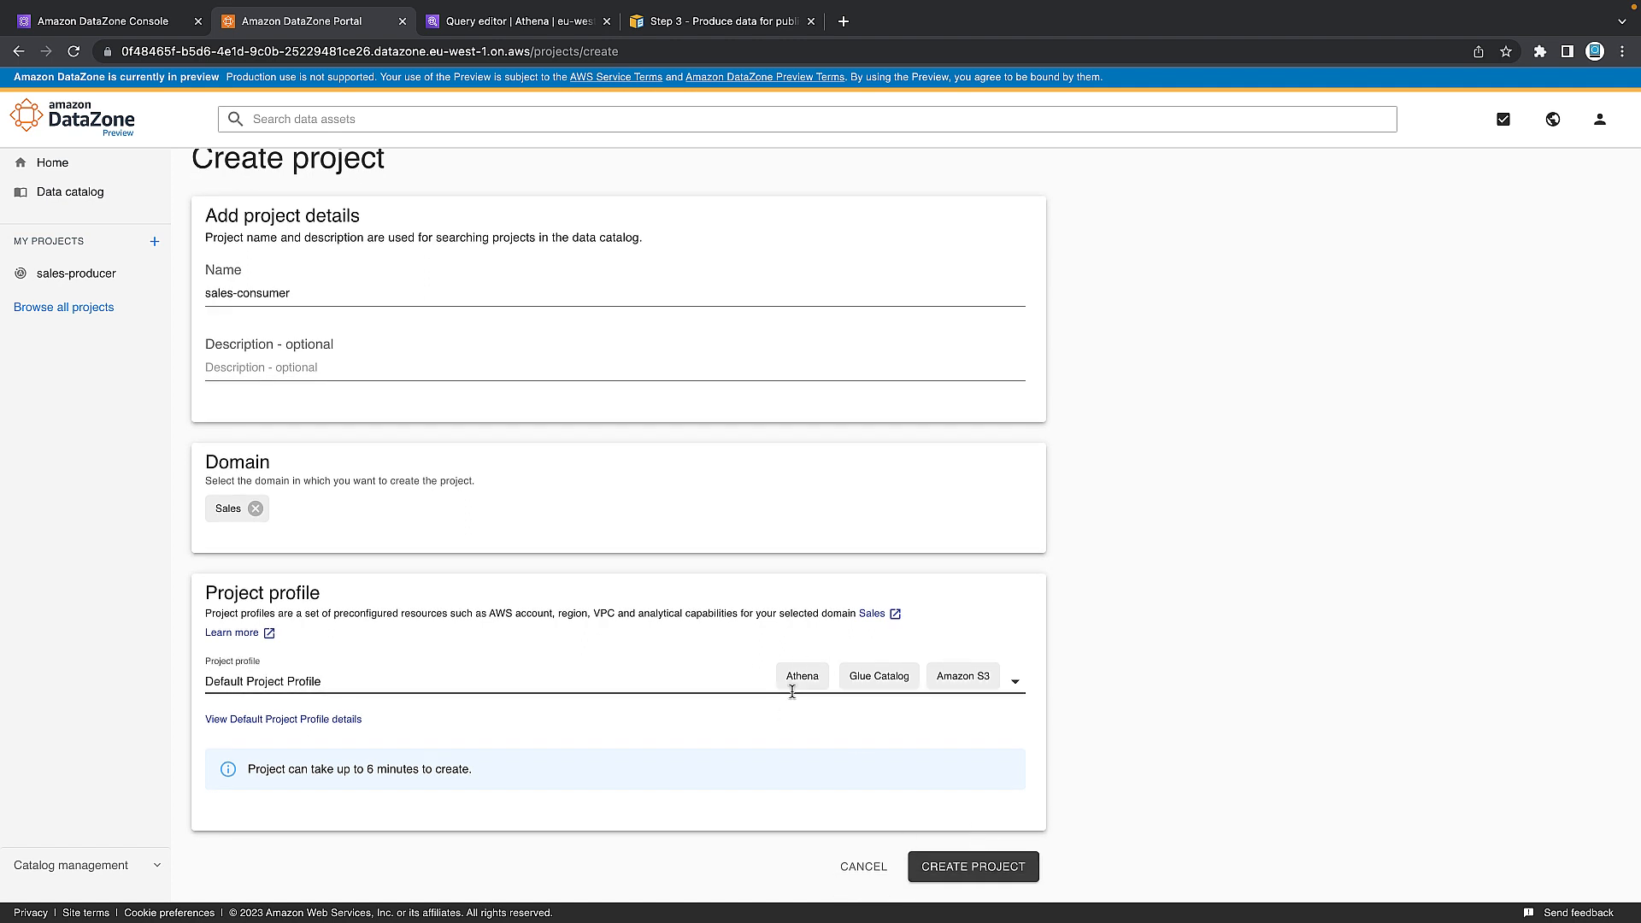
{"action": "mouse_move", "coordinate": [977, 908]}
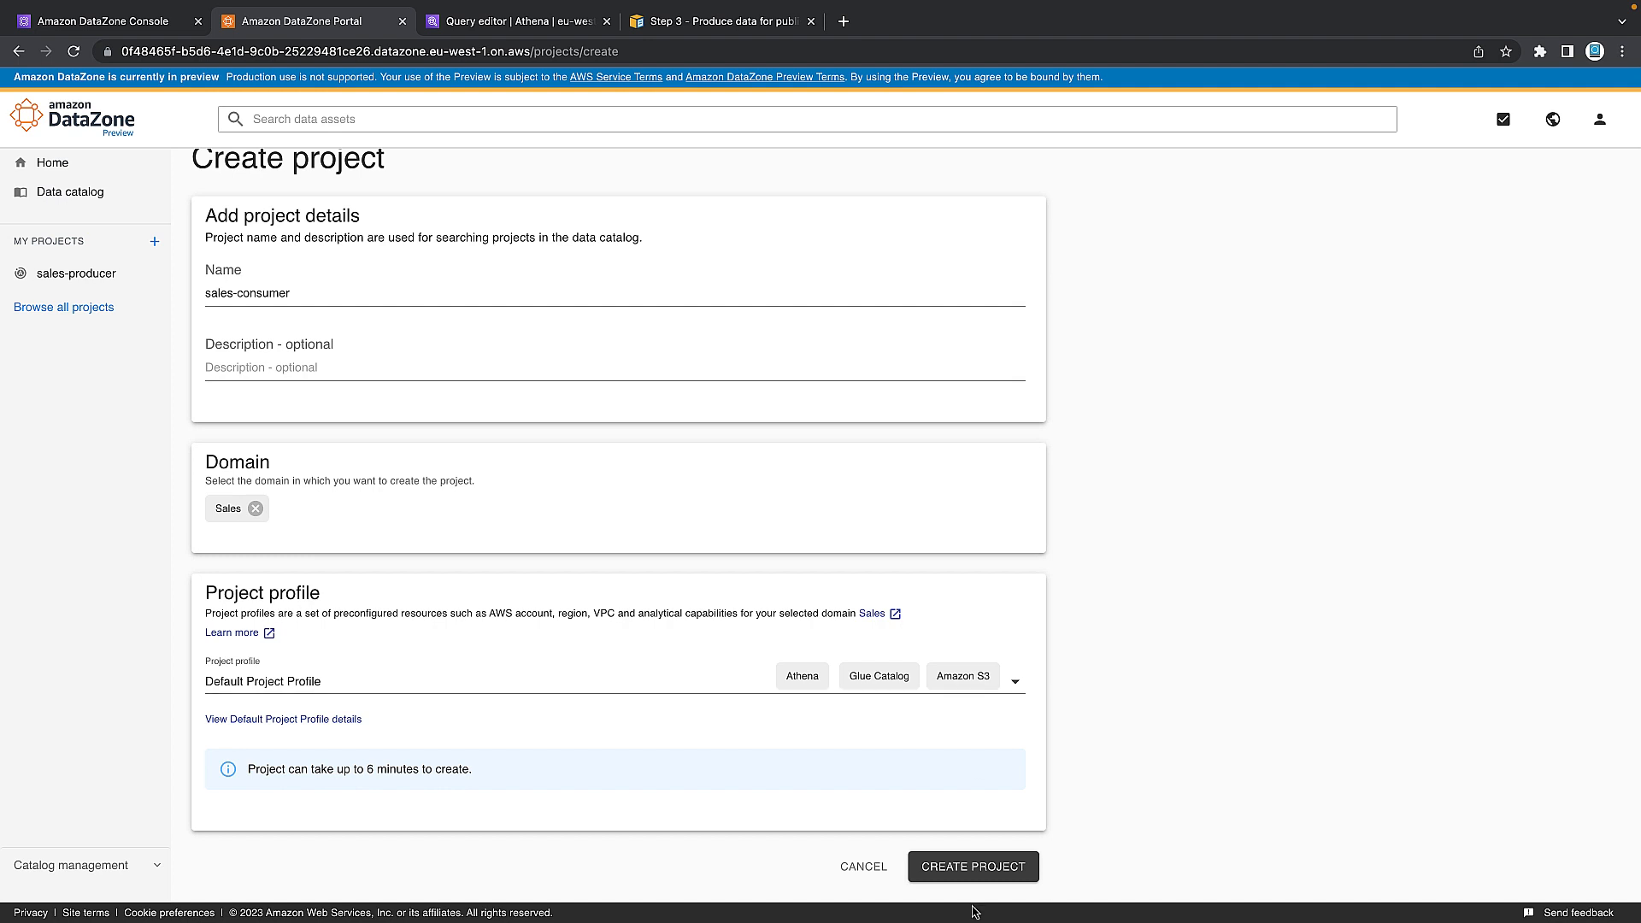
{"action": "left_click", "coordinate": [973, 865]}
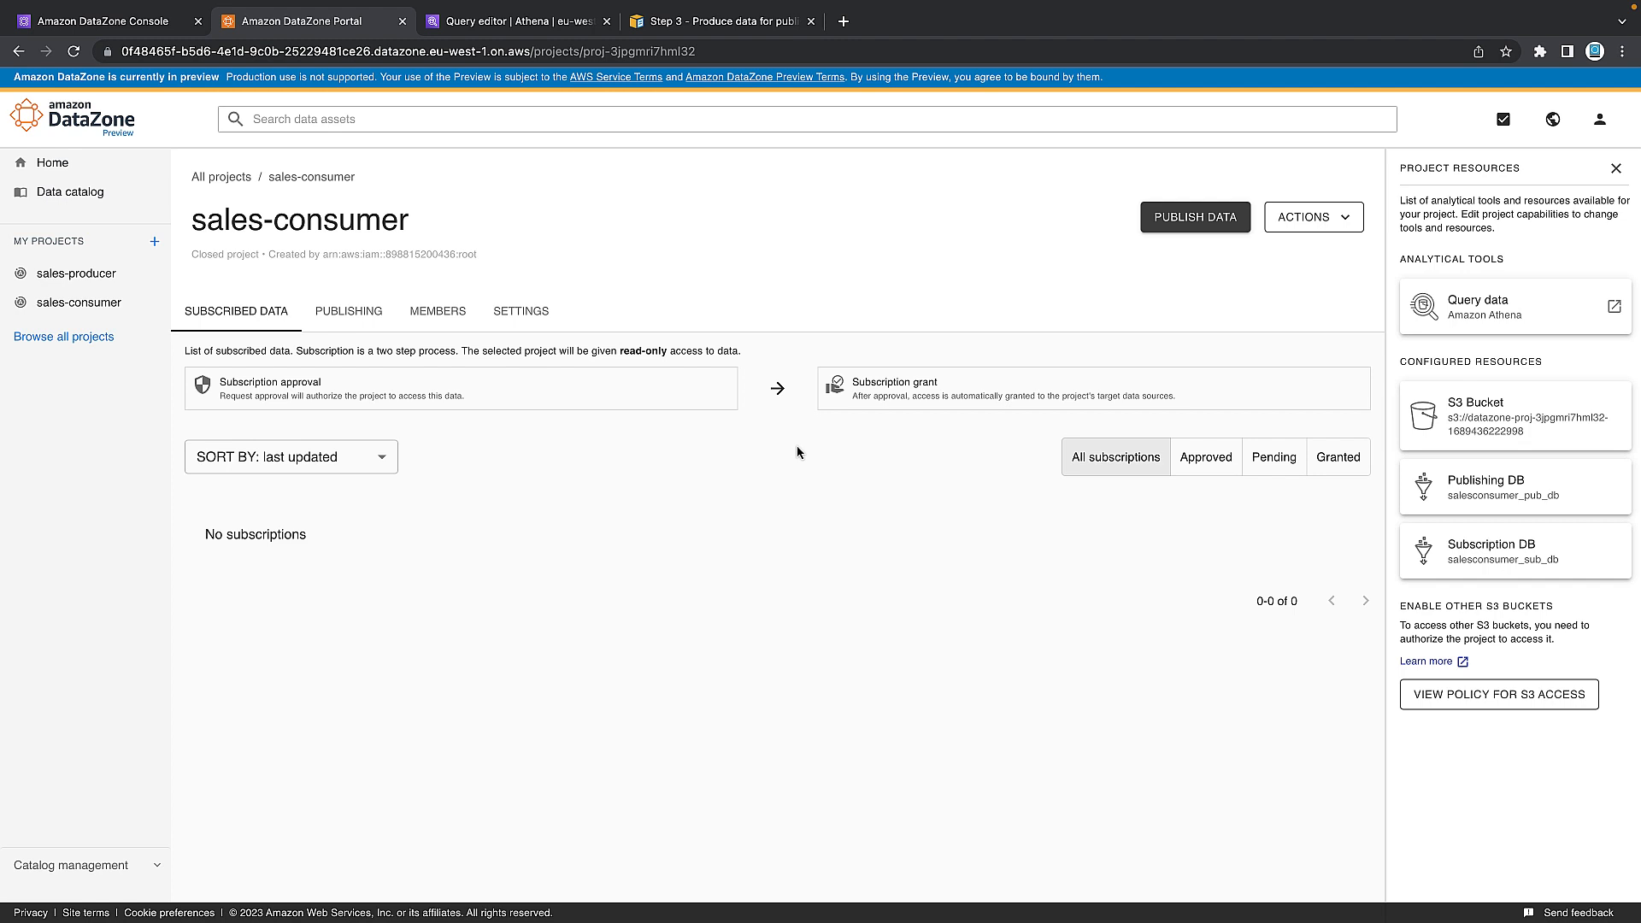
{"action": "mouse_move", "coordinate": [667, 393]}
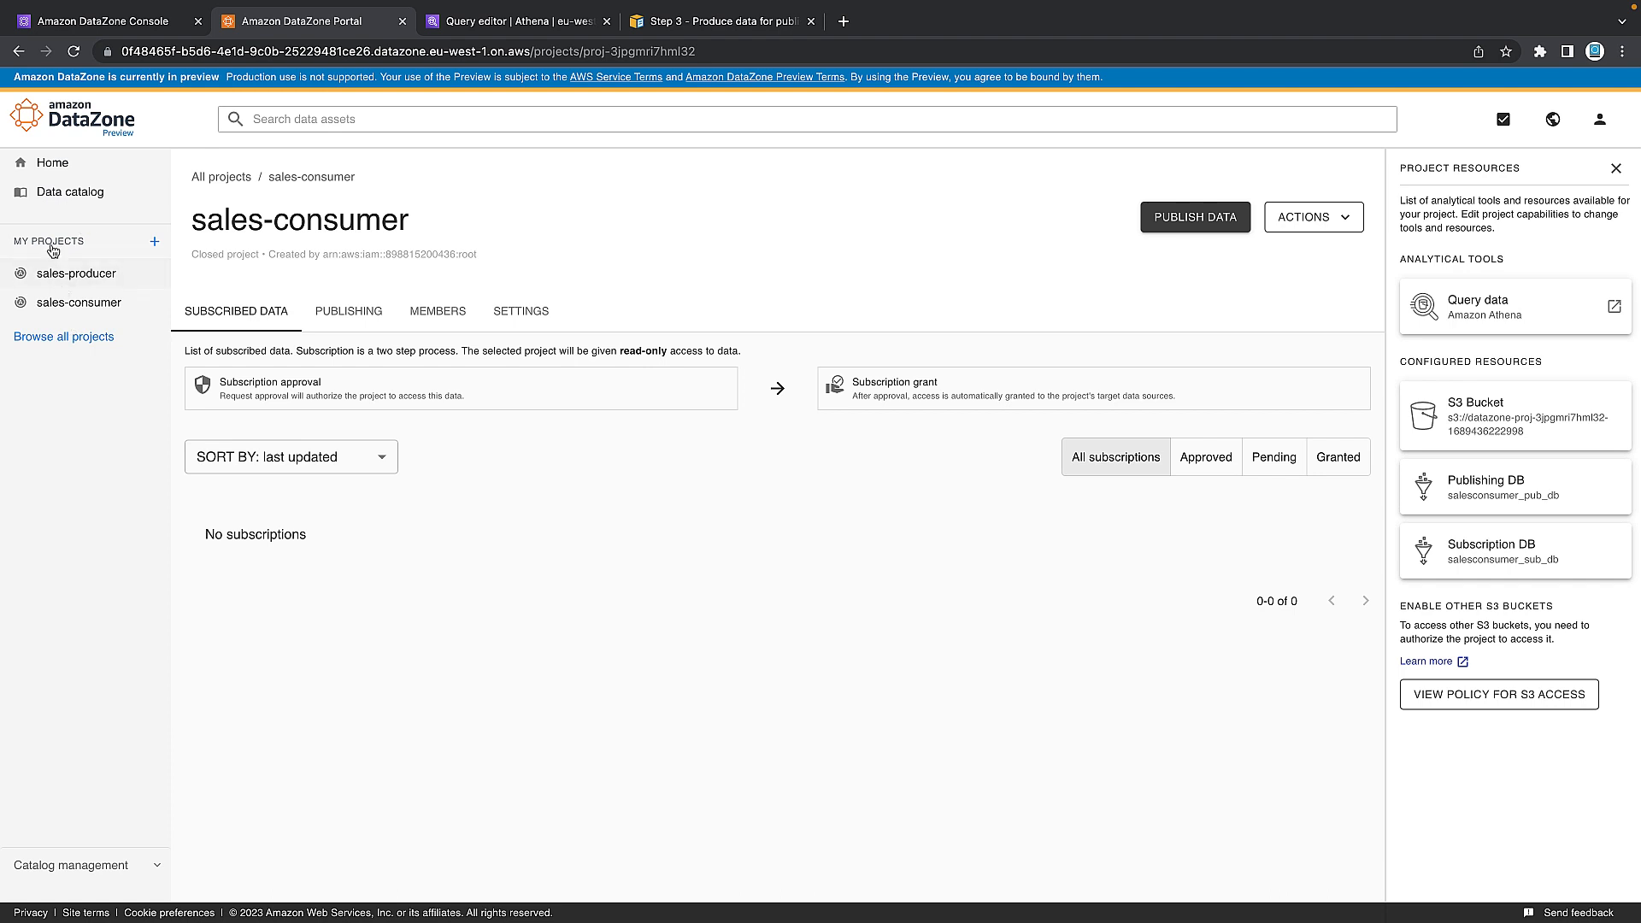
{"action": "mouse_move", "coordinate": [429, 353]}
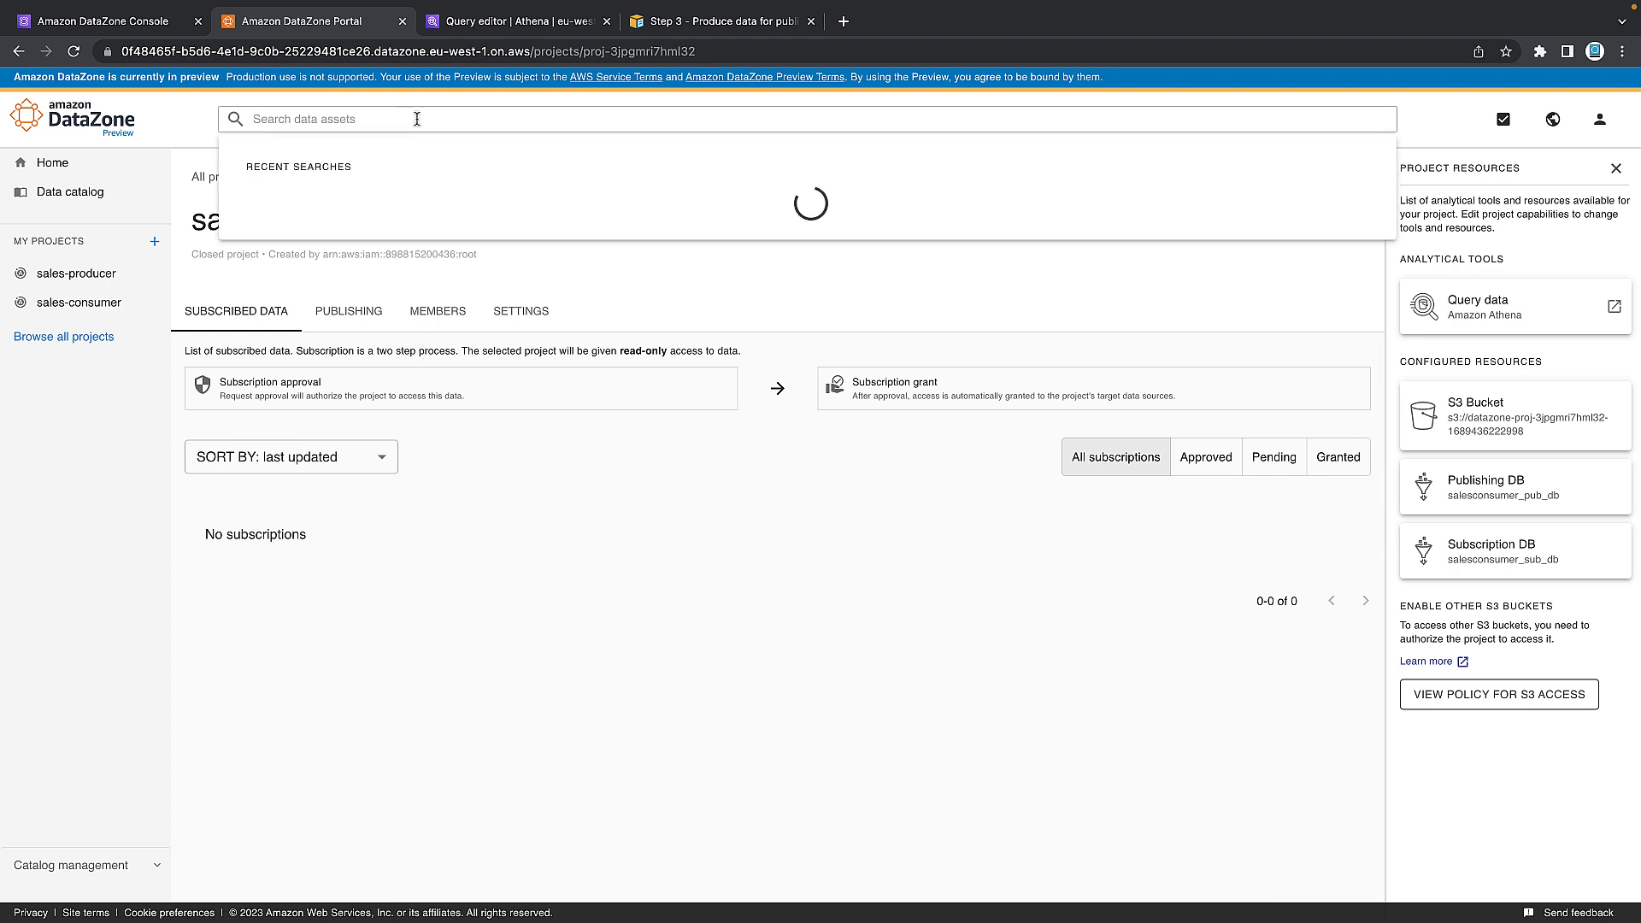
Search data assets for 'sales catalog' and dismiss the publishing notification.
{"action": "type", "text": "sales catalog"}
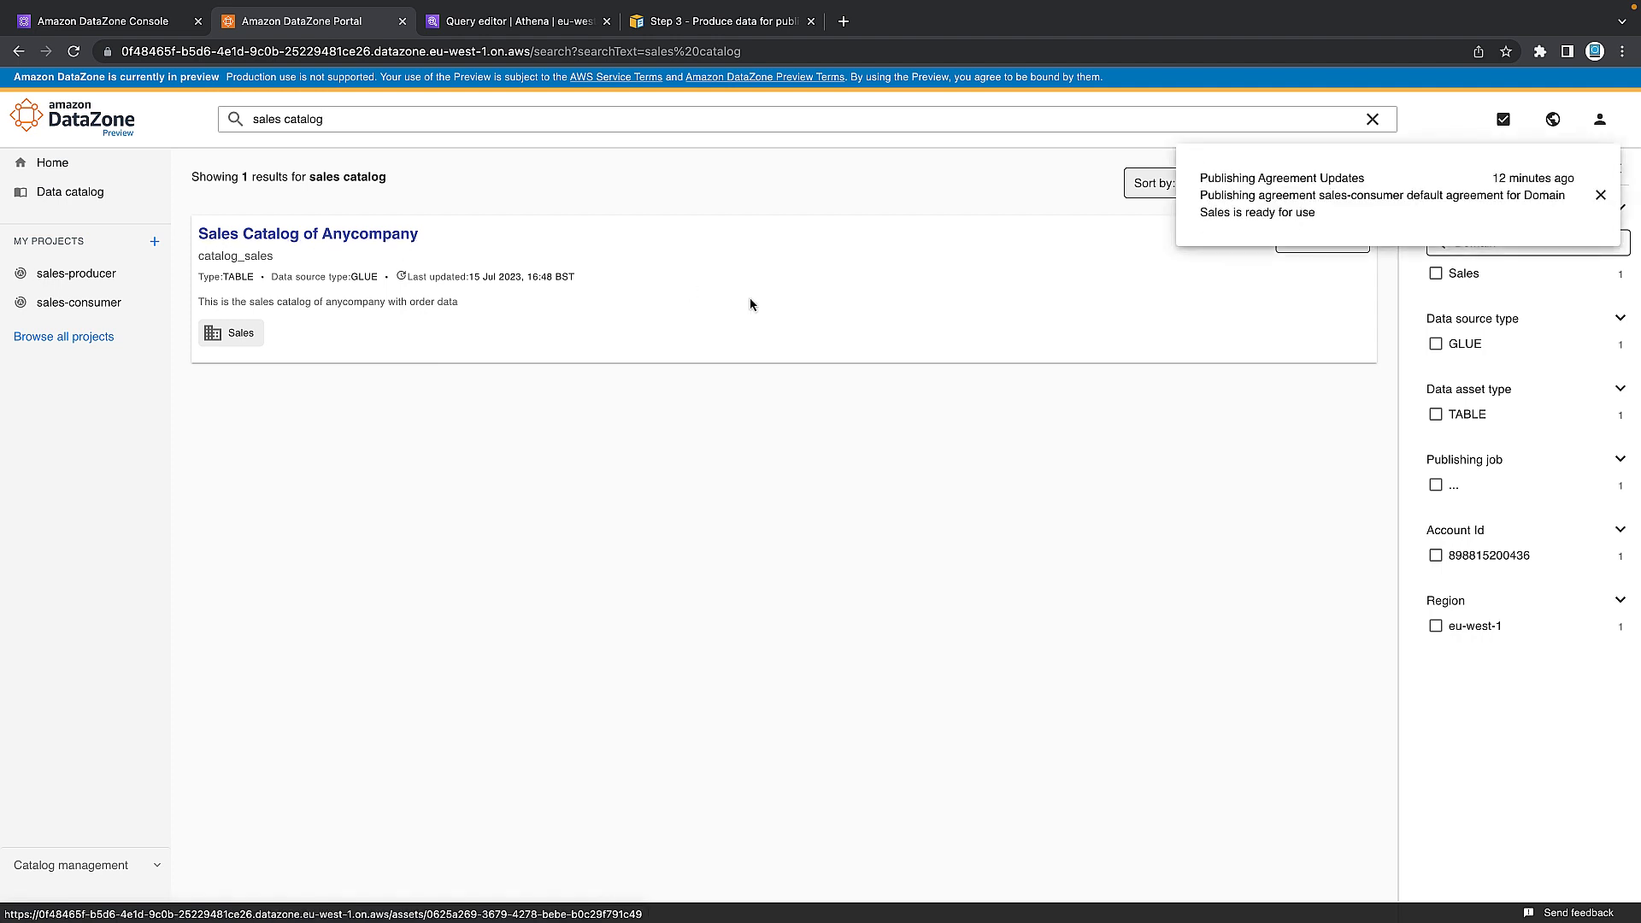
{"action": "left_click", "coordinate": [1600, 195]}
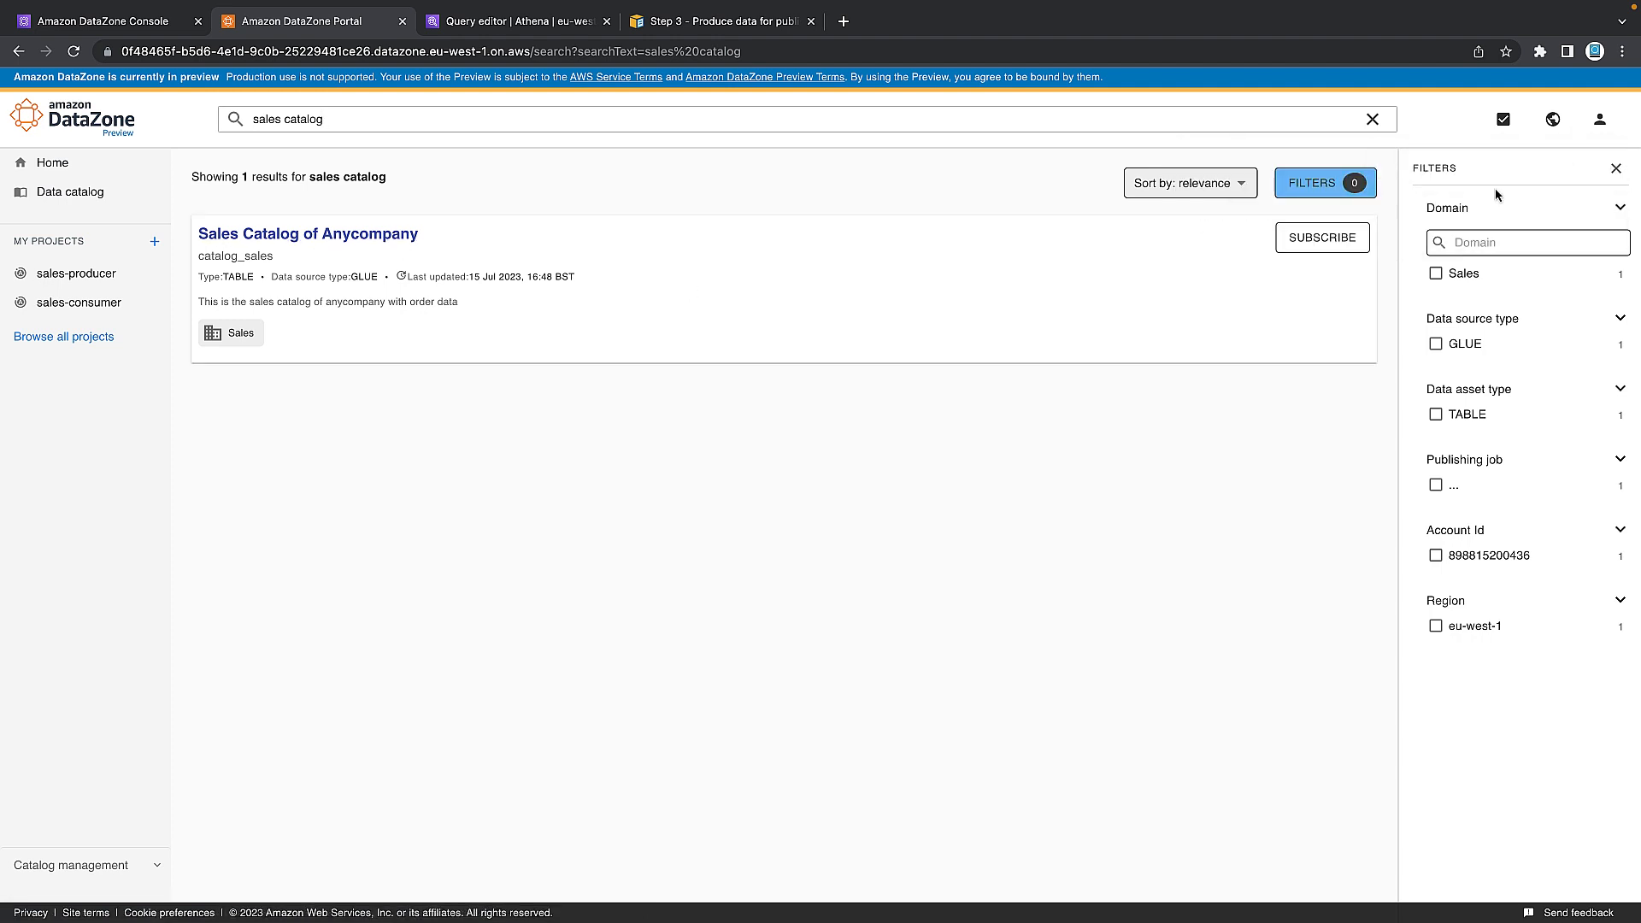
{"action": "mouse_move", "coordinate": [1337, 251]}
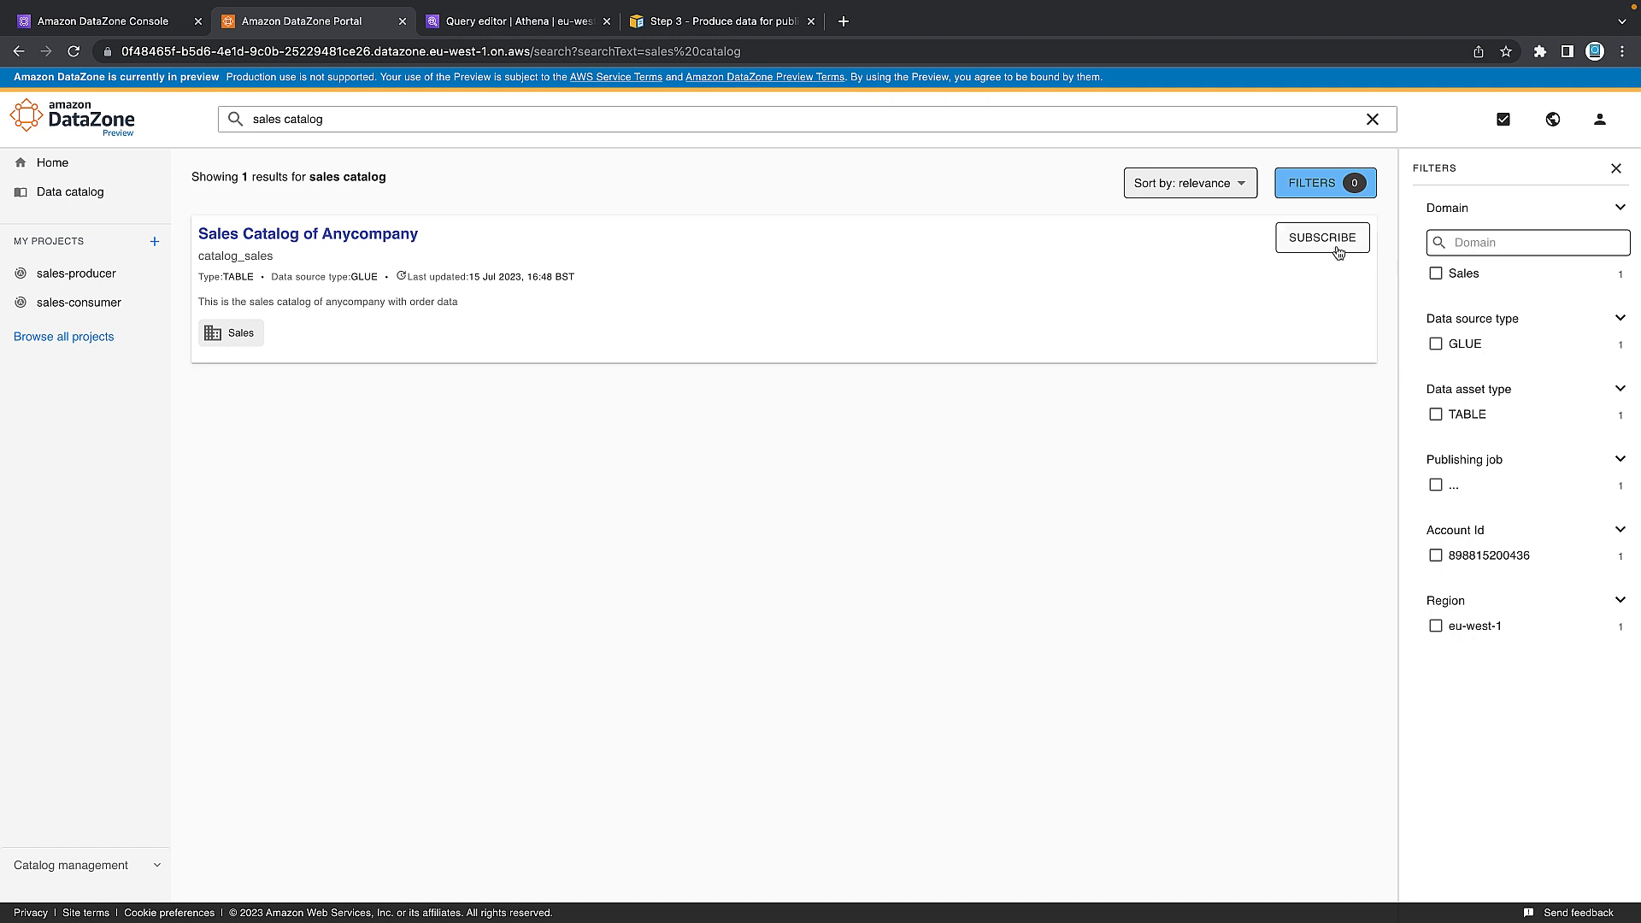
Subscribe sales-consumer to Sales Catalog of Anycompany, citing DA access for the monthly sales report.
{"action": "left_click", "coordinate": [1324, 237]}
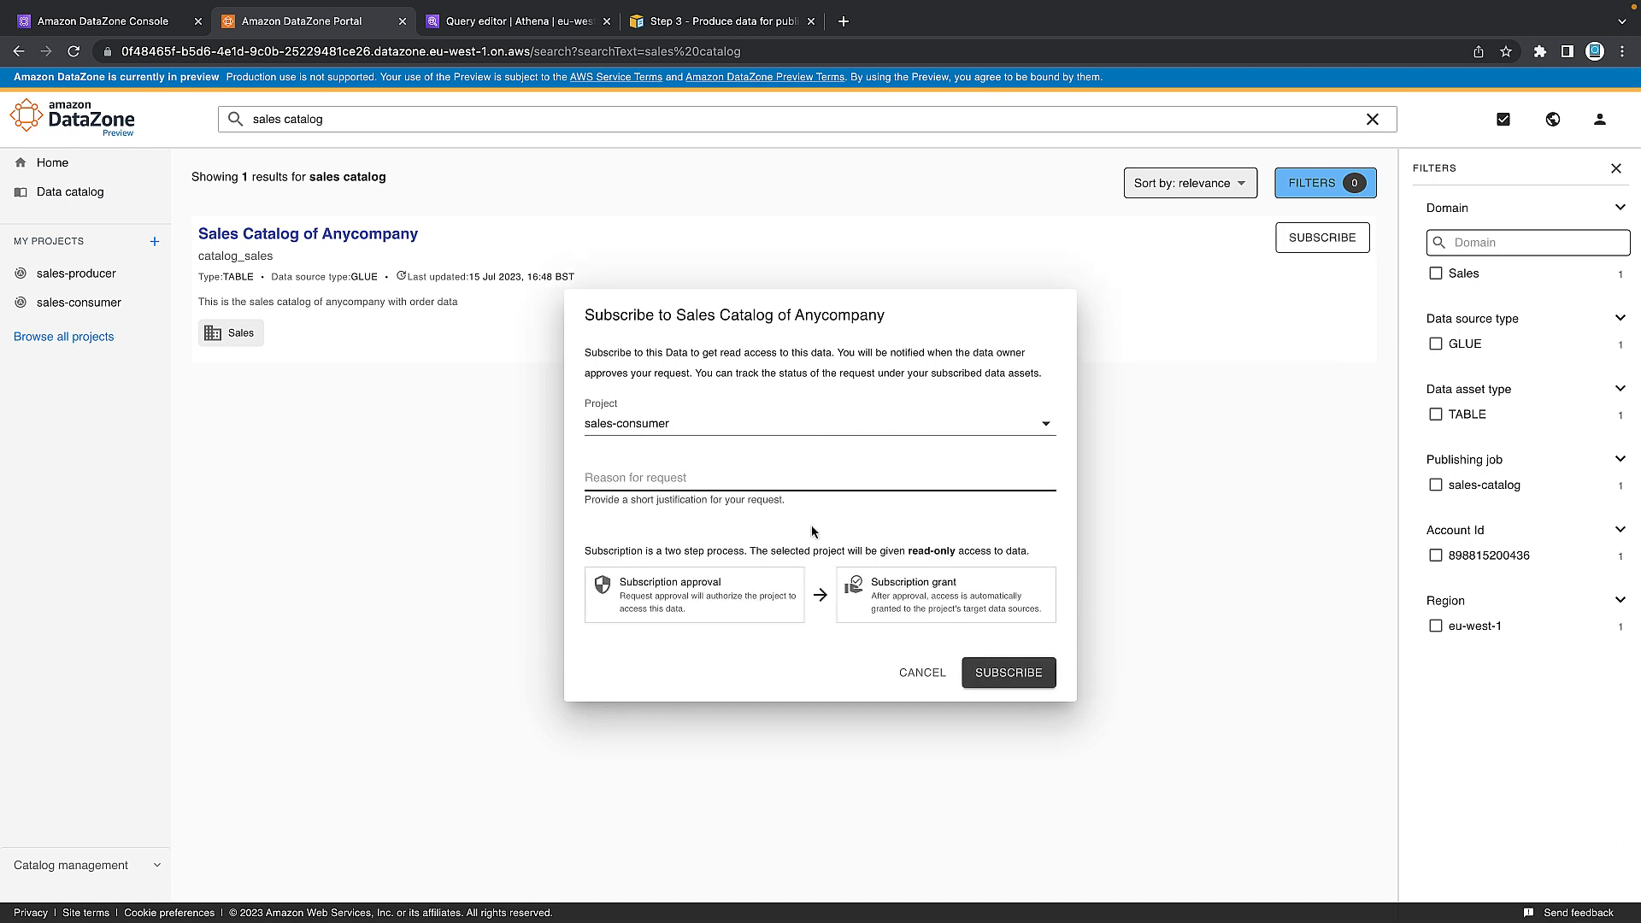
{"action": "type", "text": "i am the DA that needs access for the monthly sales report"}
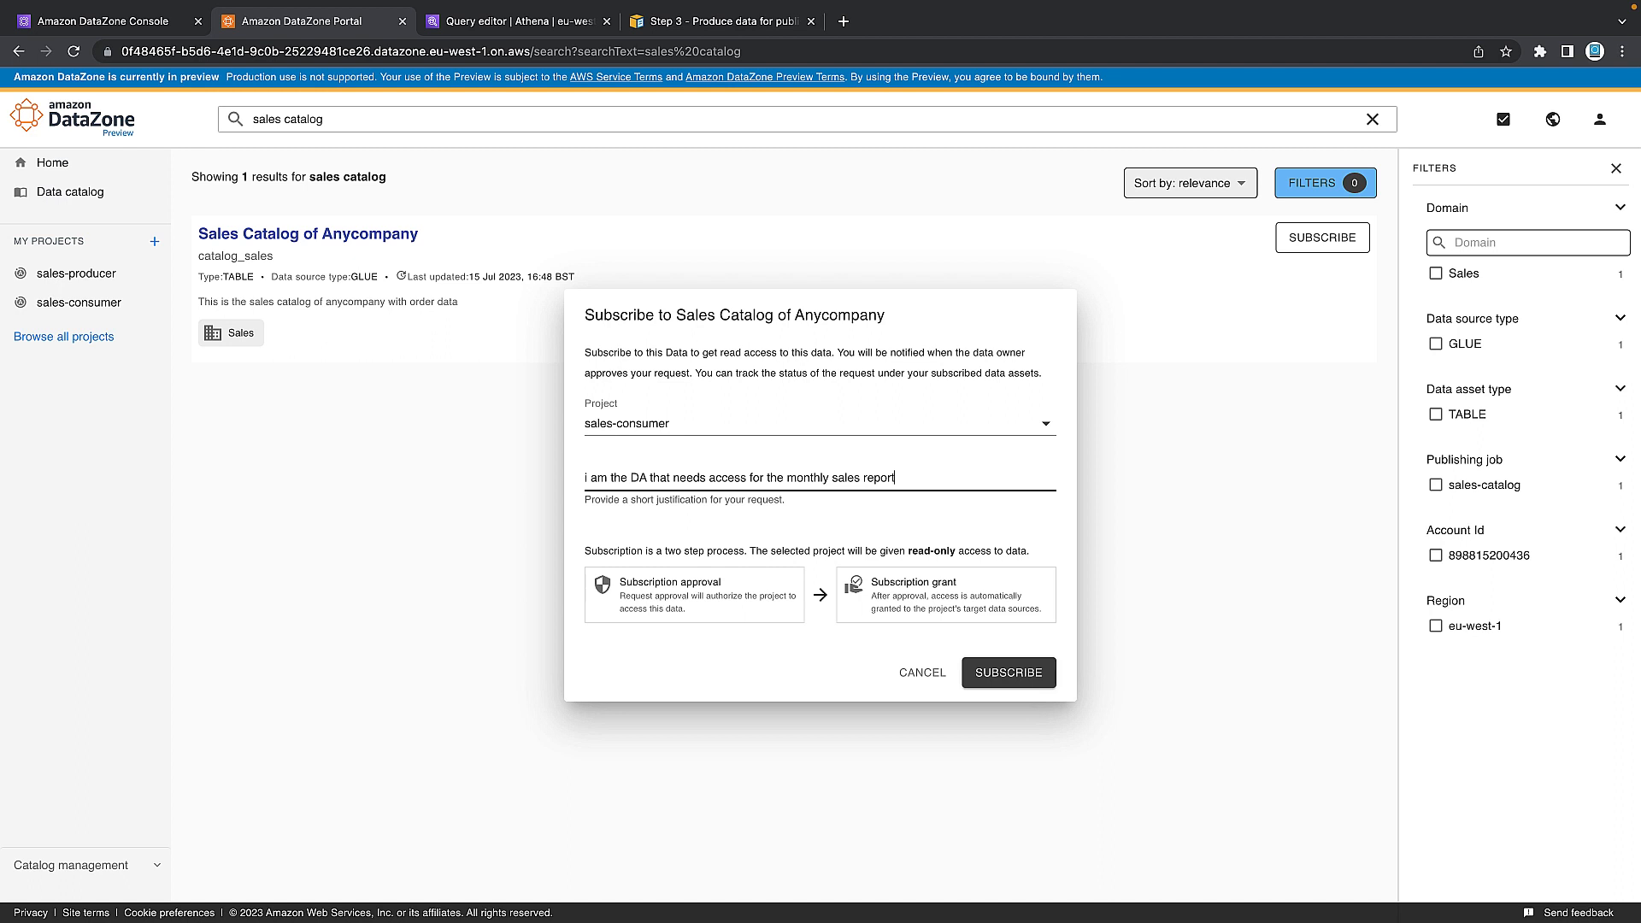
{"action": "mouse_move", "coordinate": [1006, 677]}
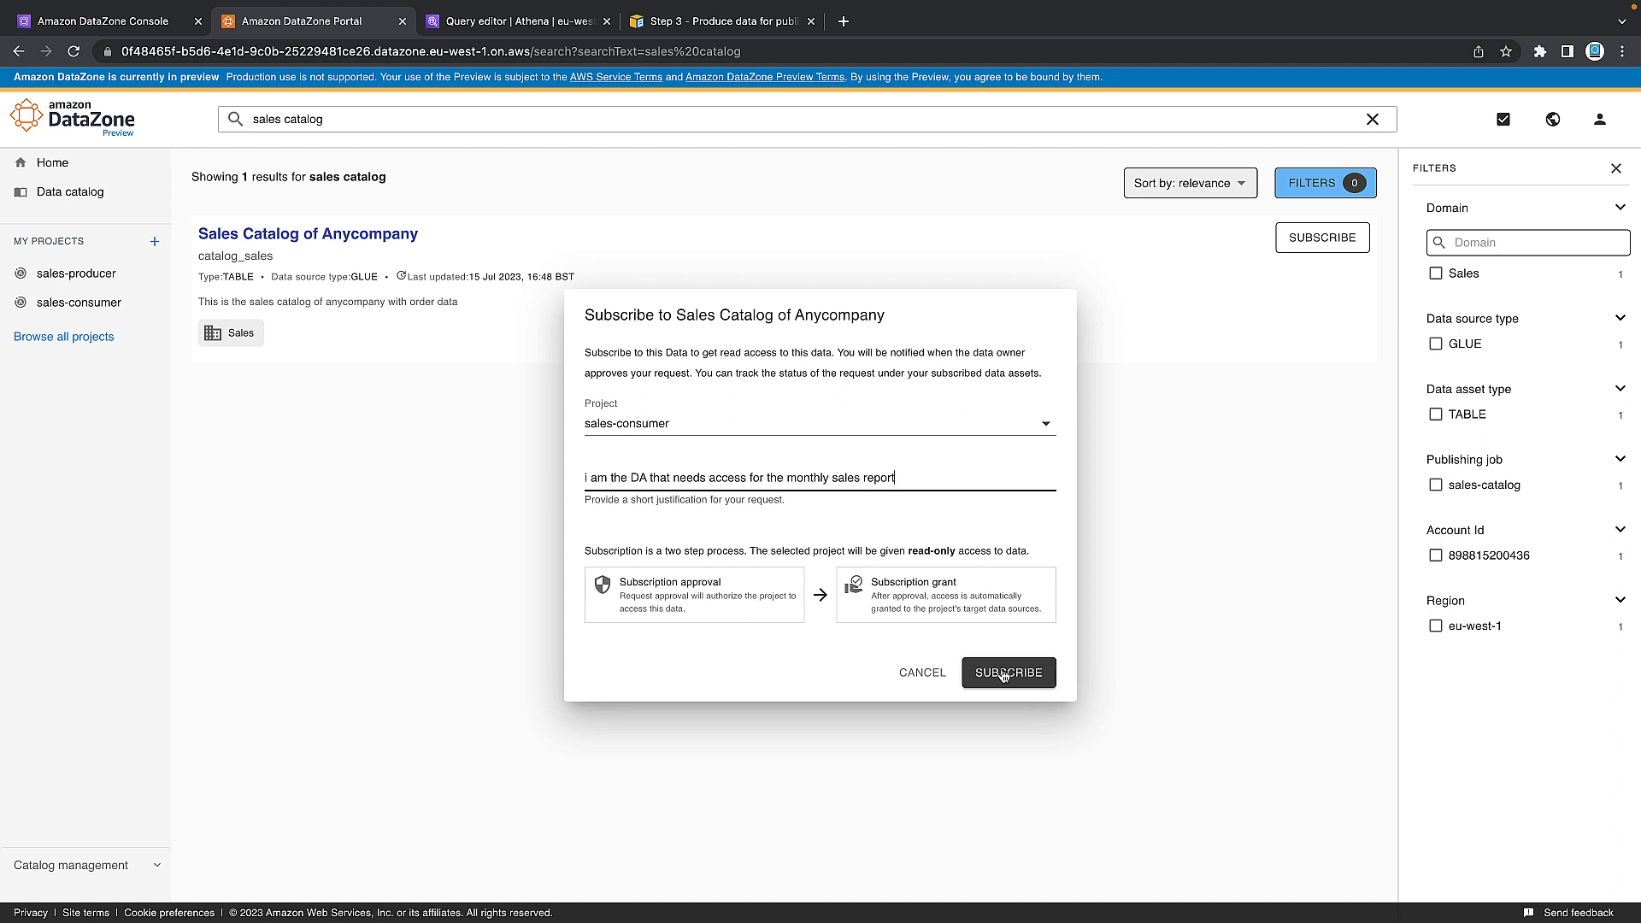
{"action": "left_click", "coordinate": [1009, 674]}
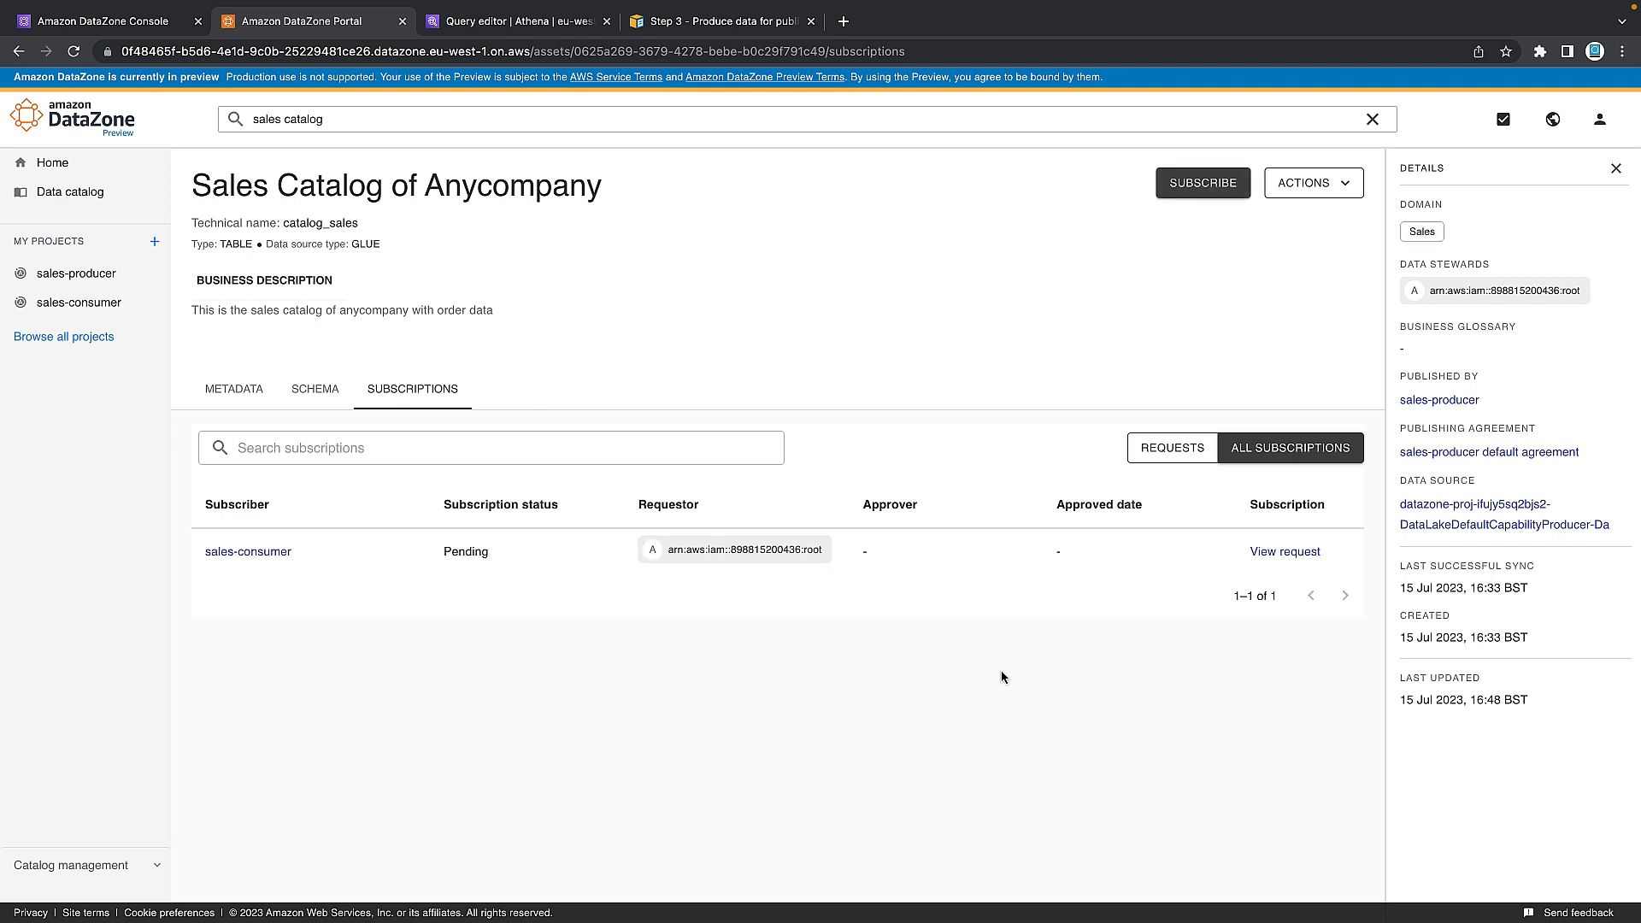
{"action": "mouse_move", "coordinate": [412, 569]}
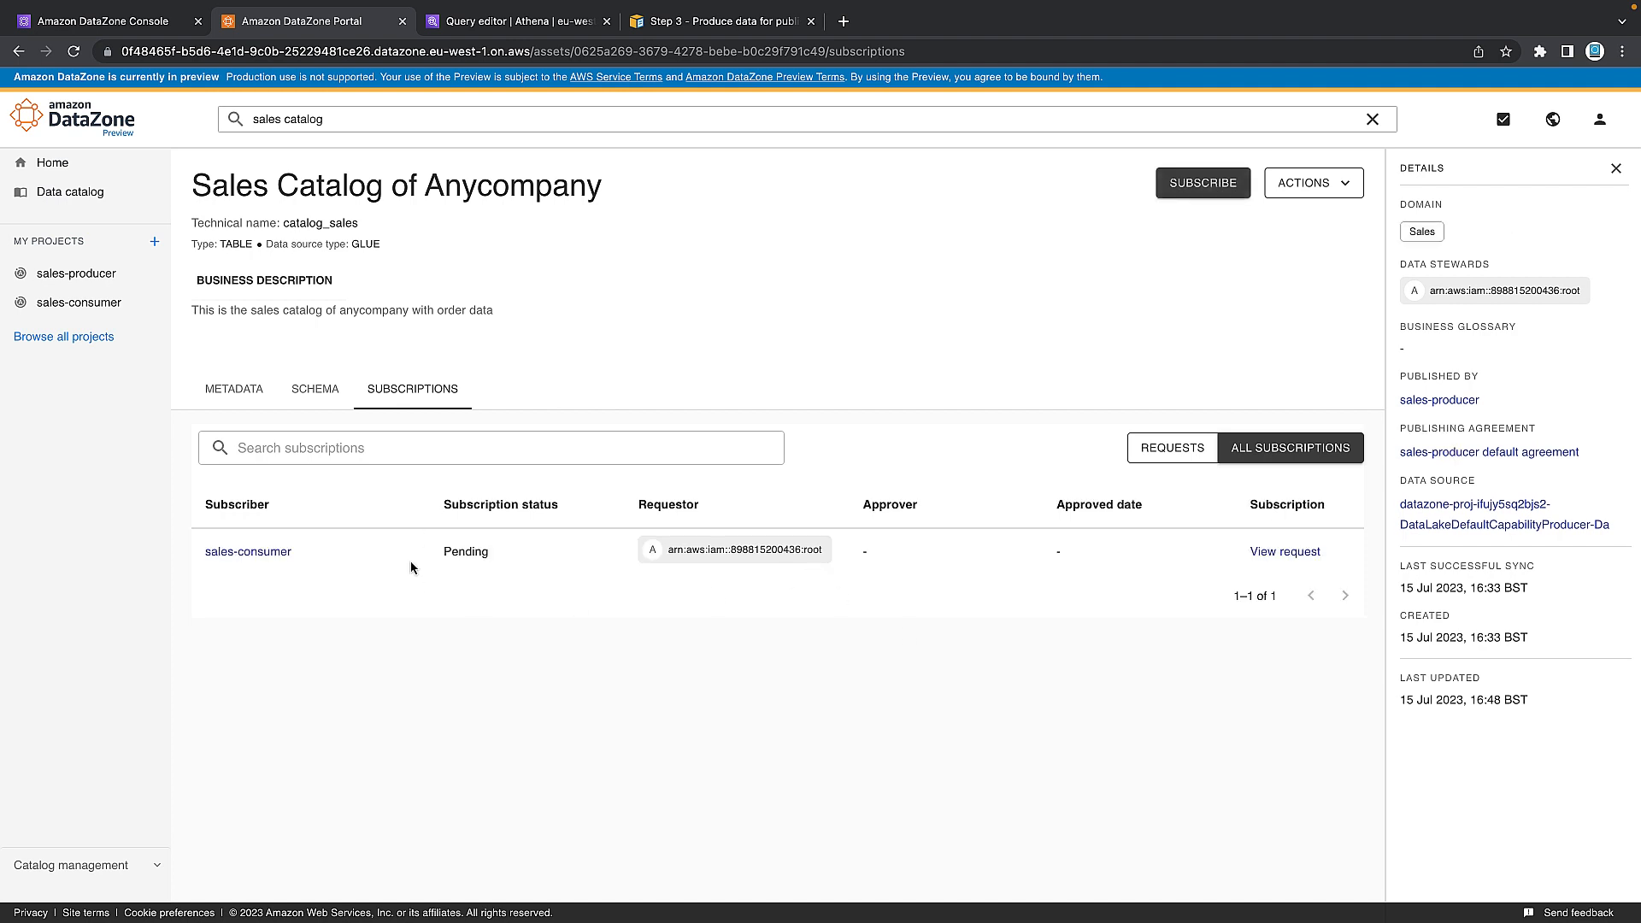
{"action": "mouse_move", "coordinate": [595, 636]}
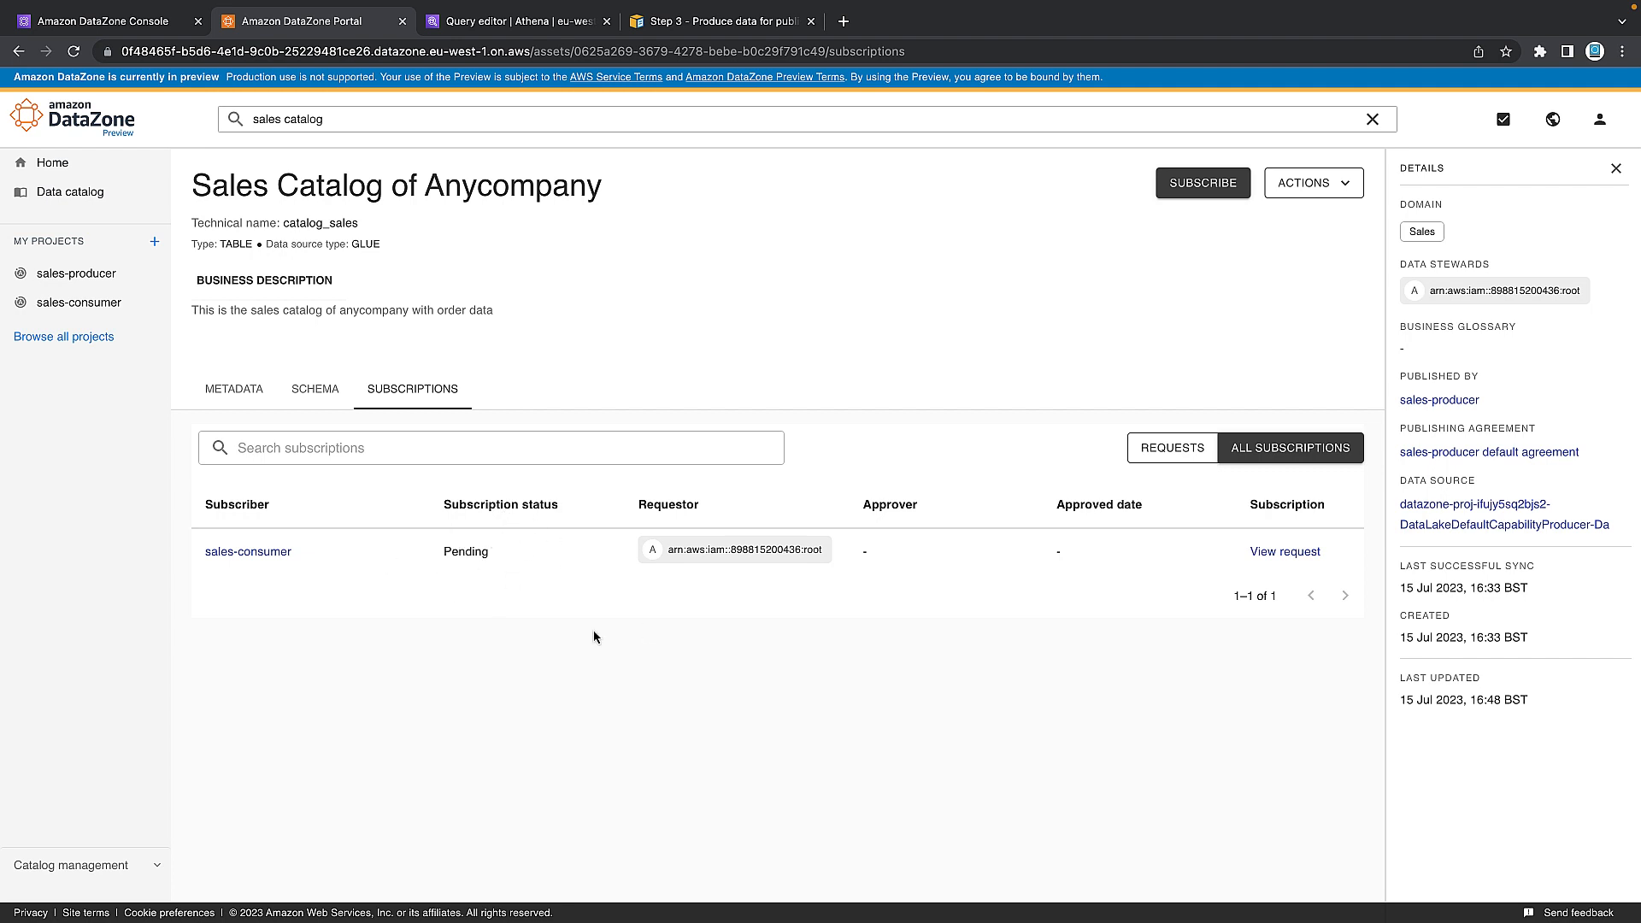
{"action": "left_click", "coordinate": [1286, 551]}
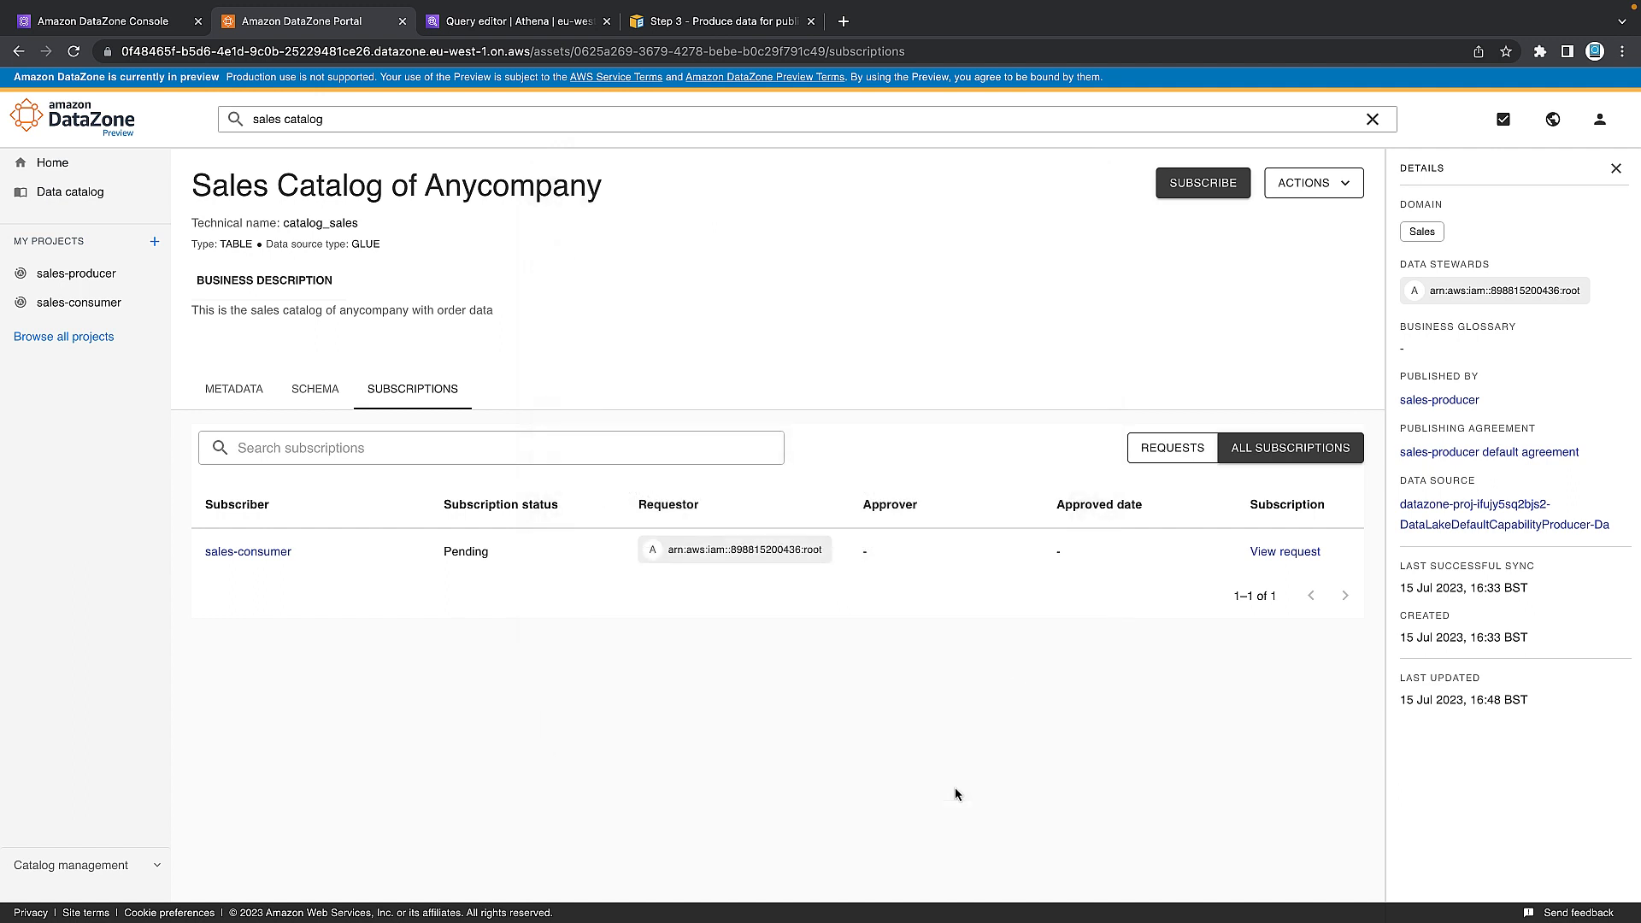
{"action": "mouse_move", "coordinate": [241, 349]}
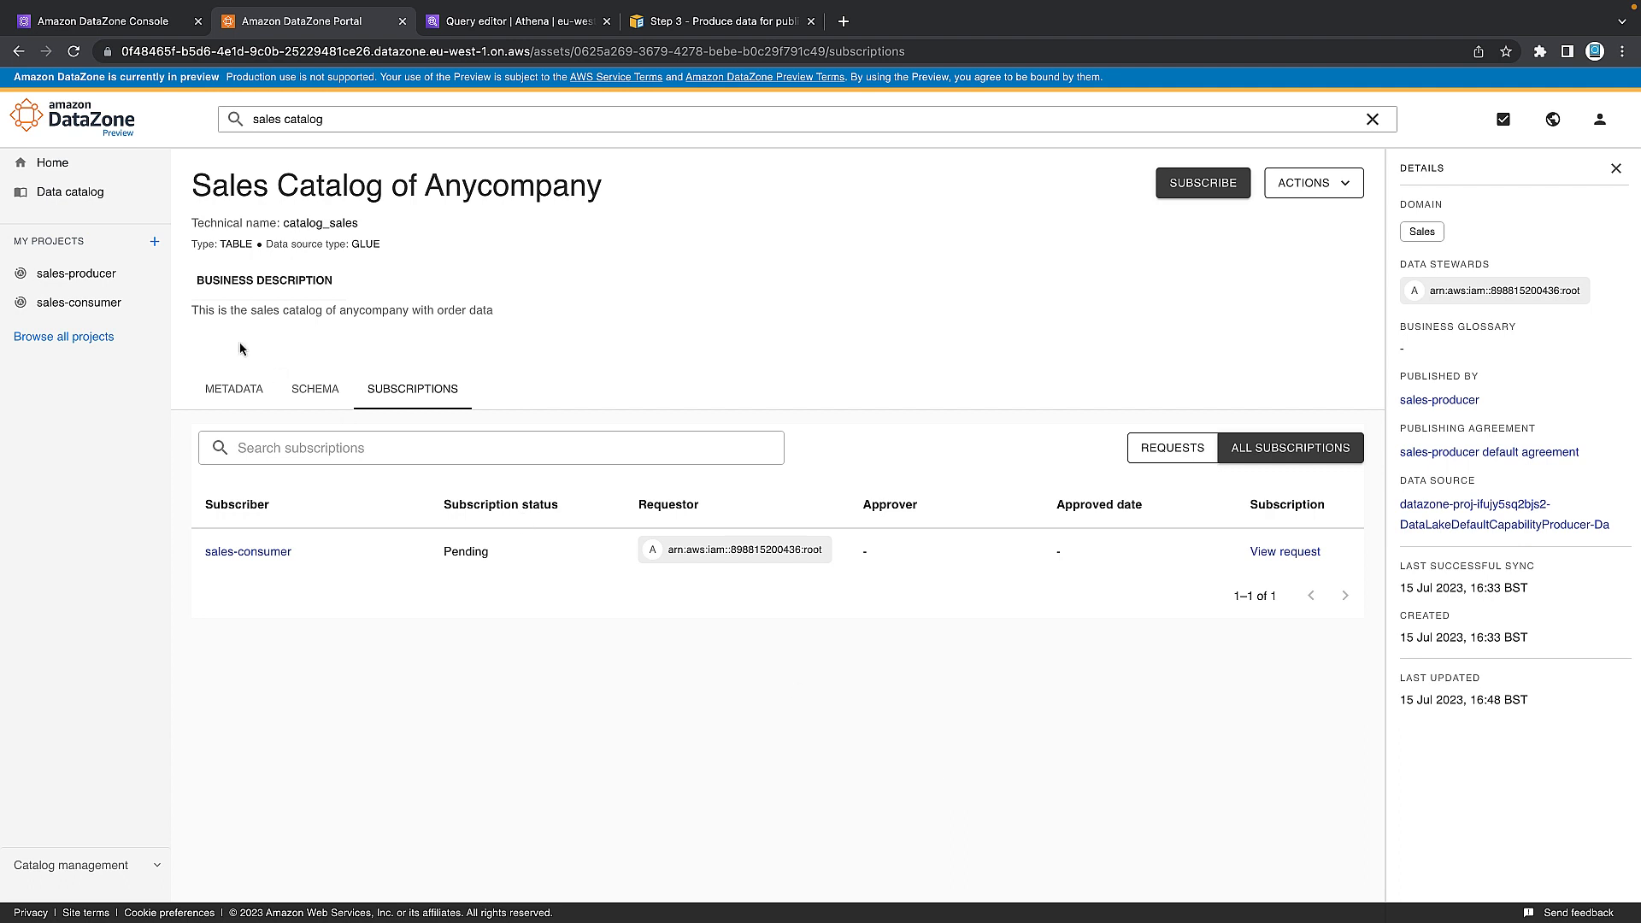
Show sales-producer's incoming subscription requests listing sales-consumer's pending request.
{"action": "left_click", "coordinate": [75, 272]}
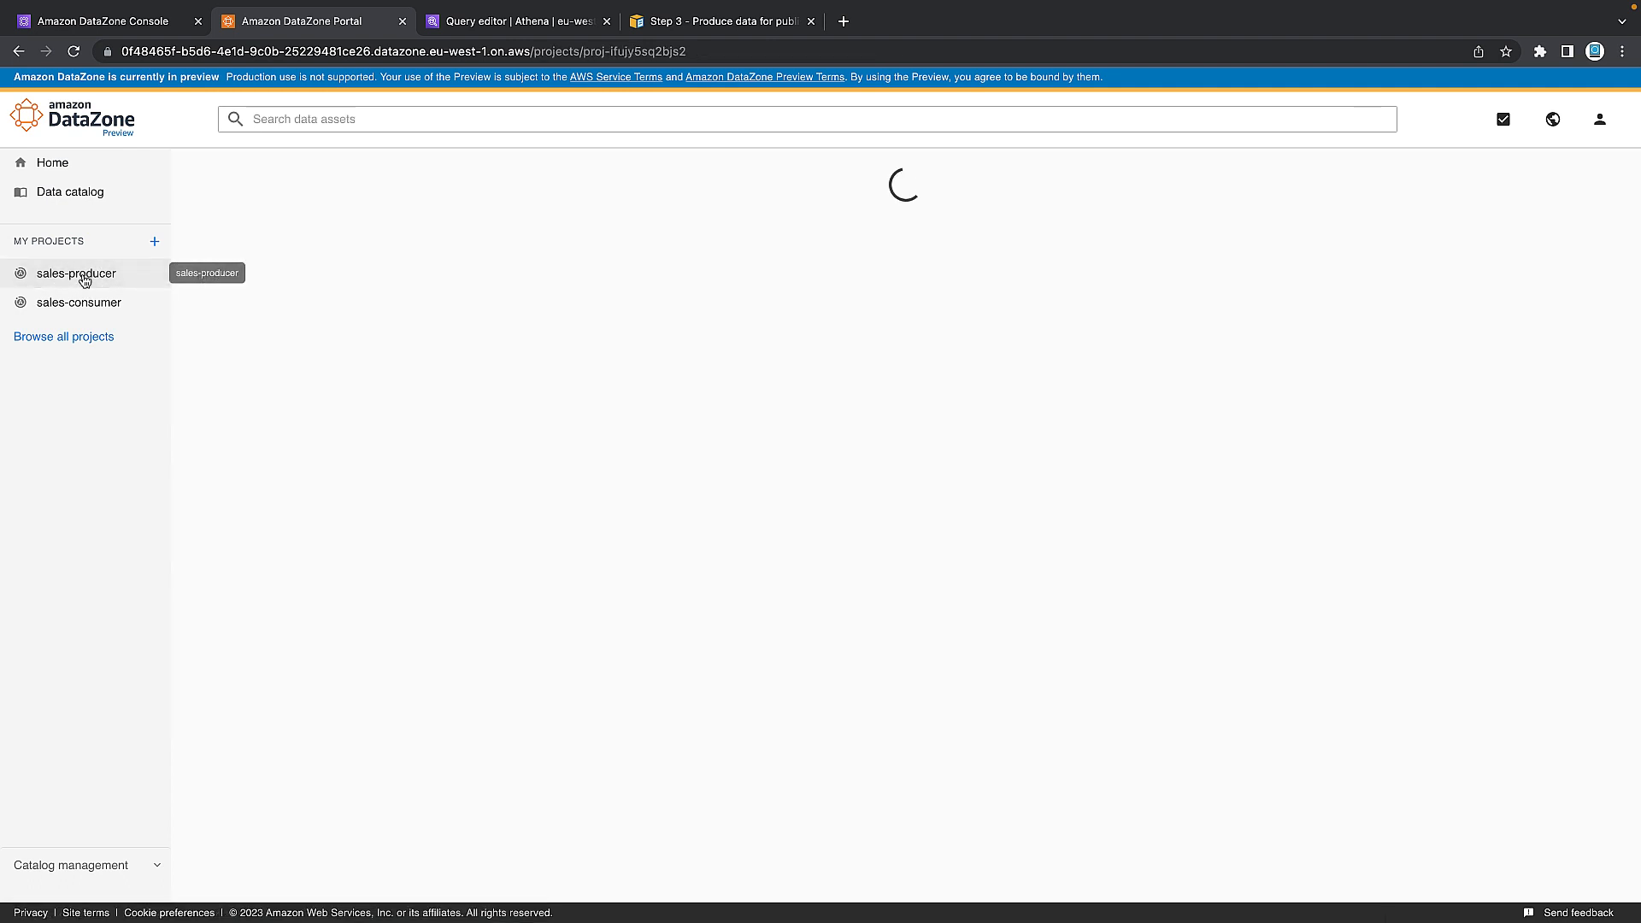
{"action": "left_click", "coordinate": [78, 274]}
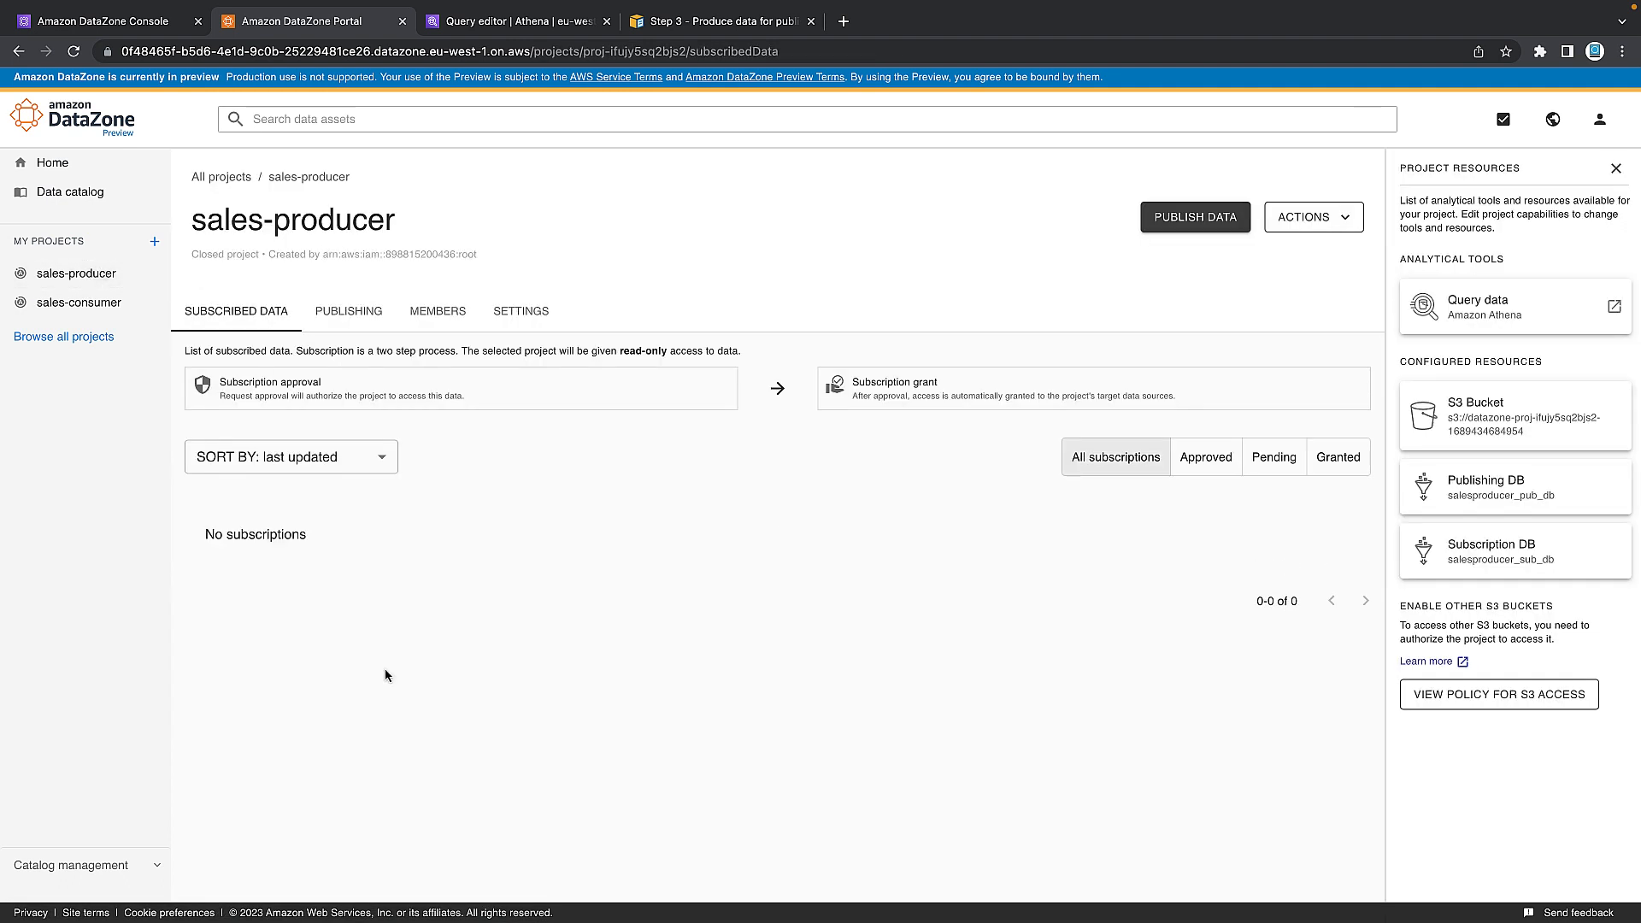
{"action": "left_click", "coordinate": [349, 311]}
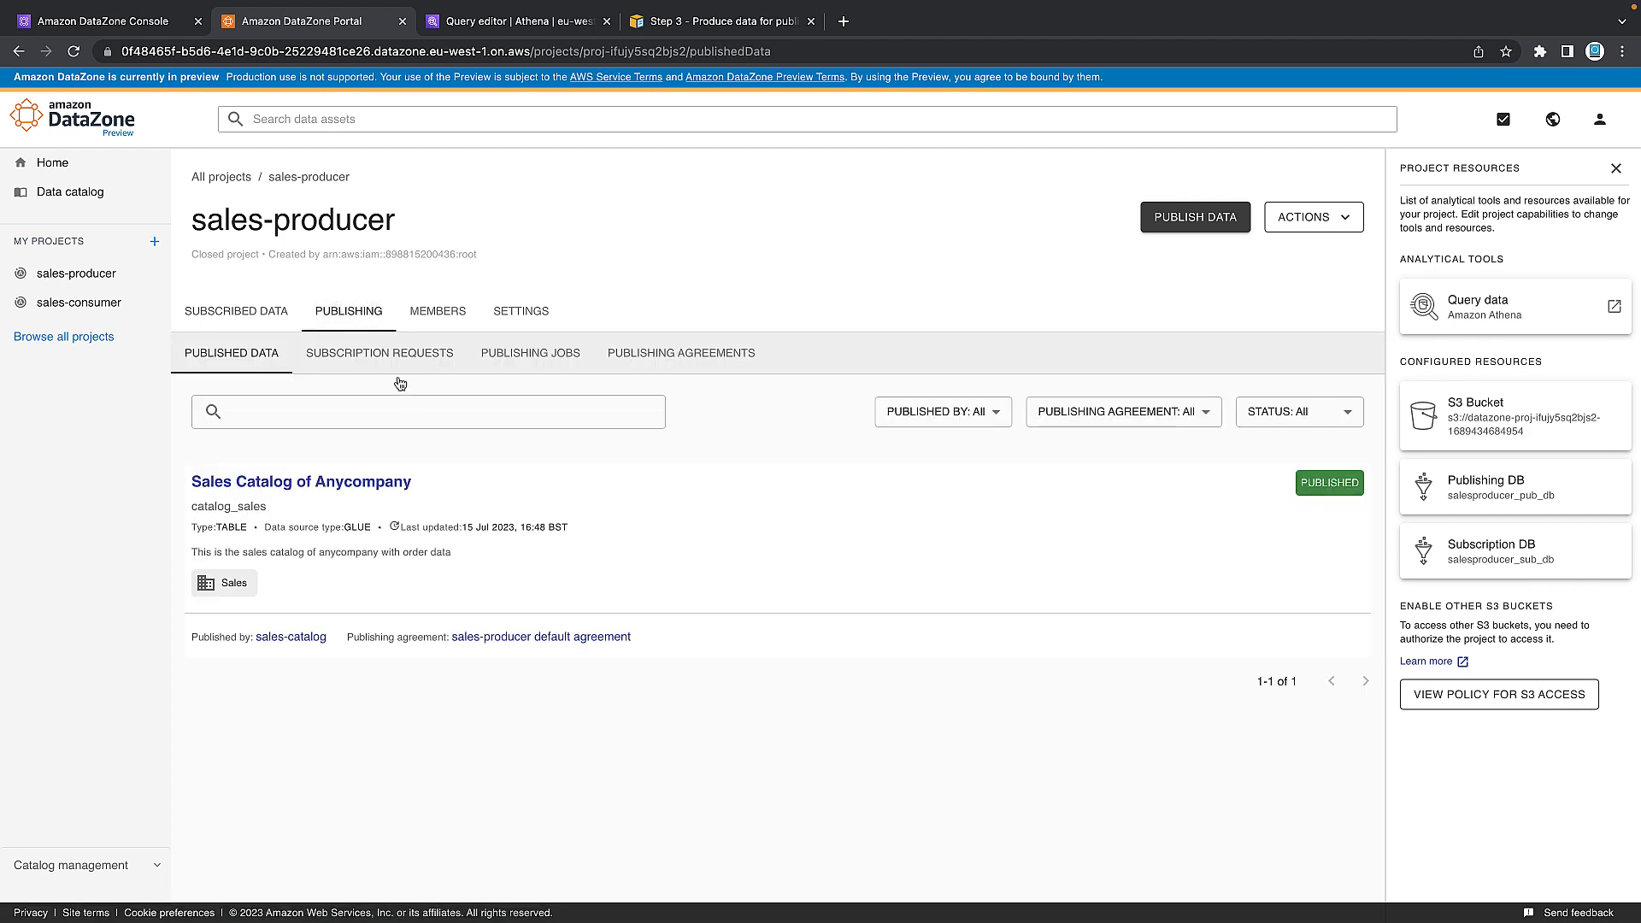
{"action": "left_click", "coordinate": [380, 353]}
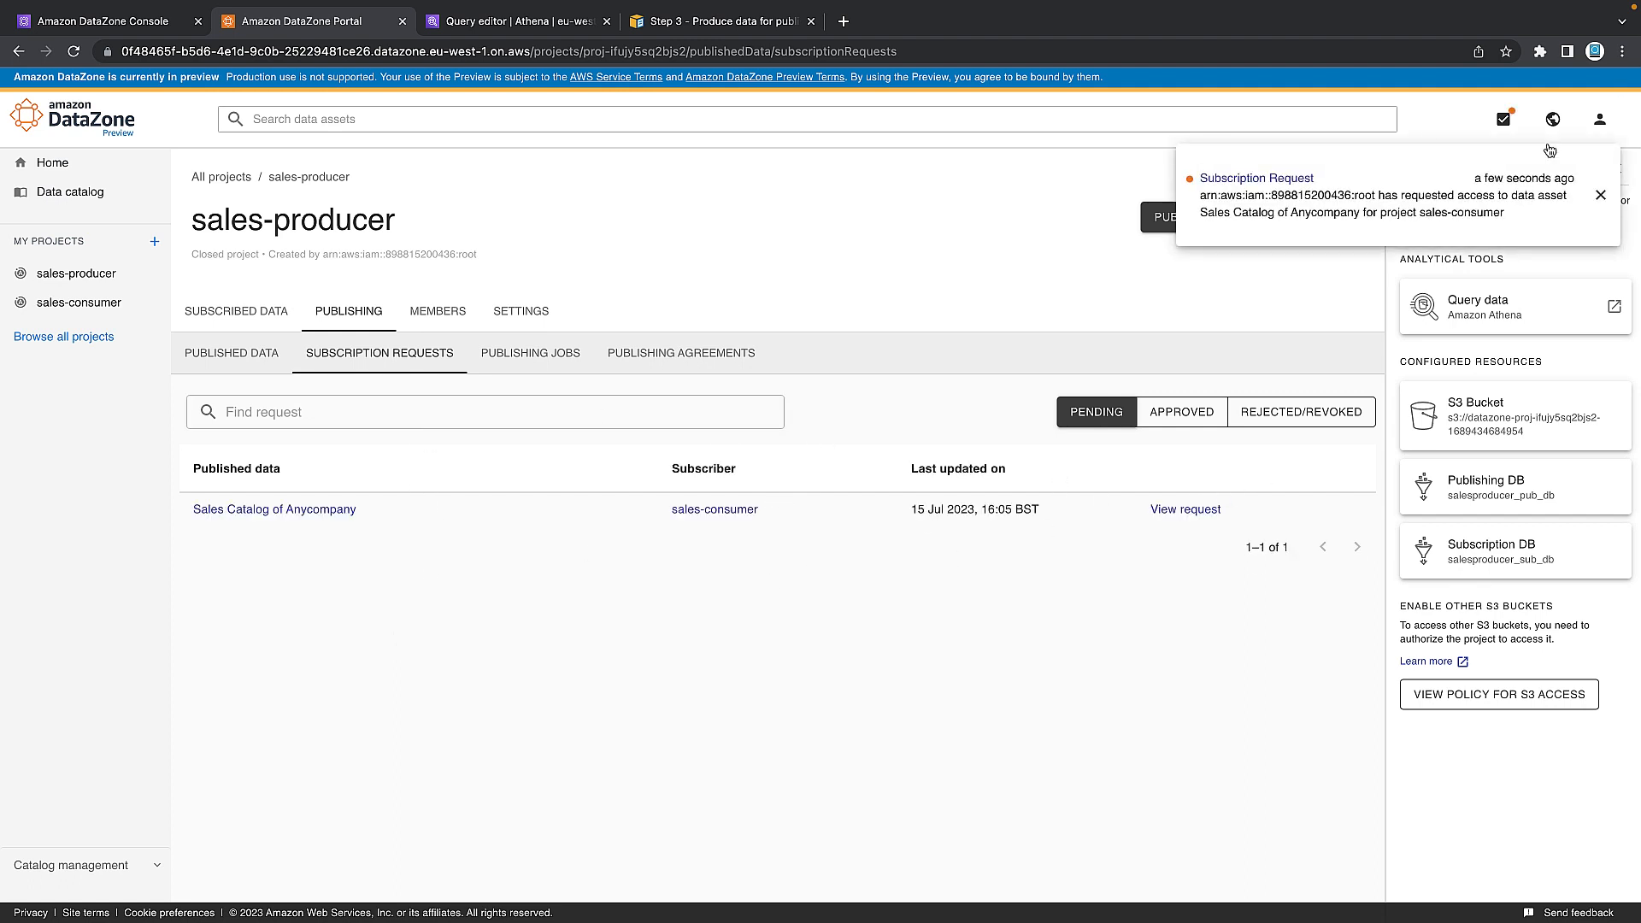
{"action": "mouse_move", "coordinate": [1601, 195]}
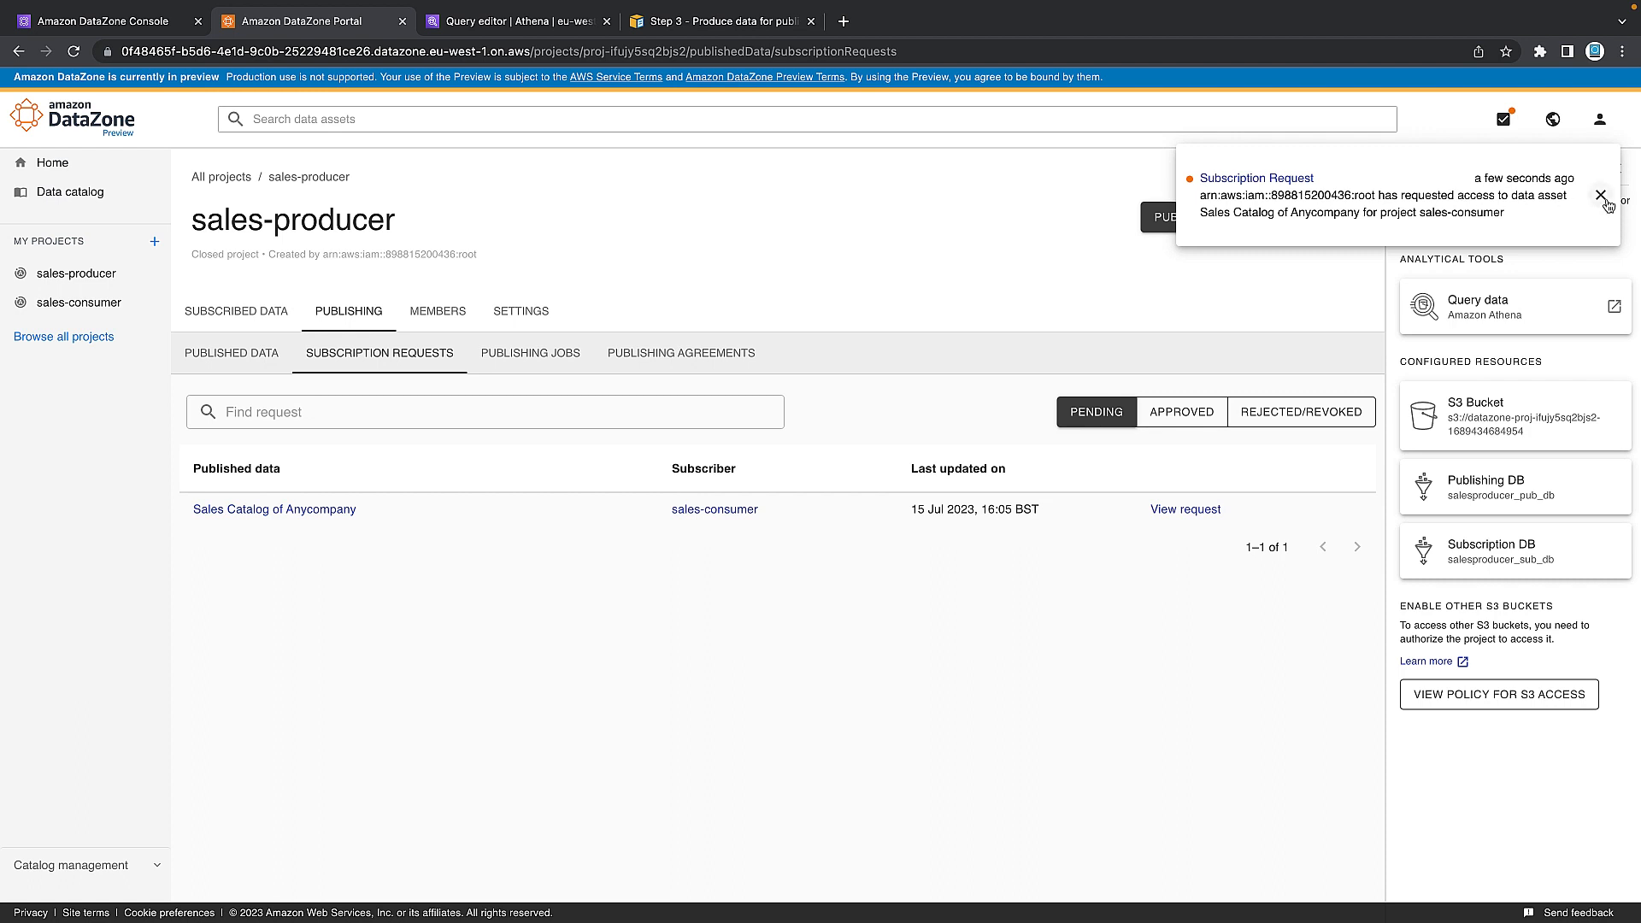
{"action": "left_click", "coordinate": [1600, 195]}
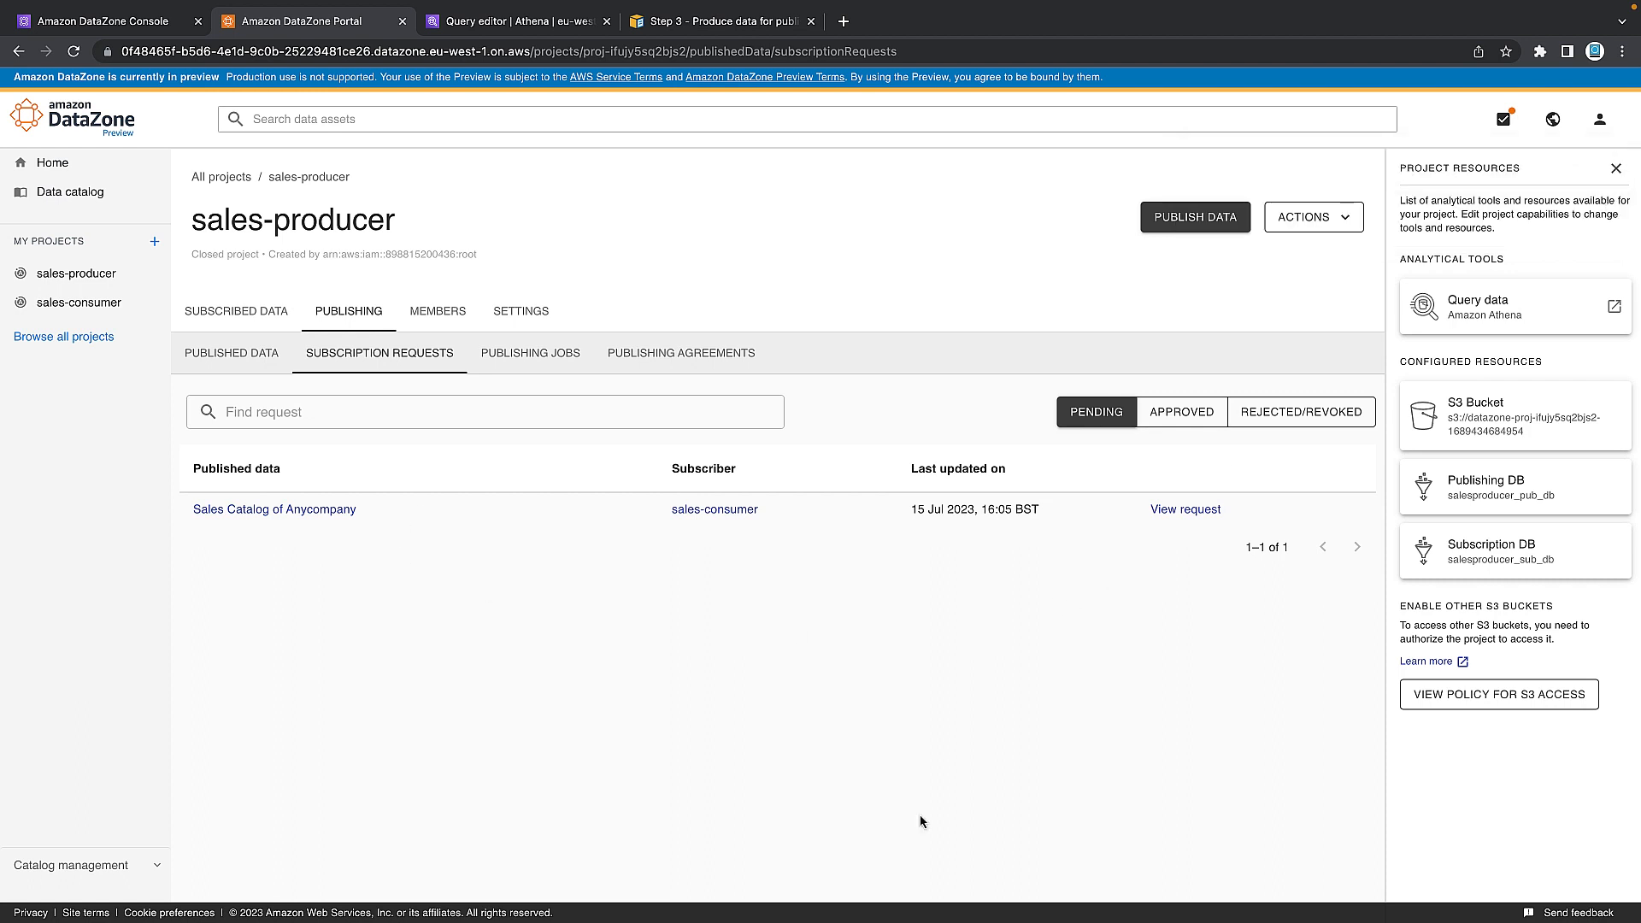
Approve sales-consumer's Sales Catalog of Anycompany request with reason 'Allowed access for monthly reporting'.
{"action": "left_click", "coordinate": [1186, 509]}
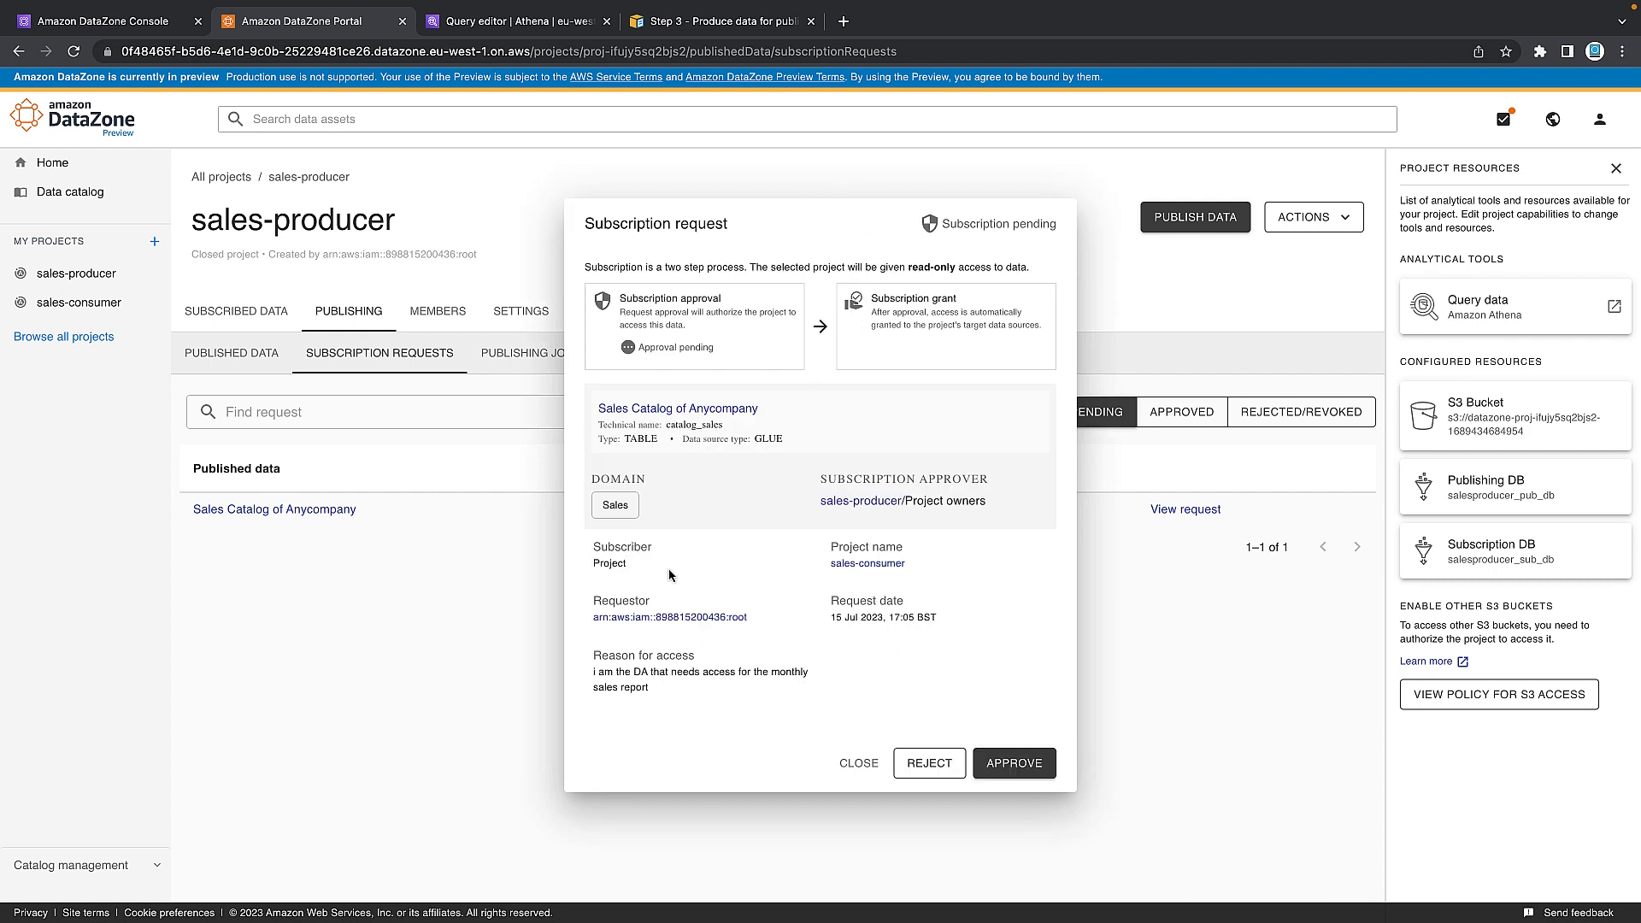
{"action": "mouse_move", "coordinate": [874, 540]}
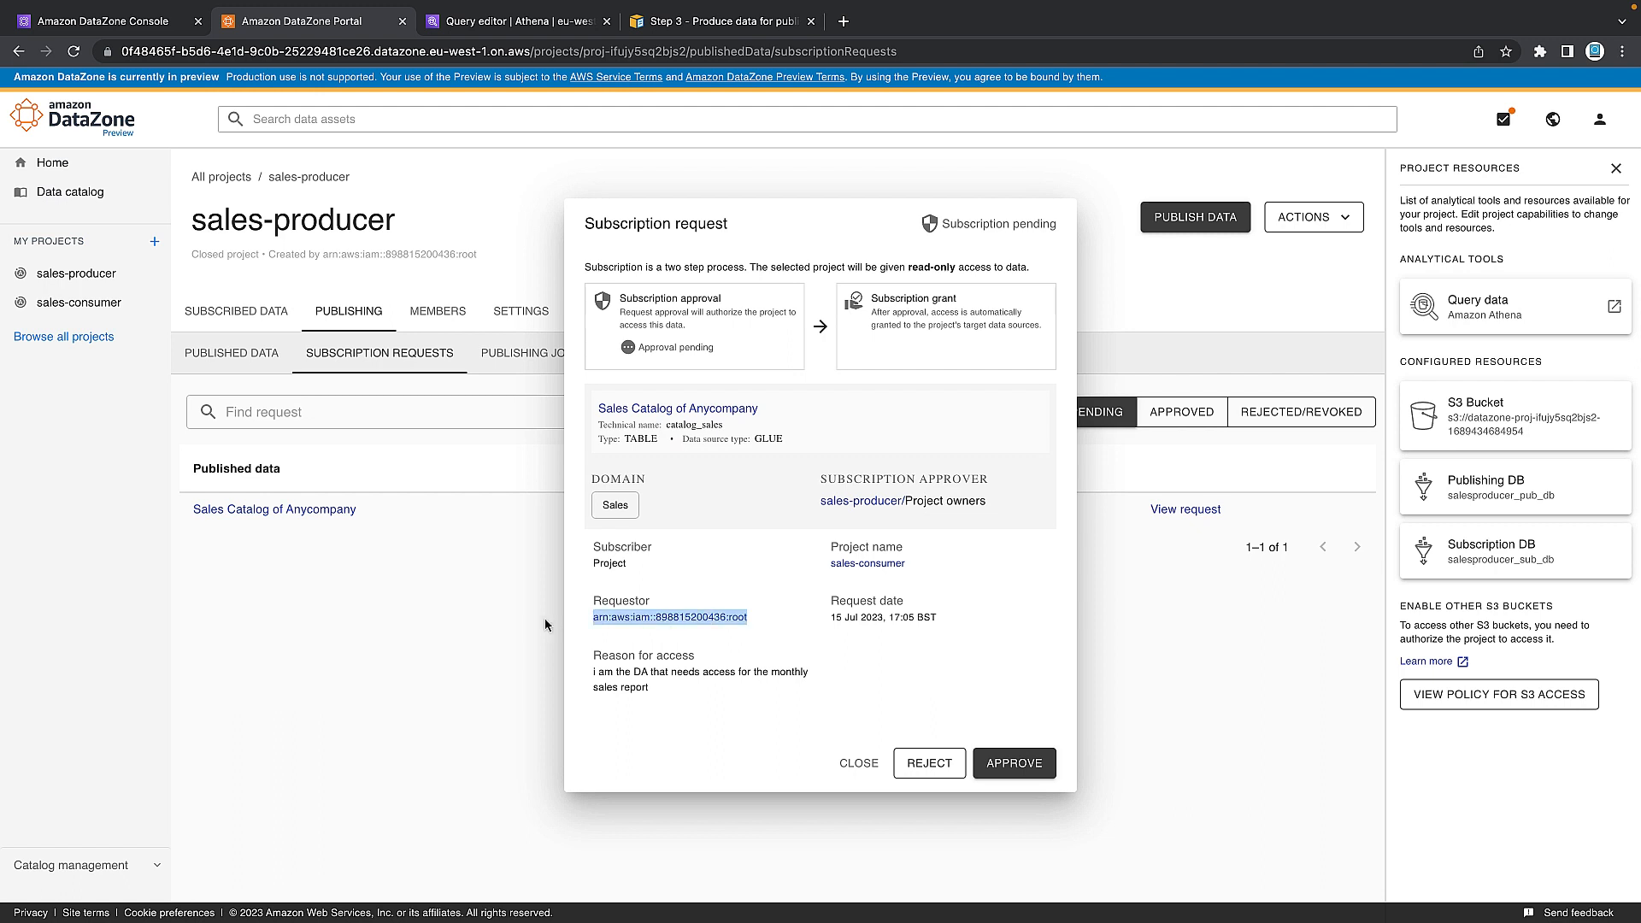
{"action": "mouse_move", "coordinate": [1052, 797]}
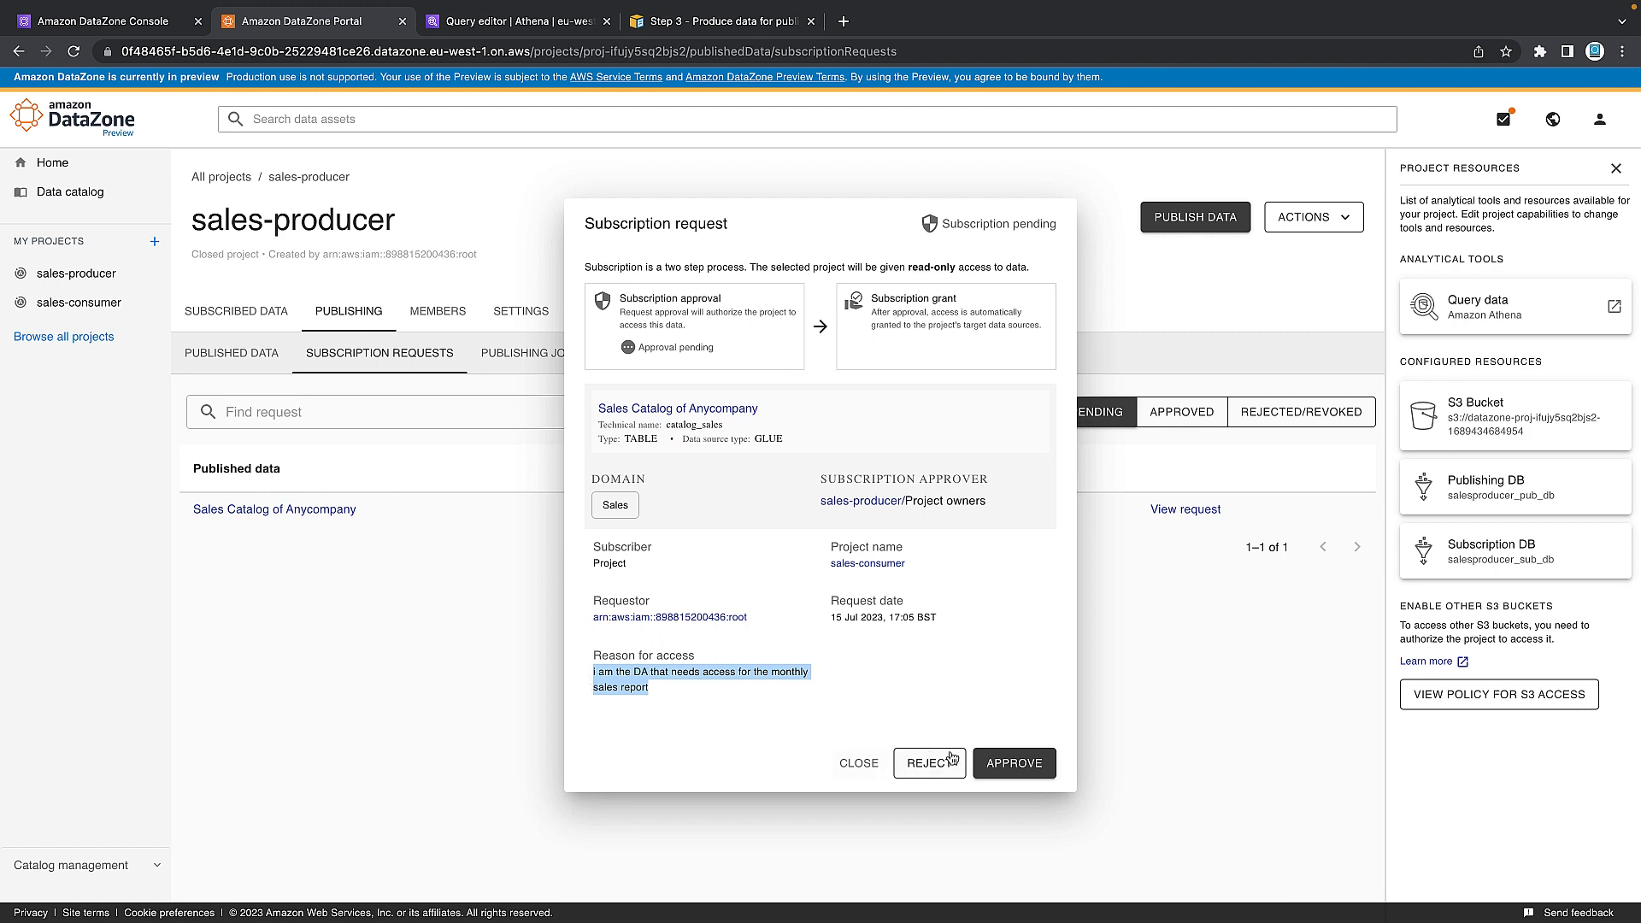
{"action": "left_click", "coordinate": [1014, 763]}
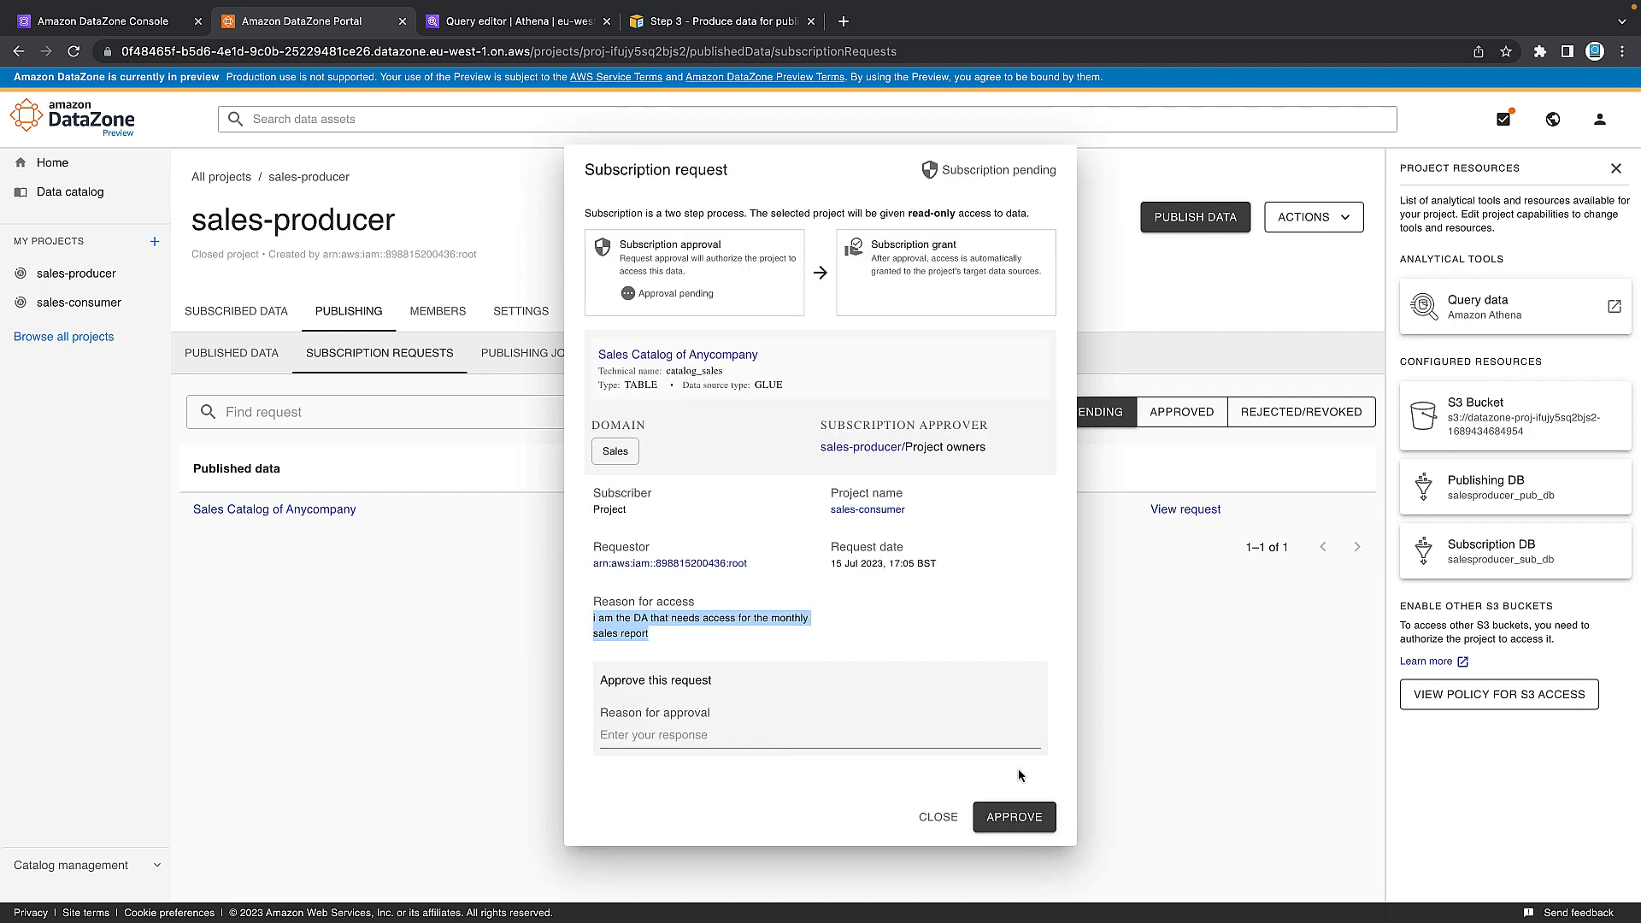
{"action": "left_click", "coordinate": [793, 735]}
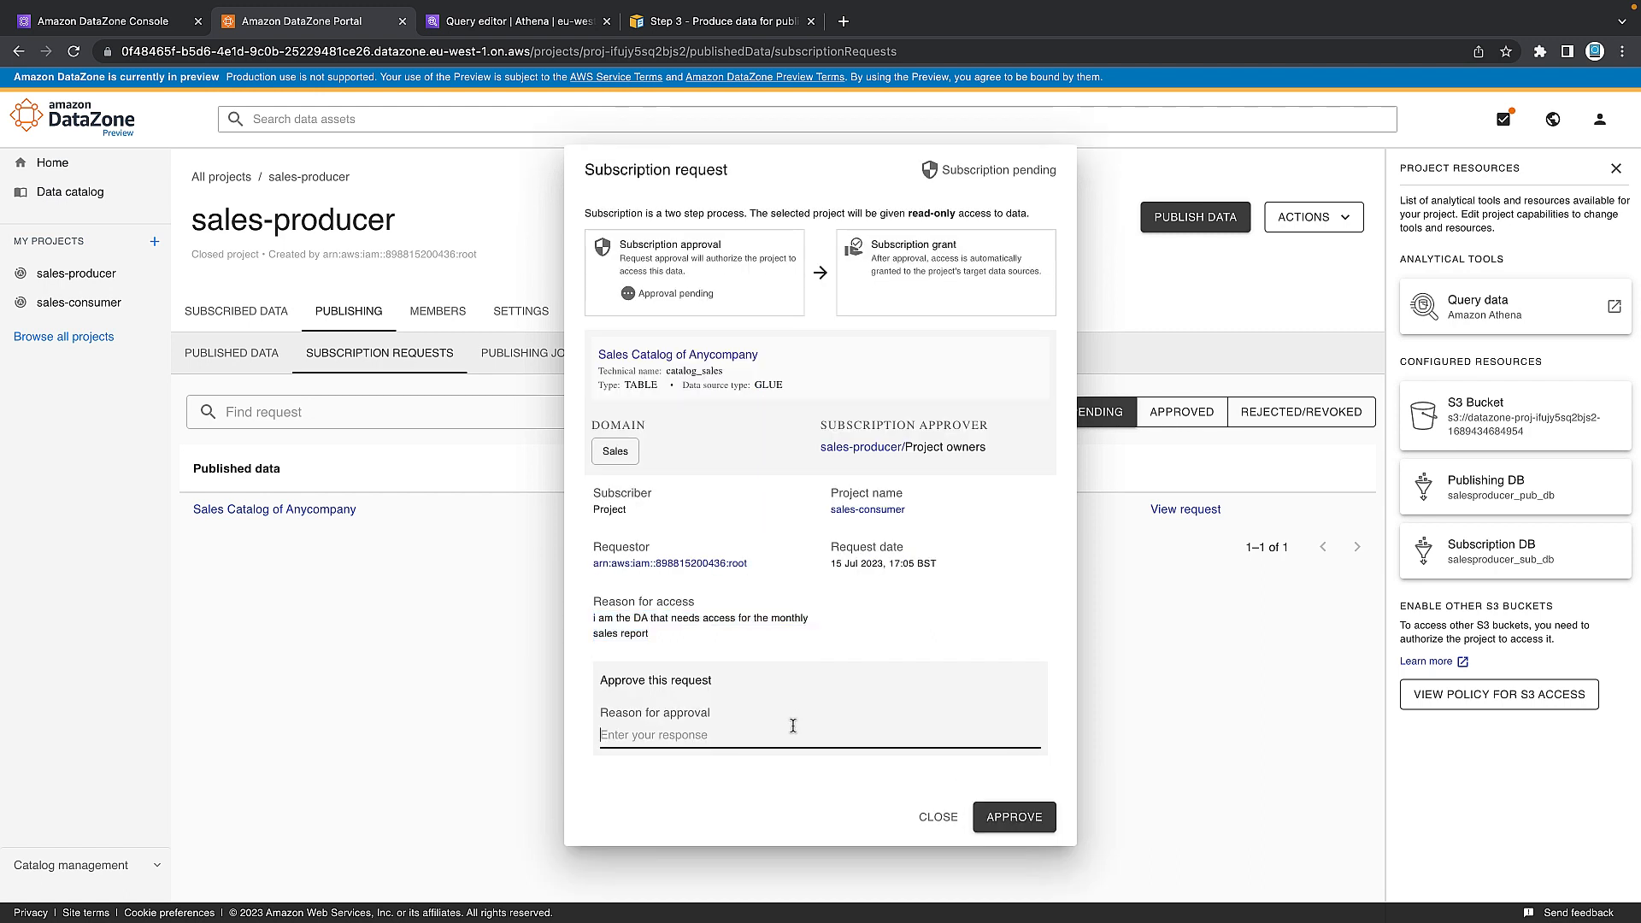
{"action": "left_click", "coordinate": [1014, 817]}
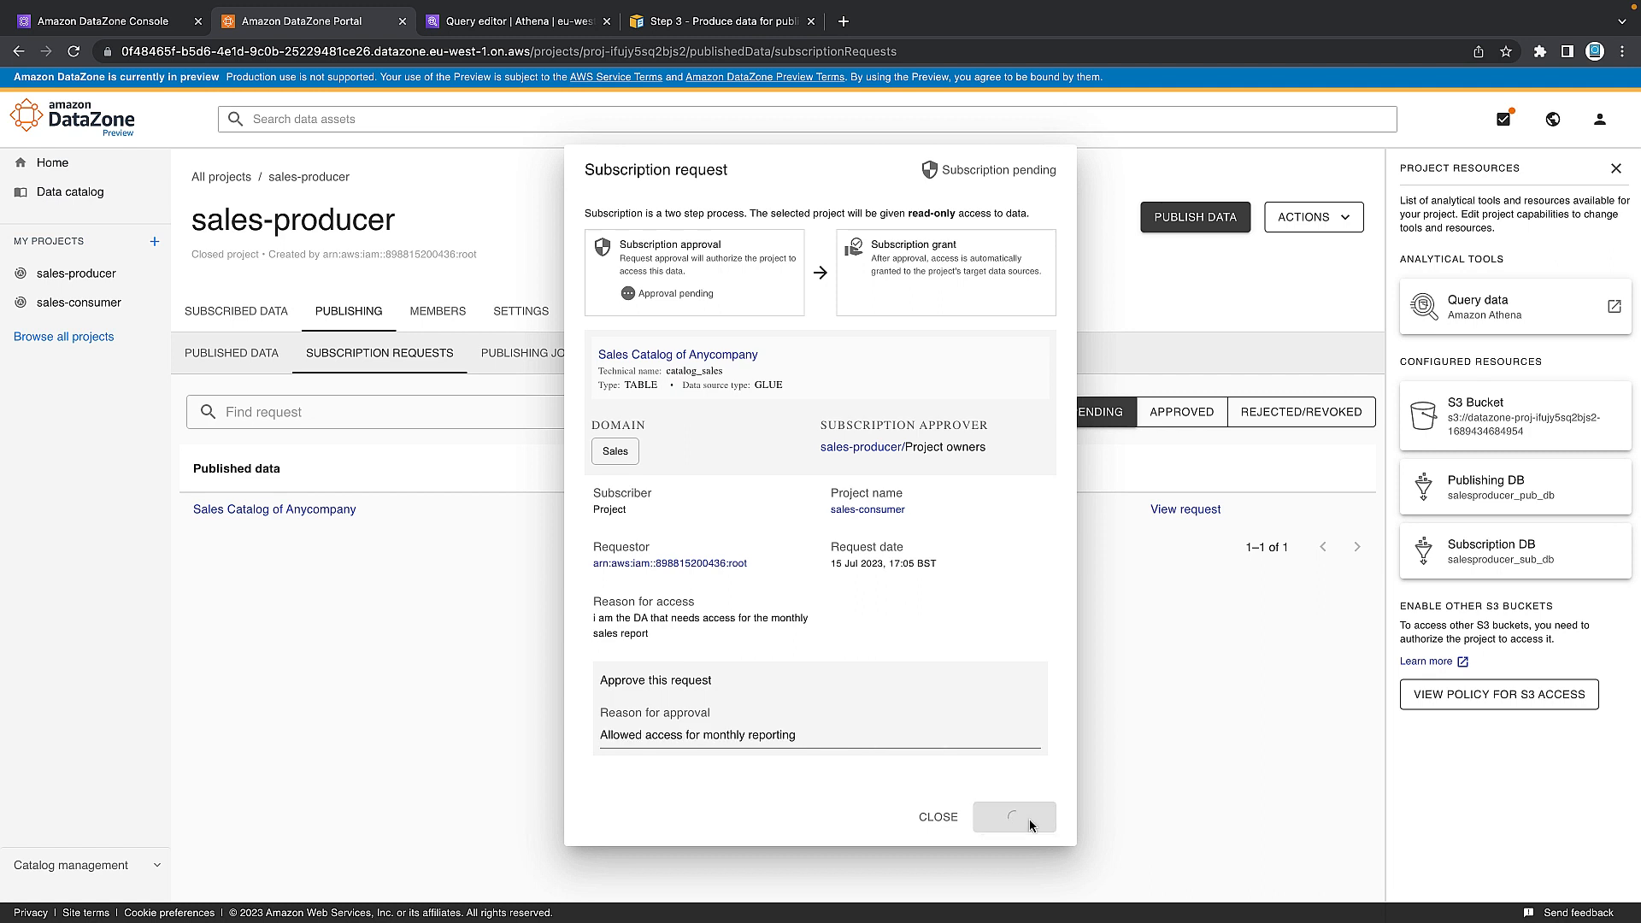
{"action": "left_click", "coordinate": [1016, 817]}
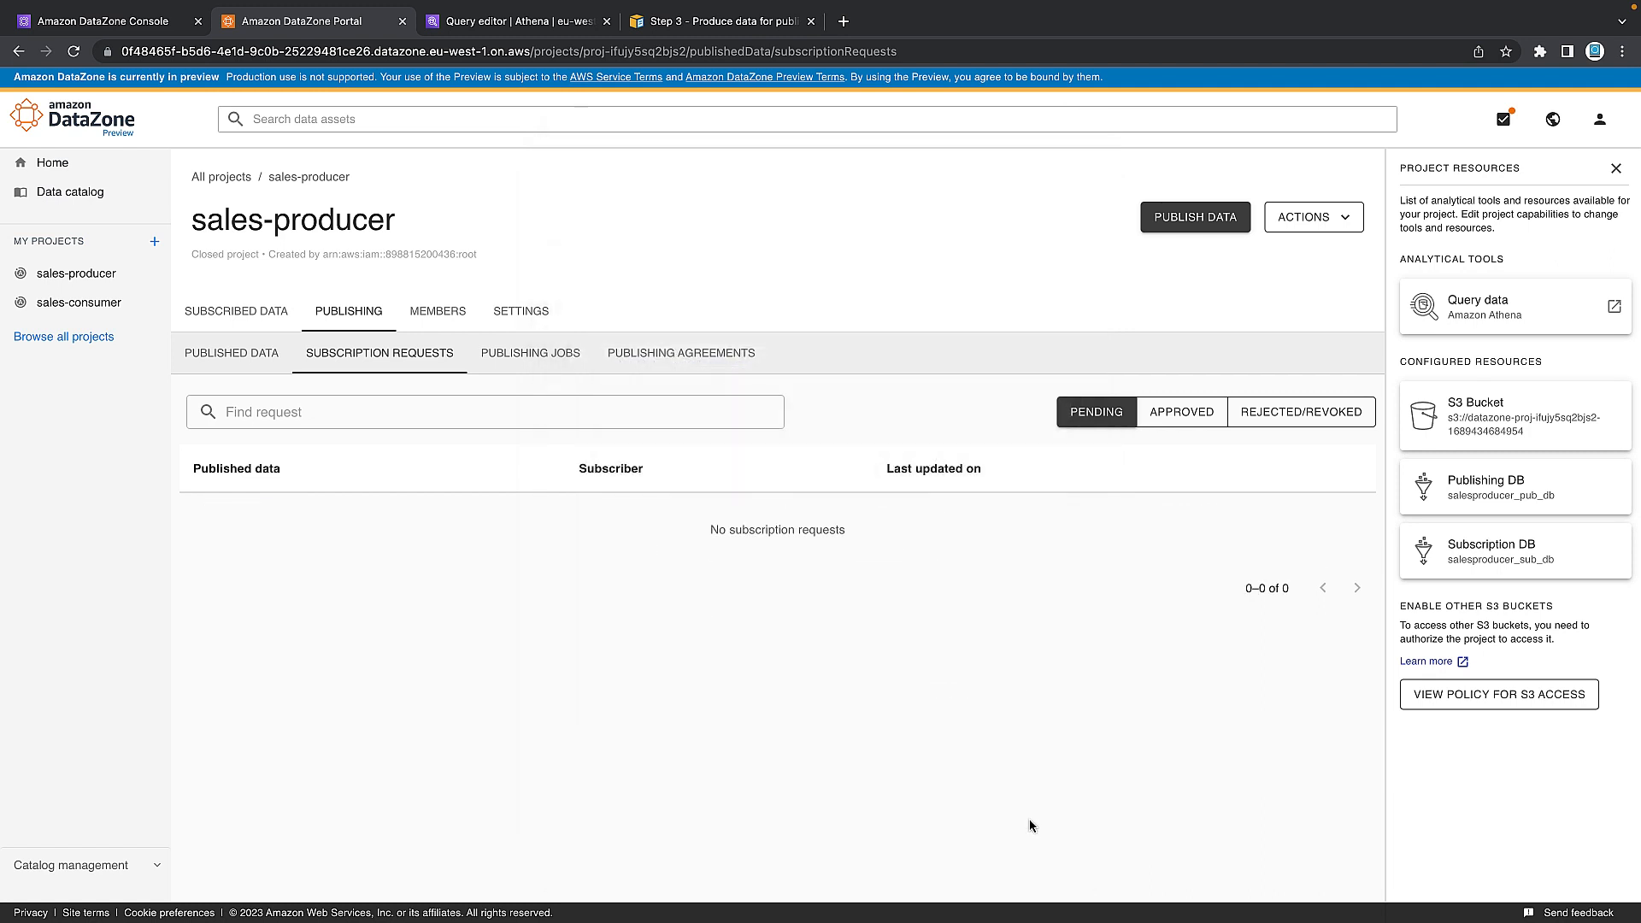
{"action": "mouse_move", "coordinate": [175, 322]}
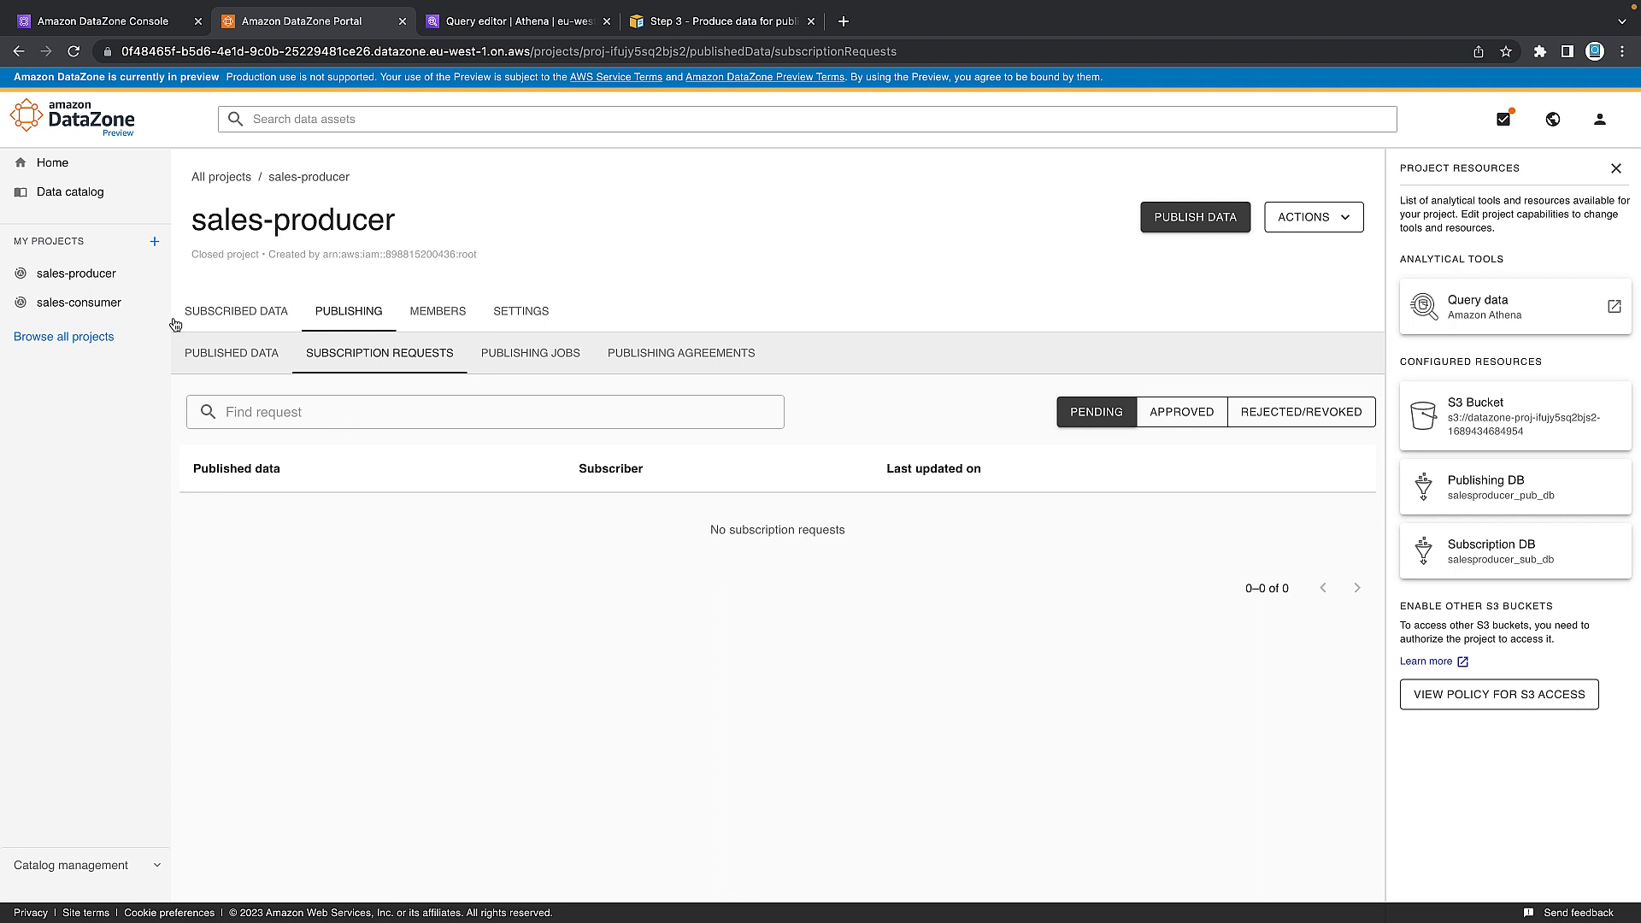
{"action": "mouse_move", "coordinate": [96, 318]}
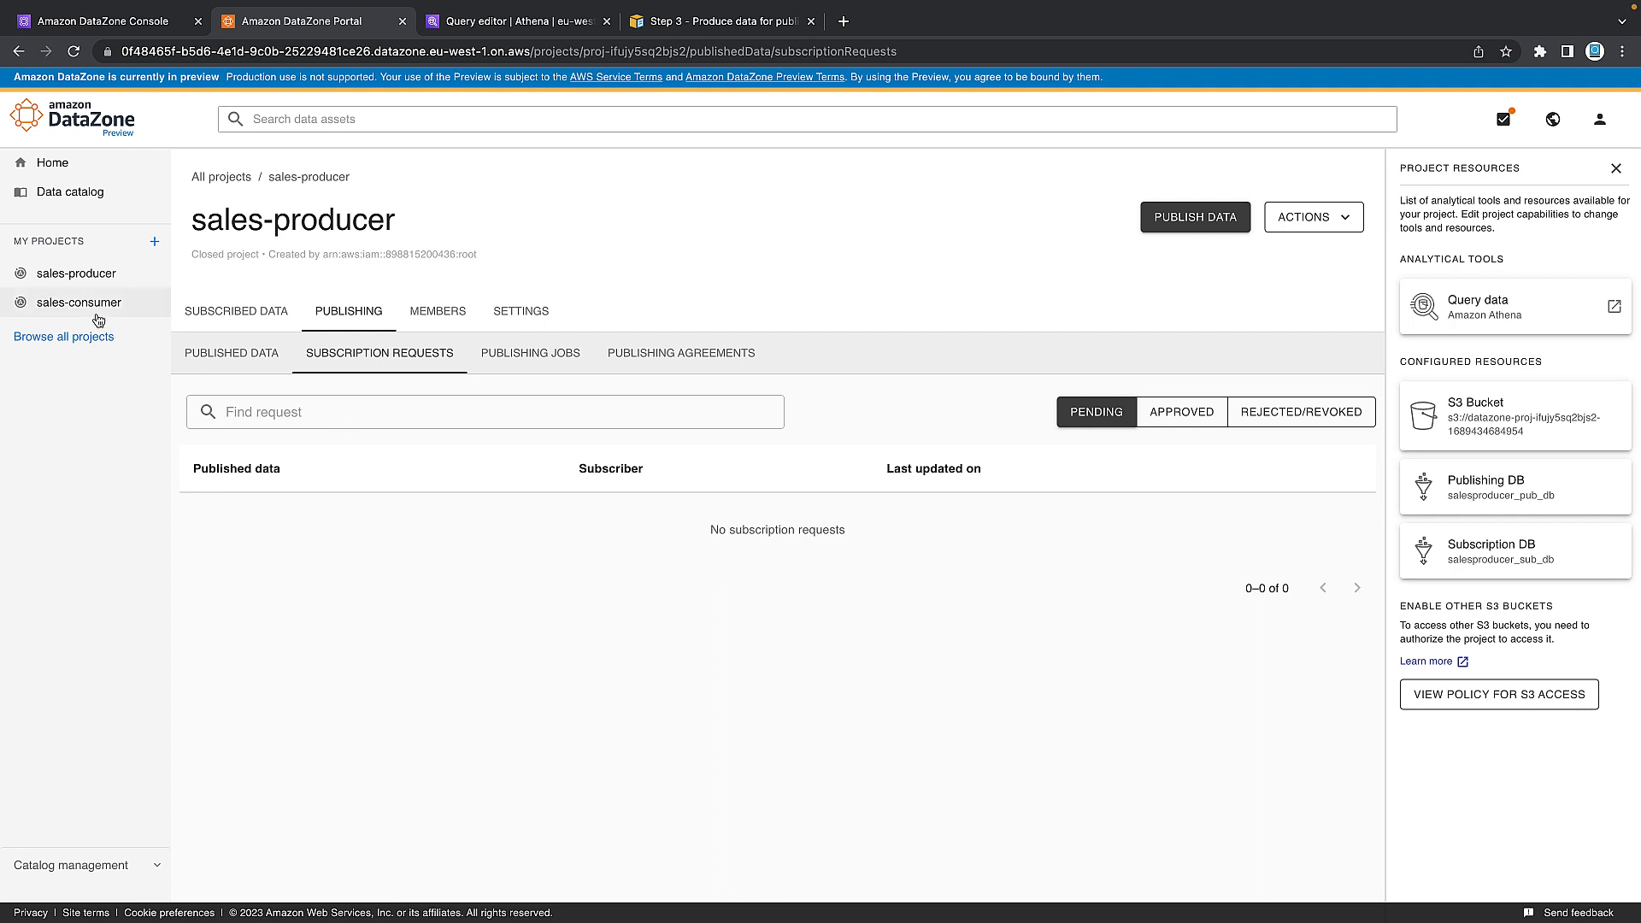
Review the sales-consumer project's 'Granted - 1 Linked' grant details for Sales Catalog of Anycompany.
{"action": "left_click", "coordinate": [71, 301]}
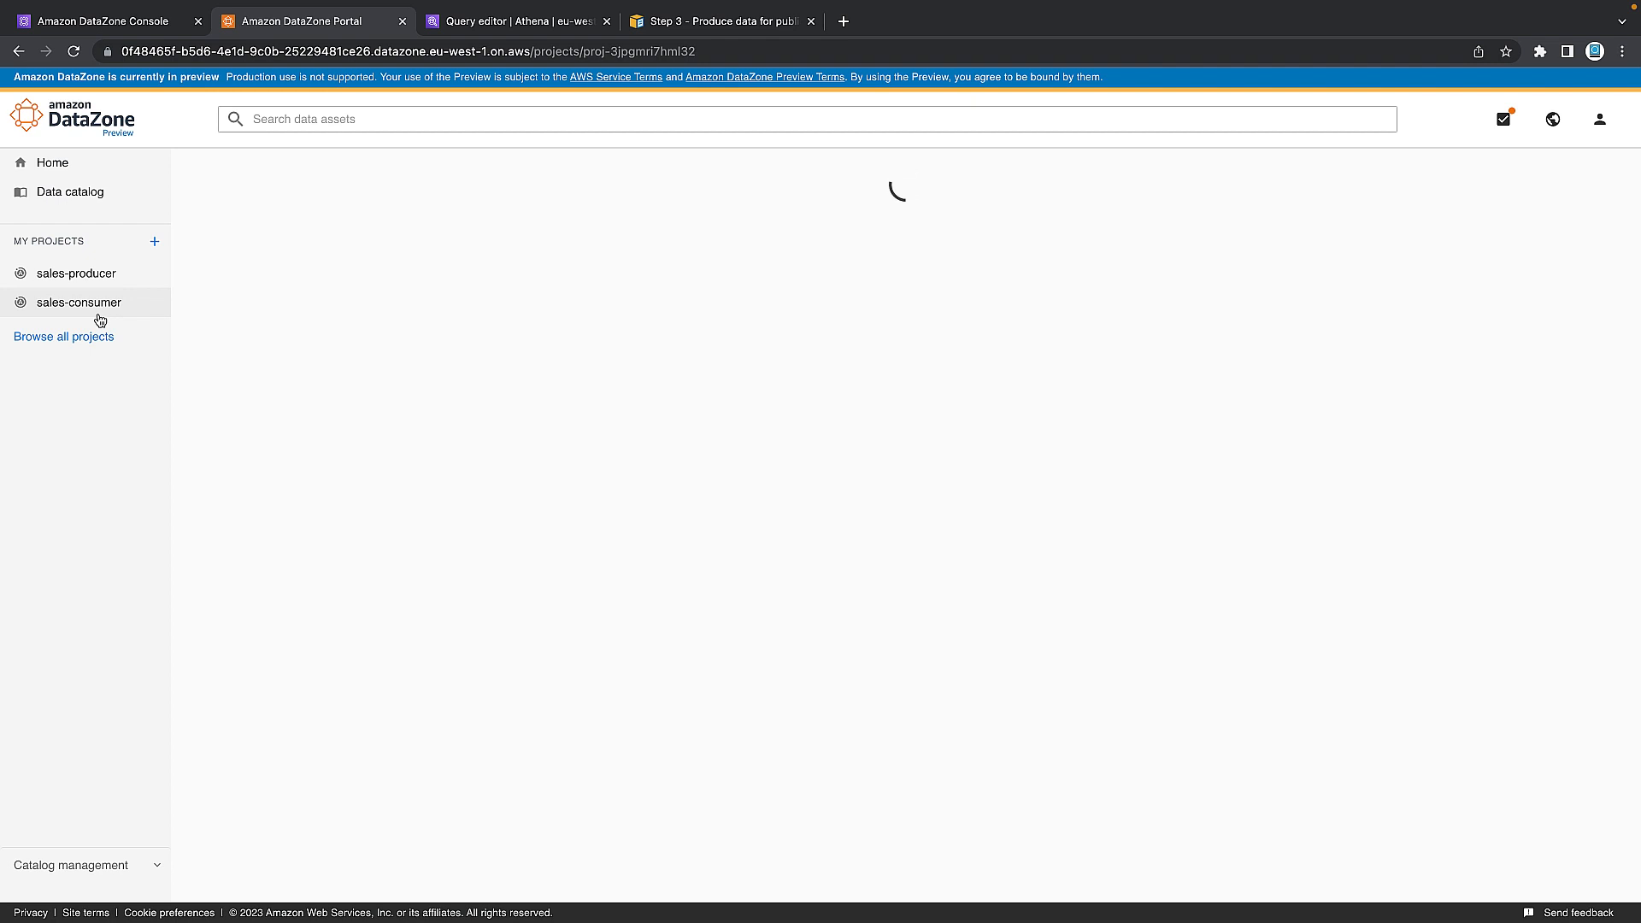
{"action": "left_click", "coordinate": [79, 302]}
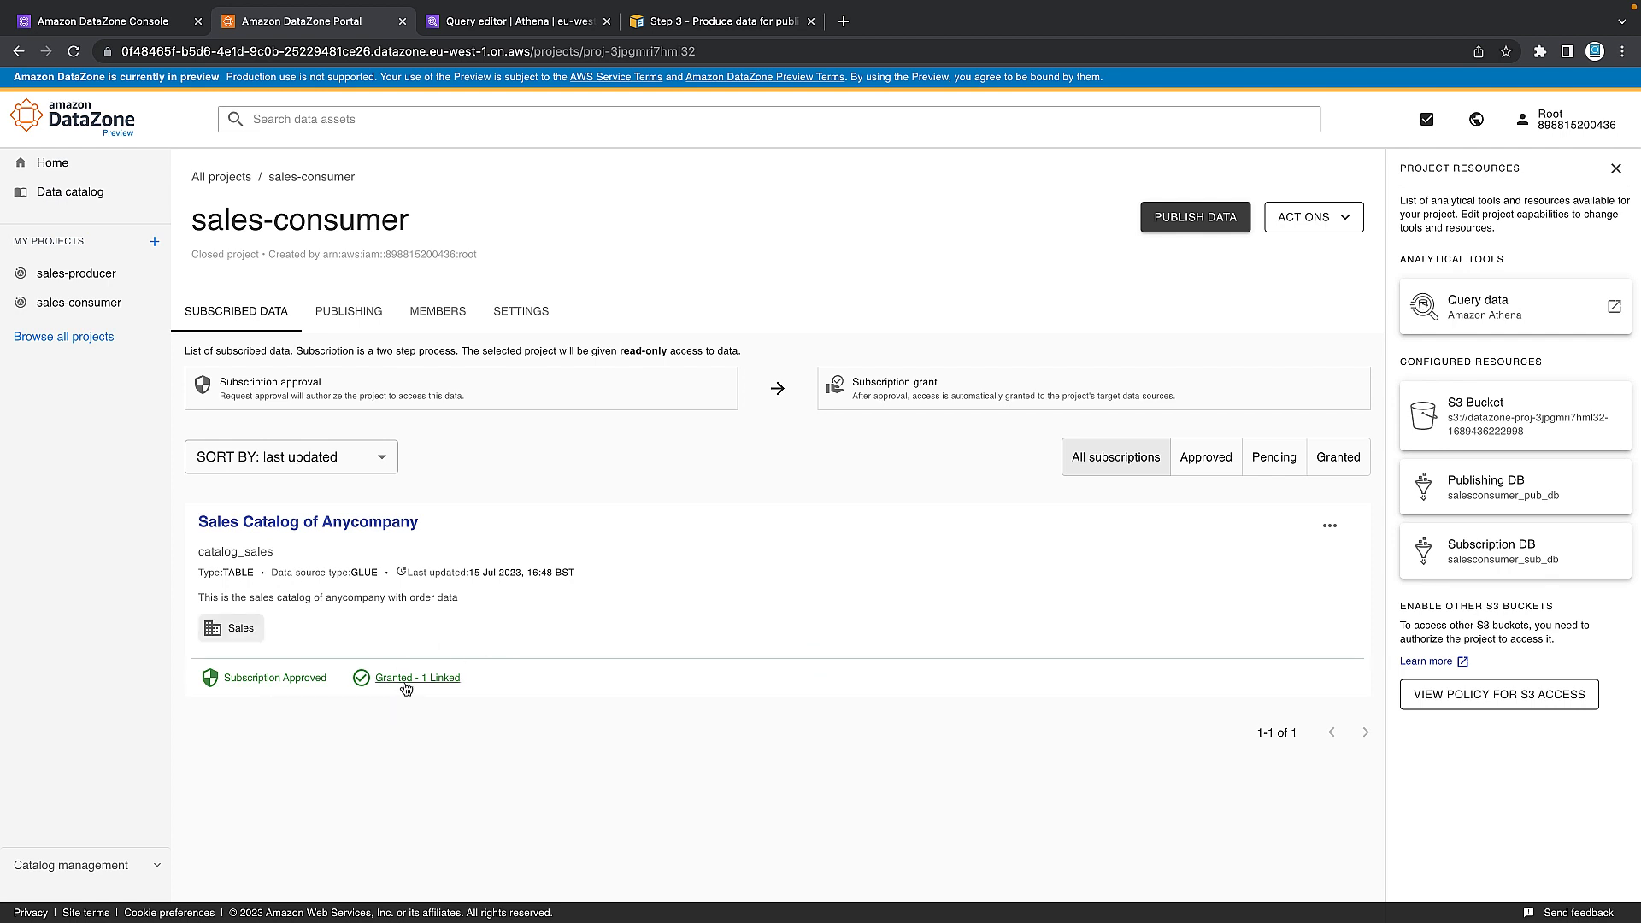
{"action": "left_click", "coordinate": [417, 677]}
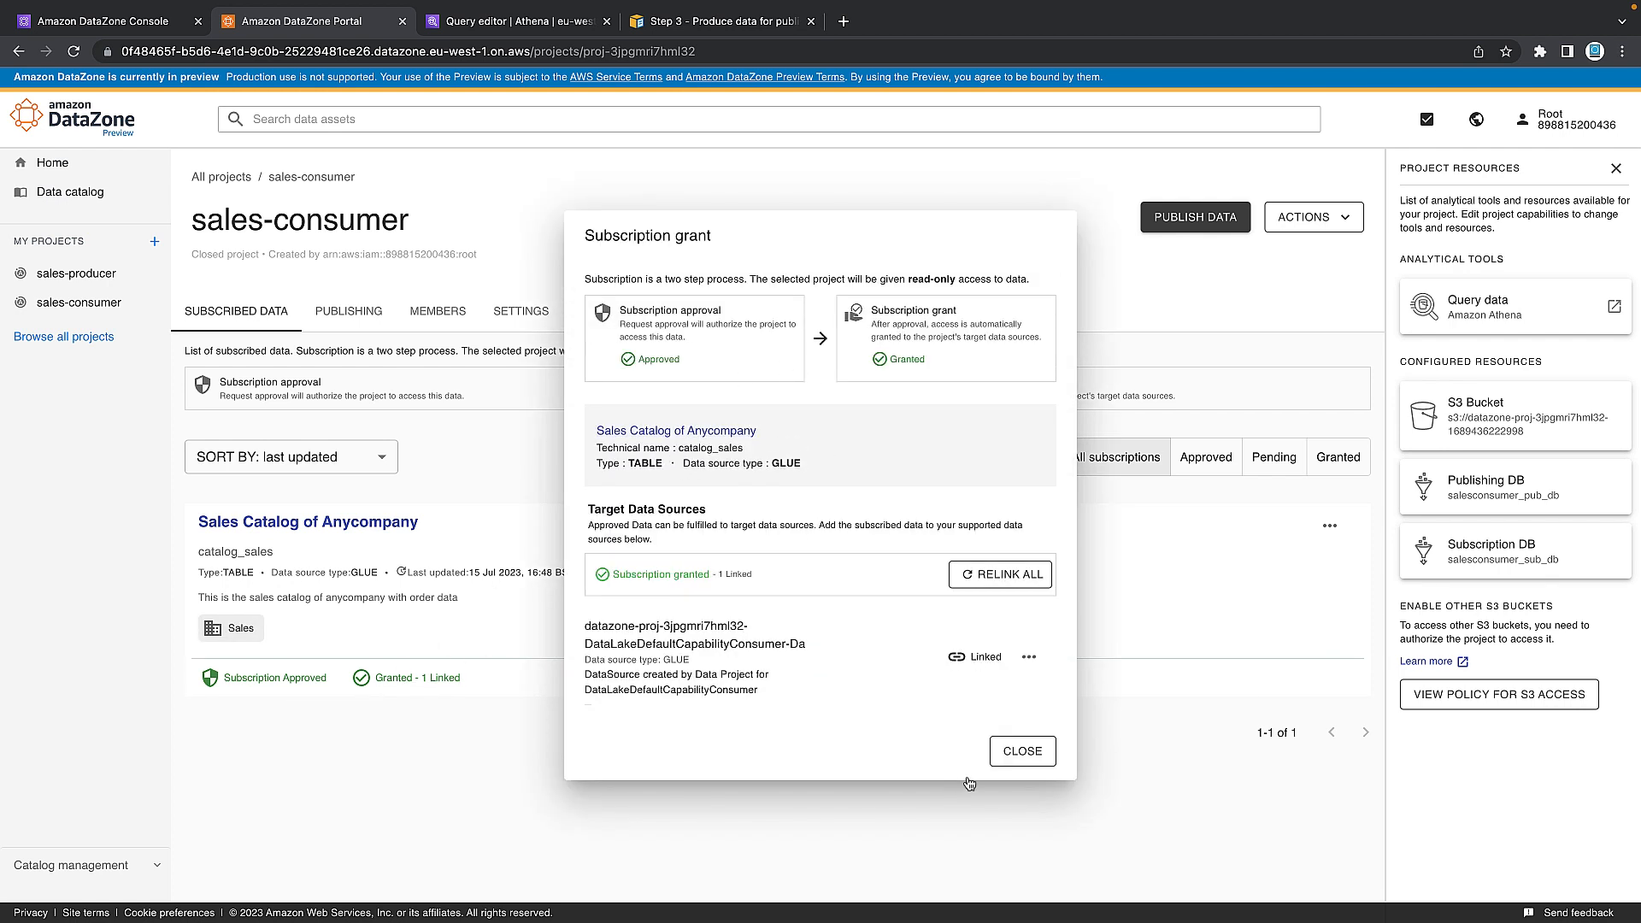
{"action": "left_click", "coordinate": [1022, 752]}
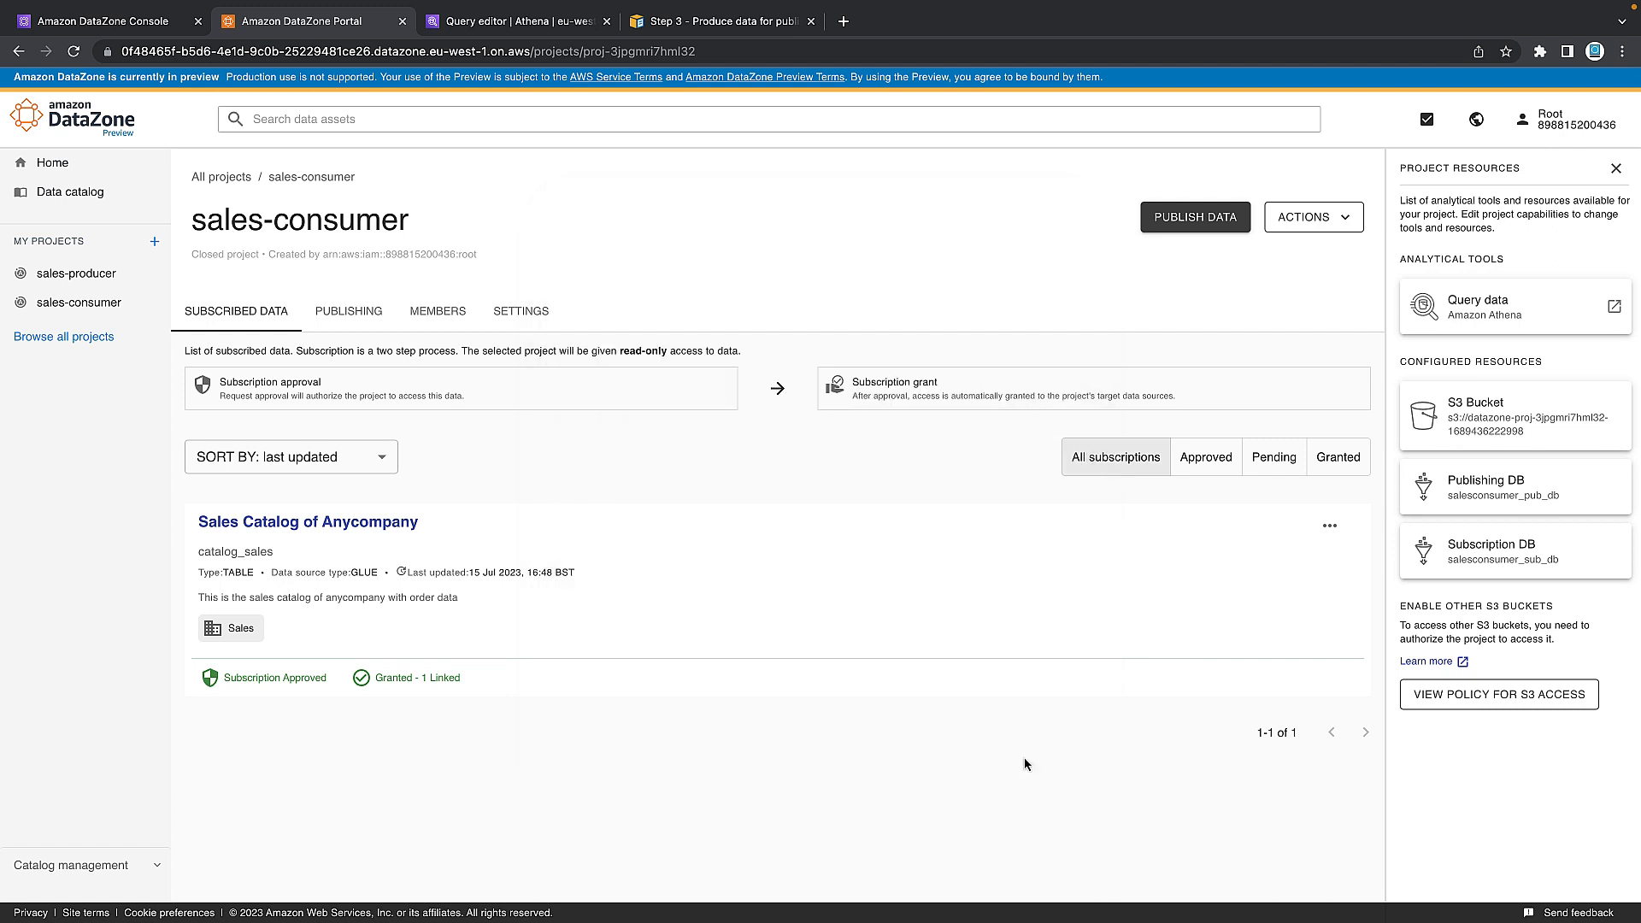
{"action": "mouse_move", "coordinate": [1268, 443]}
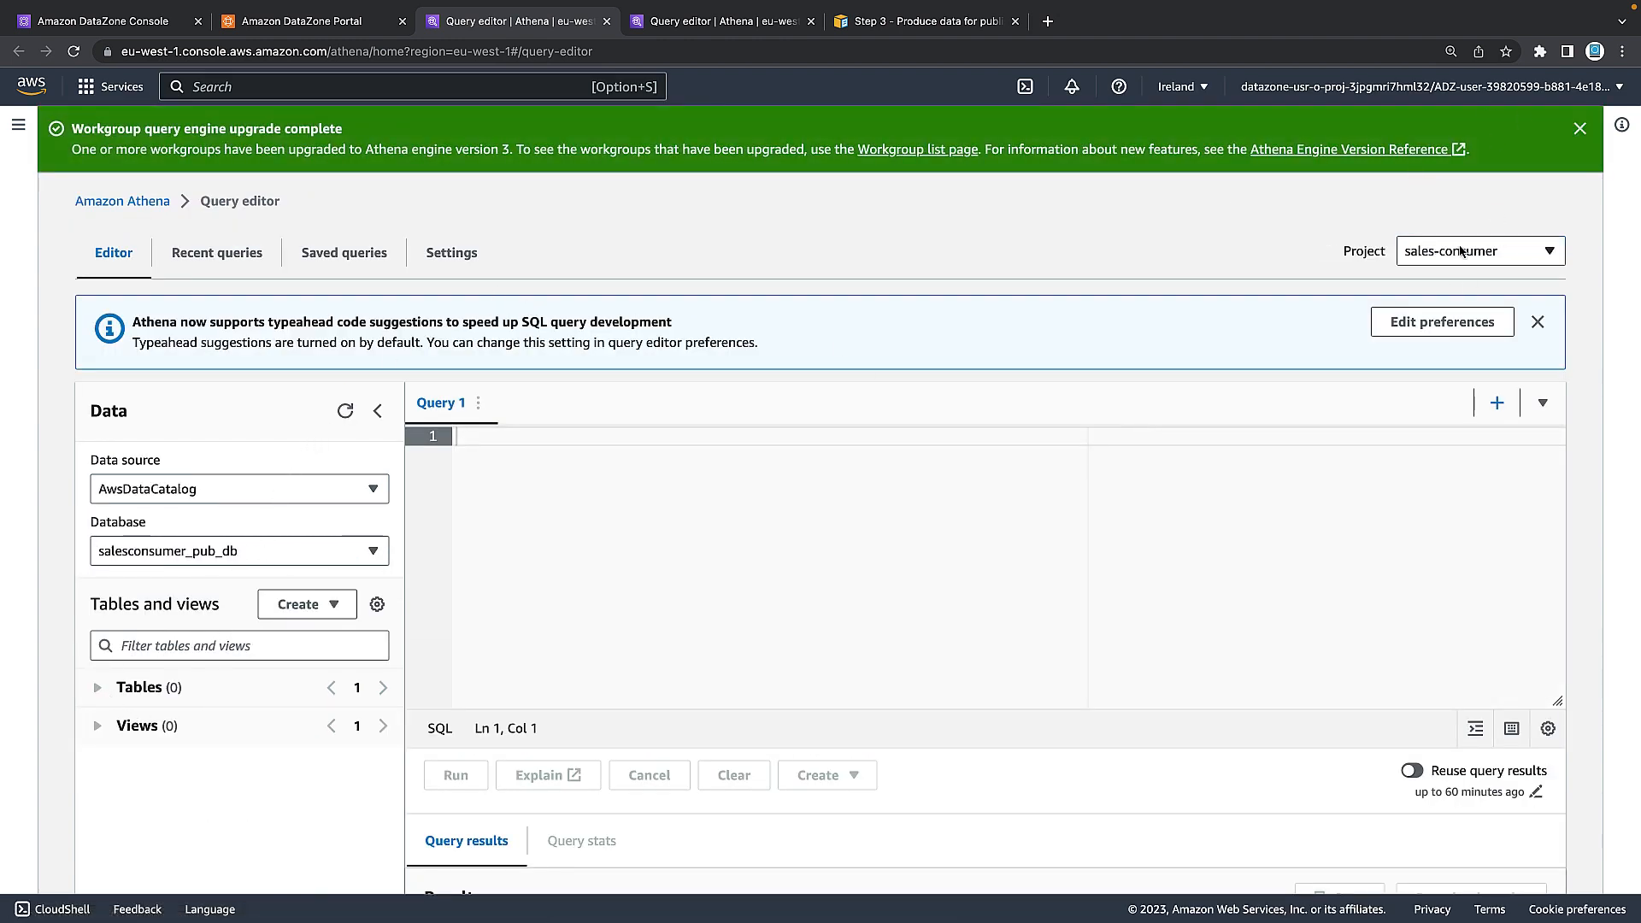
{"action": "mouse_move", "coordinate": [450, 400]}
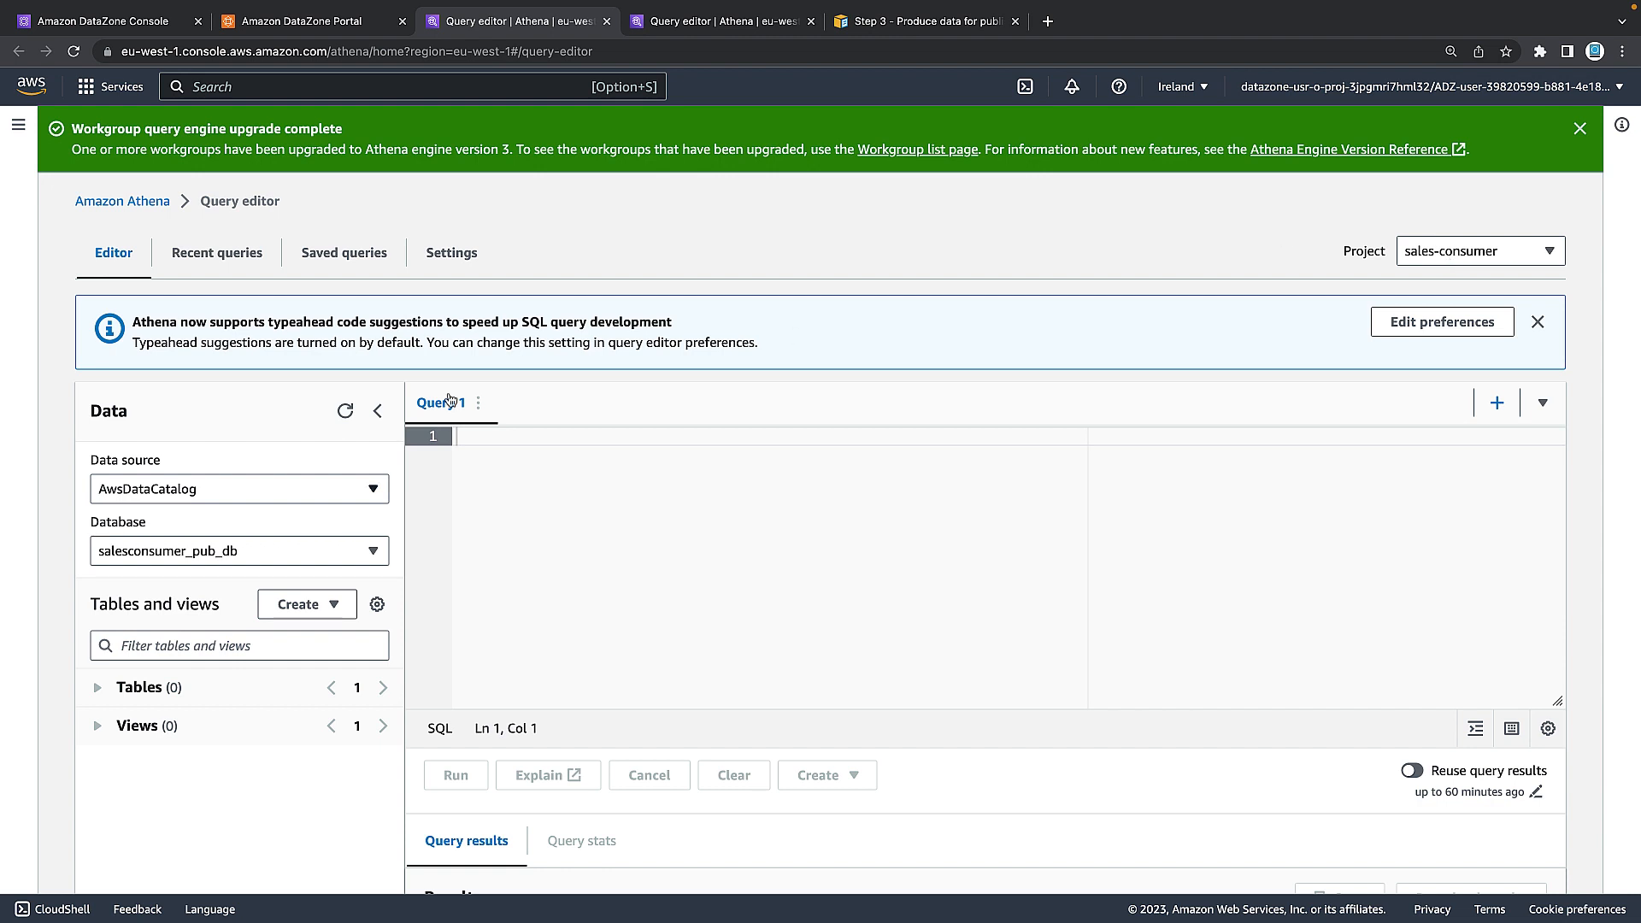
Preview the catalog_sales table from salesconsumer_sub_db in Athena, returning 10 rows.
{"action": "left_click", "coordinate": [239, 551]}
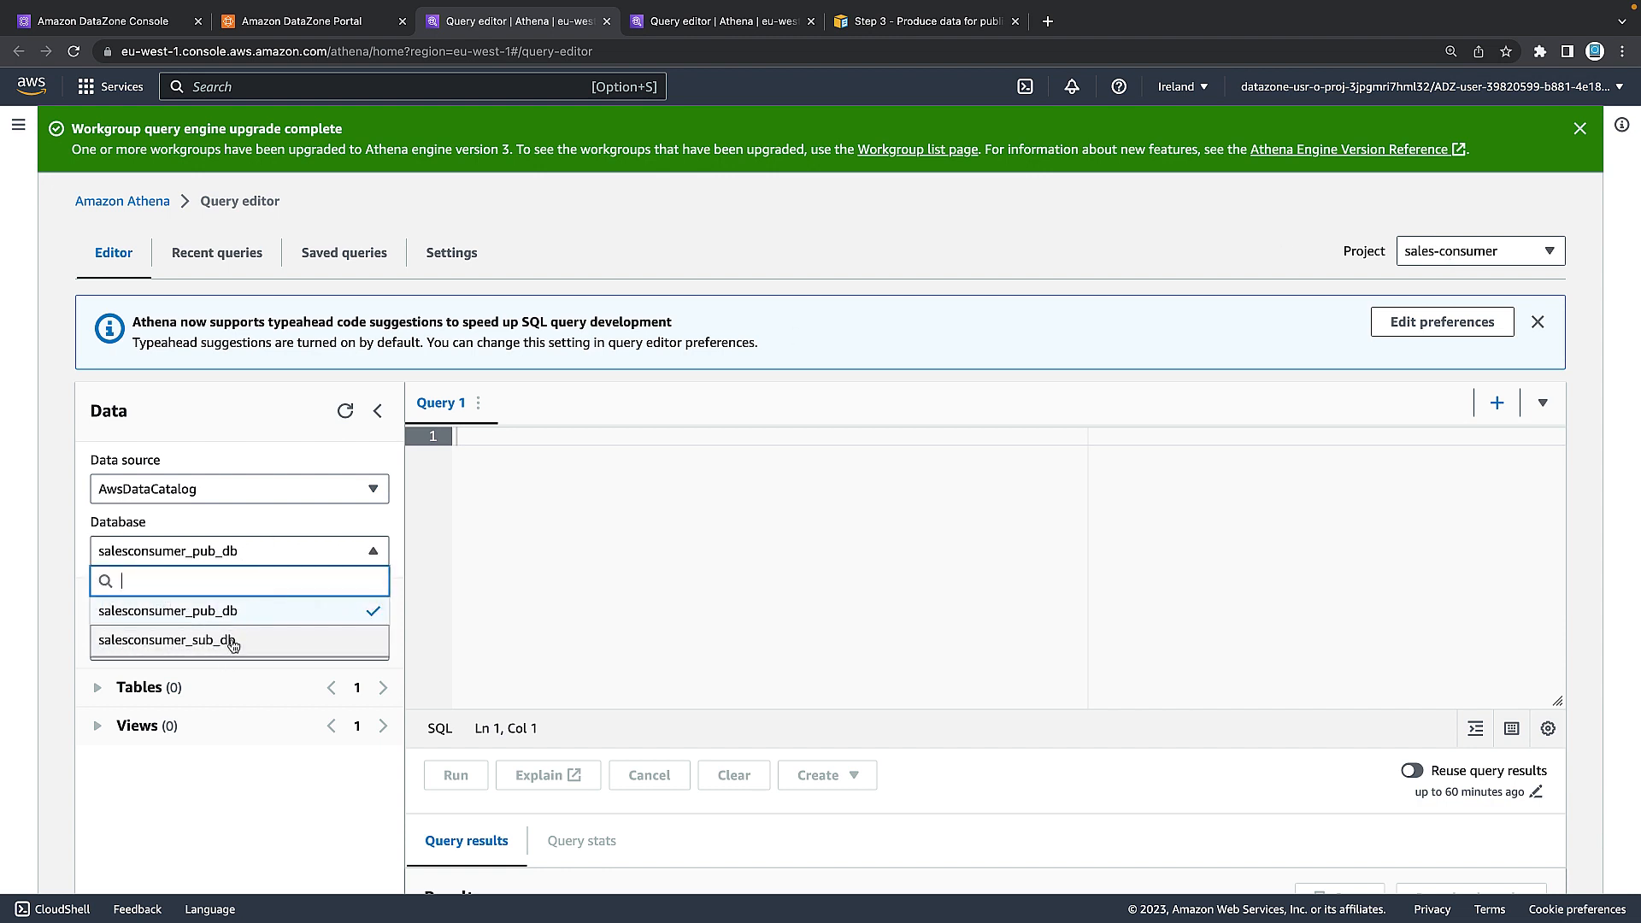
{"action": "left_click", "coordinate": [167, 639]}
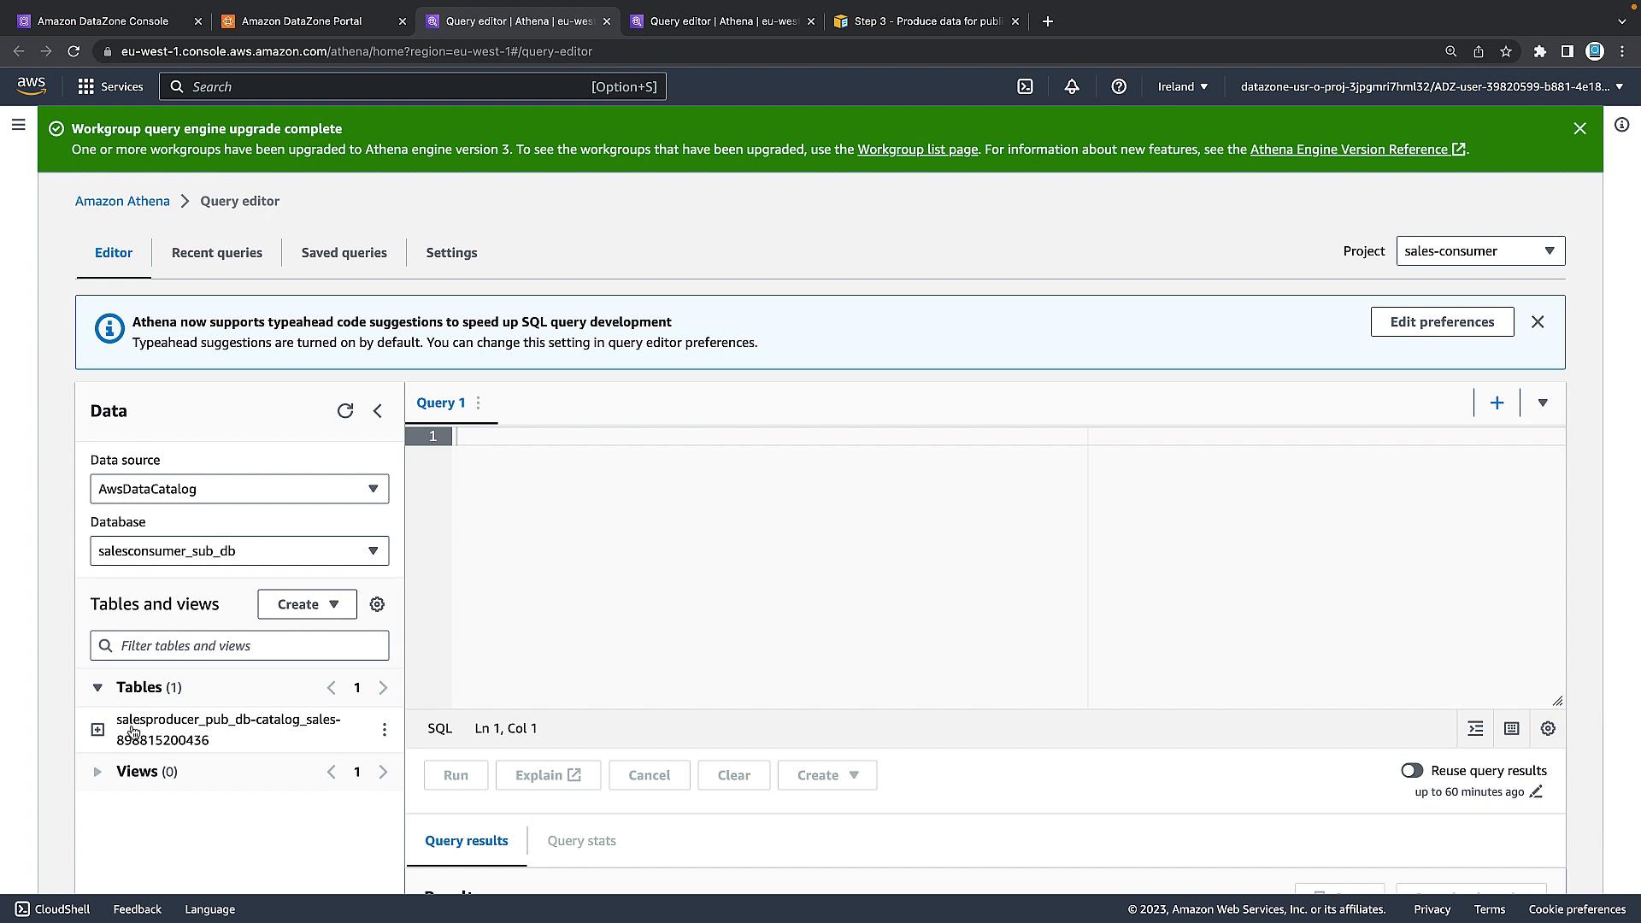
{"action": "left_click", "coordinate": [385, 730]}
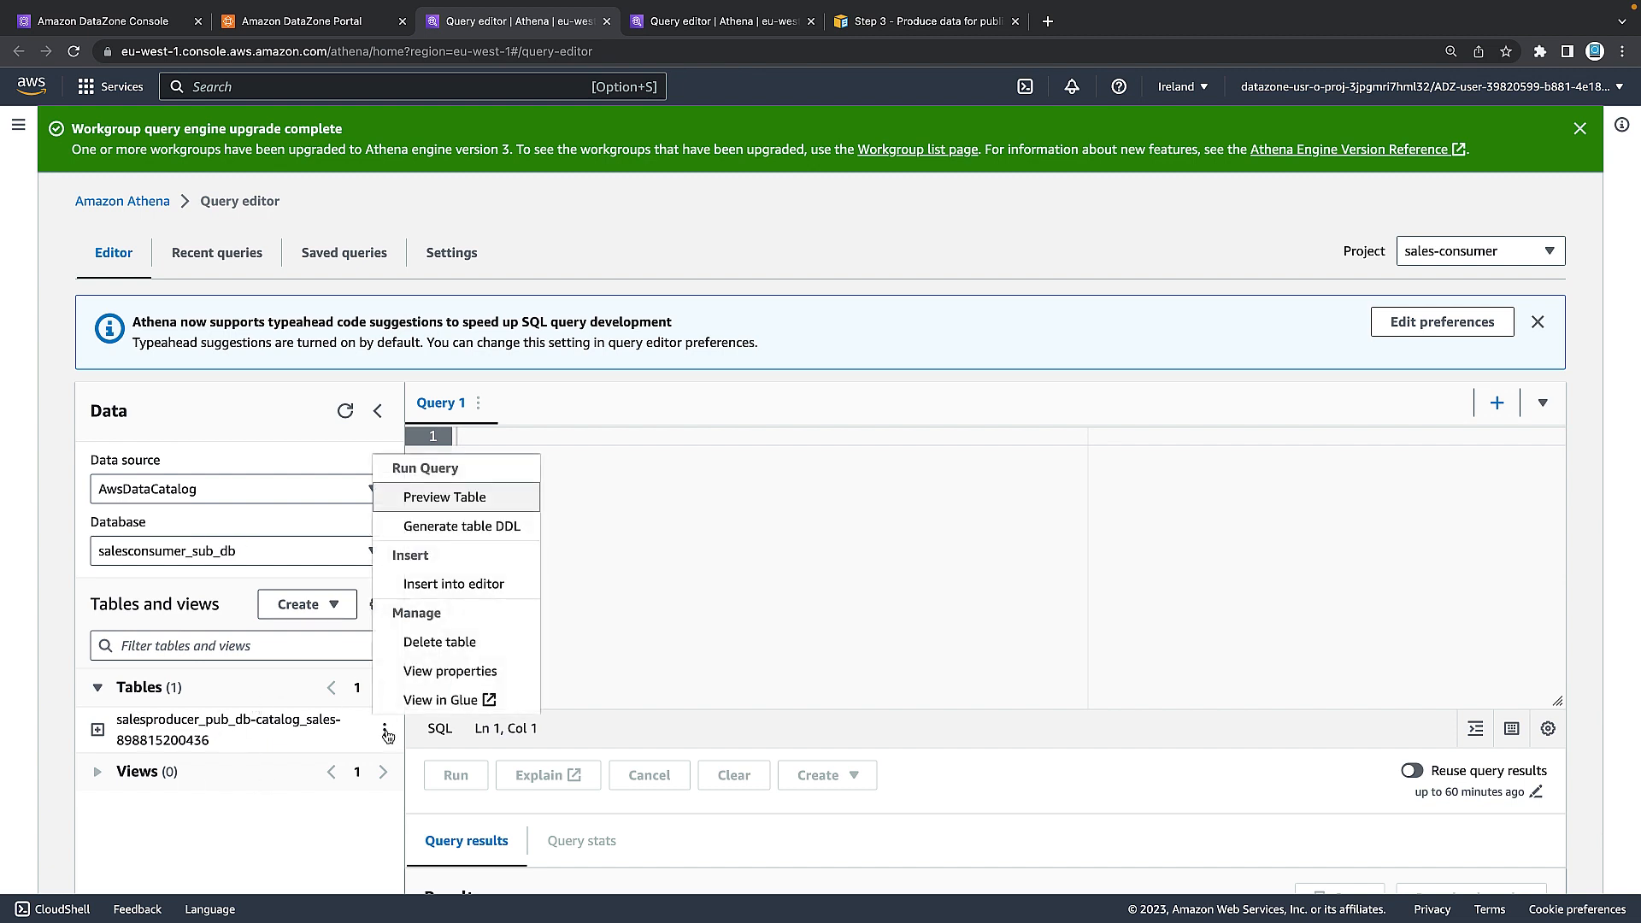
{"action": "left_click", "coordinate": [444, 496]}
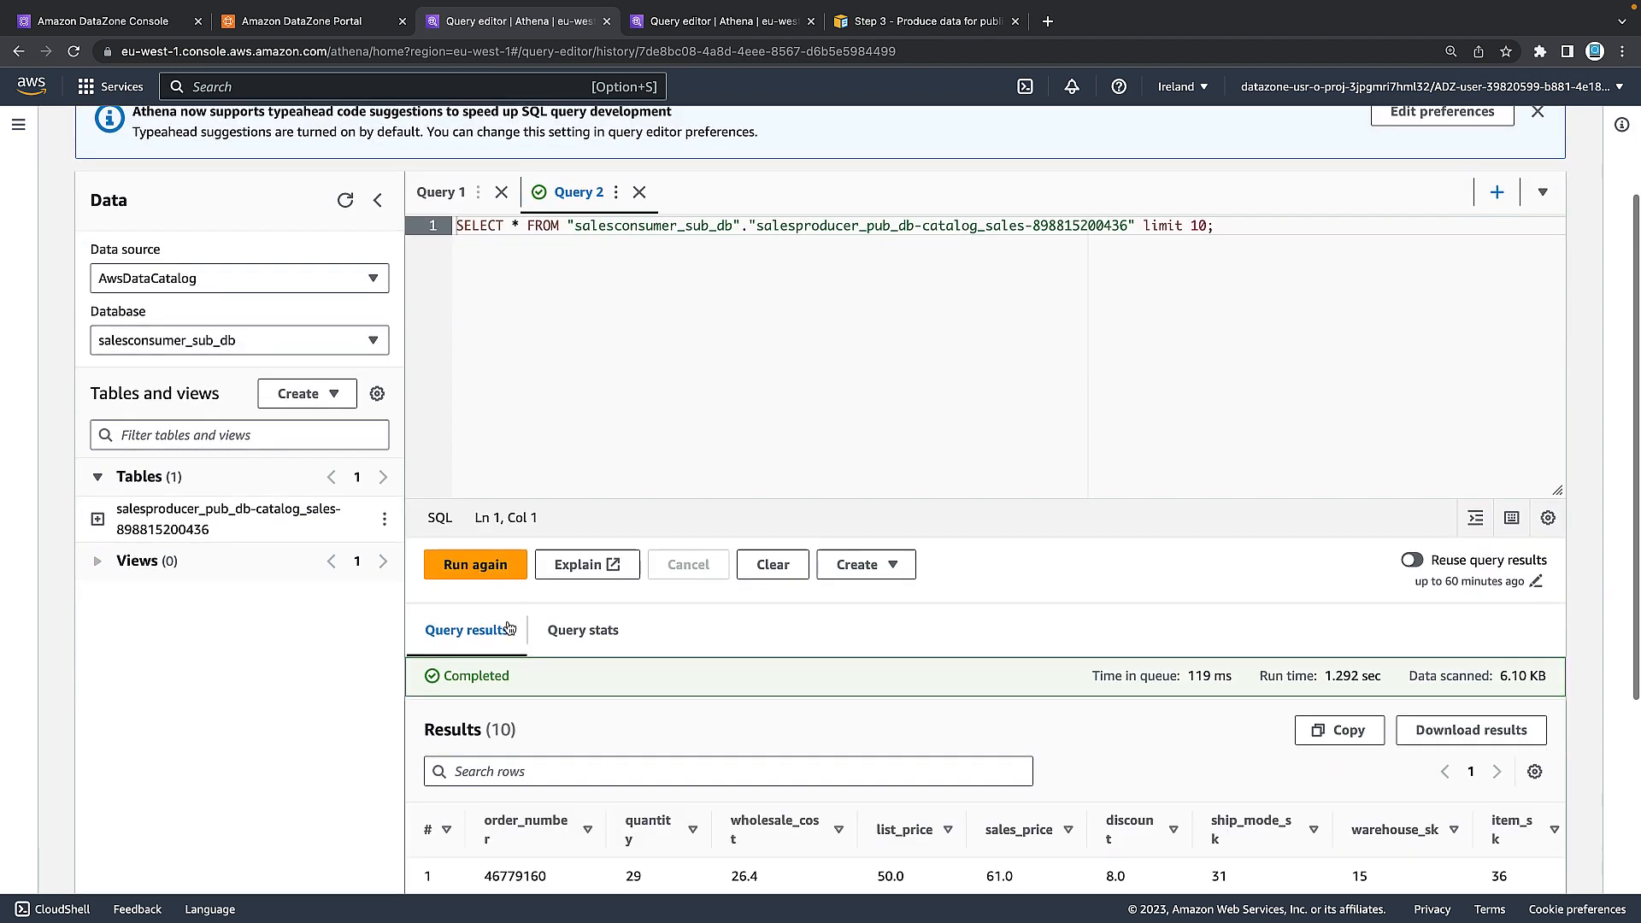
{"action": "scroll", "scroll_direction": "down", "scroll_amount": 3}
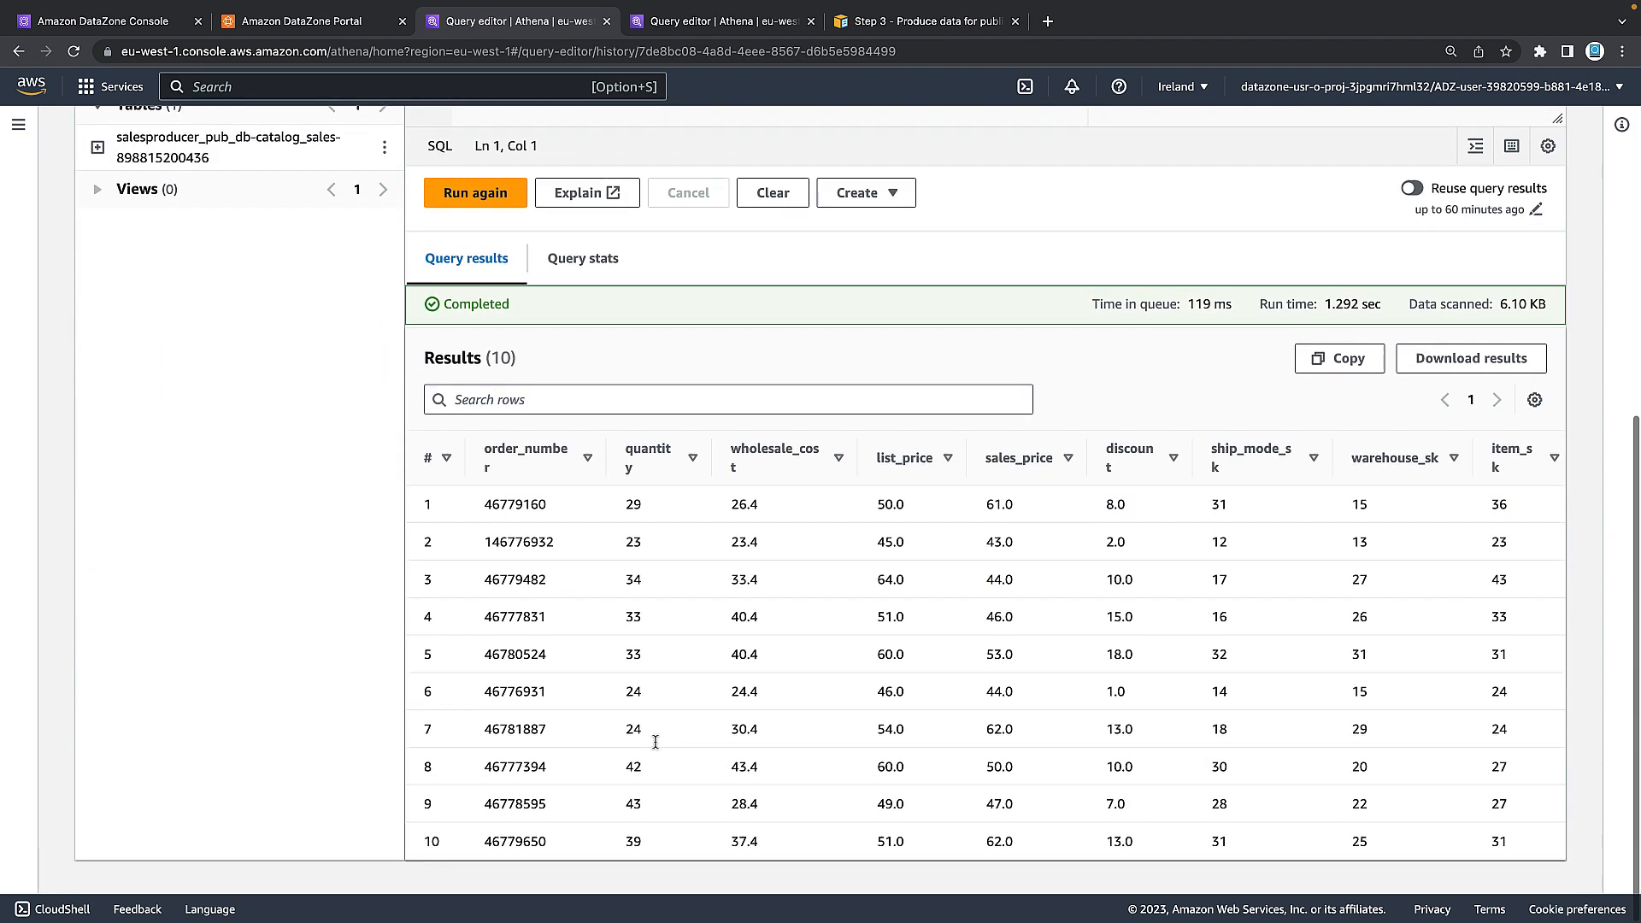